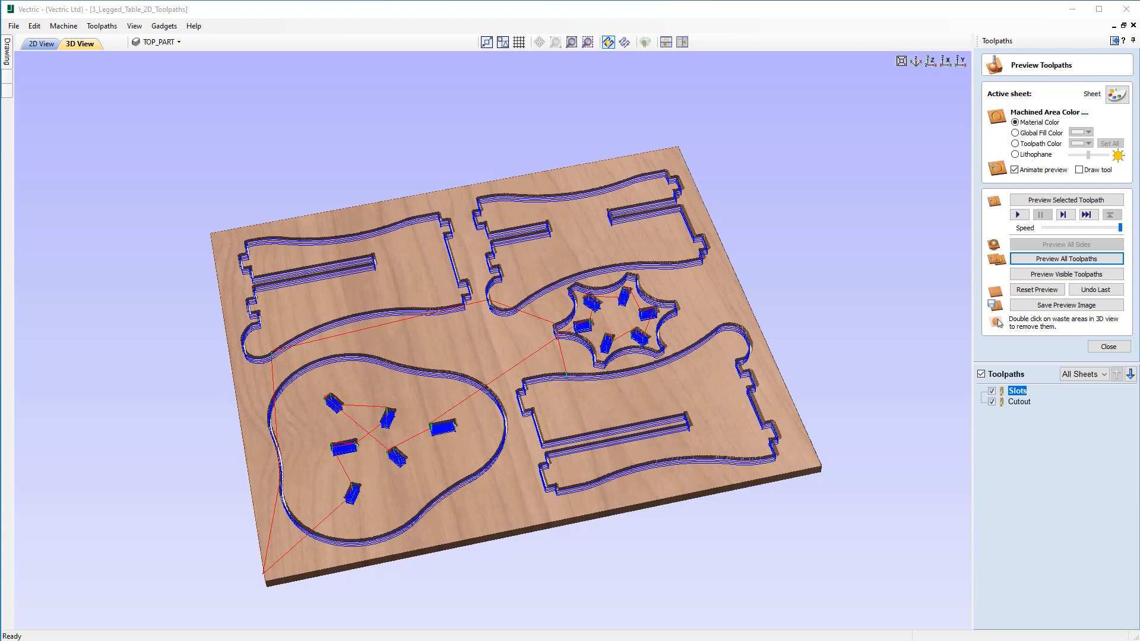
Step: Close the 3_Legged_Table_2D_Toolpaths project from the File menu
{"action": "left_click", "coordinate": [12, 25]}
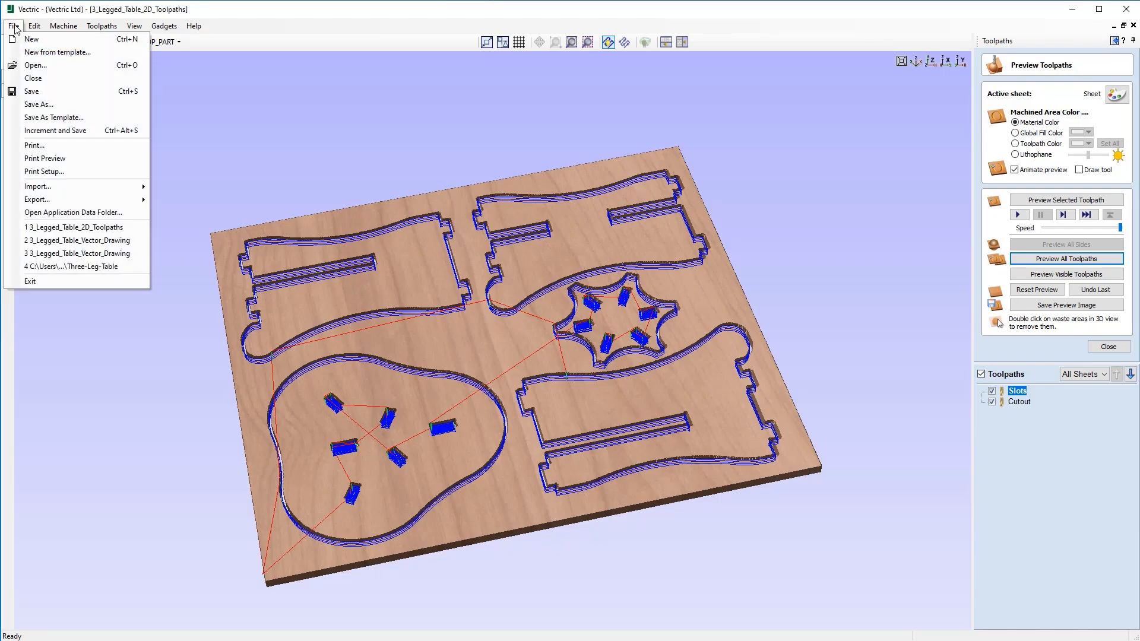
{"action": "left_click", "coordinate": [33, 78]}
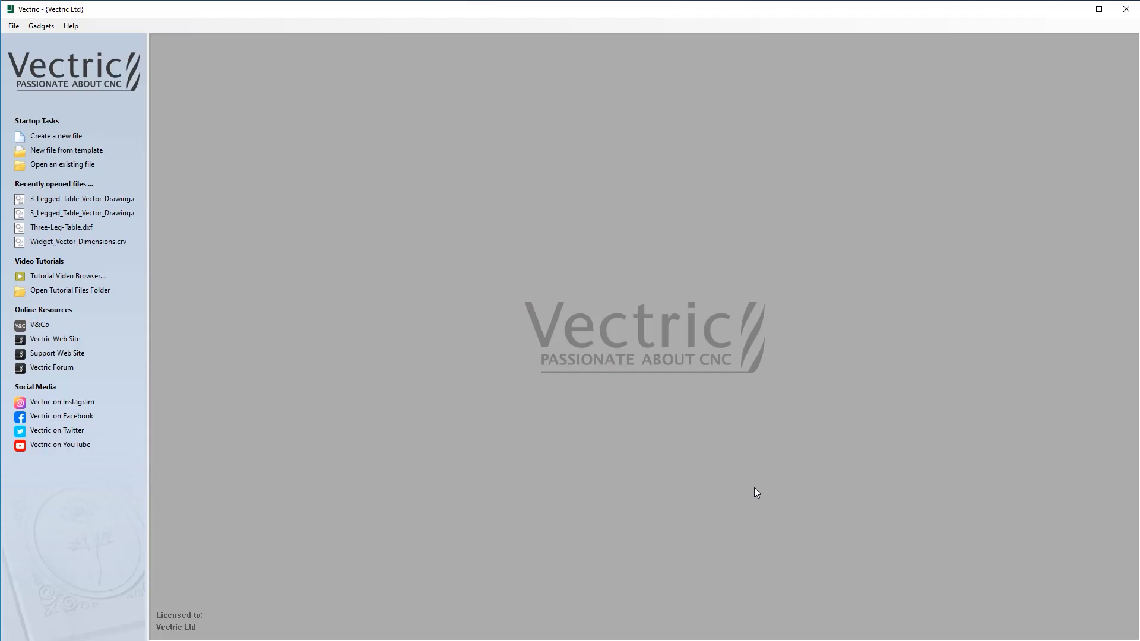
{"action": "mouse_move", "coordinate": [517, 138]}
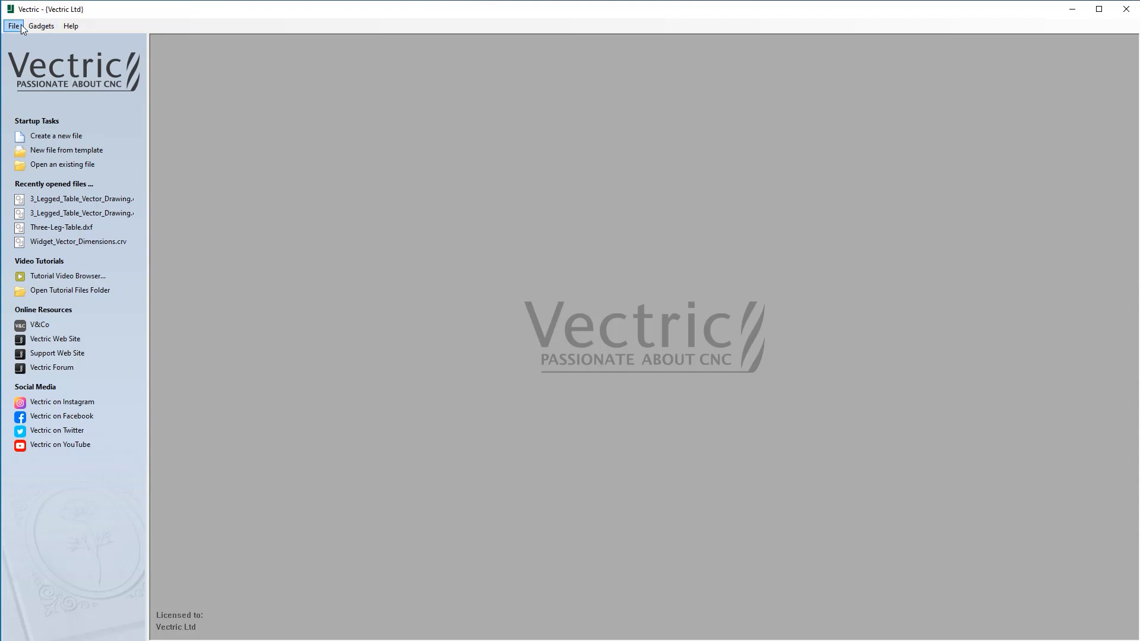
Step: Open 3_Legged_Table_Vector_Drawing from the 3_Legged_Table_FILES tutorial folder
{"action": "left_click", "coordinate": [62, 163]}
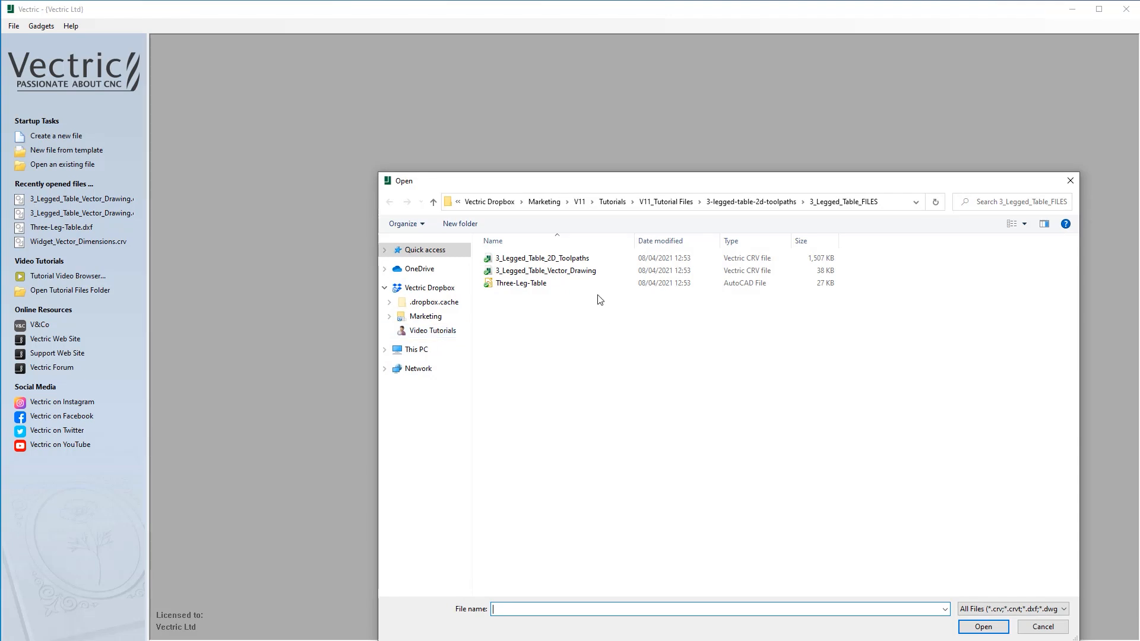
{"action": "mouse_move", "coordinate": [568, 270]}
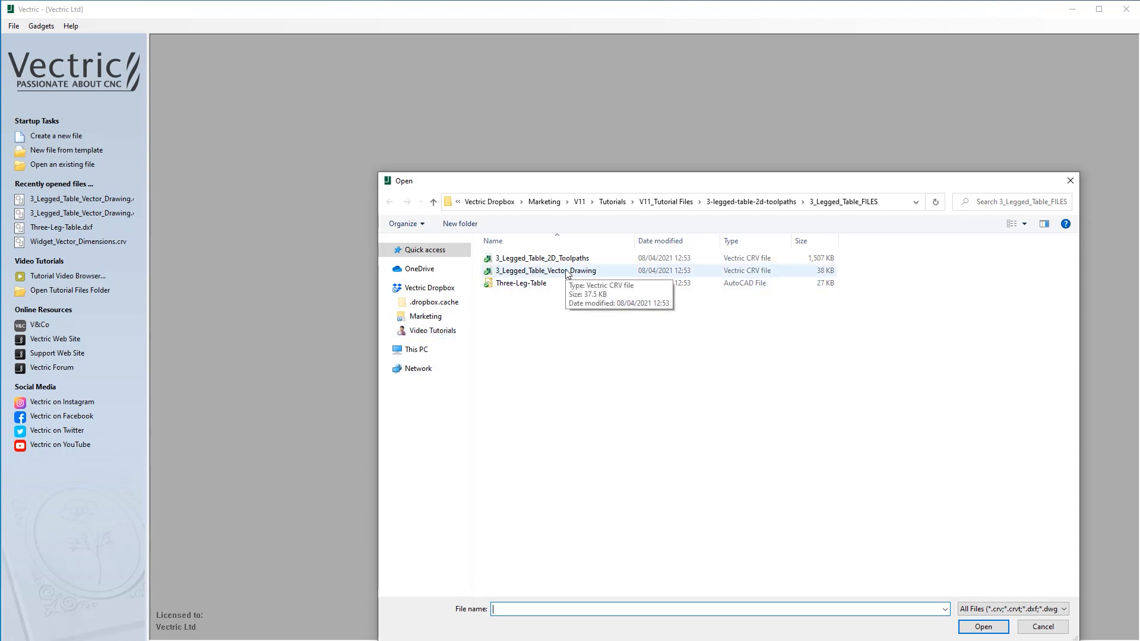
{"action": "left_click", "coordinate": [1042, 626]}
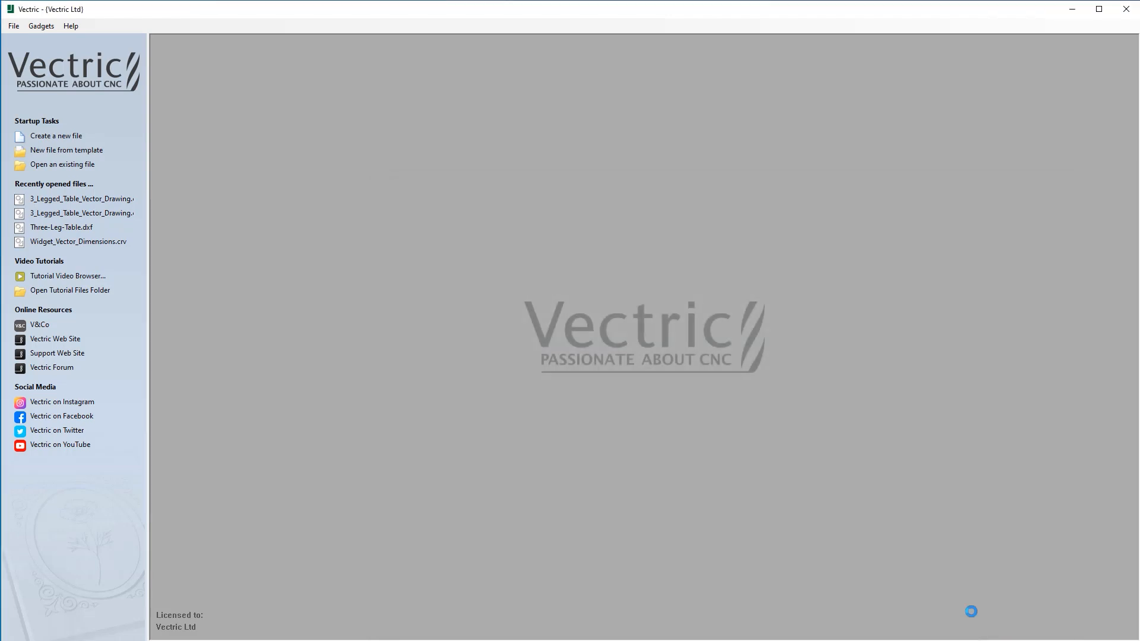
Step: Bring up the opened vector drawing of the table part outlines in the 2D view
{"action": "left_click", "coordinate": [81, 198]}
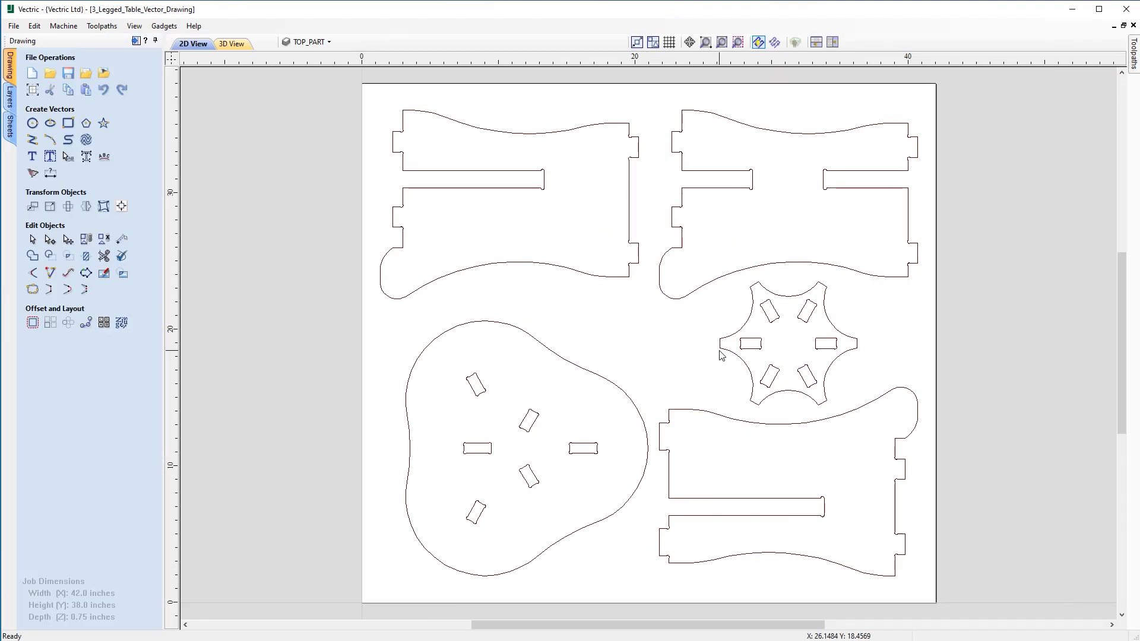
{"action": "mouse_move", "coordinate": [578, 296]}
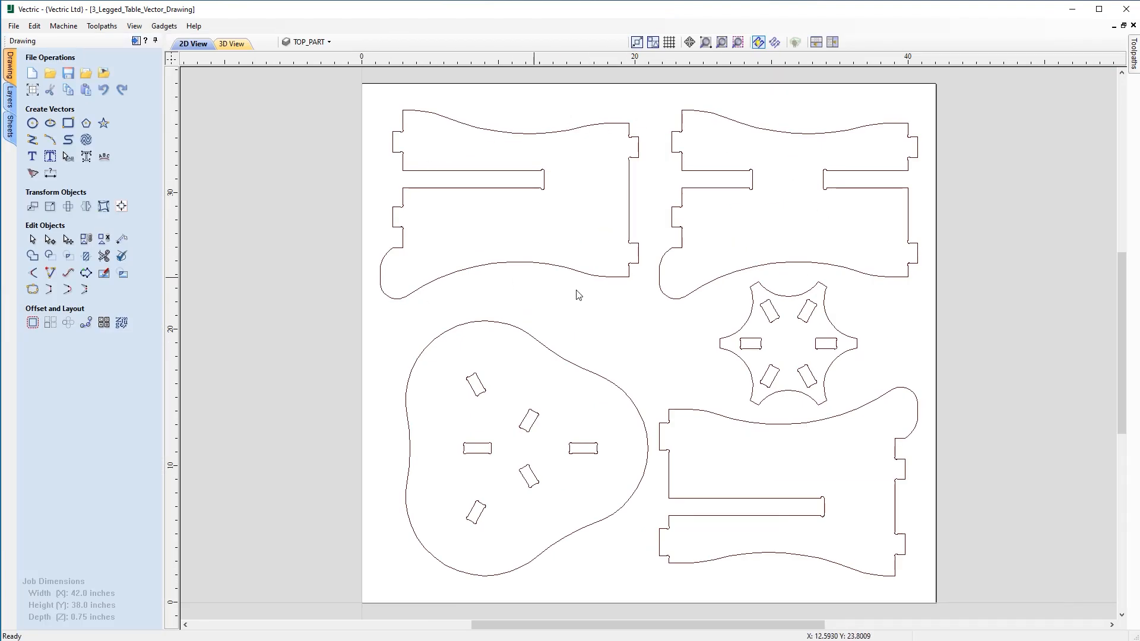
{"action": "mouse_move", "coordinate": [773, 468]}
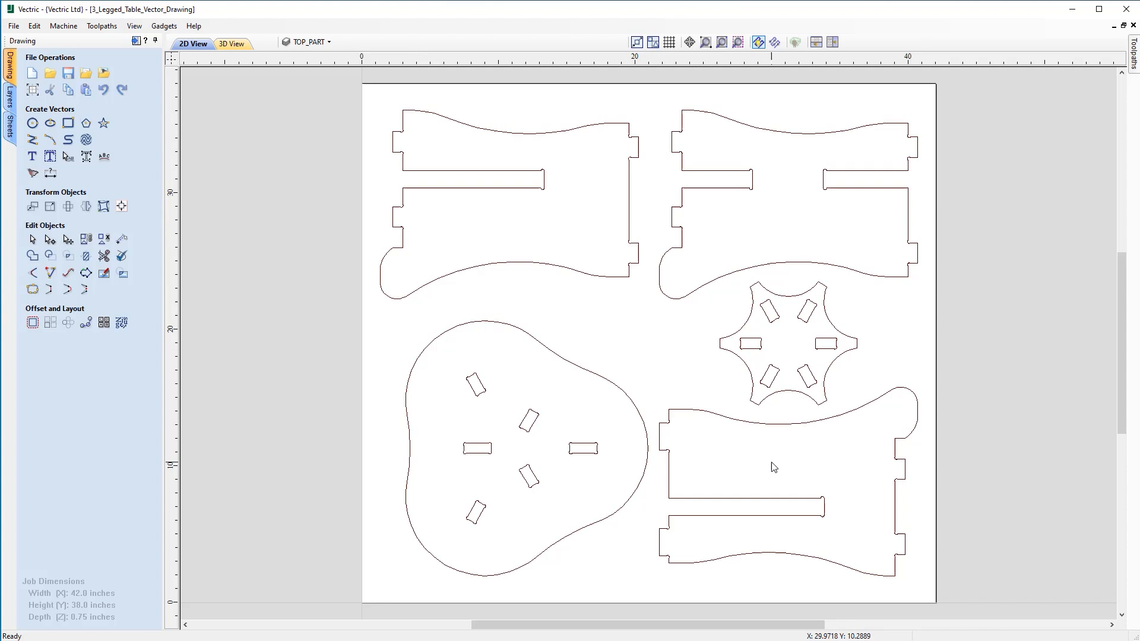
{"action": "mouse_move", "coordinate": [460, 347]}
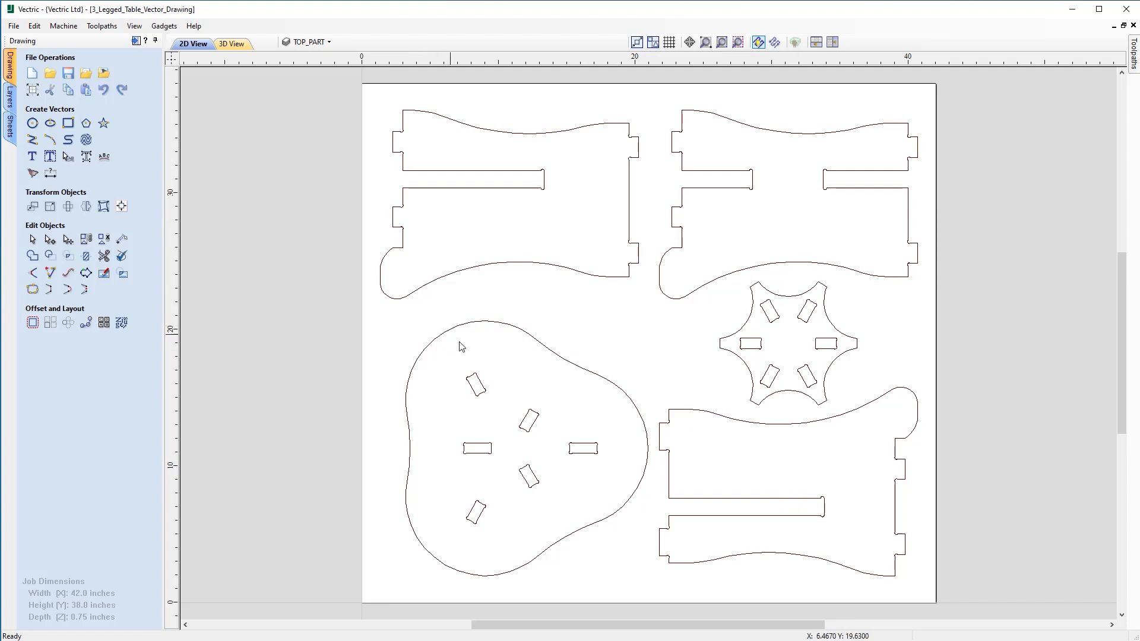
{"action": "mouse_move", "coordinate": [238, 116]}
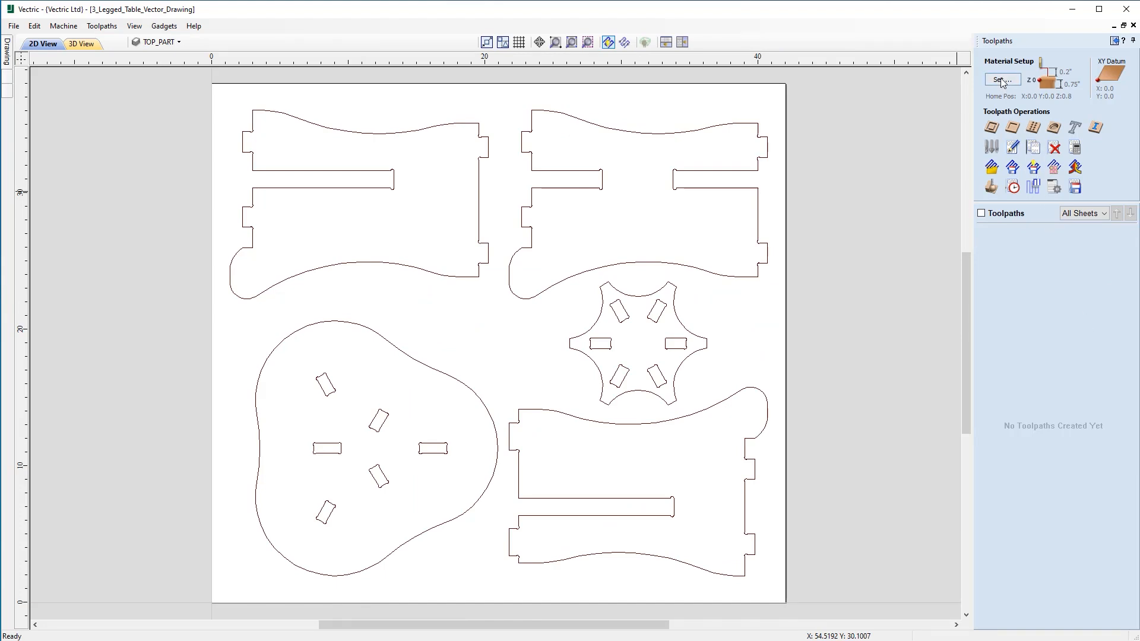
Step: Review Material Setup: 0.75-inch thickness, machine-bed Z zero, 0.2 gaps, home at 0,0
{"action": "left_click", "coordinate": [1003, 79]}
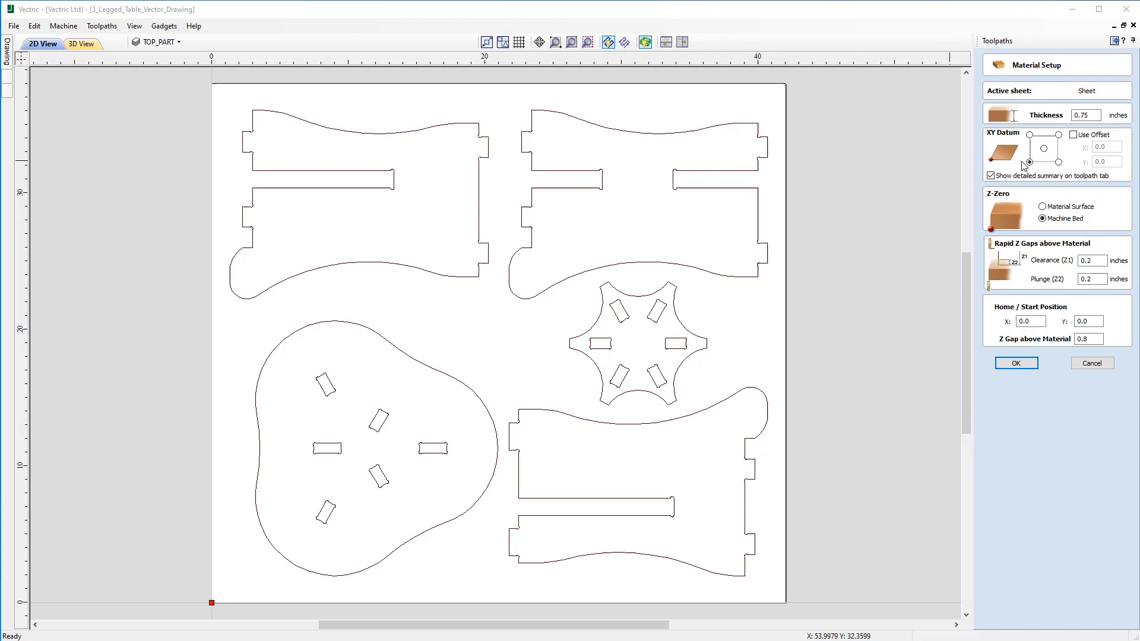
{"action": "mouse_move", "coordinate": [1044, 166]}
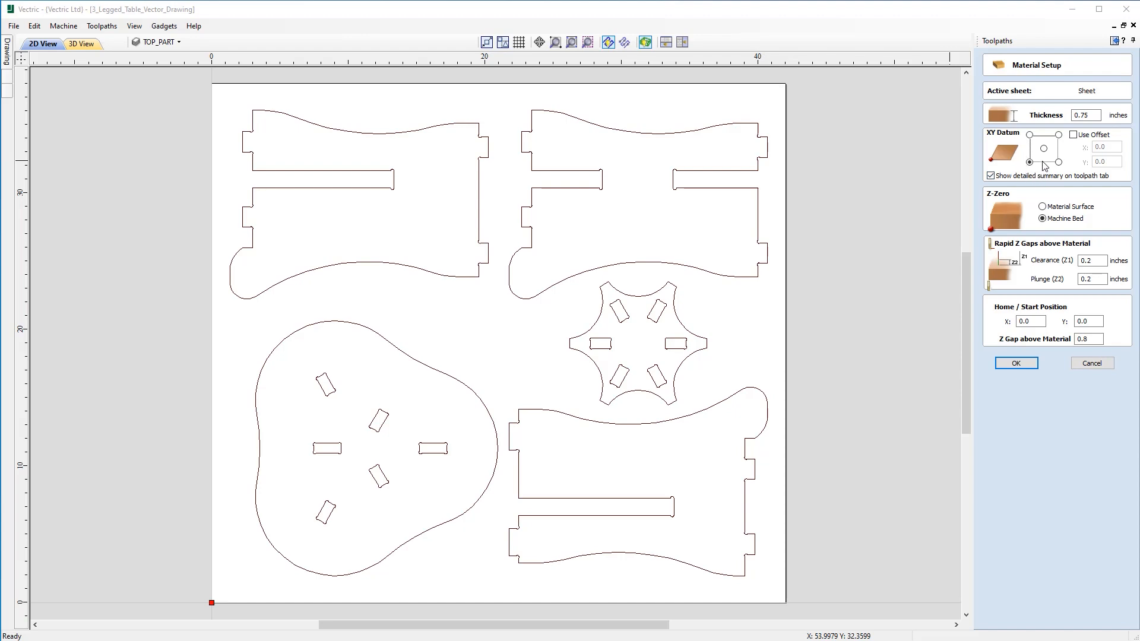
{"action": "mouse_move", "coordinate": [1016, 224]}
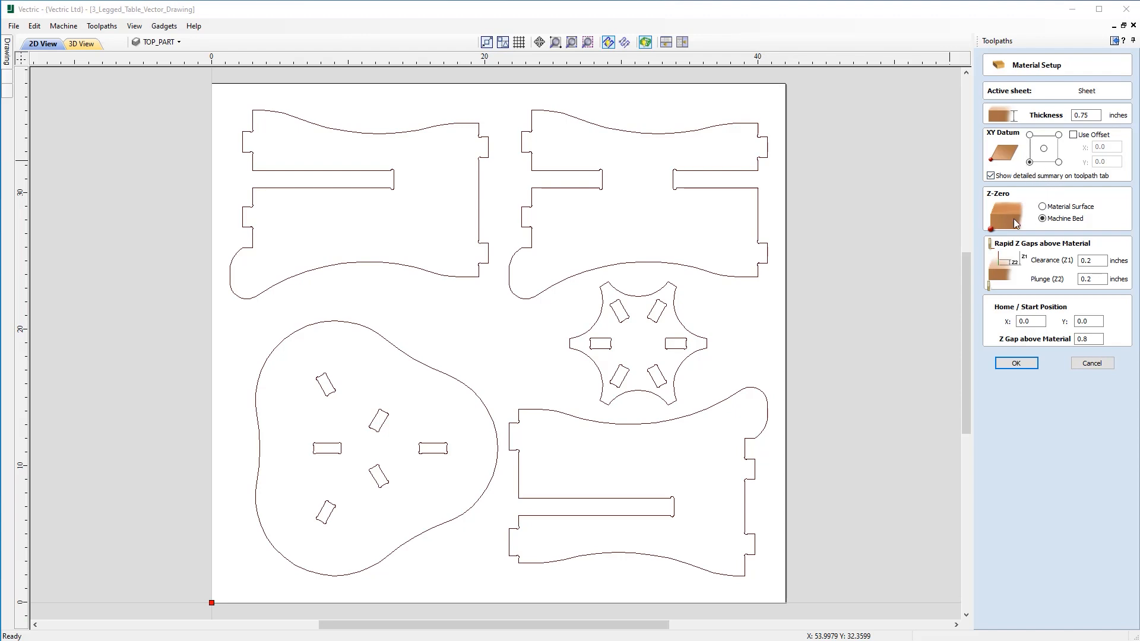
{"action": "mouse_move", "coordinate": [1018, 196]}
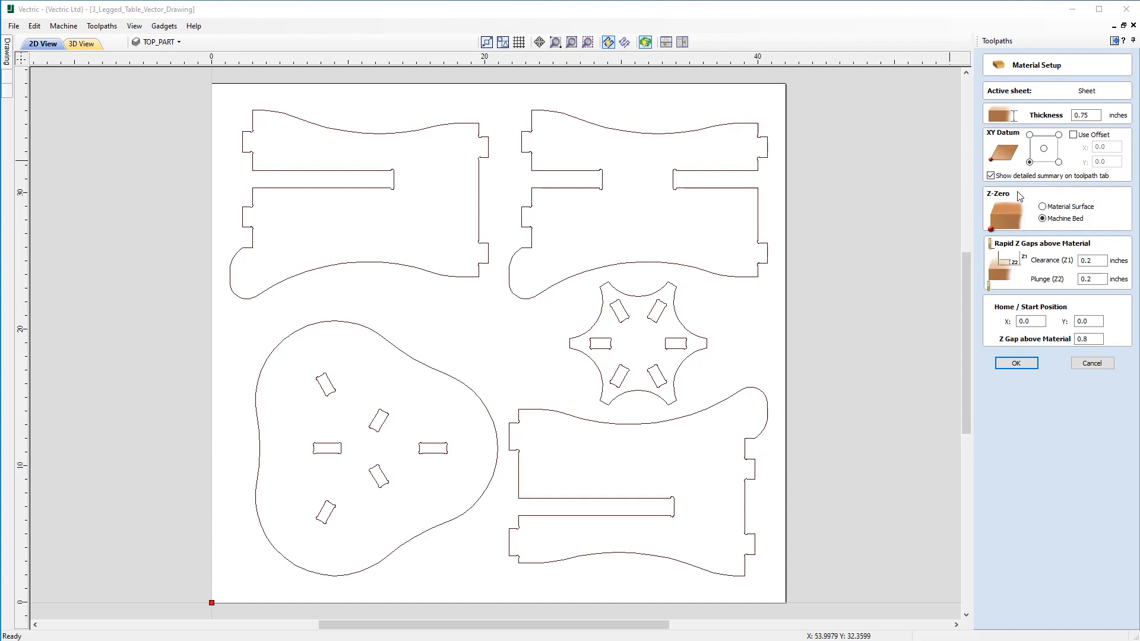
{"action": "mouse_move", "coordinate": [1047, 202]}
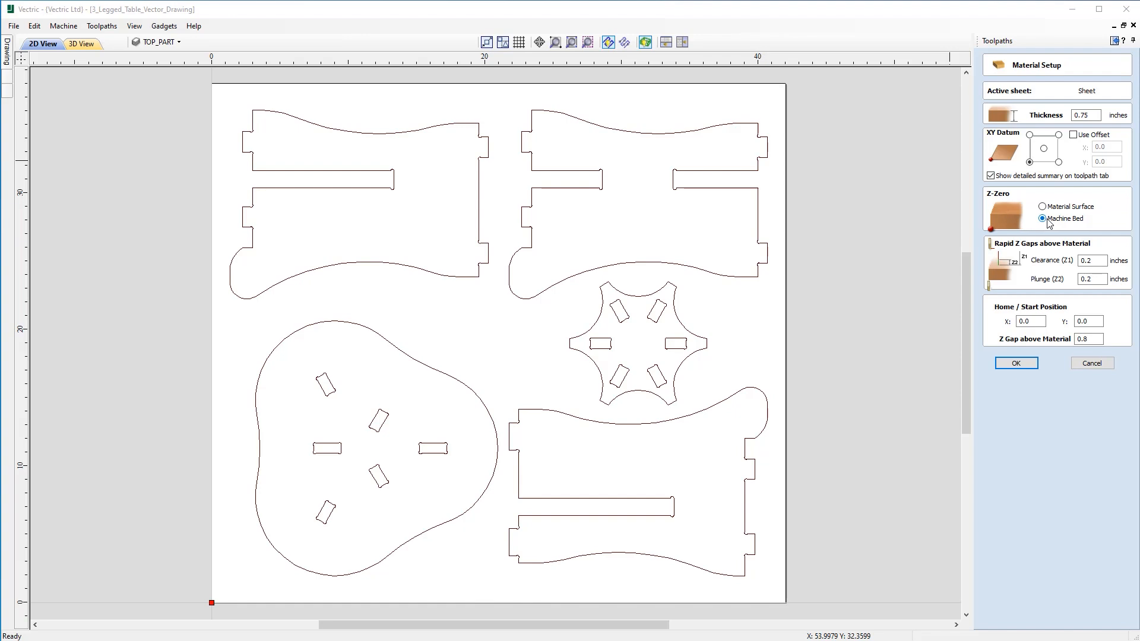
{"action": "mouse_move", "coordinate": [1031, 225]}
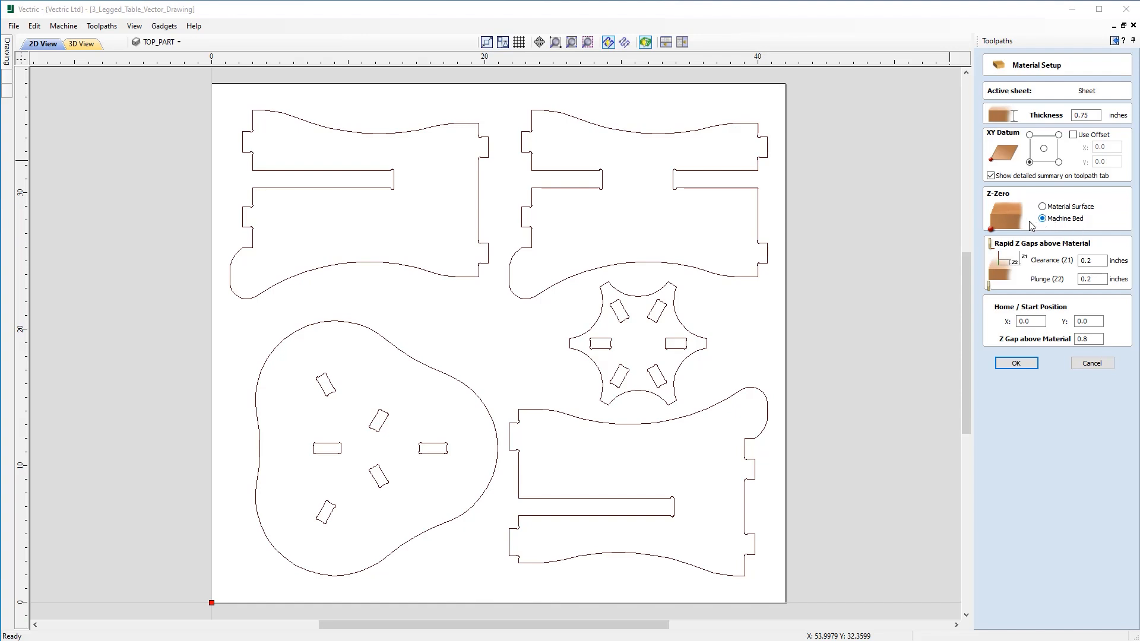
{"action": "mouse_move", "coordinate": [1022, 309]}
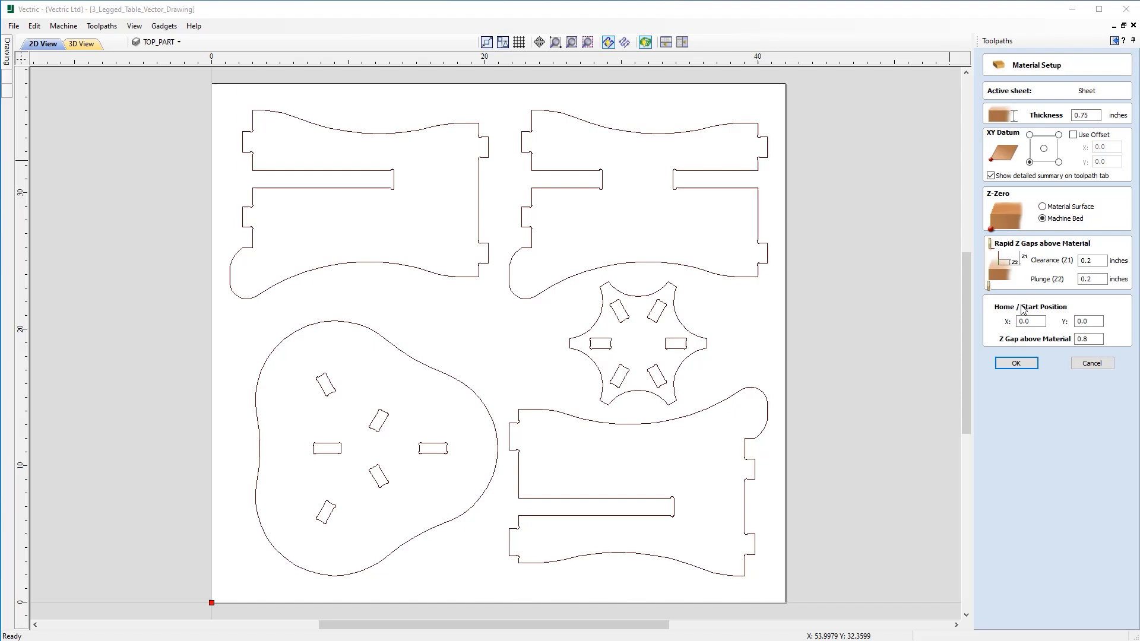
{"action": "mouse_move", "coordinate": [1025, 349]}
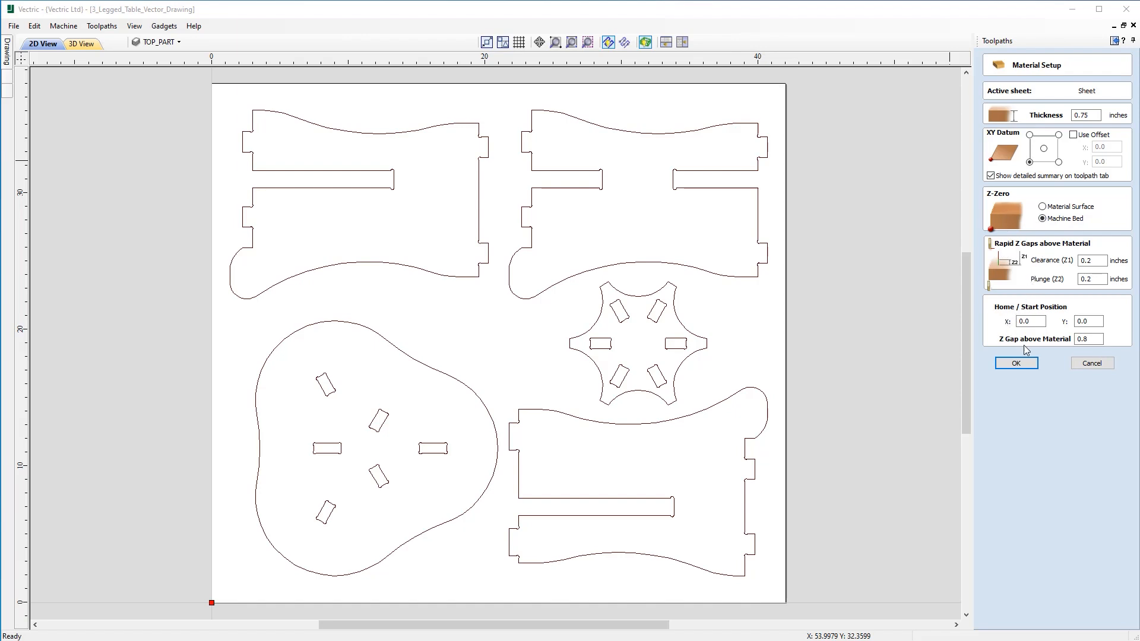
{"action": "mouse_move", "coordinate": [1001, 319]}
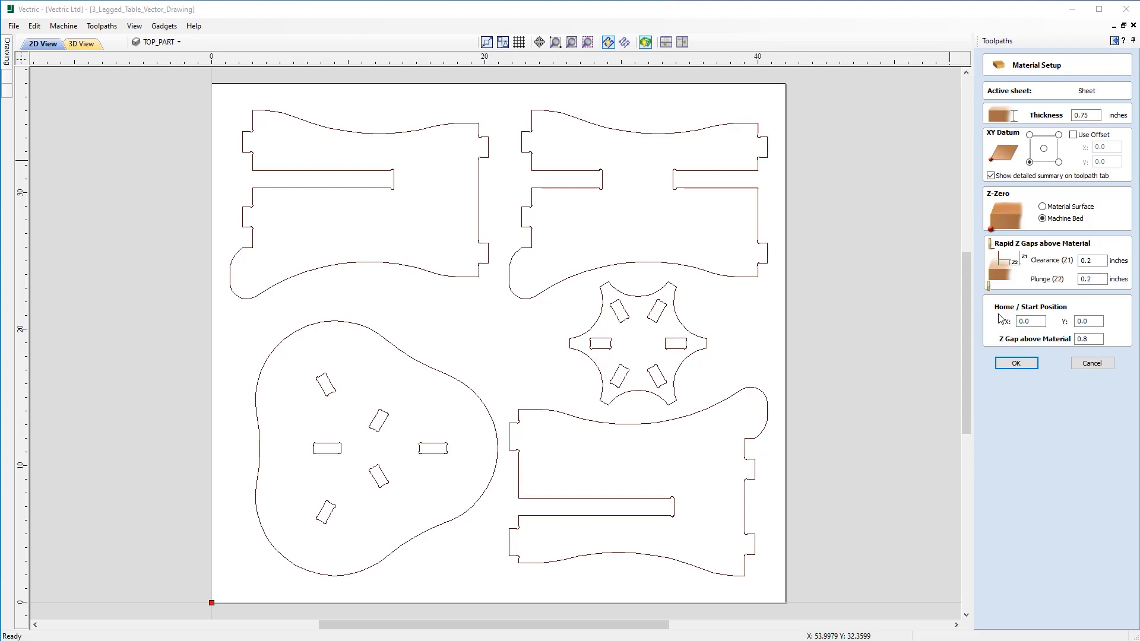
{"action": "mouse_move", "coordinate": [1040, 255]}
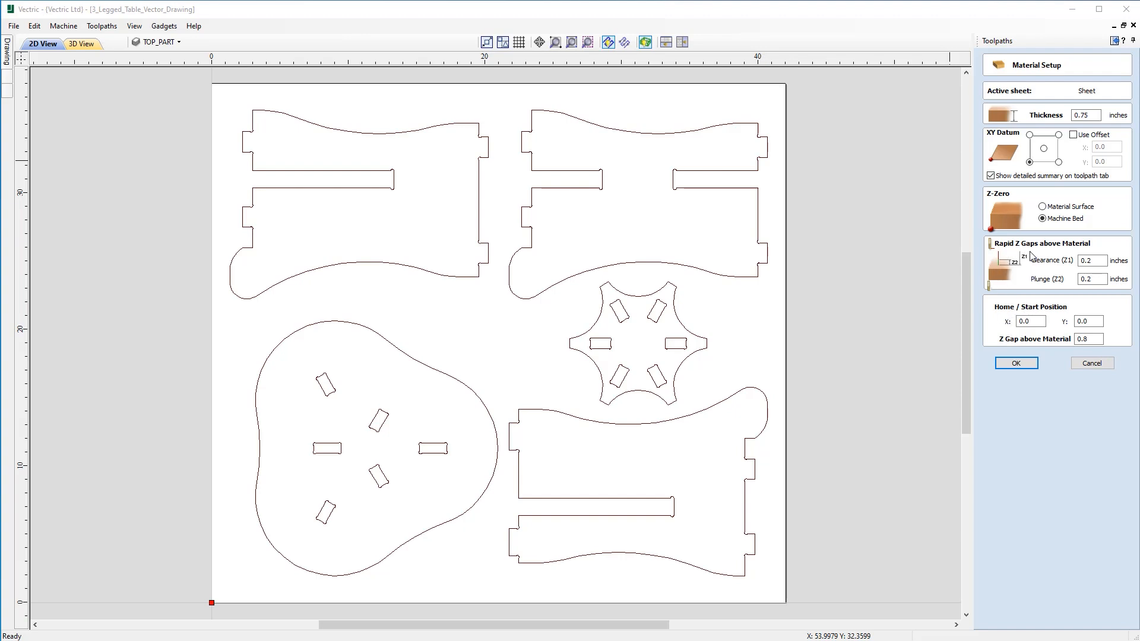
{"action": "mouse_move", "coordinate": [1010, 284]}
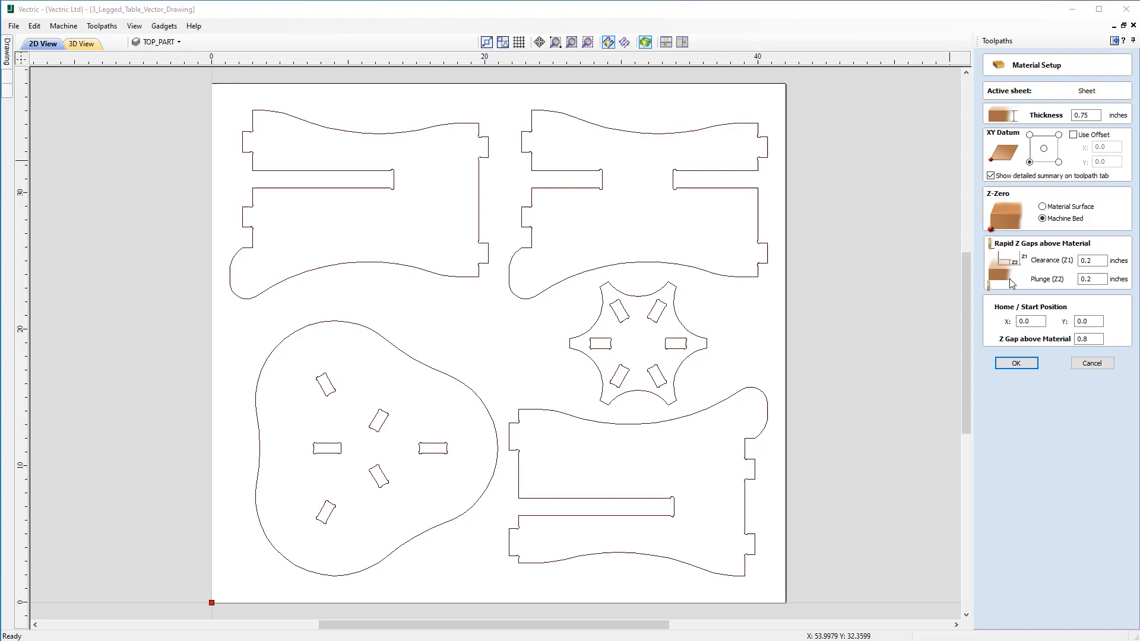
{"action": "mouse_move", "coordinate": [1016, 363]}
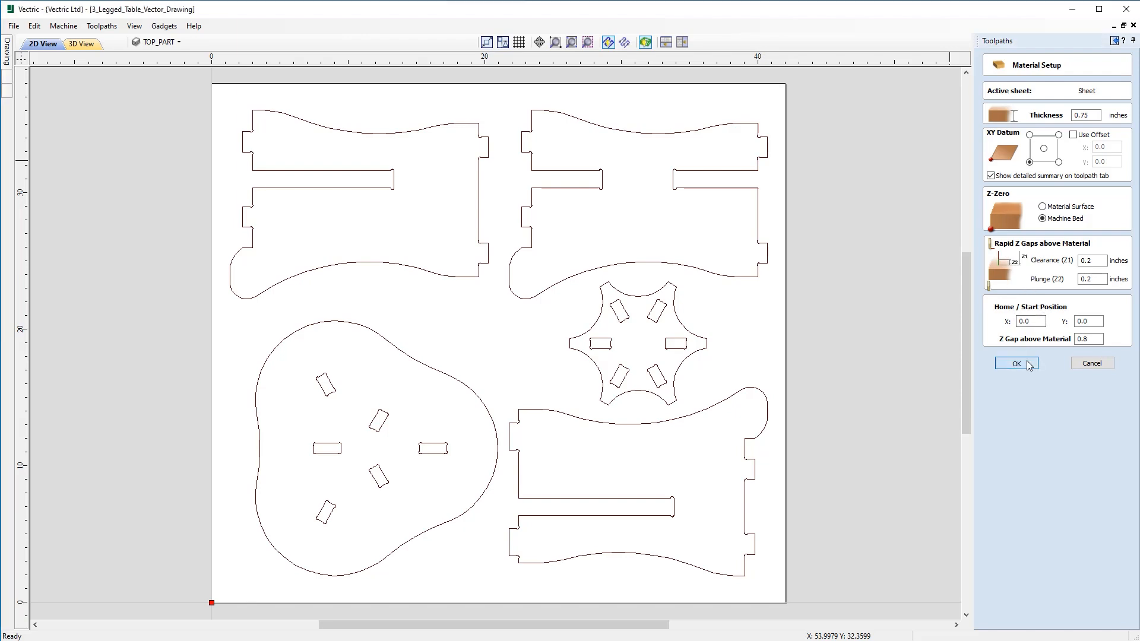
Step: Accept the material setup values and select the lower-right table leg outline
{"action": "left_click", "coordinate": [1016, 363]}
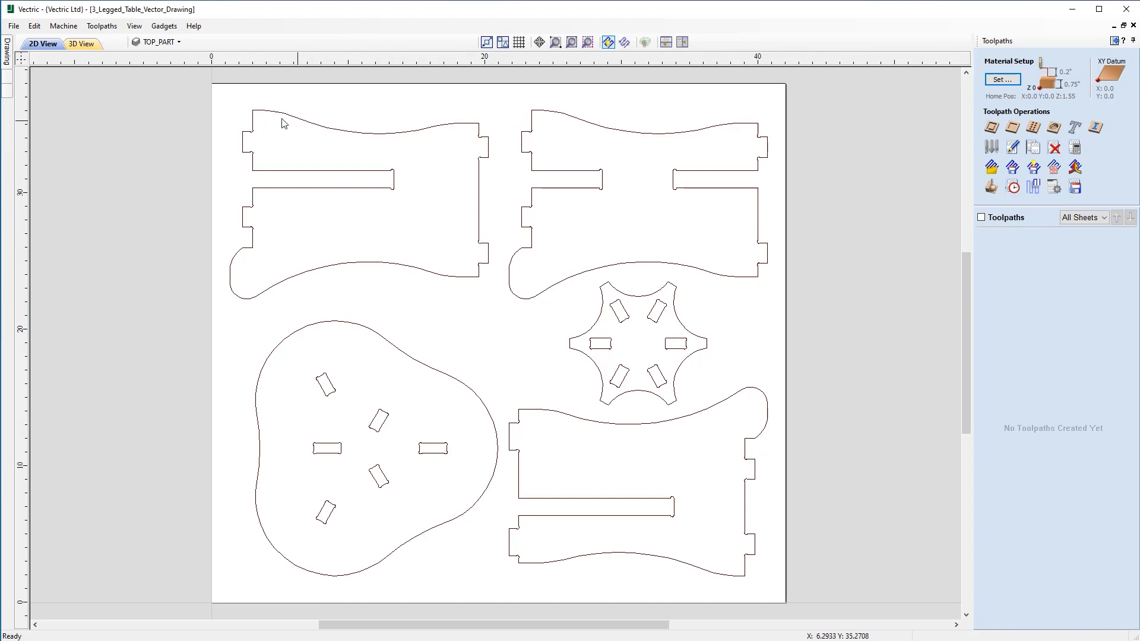
{"action": "mouse_move", "coordinate": [264, 189]}
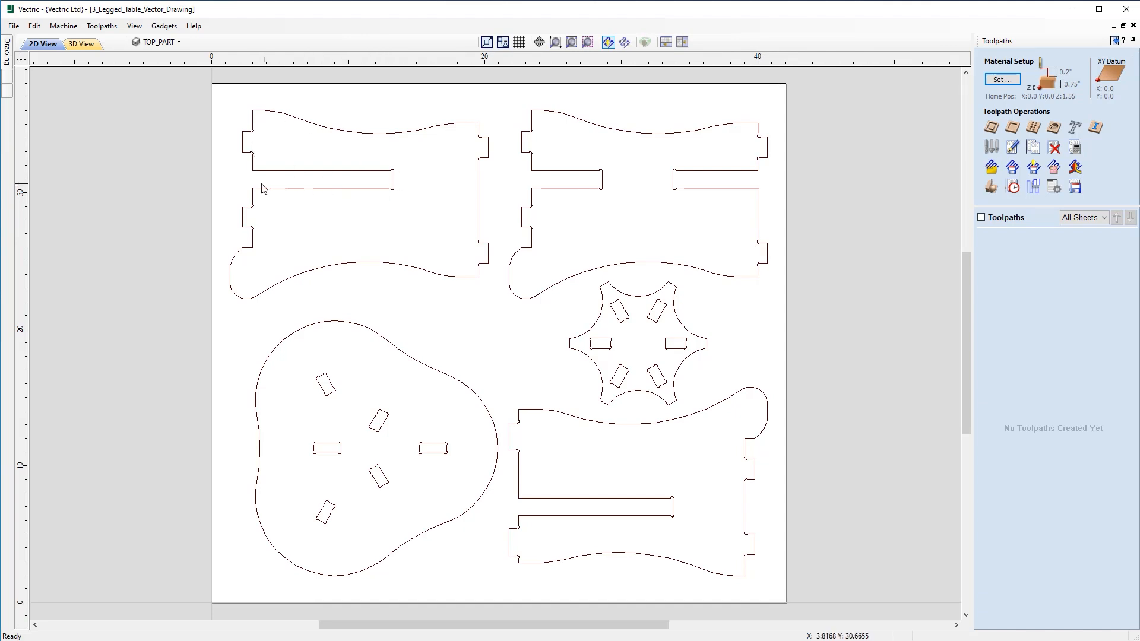
{"action": "mouse_move", "coordinate": [338, 180]}
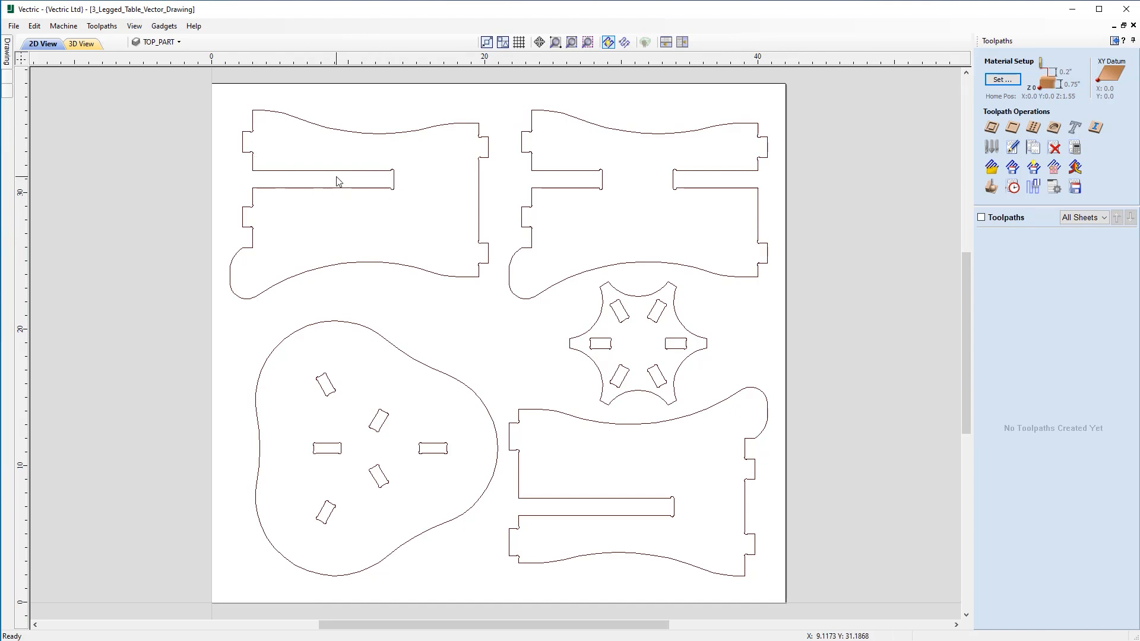
{"action": "left_click", "coordinate": [640, 476]}
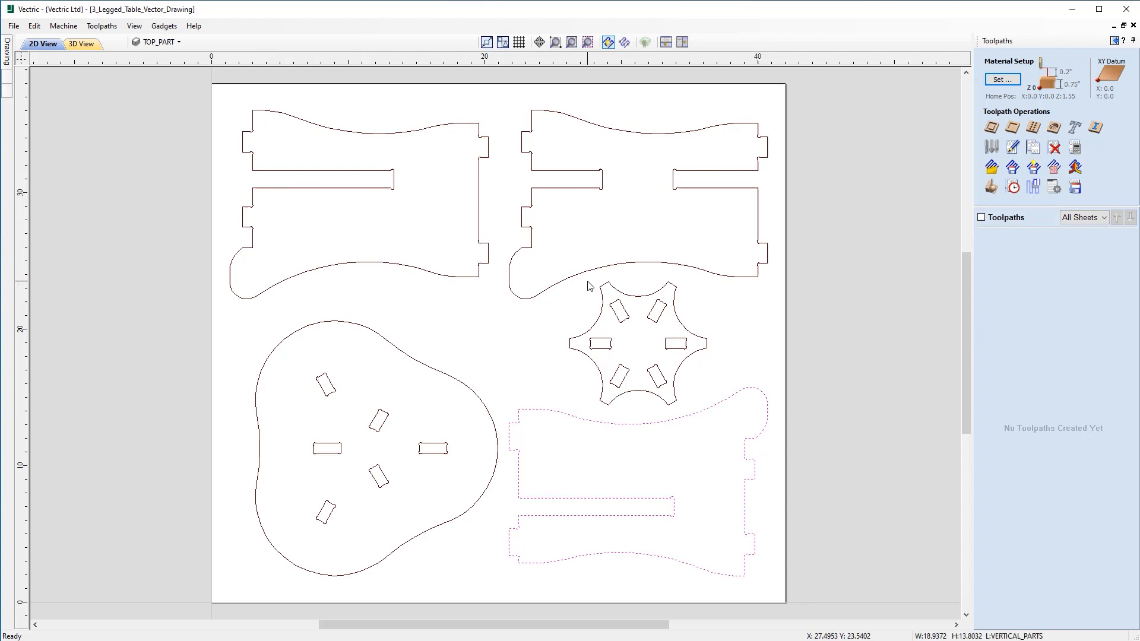
{"action": "mouse_move", "coordinate": [538, 301]}
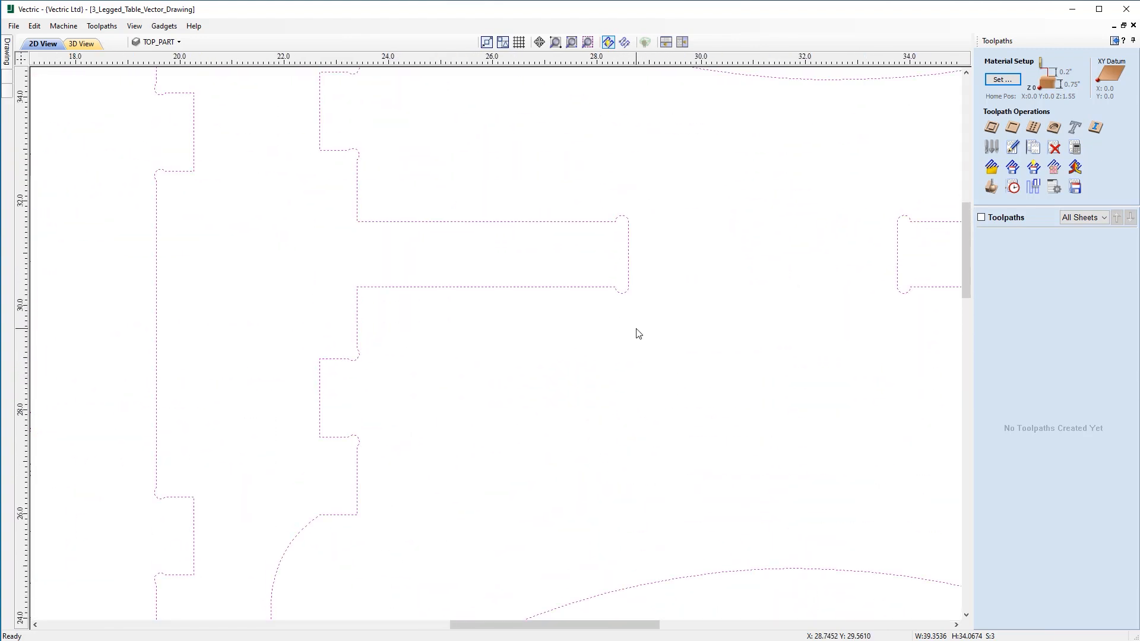
{"action": "mouse_move", "coordinate": [613, 301]}
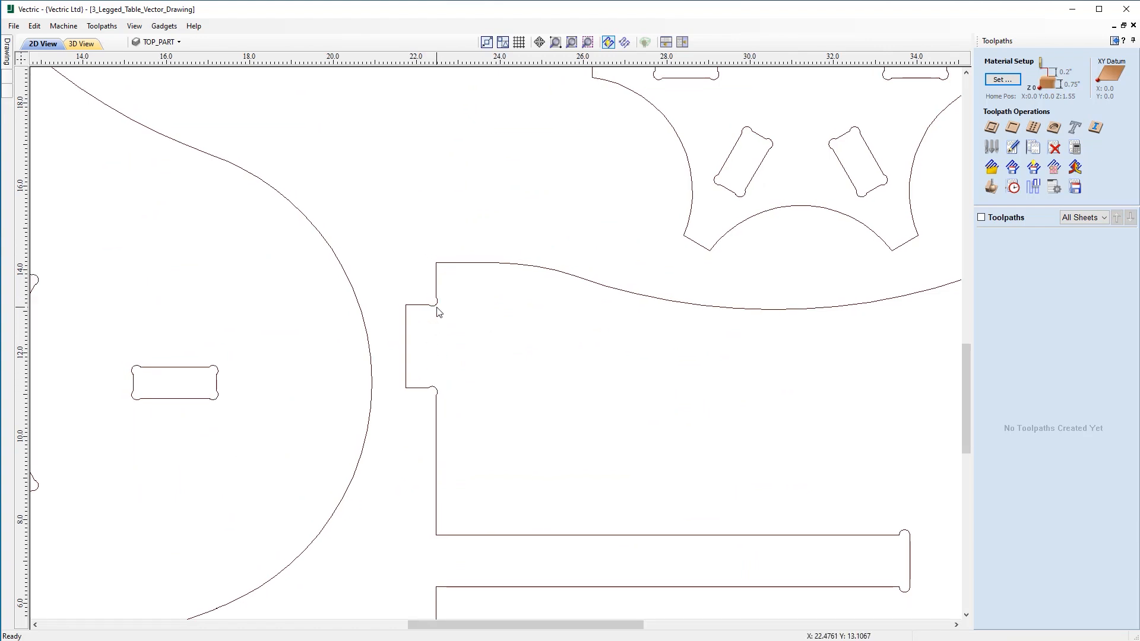
{"action": "mouse_move", "coordinate": [437, 318]}
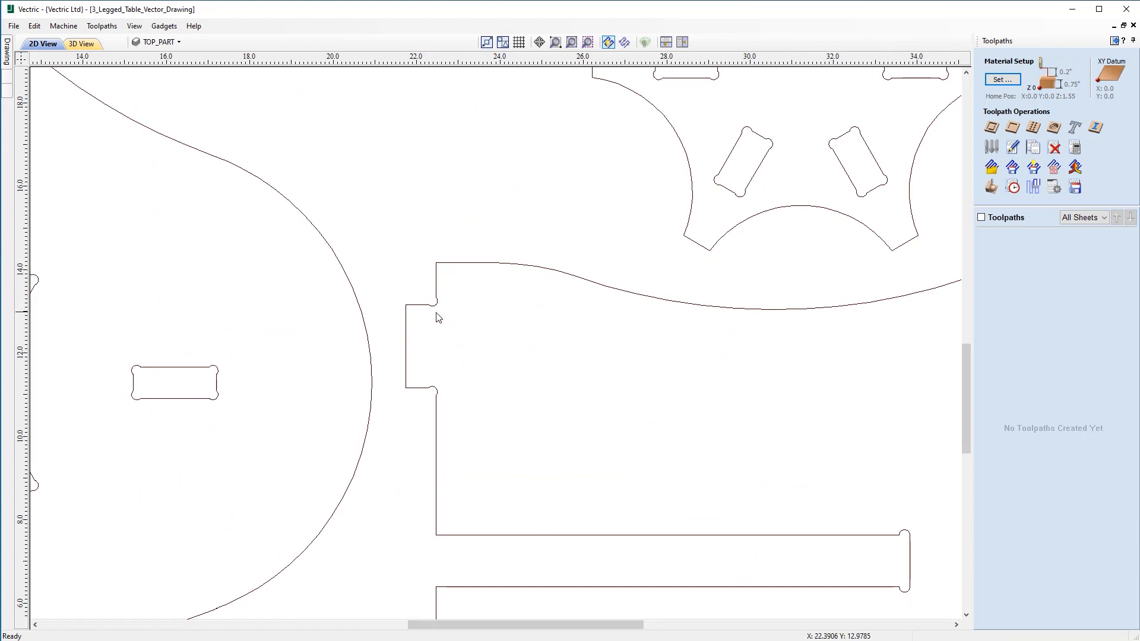
{"action": "mouse_move", "coordinate": [445, 318]}
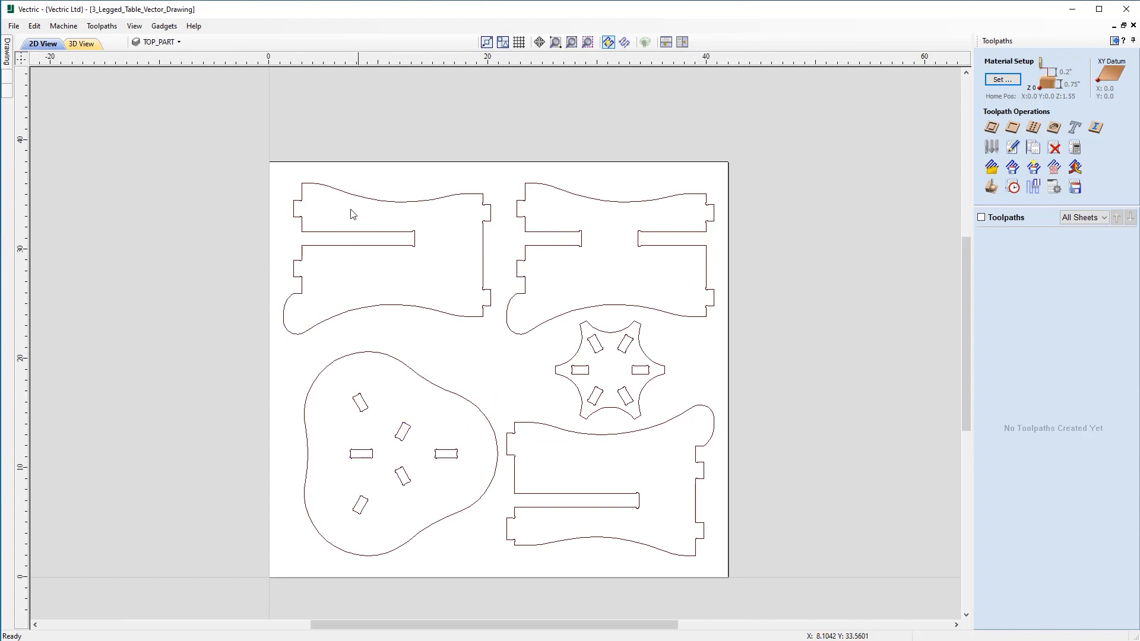
Step: Select all the table part outlines, including the slots, with Ctrl+A
{"action": "key", "text": "ctrl+a"}
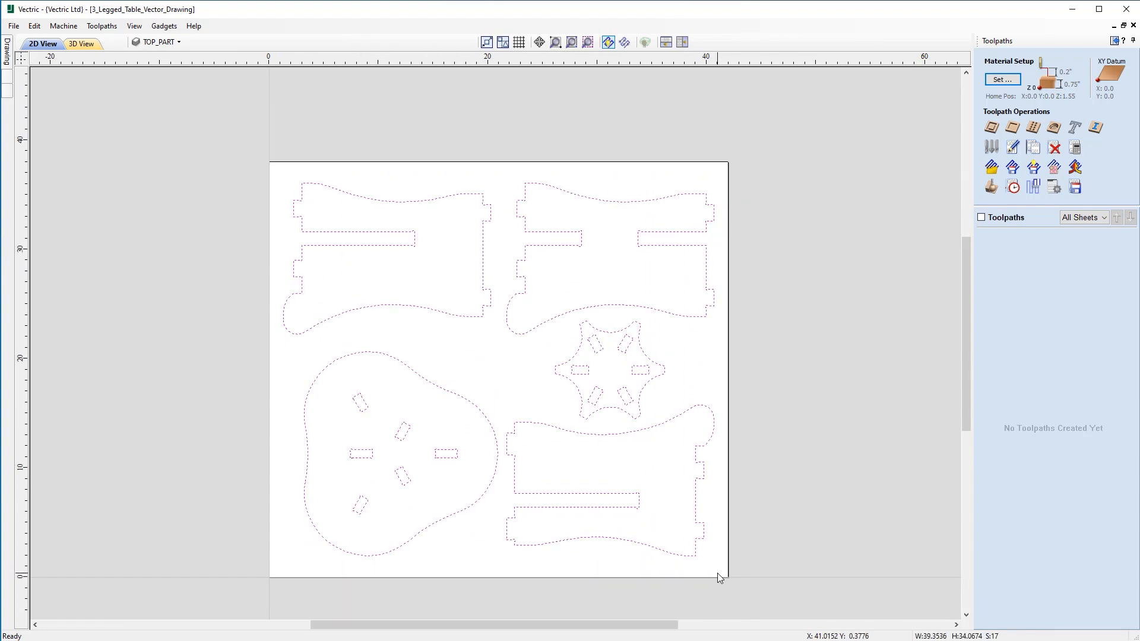
{"action": "mouse_move", "coordinate": [733, 558]}
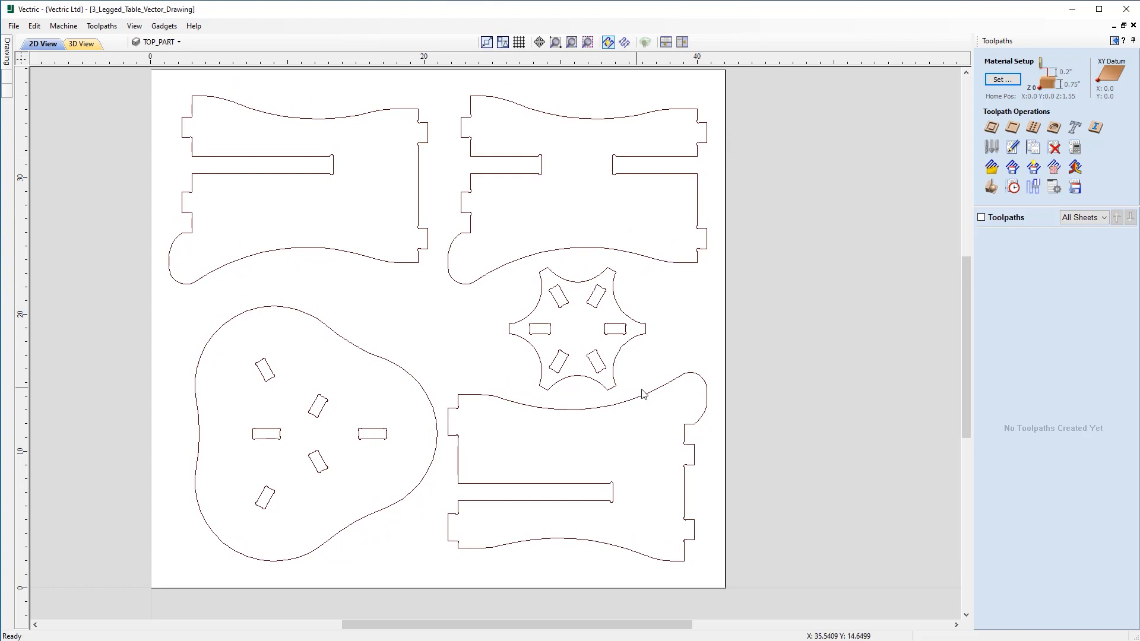
{"action": "mouse_move", "coordinate": [455, 412]}
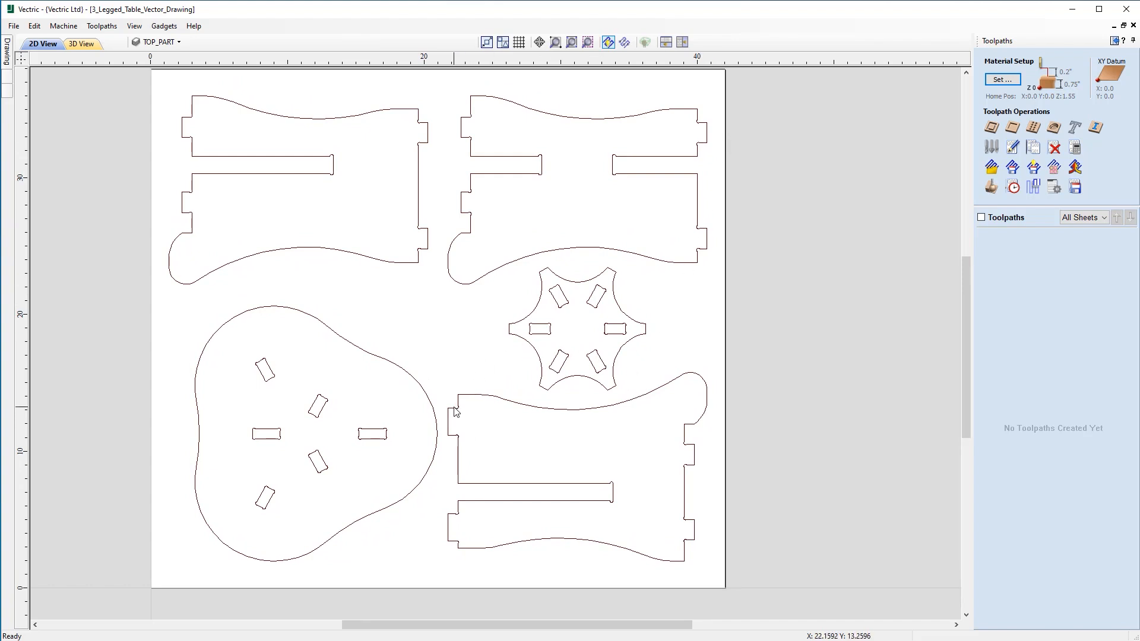
{"action": "mouse_move", "coordinate": [466, 402]}
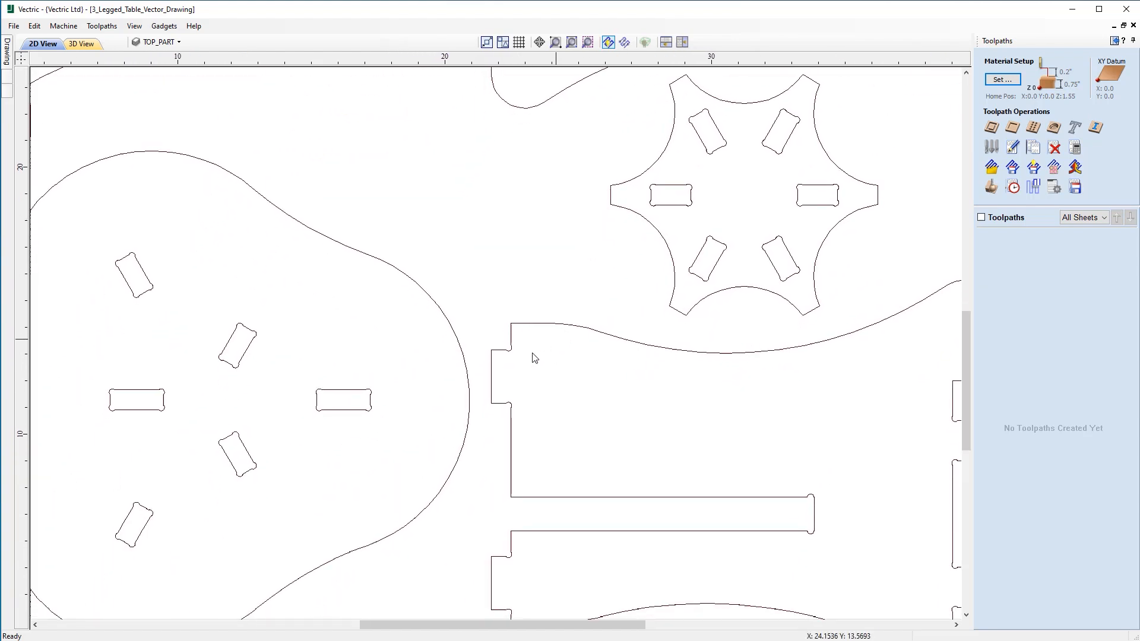
{"action": "mouse_move", "coordinate": [326, 397]}
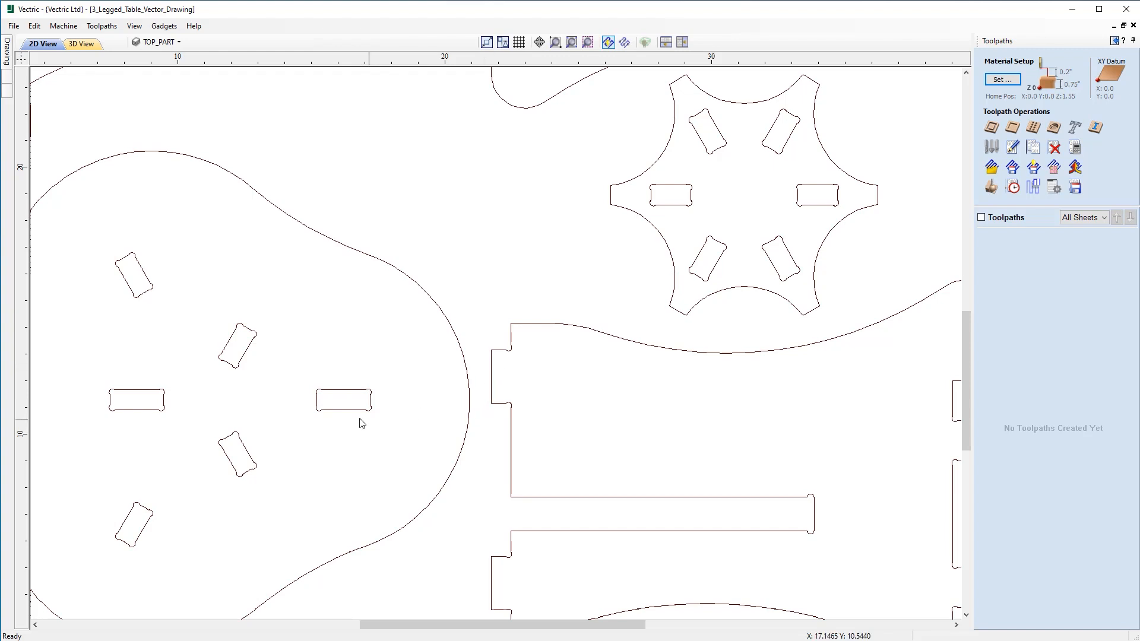
{"action": "mouse_move", "coordinate": [383, 406]}
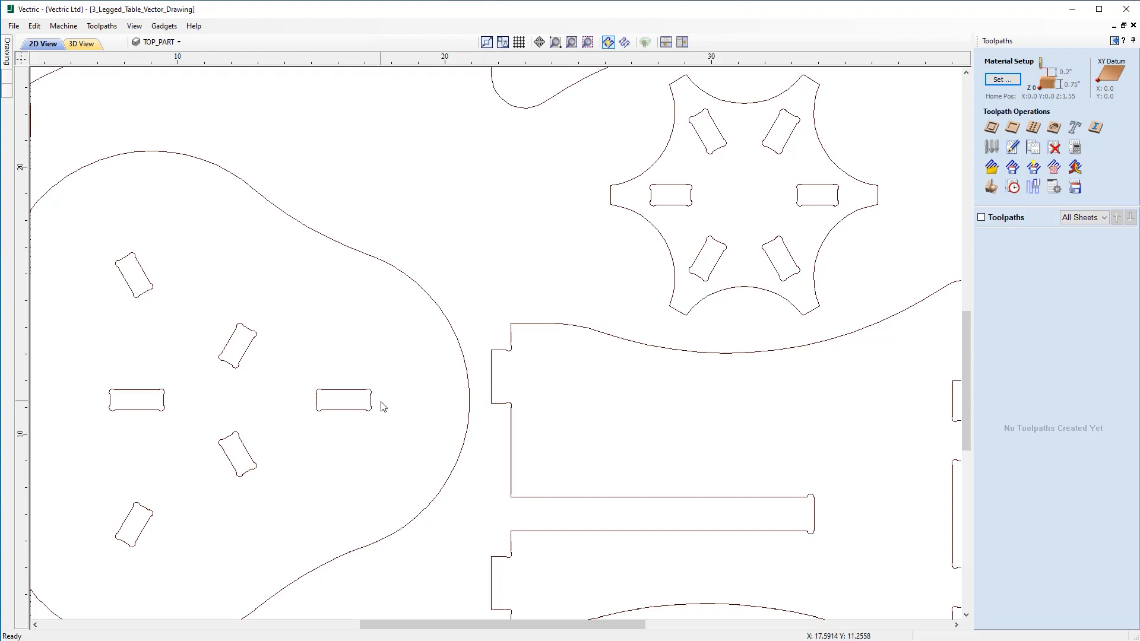
{"action": "mouse_move", "coordinate": [369, 364]}
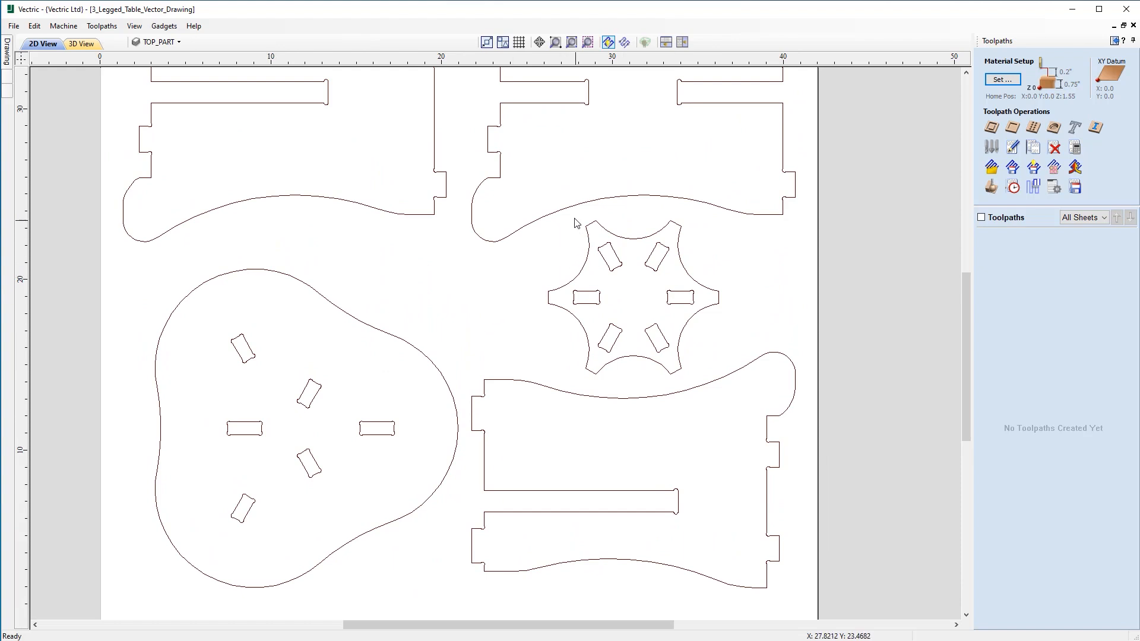
{"action": "mouse_move", "coordinate": [500, 157]}
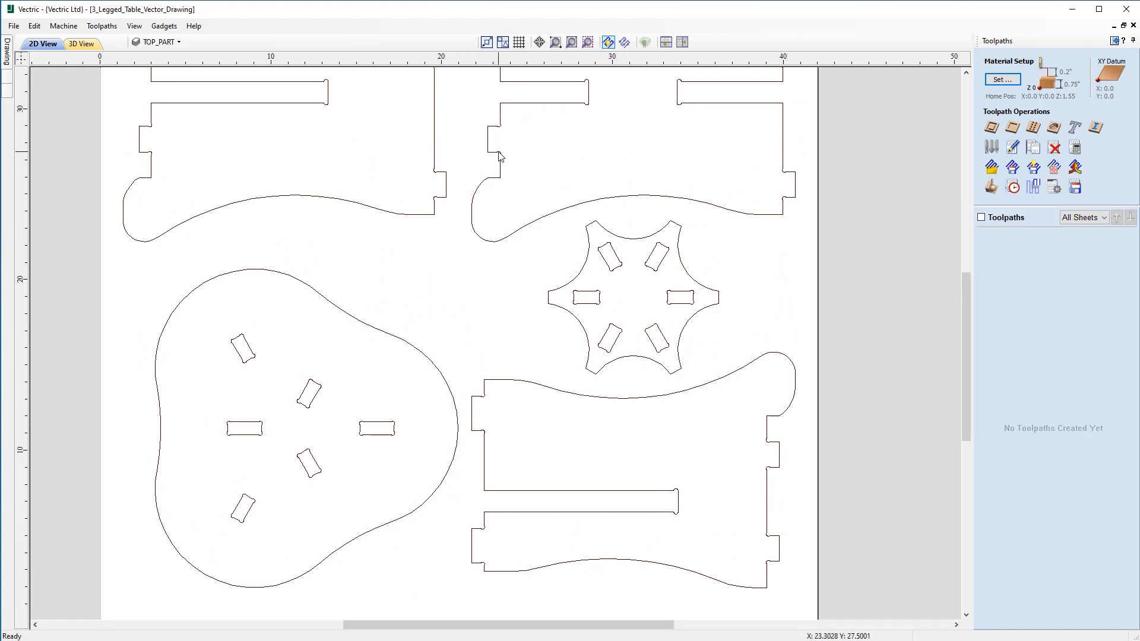
{"action": "mouse_move", "coordinate": [466, 151]}
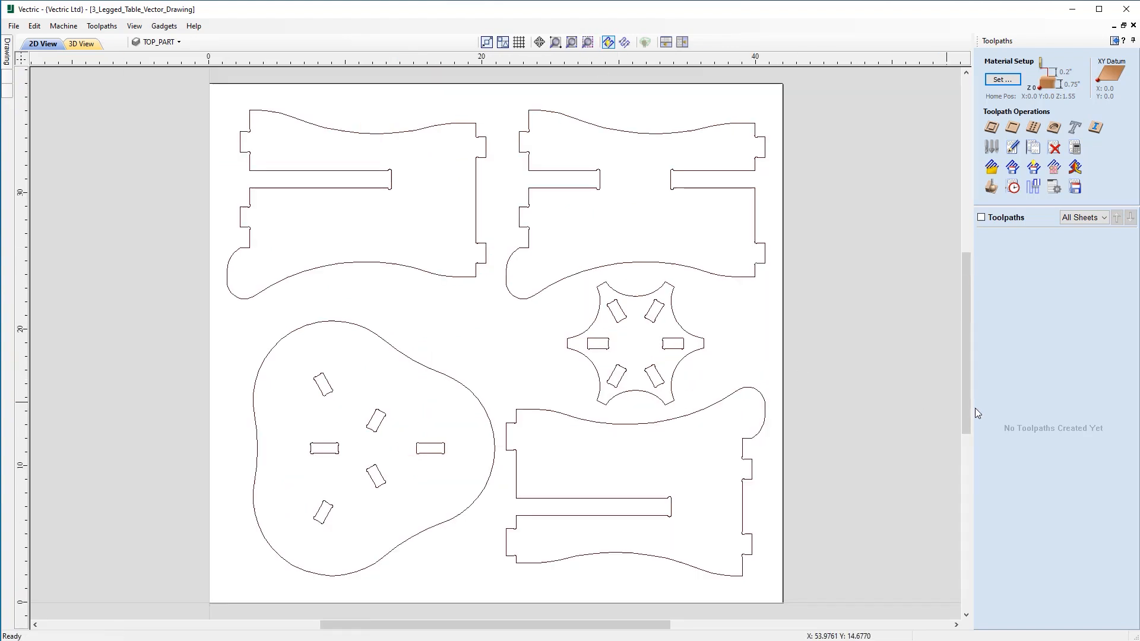
{"action": "mouse_move", "coordinate": [988, 273]}
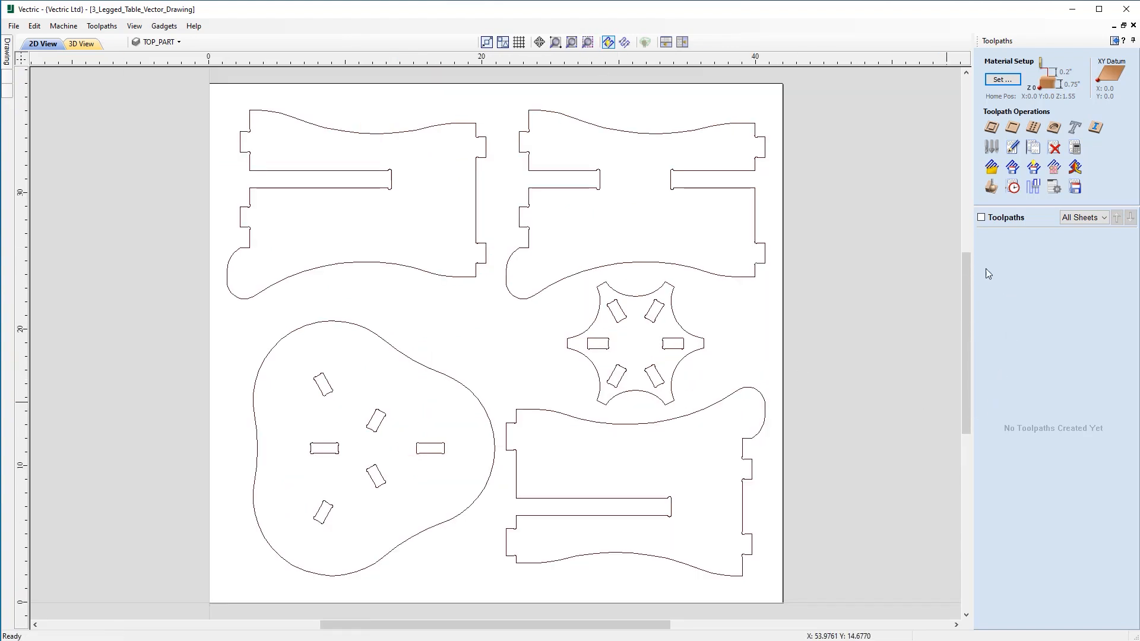
{"action": "mouse_move", "coordinate": [768, 249]}
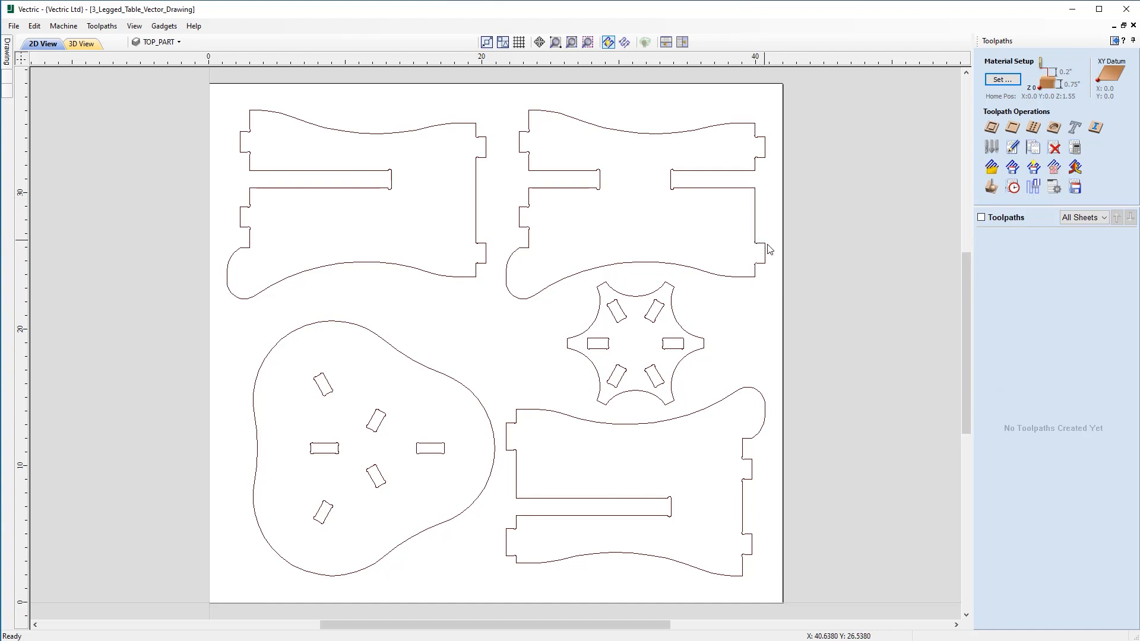
{"action": "mouse_move", "coordinate": [522, 235]}
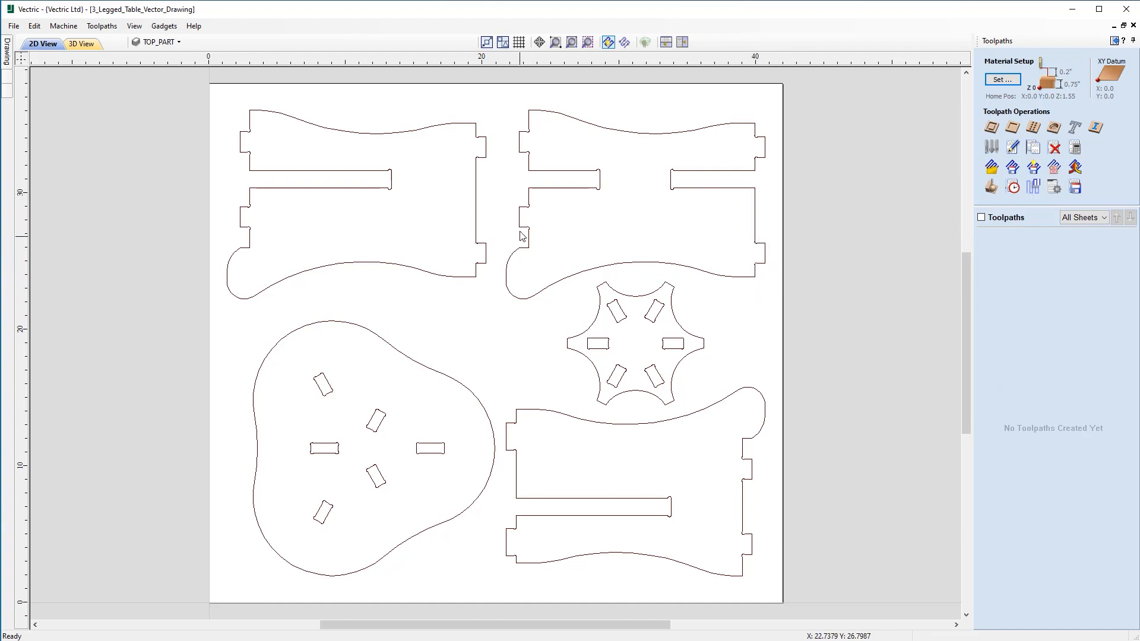
{"action": "mouse_move", "coordinate": [358, 399]}
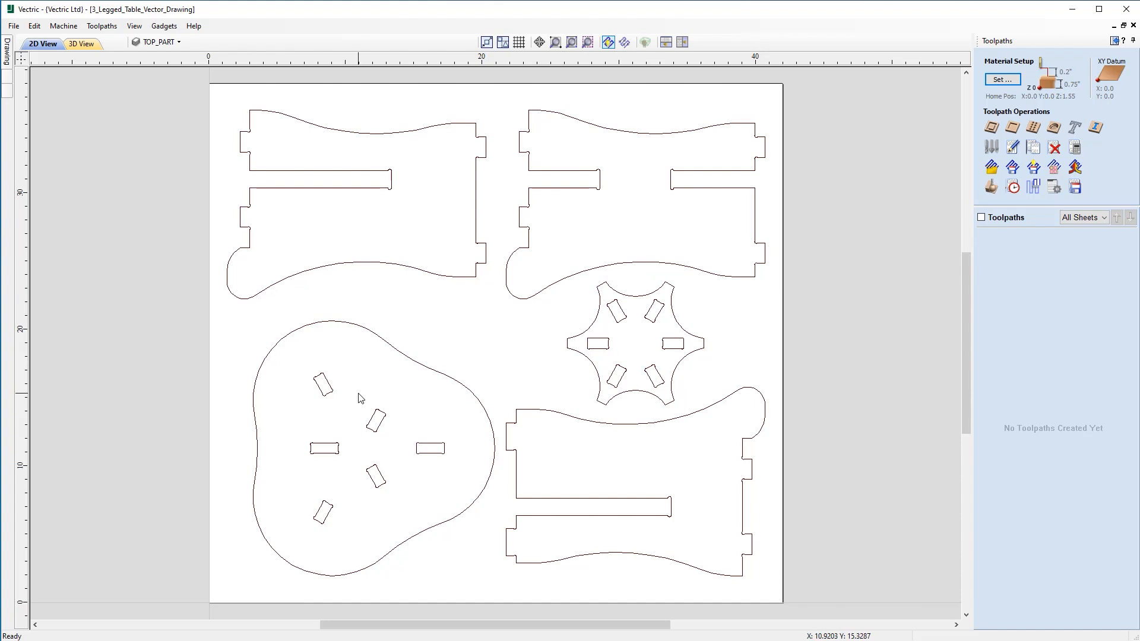
{"action": "mouse_move", "coordinate": [623, 303]}
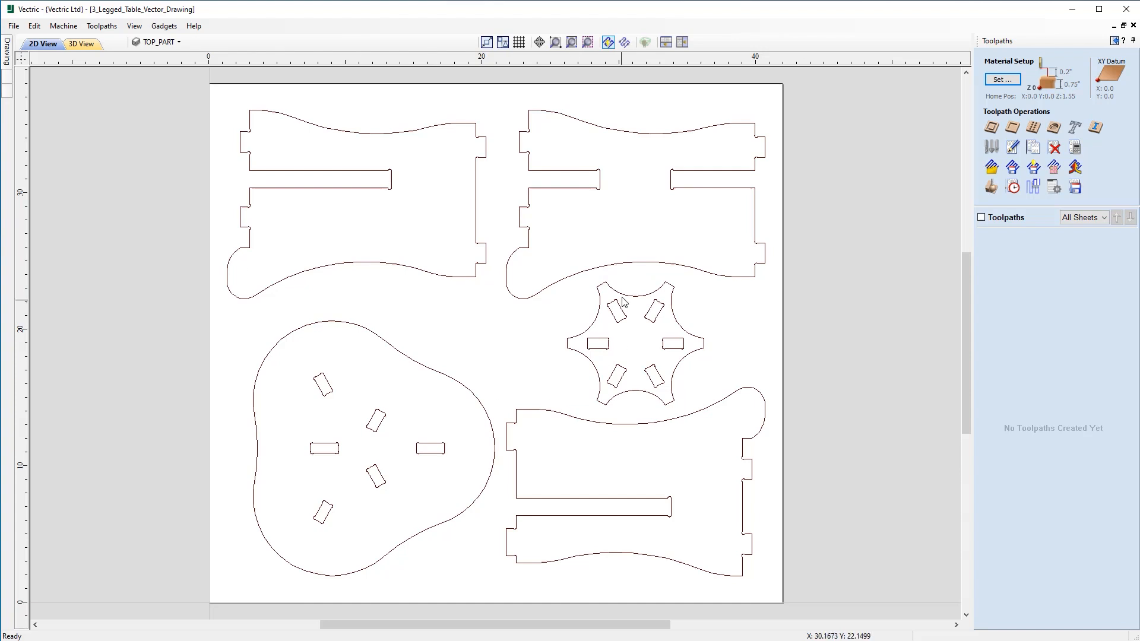
{"action": "mouse_move", "coordinate": [570, 504]}
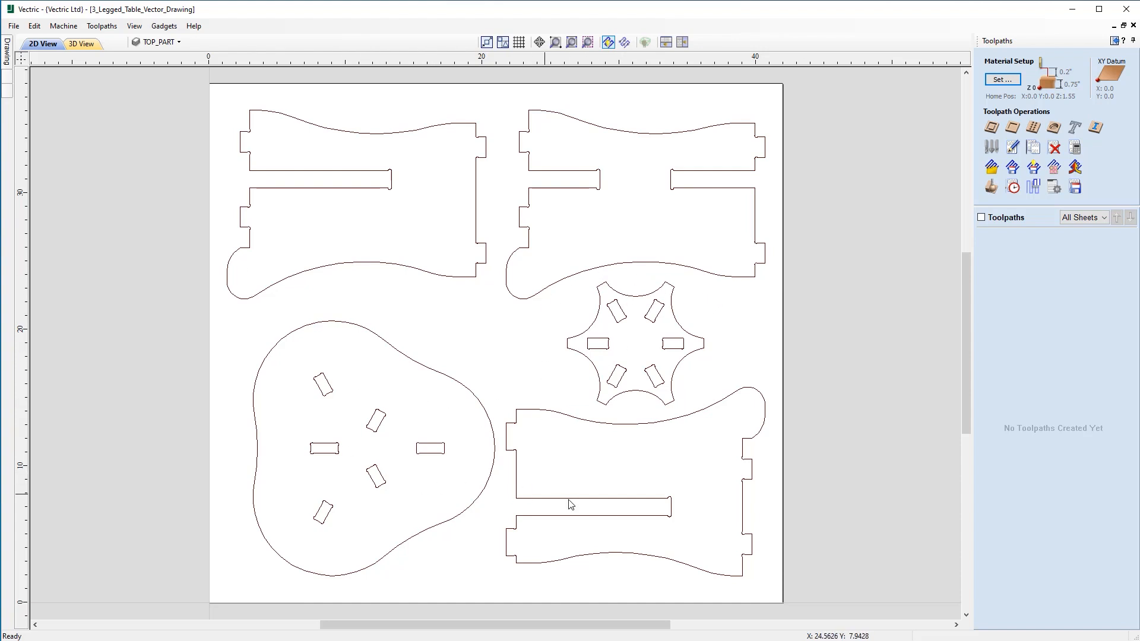
{"action": "mouse_move", "coordinate": [609, 371]}
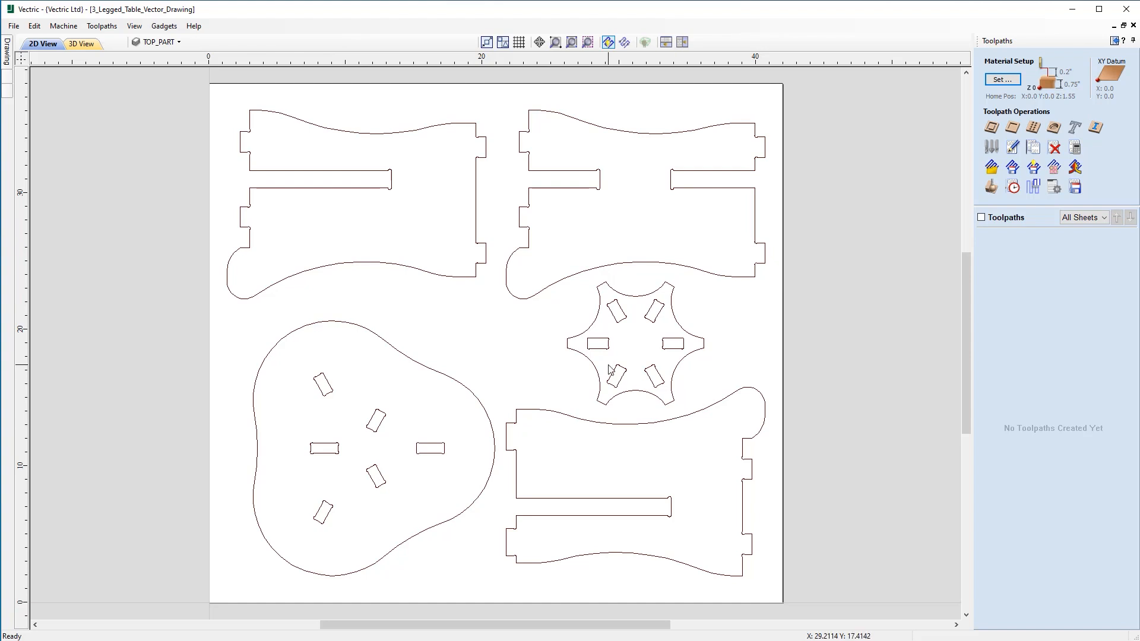
{"action": "mouse_move", "coordinate": [33, 25]}
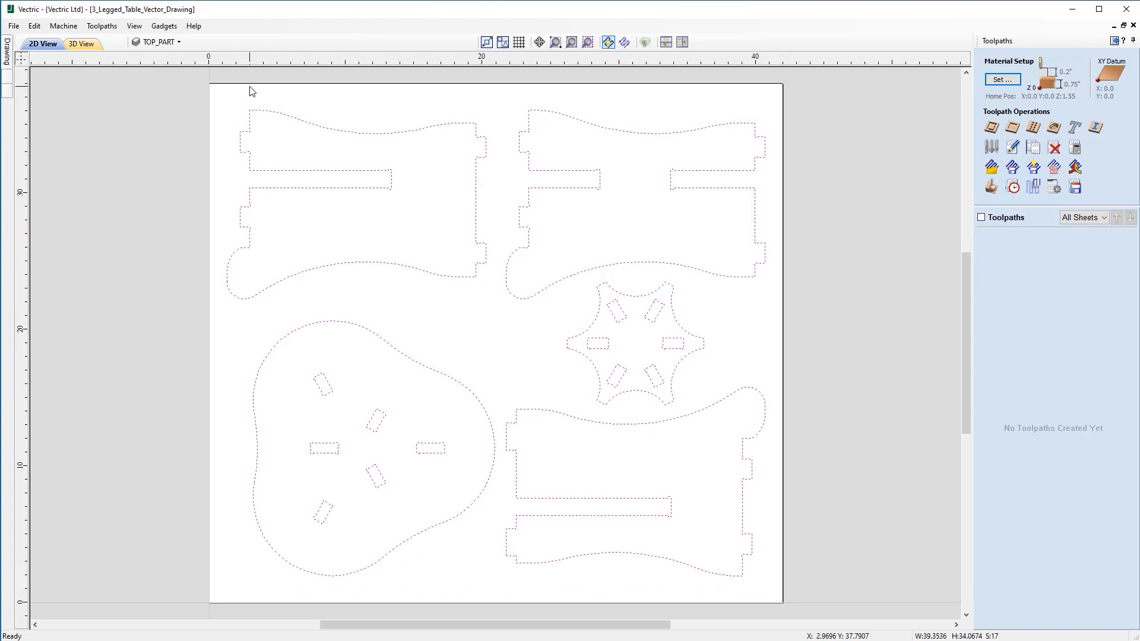
{"action": "left_click", "coordinate": [513, 325]}
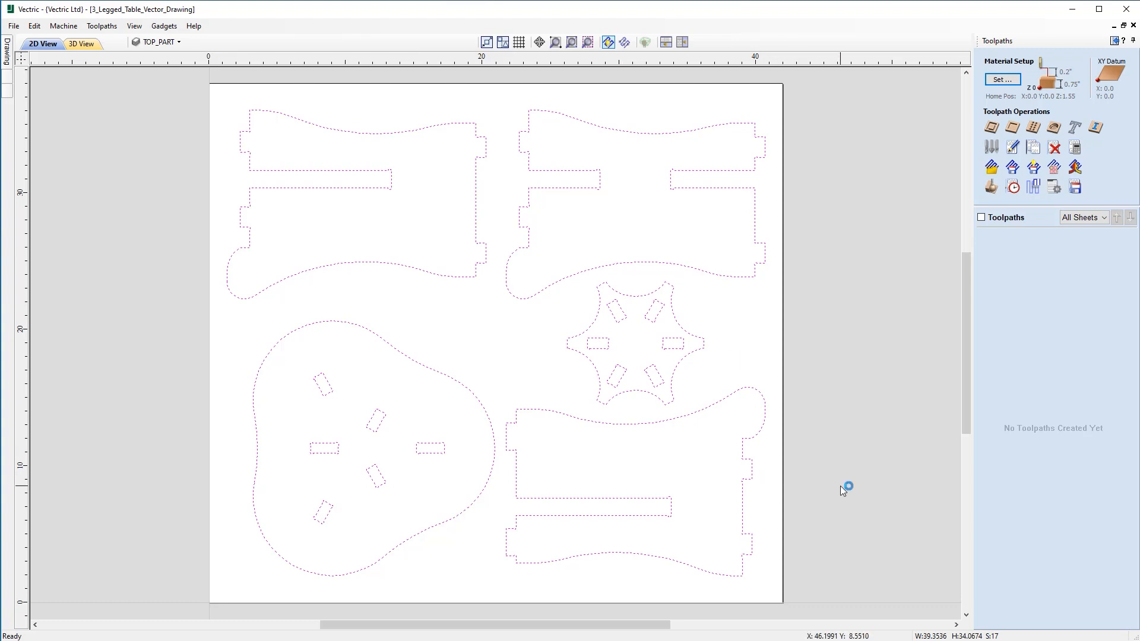
{"action": "mouse_move", "coordinate": [556, 276]}
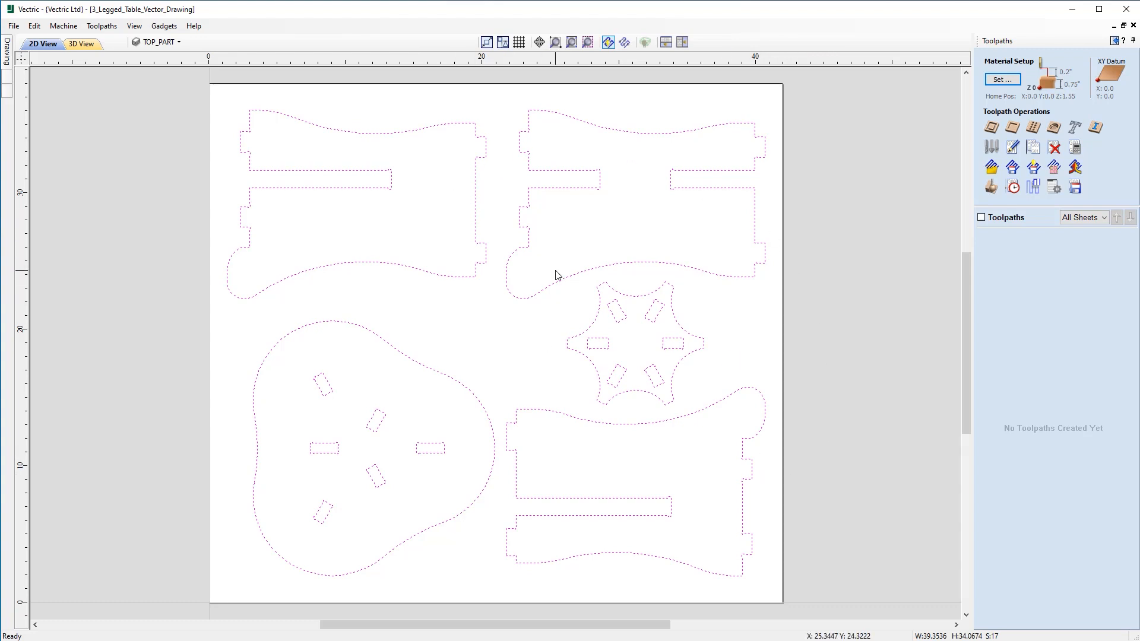
{"action": "mouse_move", "coordinate": [990, 148]}
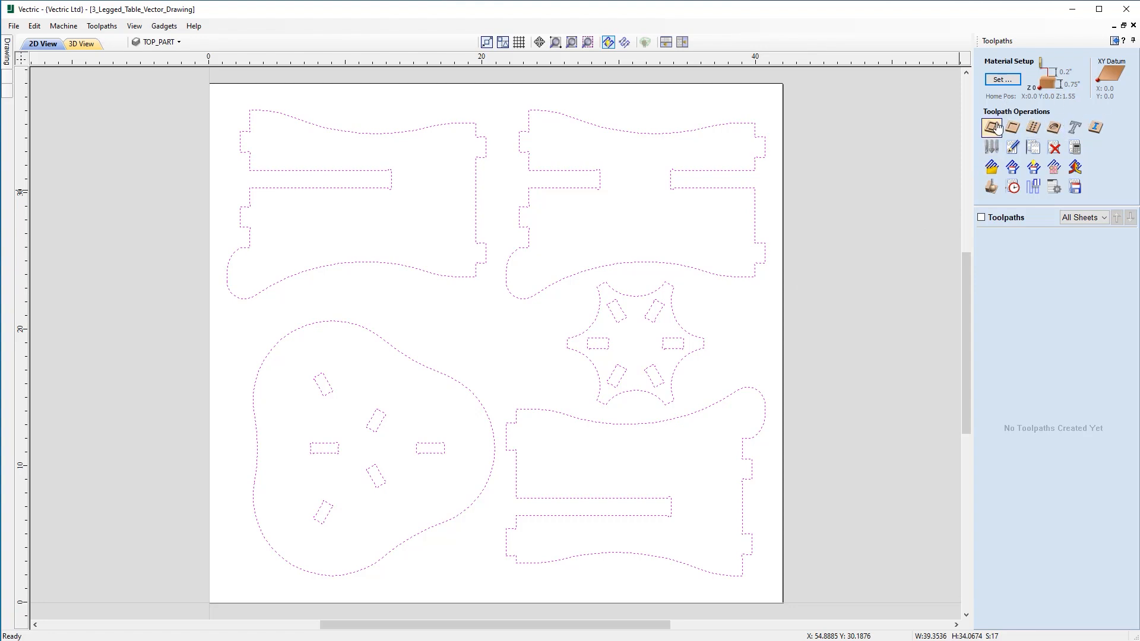
Step: Start a 2D Profile toolpath with start depth 0.0 and cut depth 0.75 inches
{"action": "left_click", "coordinate": [990, 127]}
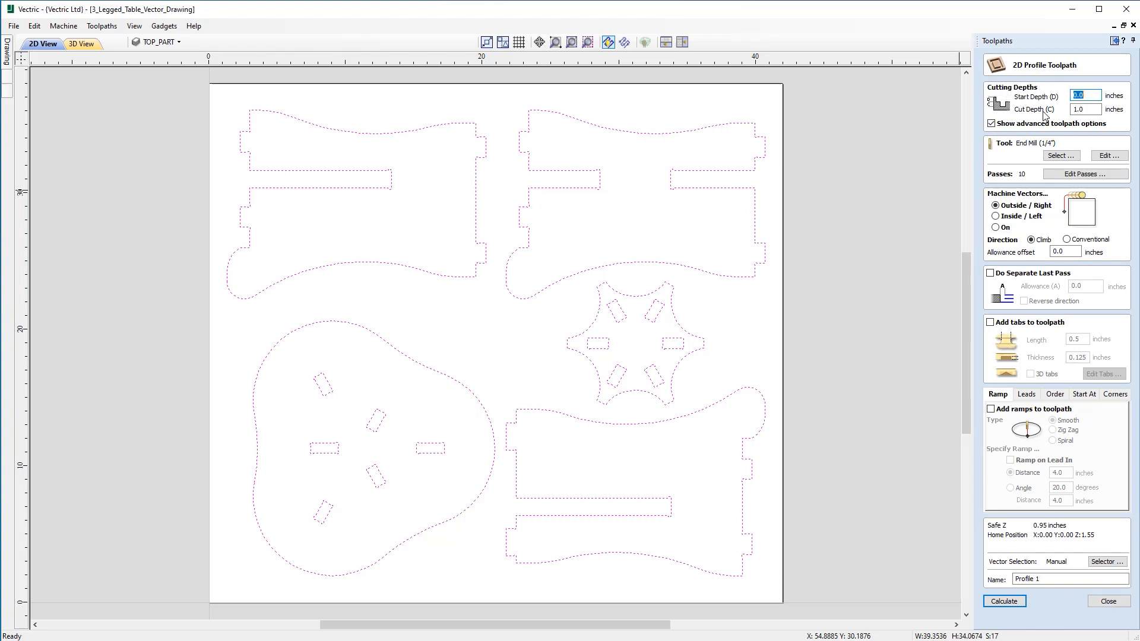
{"action": "mouse_move", "coordinate": [1107, 134]}
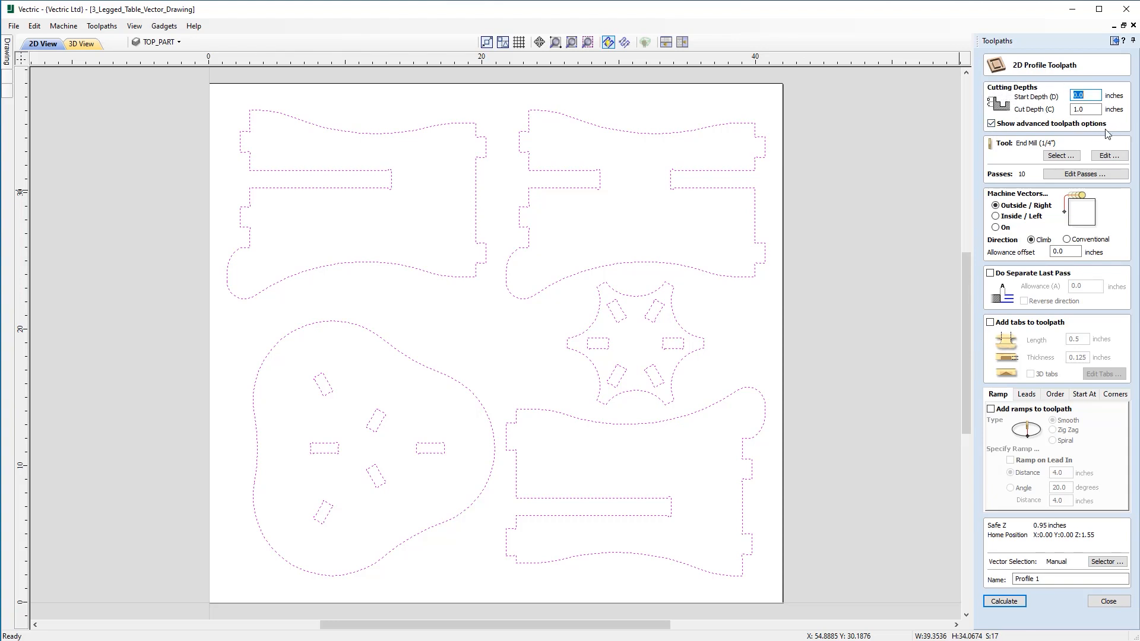
{"action": "mouse_move", "coordinate": [1102, 141]}
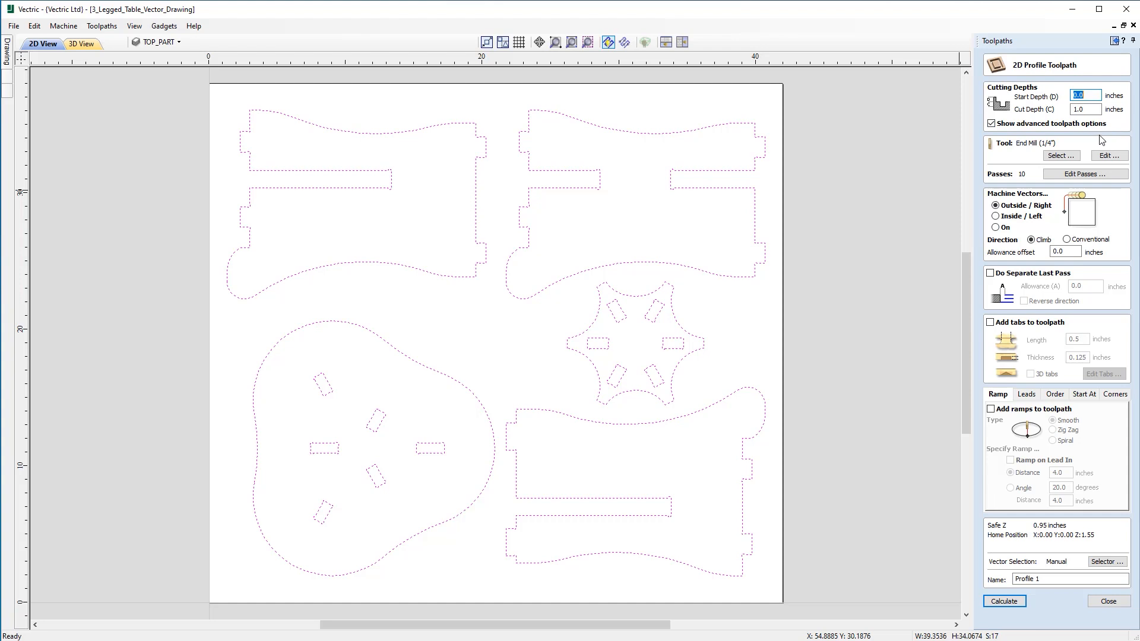
{"action": "mouse_move", "coordinate": [1099, 143]}
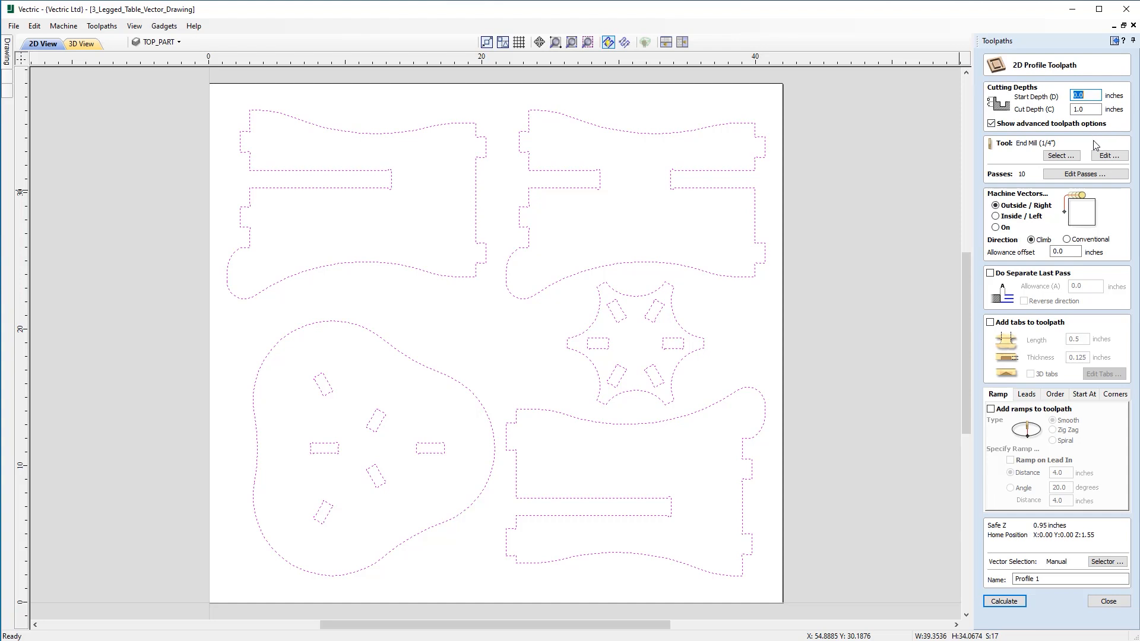
{"action": "mouse_move", "coordinate": [1022, 103]}
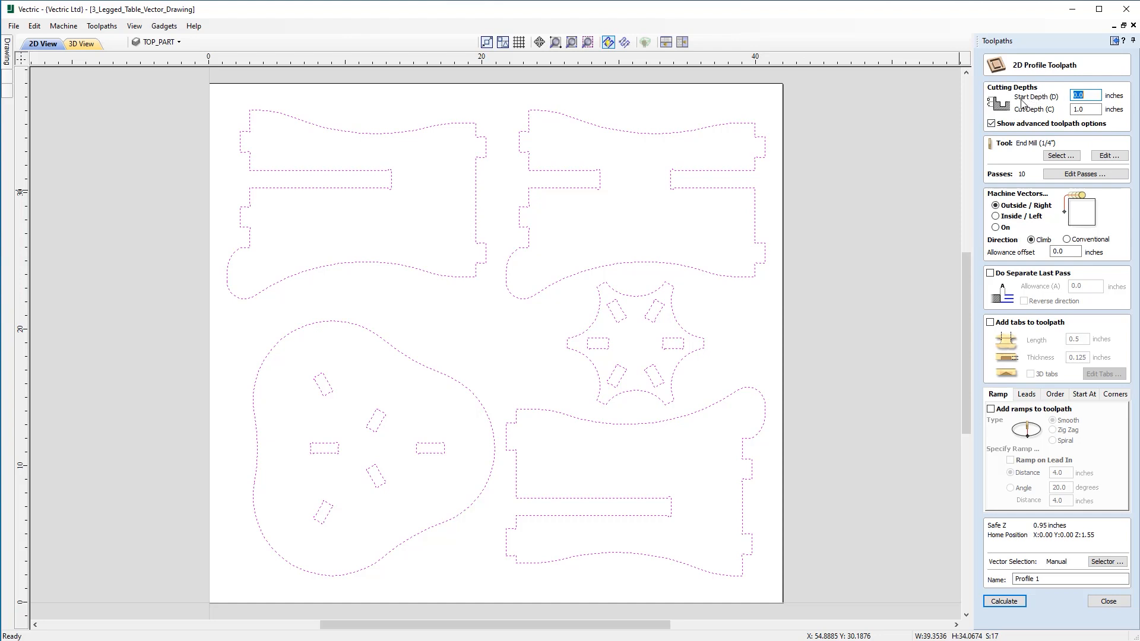
{"action": "mouse_move", "coordinate": [1124, 112]}
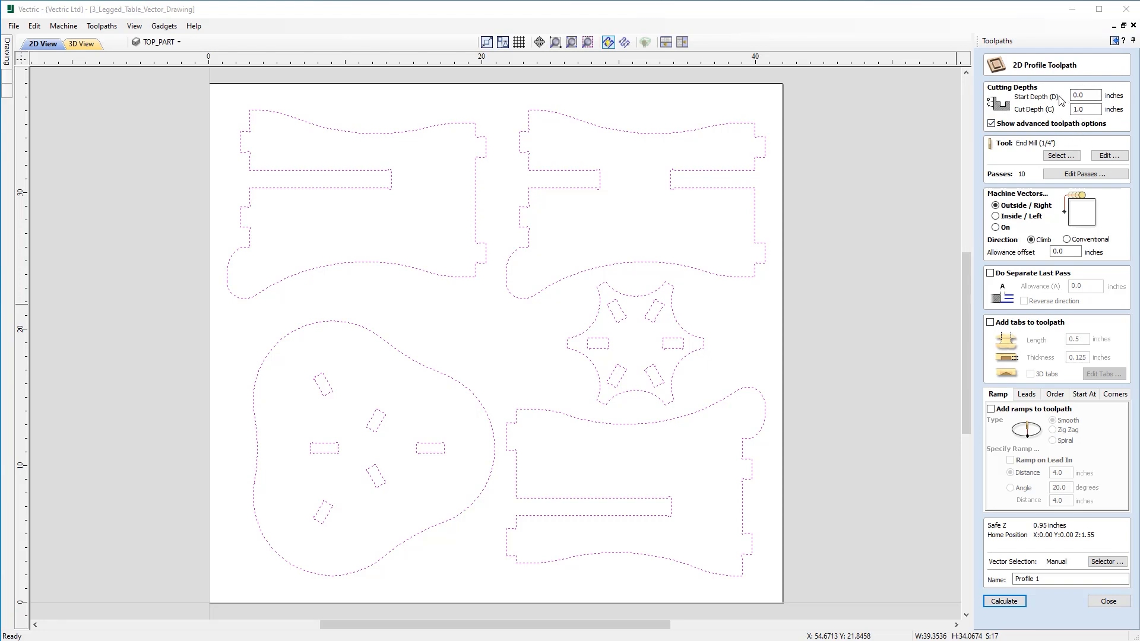
{"action": "mouse_move", "coordinate": [1001, 118]}
{"action": "type", "text": "0.75"}
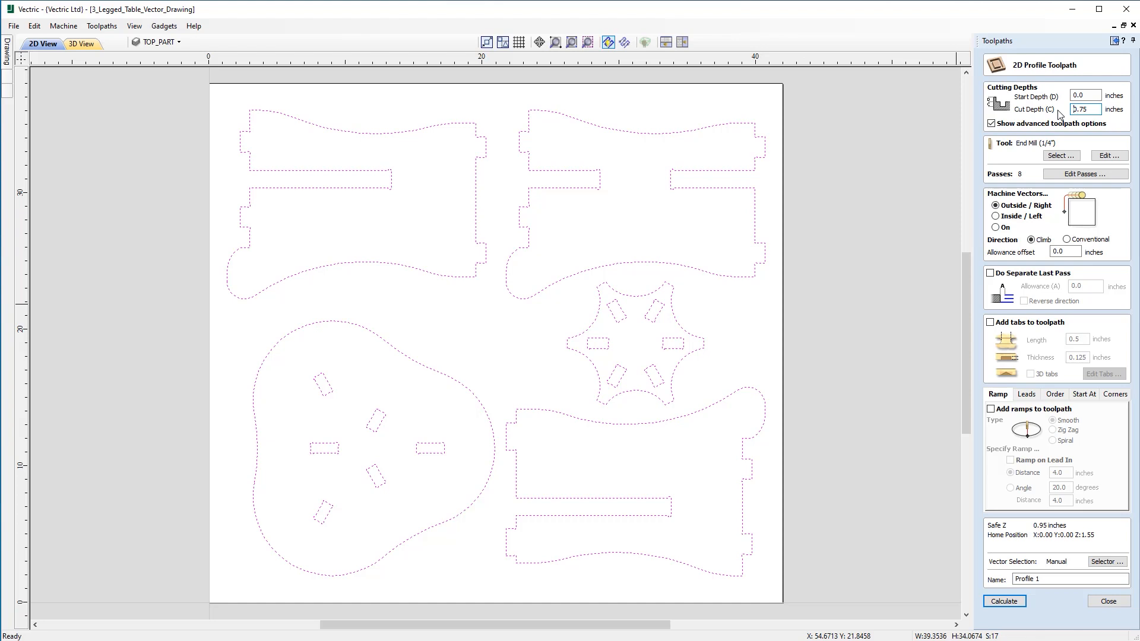
{"action": "mouse_move", "coordinate": [1119, 99]}
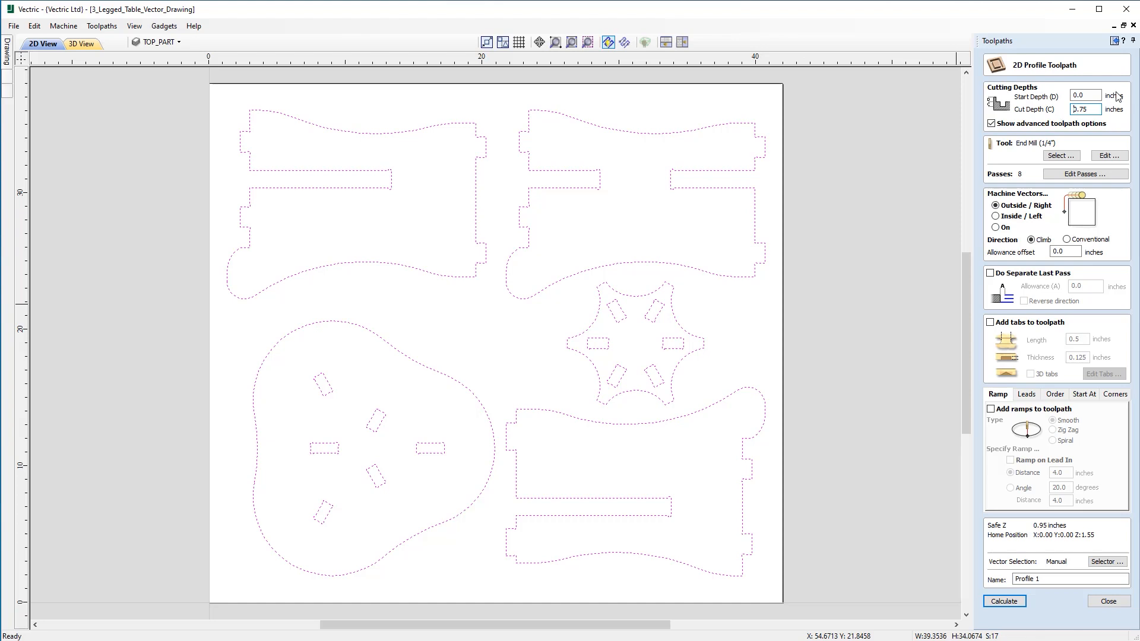
{"action": "triple_click", "coordinate": [1084, 108]}
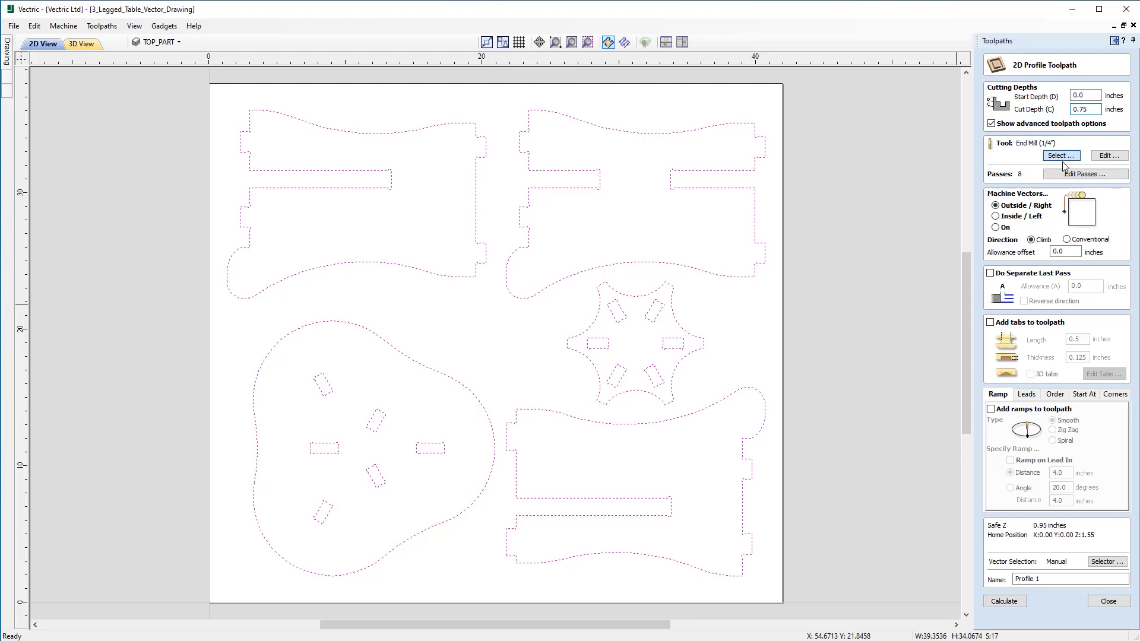
{"action": "left_click", "coordinate": [1059, 156]}
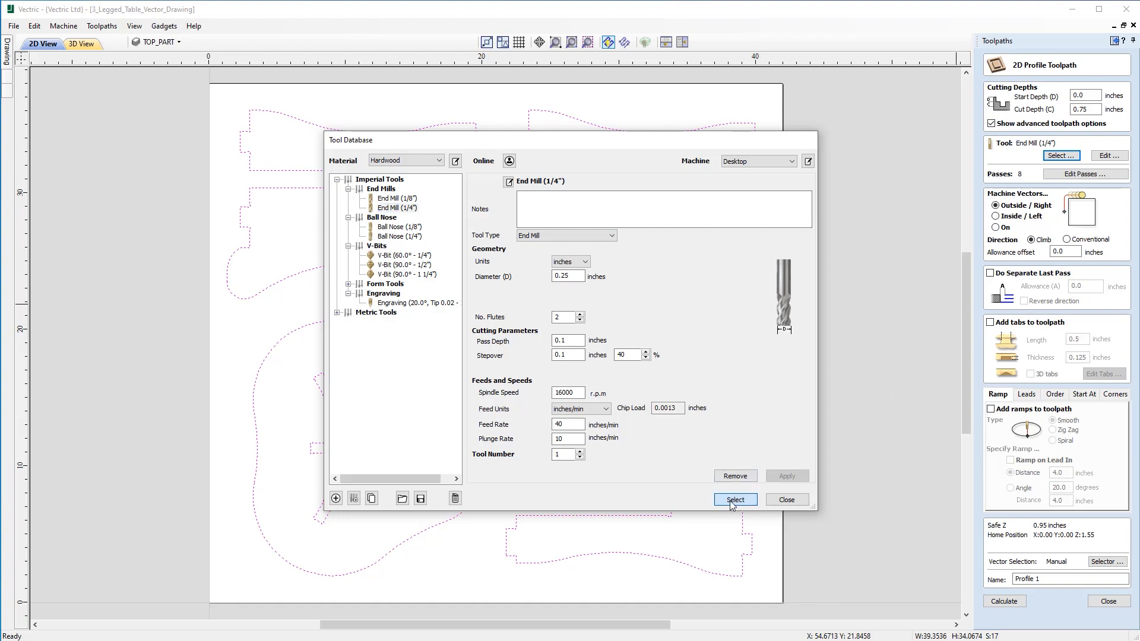
{"action": "left_click", "coordinate": [734, 500]}
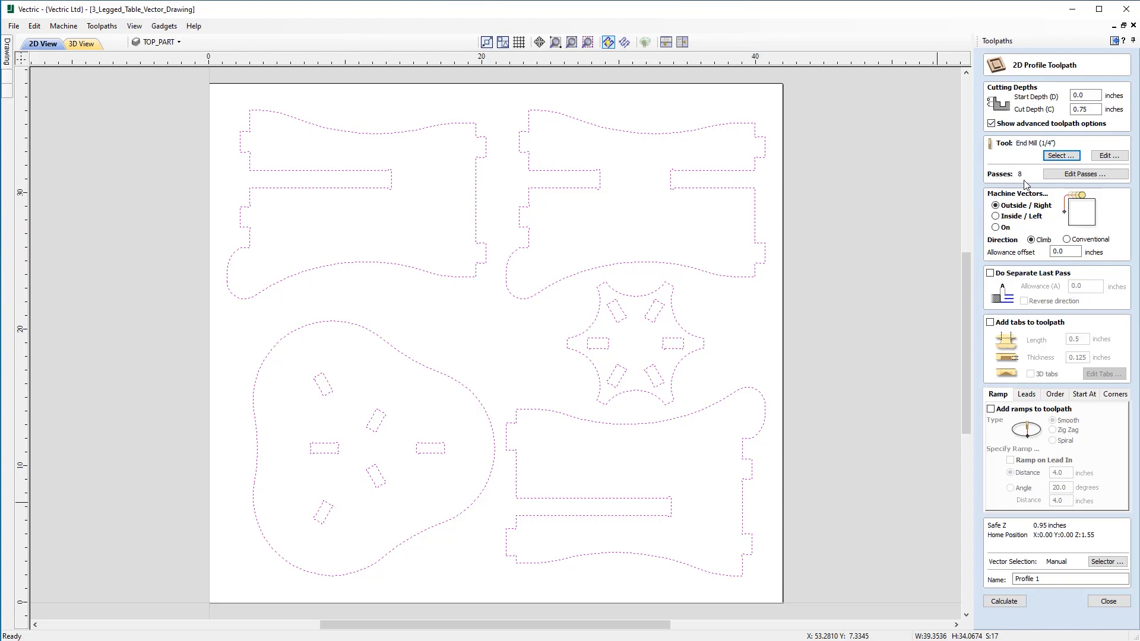
{"action": "mouse_move", "coordinate": [946, 165]}
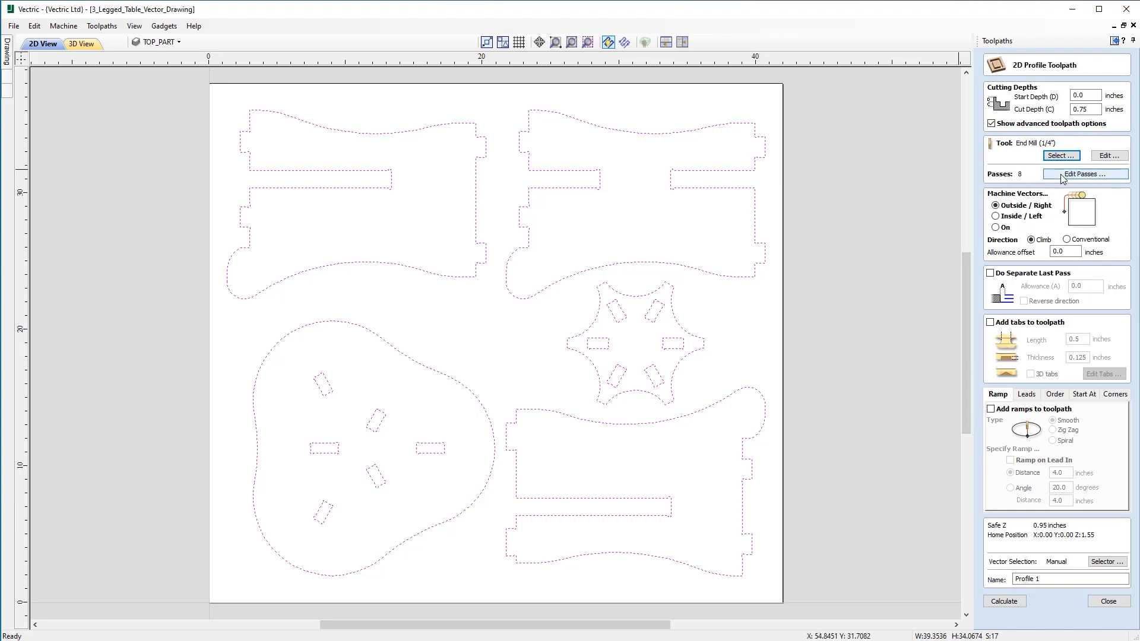
{"action": "left_click", "coordinate": [1083, 173]}
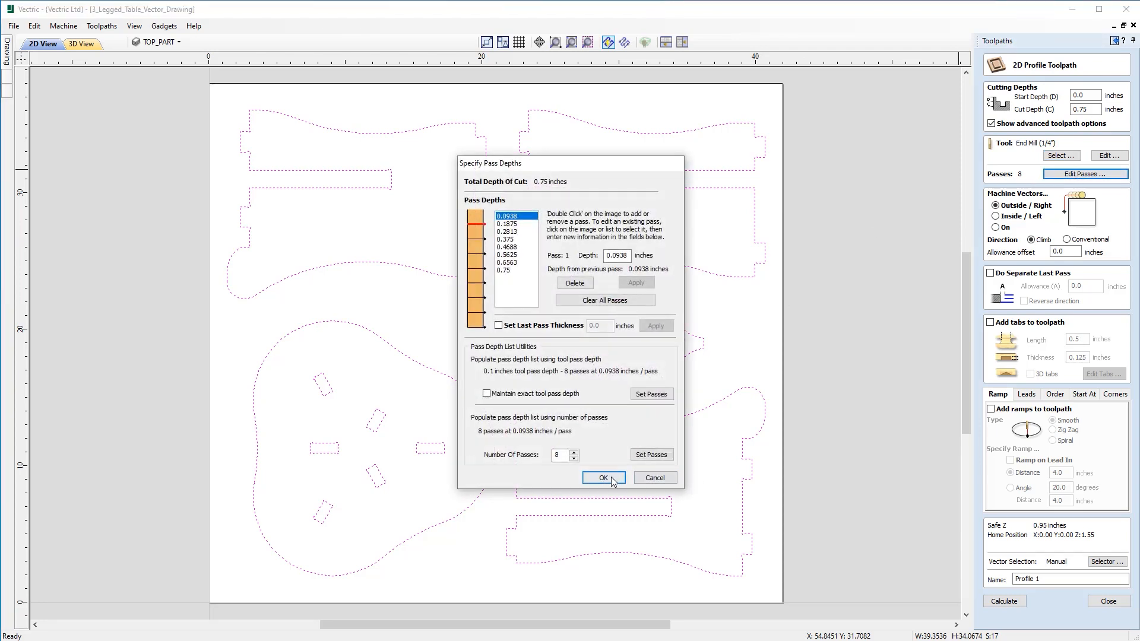
{"action": "left_click", "coordinate": [604, 477]}
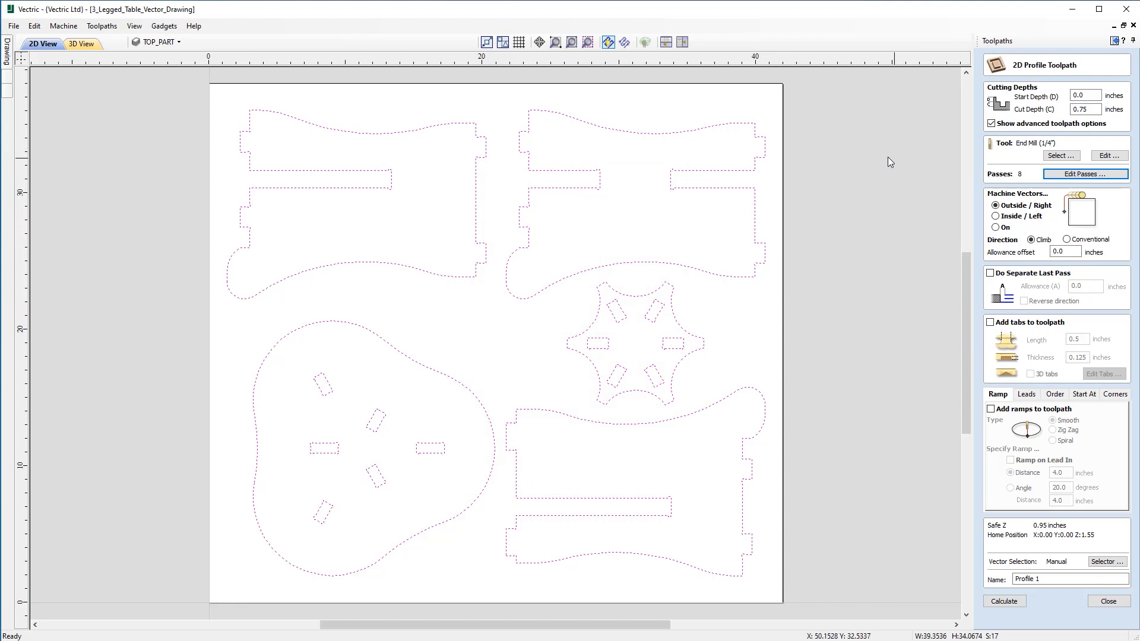
{"action": "mouse_move", "coordinate": [1004, 177]}
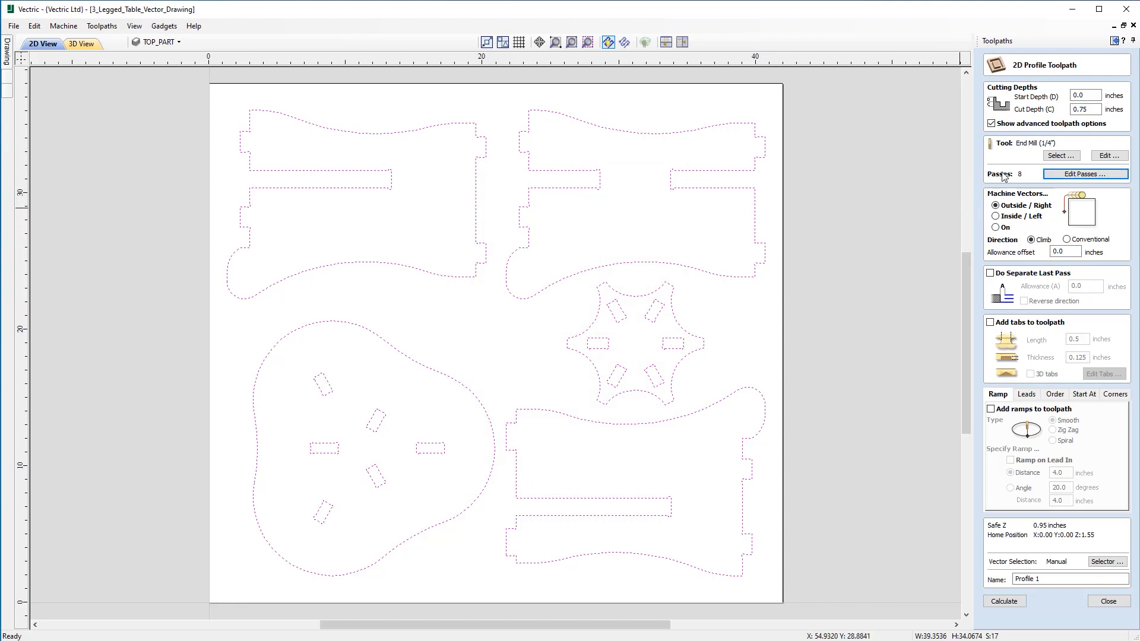
{"action": "mouse_move", "coordinate": [980, 155]}
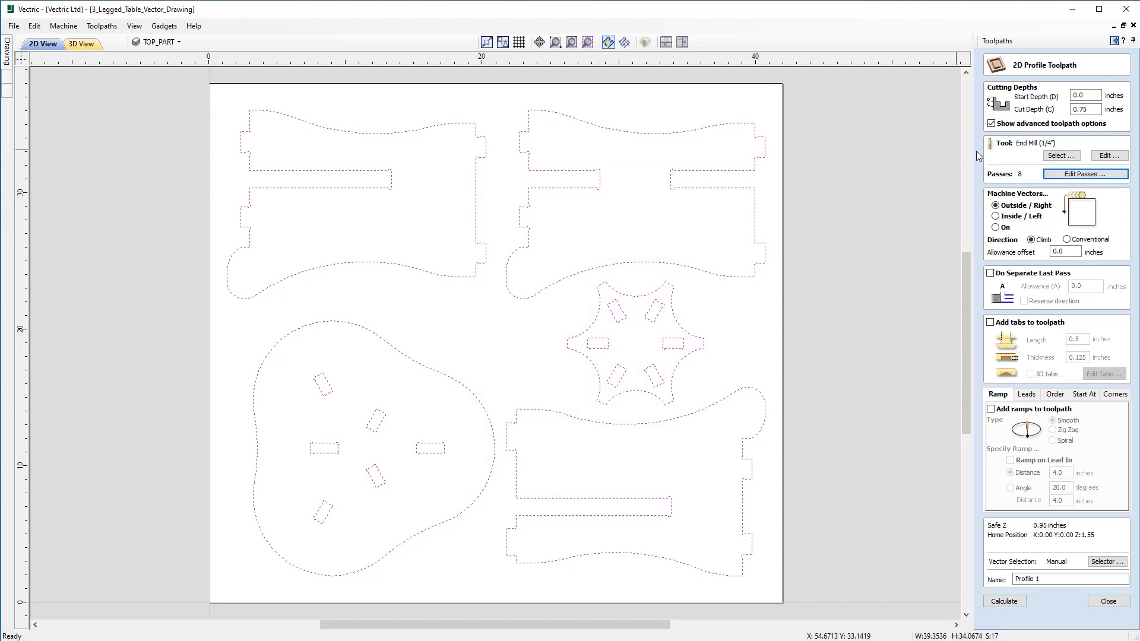
Step: Change the 1/4 inch end mill's pass depth to 0.2 so the profile needs 4 passes
{"action": "left_click", "coordinate": [1108, 155]}
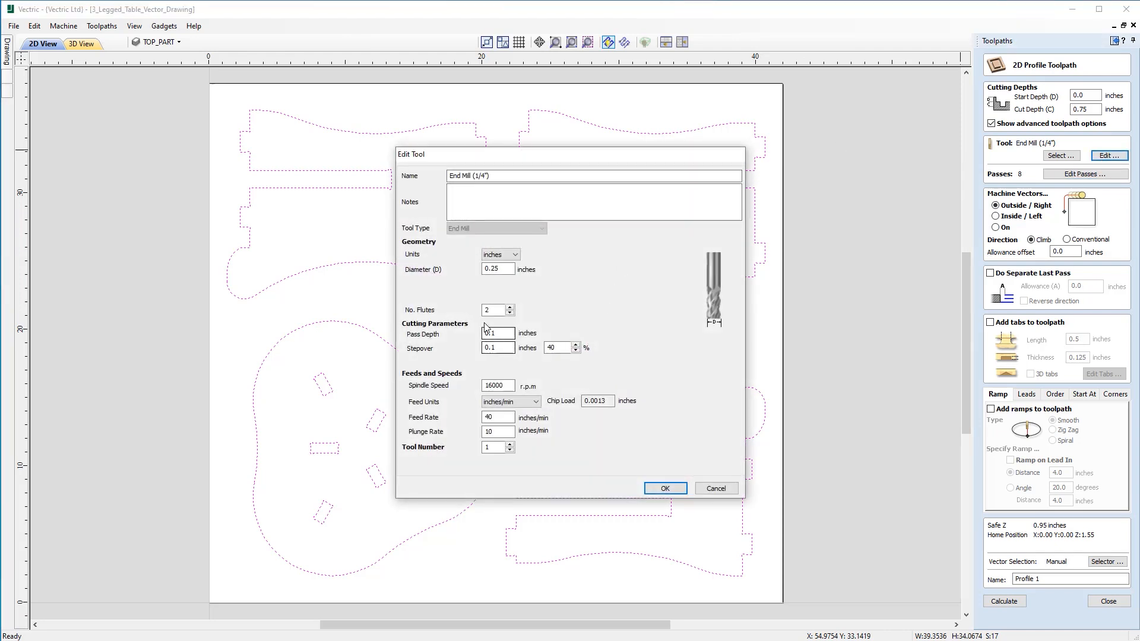
{"action": "left_click", "coordinate": [496, 347]}
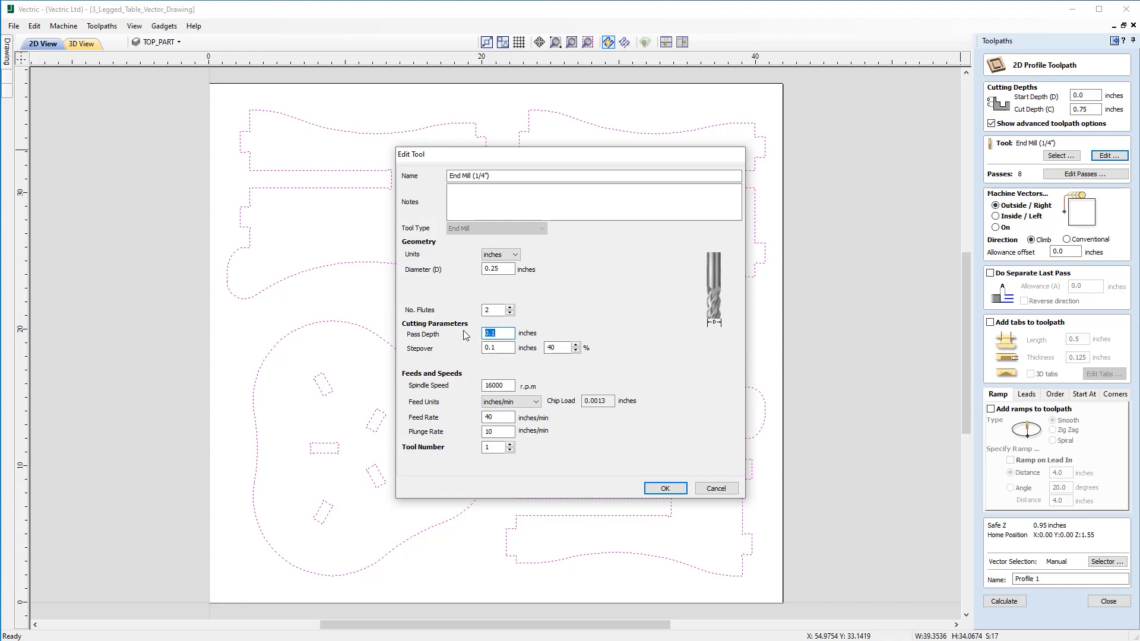
{"action": "type", "text": ".2"}
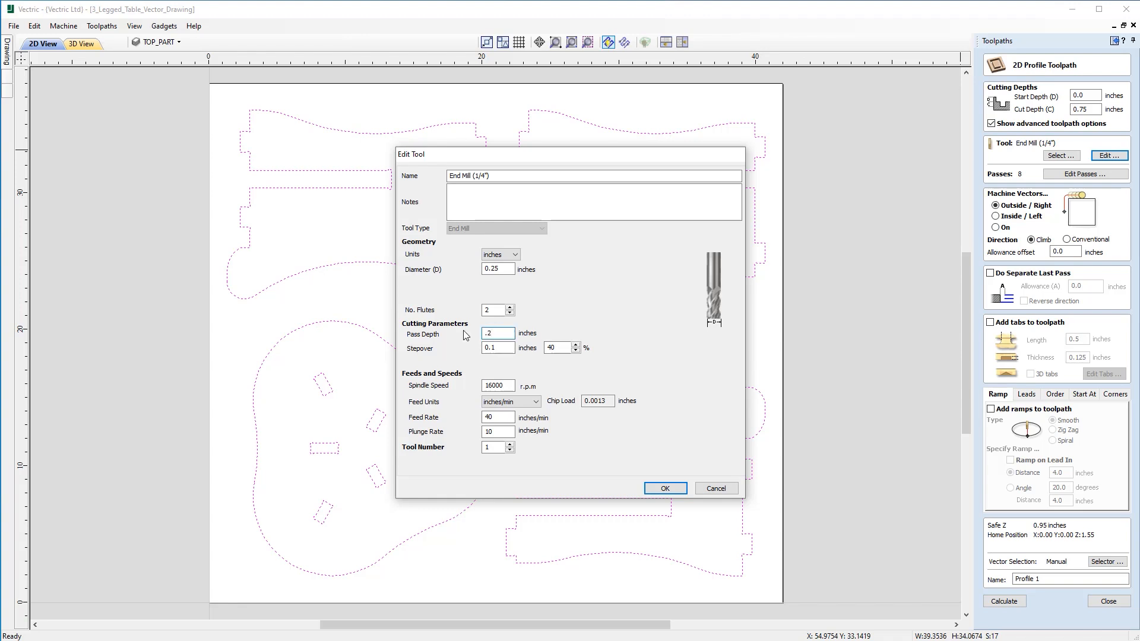
{"action": "left_click", "coordinate": [663, 488]}
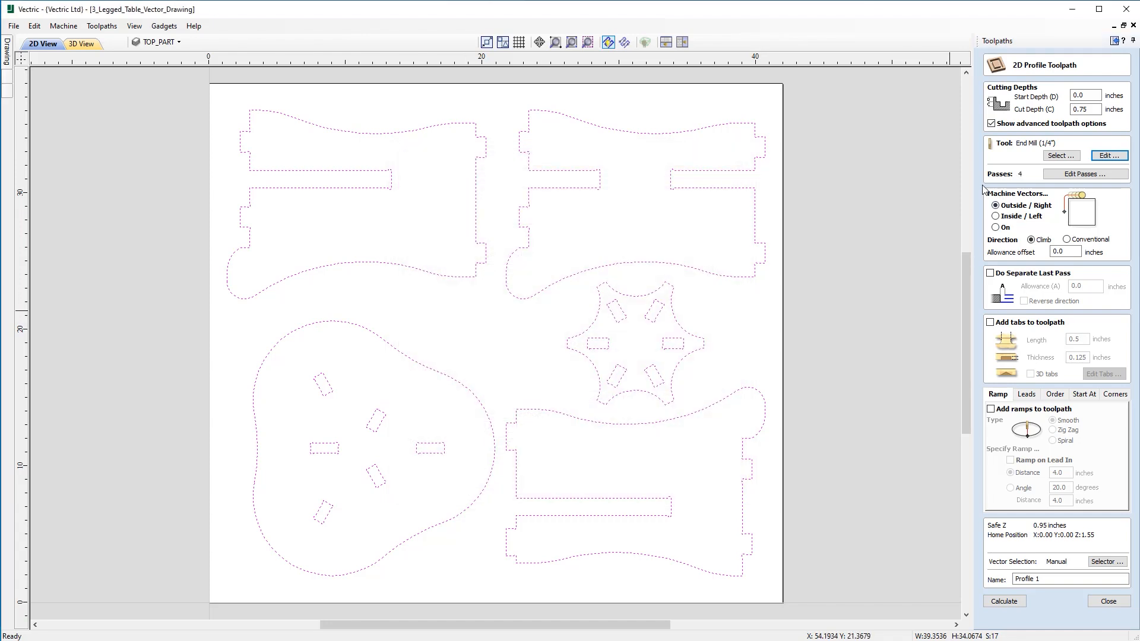
{"action": "mouse_move", "coordinate": [971, 176]}
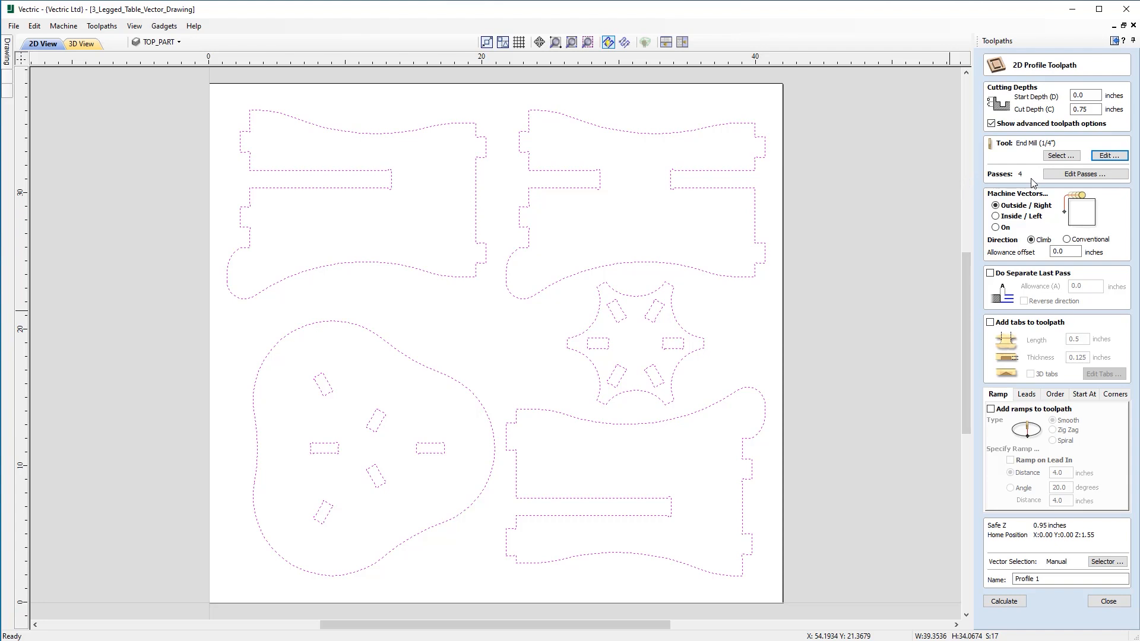
{"action": "left_click", "coordinate": [1083, 173]}
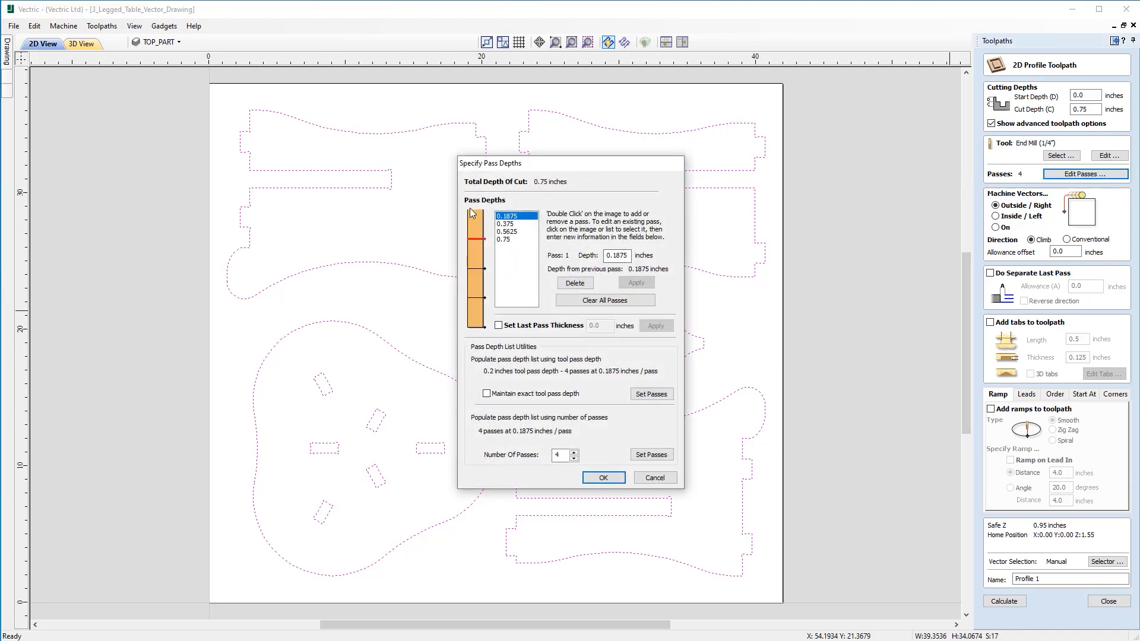
{"action": "mouse_move", "coordinate": [474, 293]}
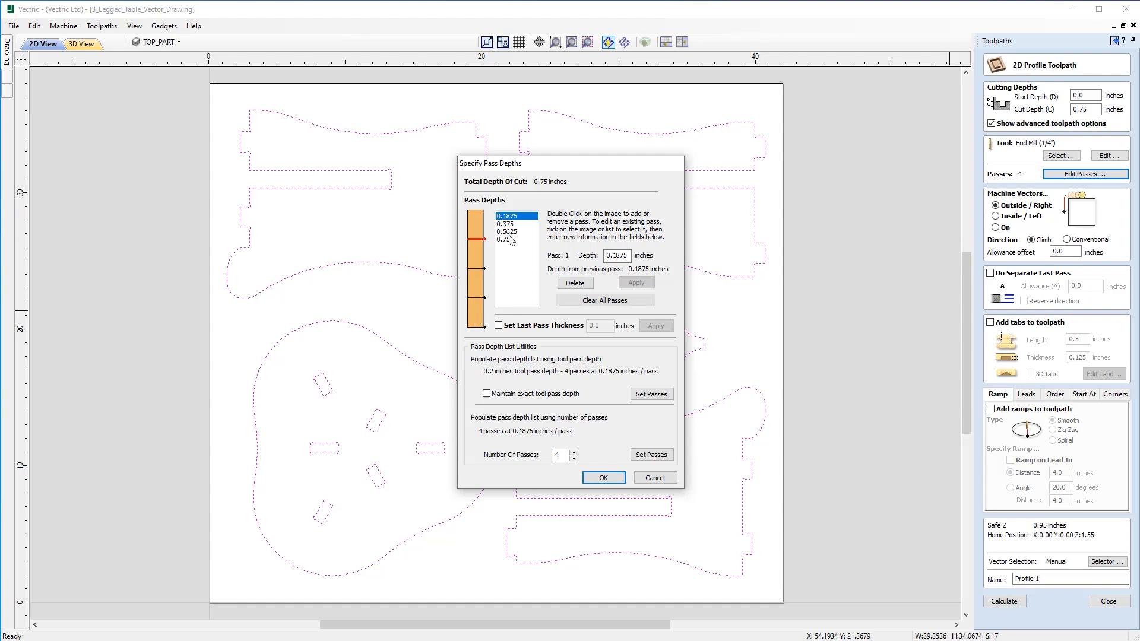
{"action": "left_click", "coordinate": [504, 239]}
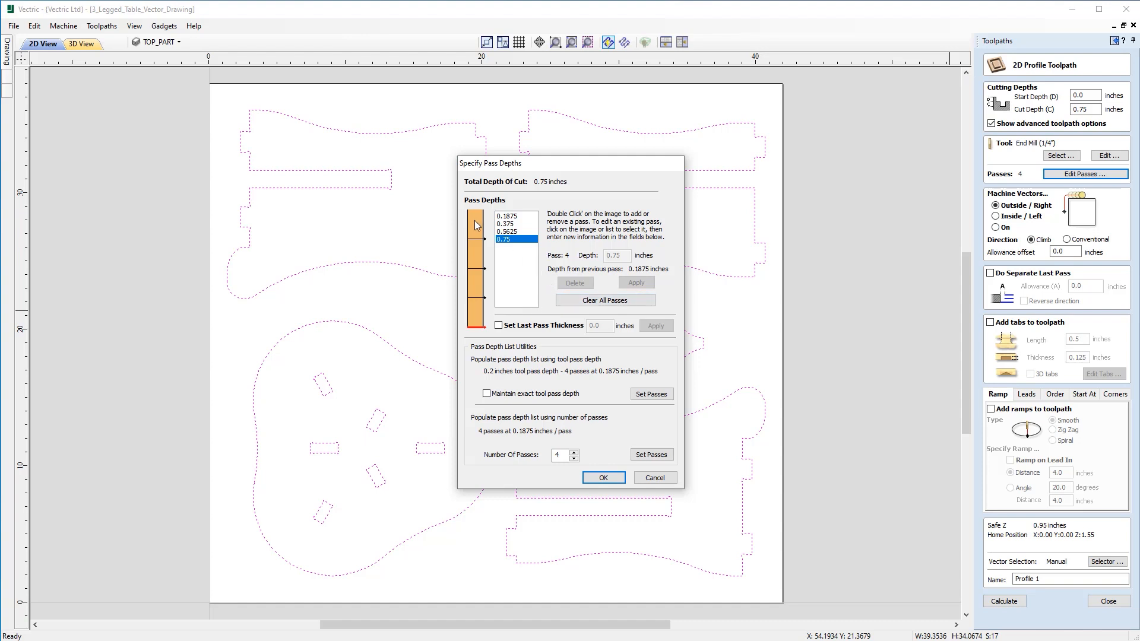
{"action": "mouse_move", "coordinate": [481, 240]}
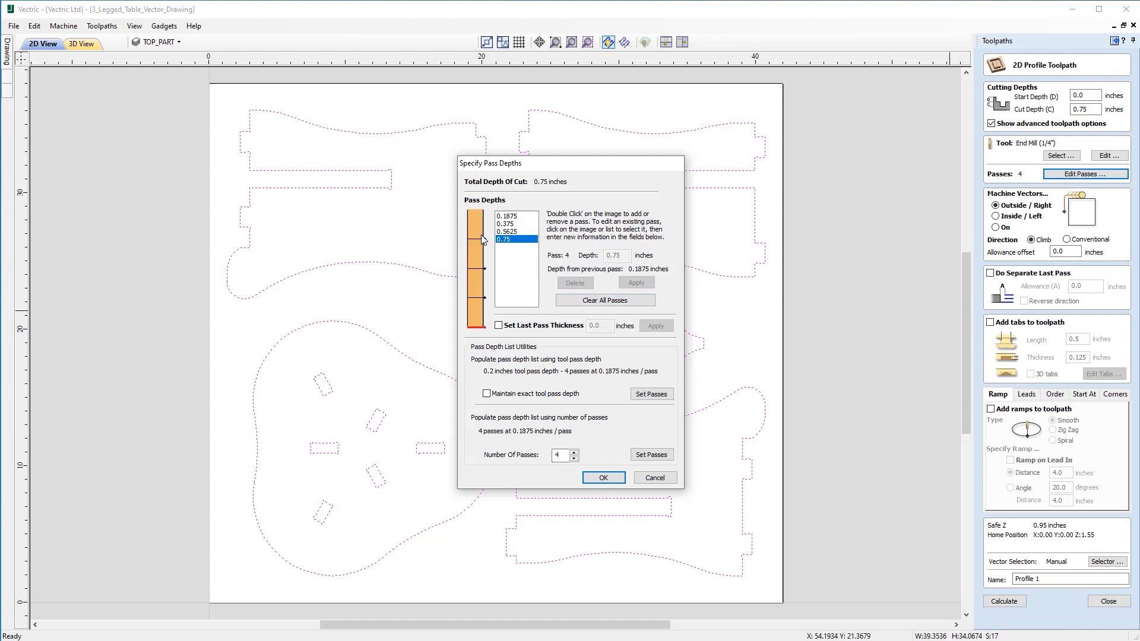
{"action": "mouse_move", "coordinate": [503, 394]}
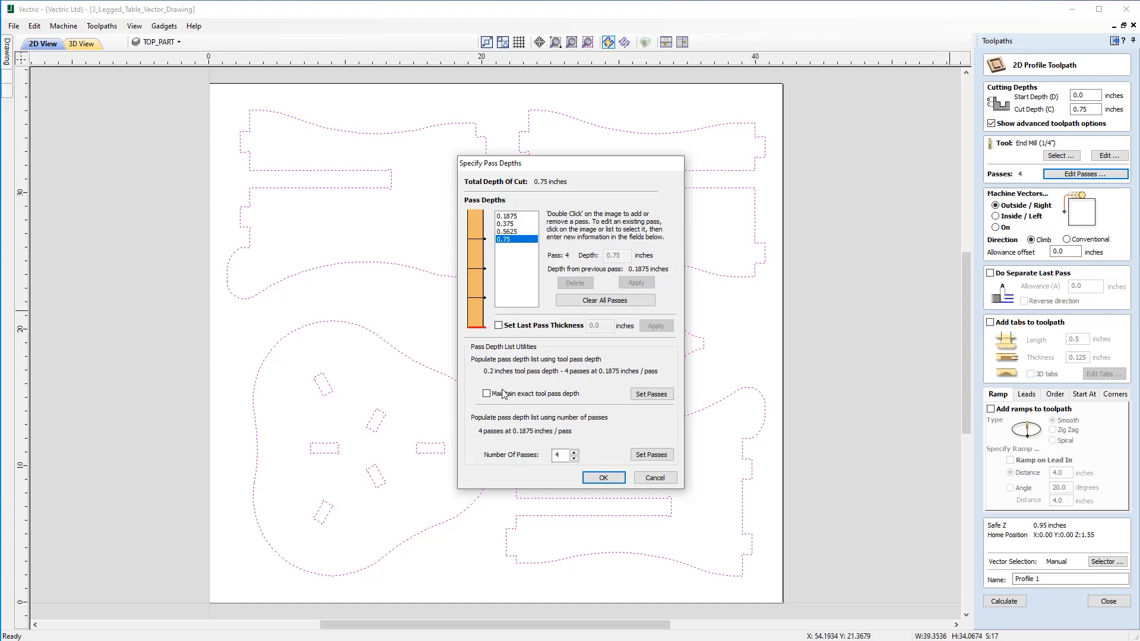
{"action": "left_click", "coordinate": [486, 394]}
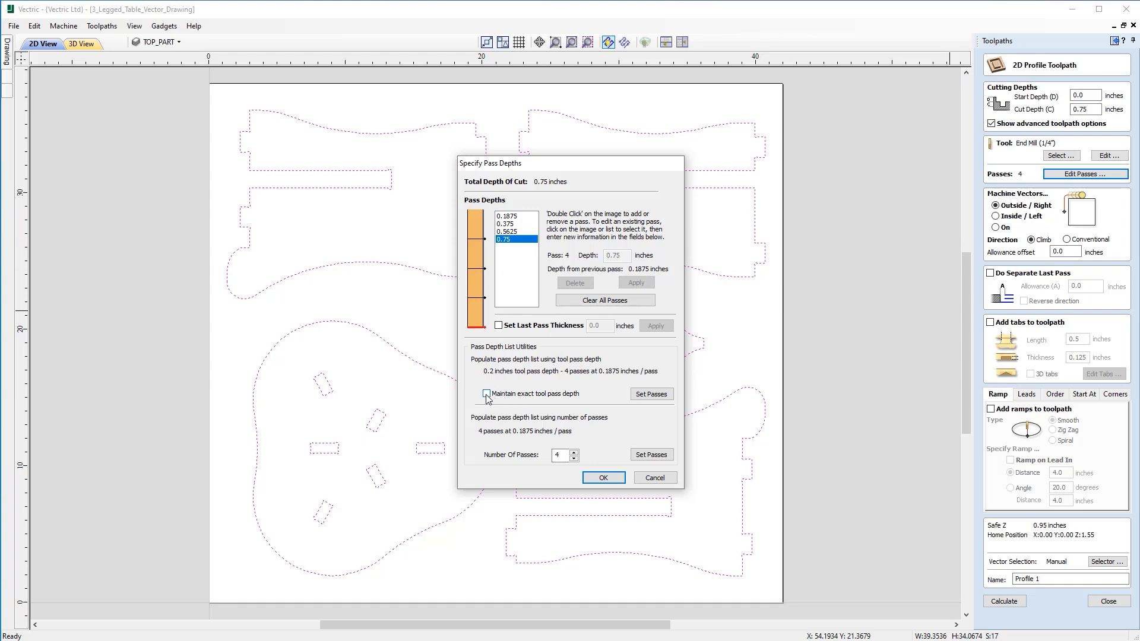
{"action": "left_click", "coordinate": [487, 393]}
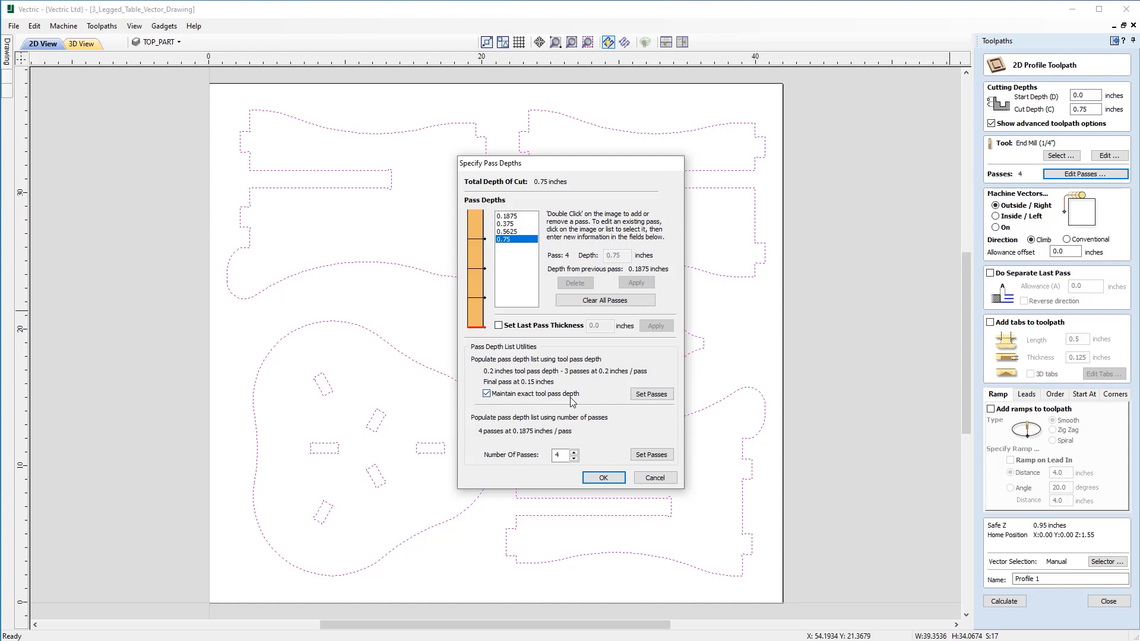
{"action": "mouse_move", "coordinate": [655, 406]}
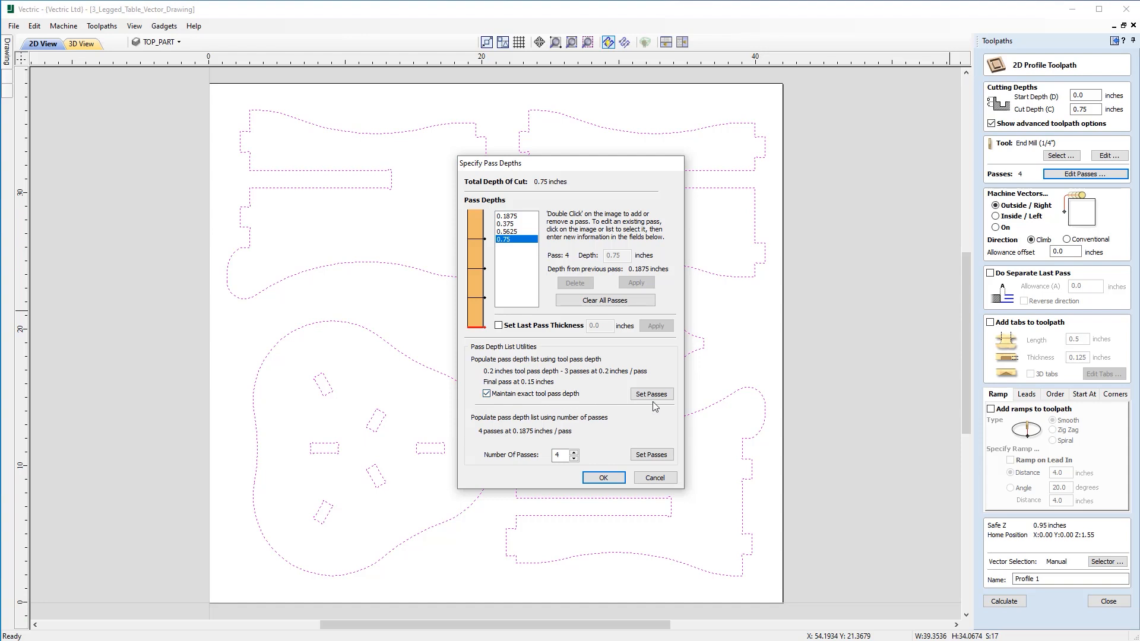
{"action": "left_click", "coordinate": [651, 394]}
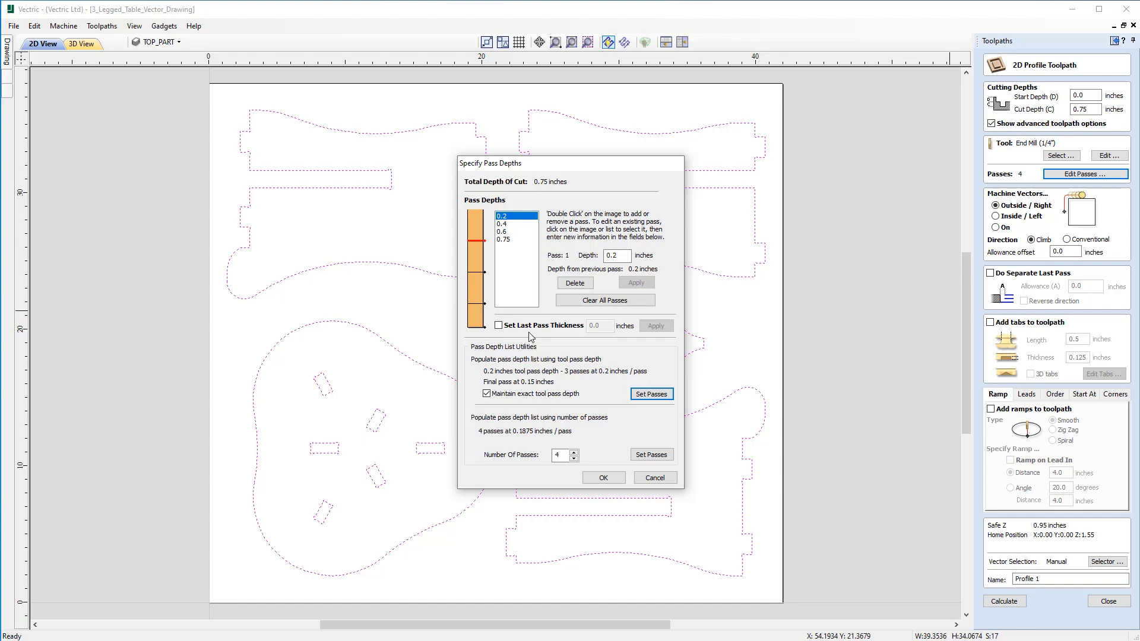
{"action": "mouse_move", "coordinate": [488, 317]}
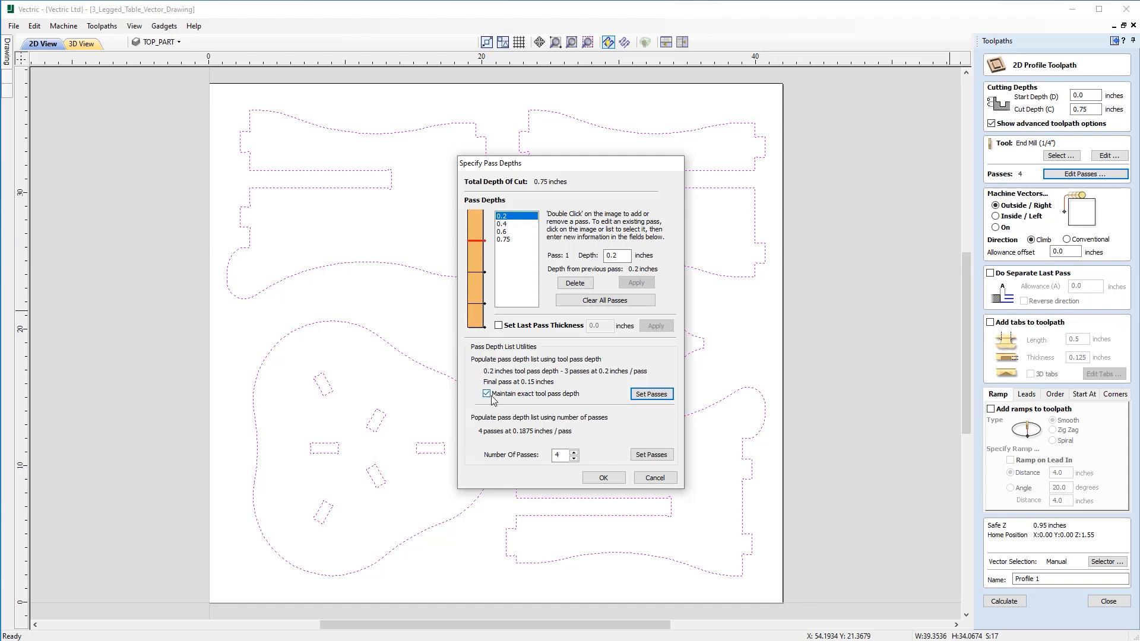
{"action": "left_click", "coordinate": [487, 393]}
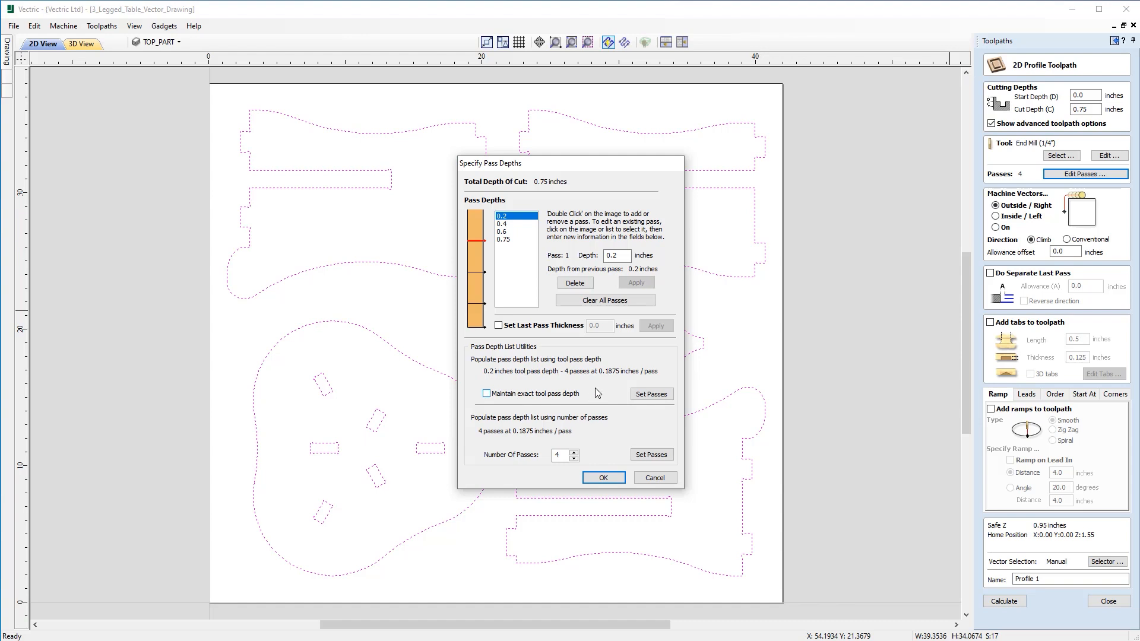
{"action": "left_click", "coordinate": [651, 393]}
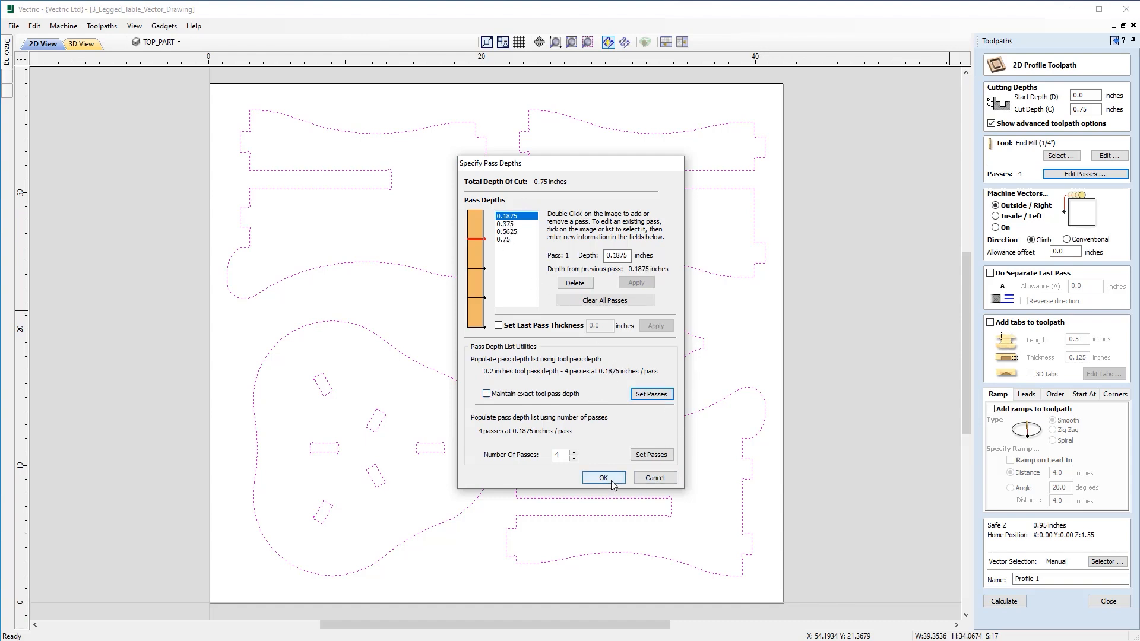
{"action": "left_click", "coordinate": [603, 477]}
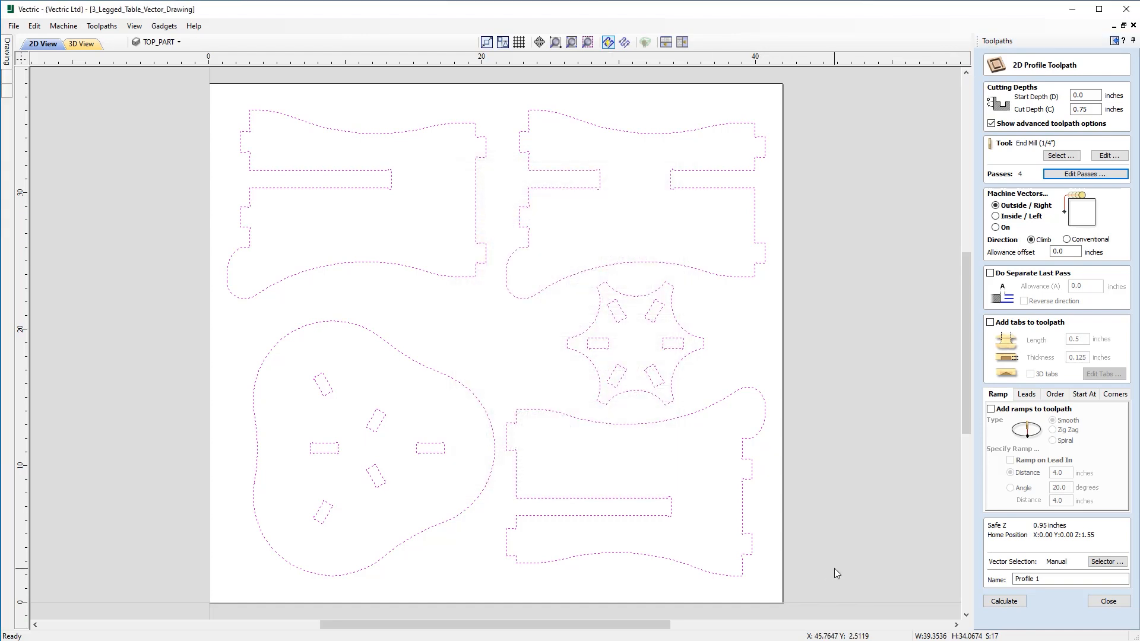
{"action": "mouse_move", "coordinate": [1055, 226]}
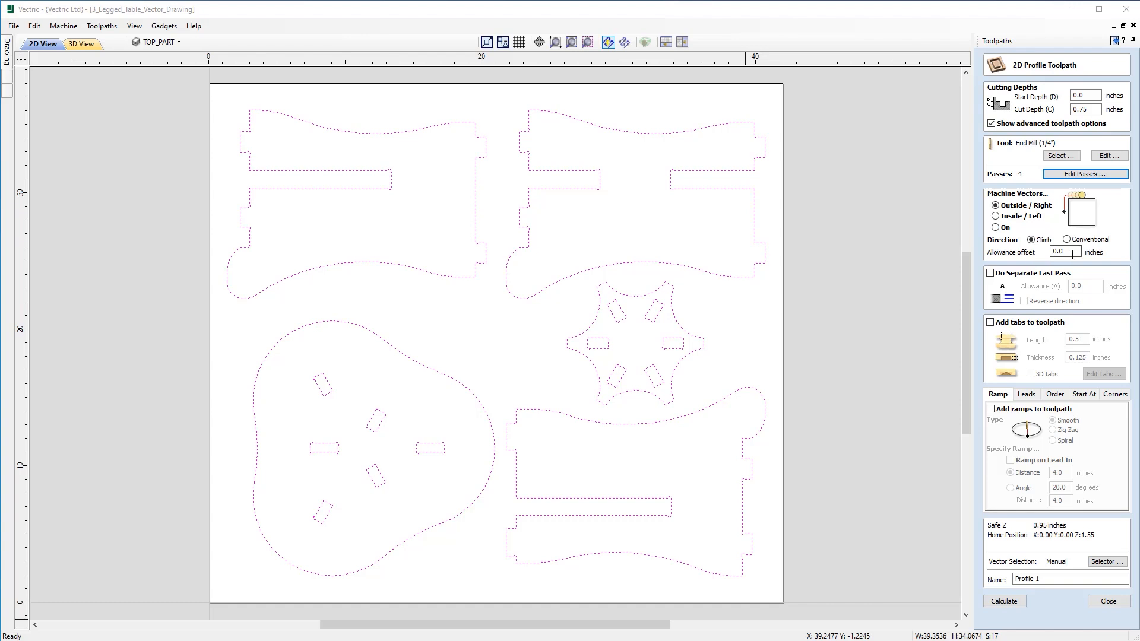
{"action": "mouse_move", "coordinate": [1028, 256]}
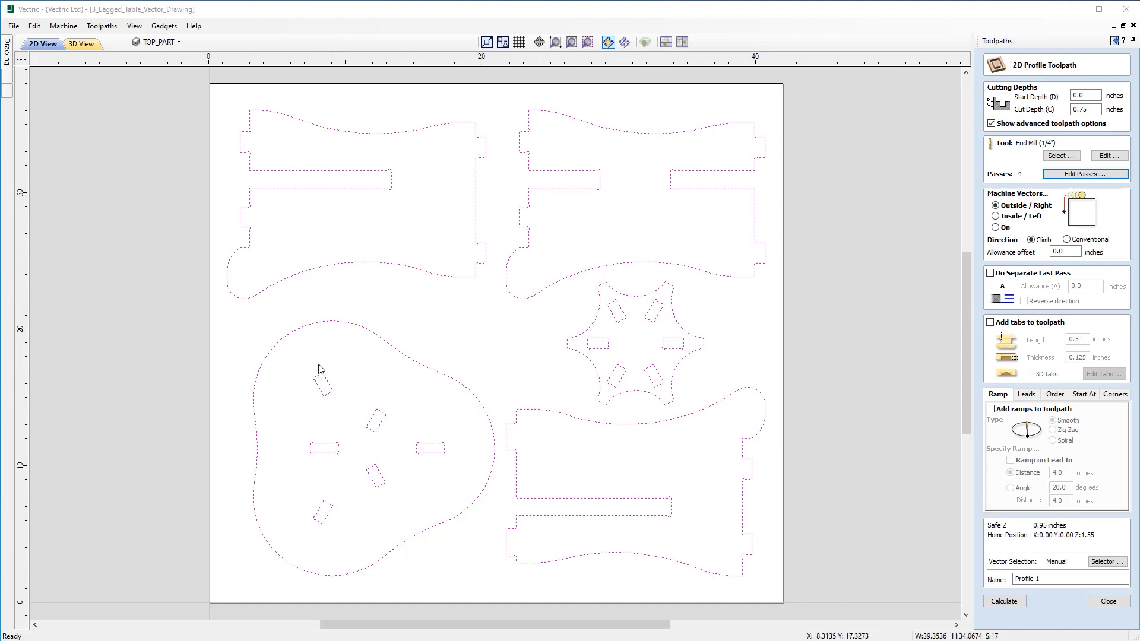
{"action": "mouse_move", "coordinate": [1089, 273]}
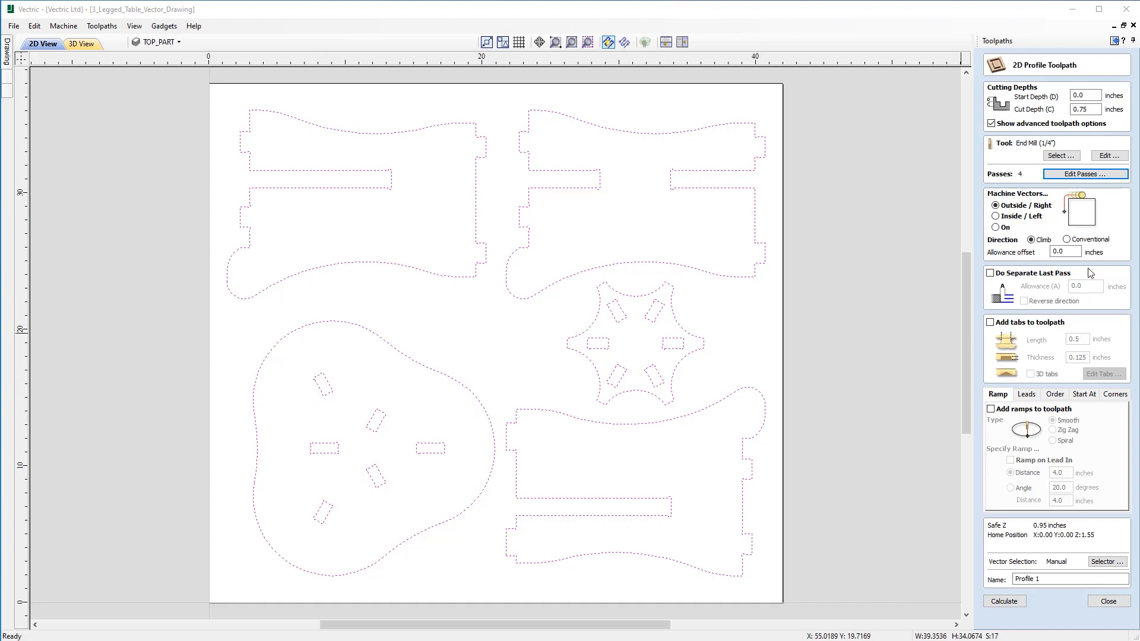
{"action": "mouse_move", "coordinate": [1103, 251]}
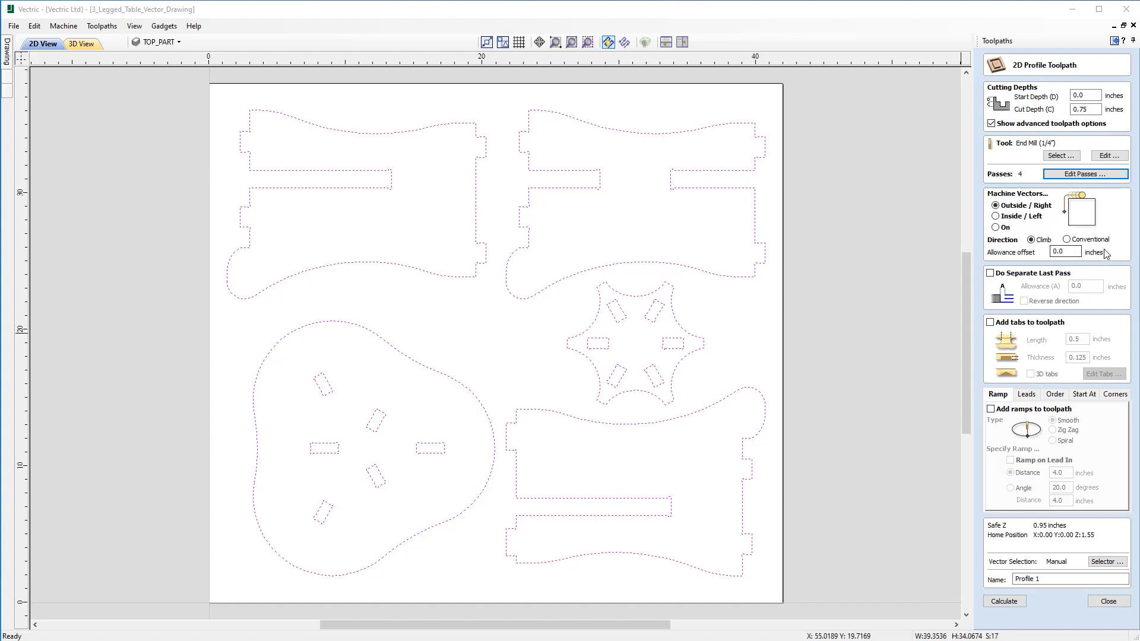
{"action": "mouse_move", "coordinate": [943, 252]}
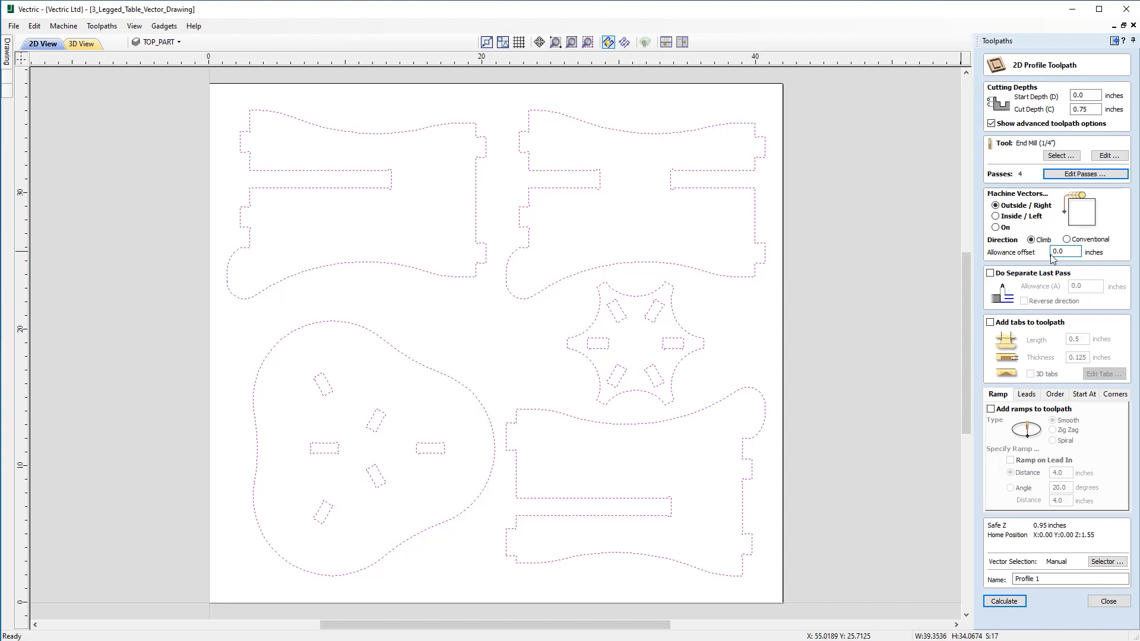
{"action": "mouse_move", "coordinate": [1021, 254]}
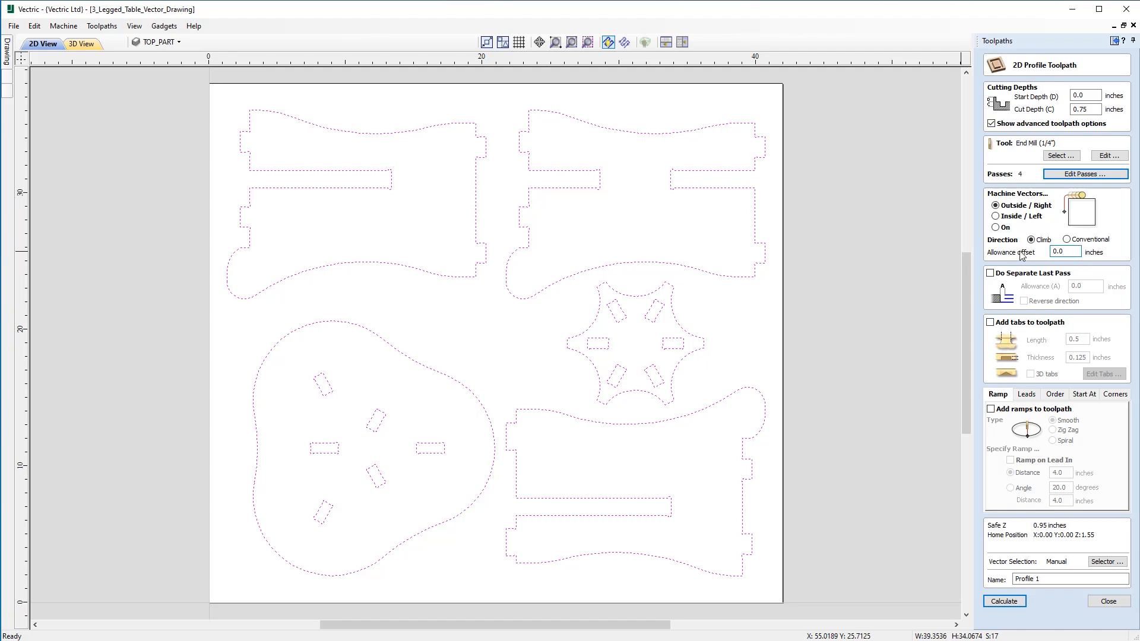
{"action": "mouse_move", "coordinate": [785, 417]}
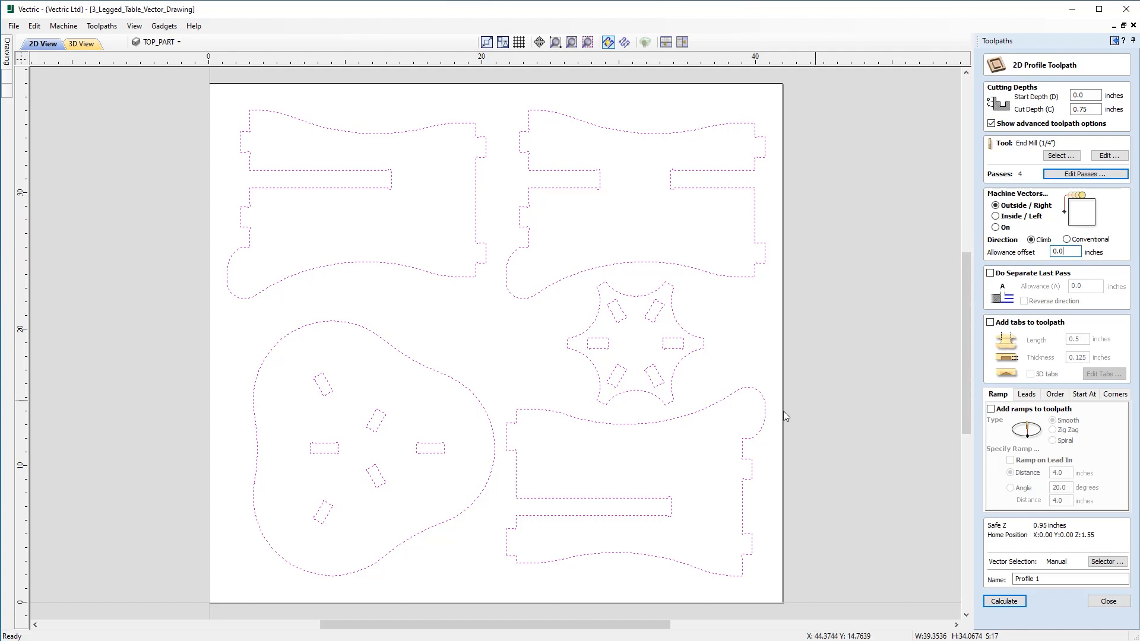
{"action": "mouse_move", "coordinate": [1025, 256]}
{"action": "type", "text": "-.02"}
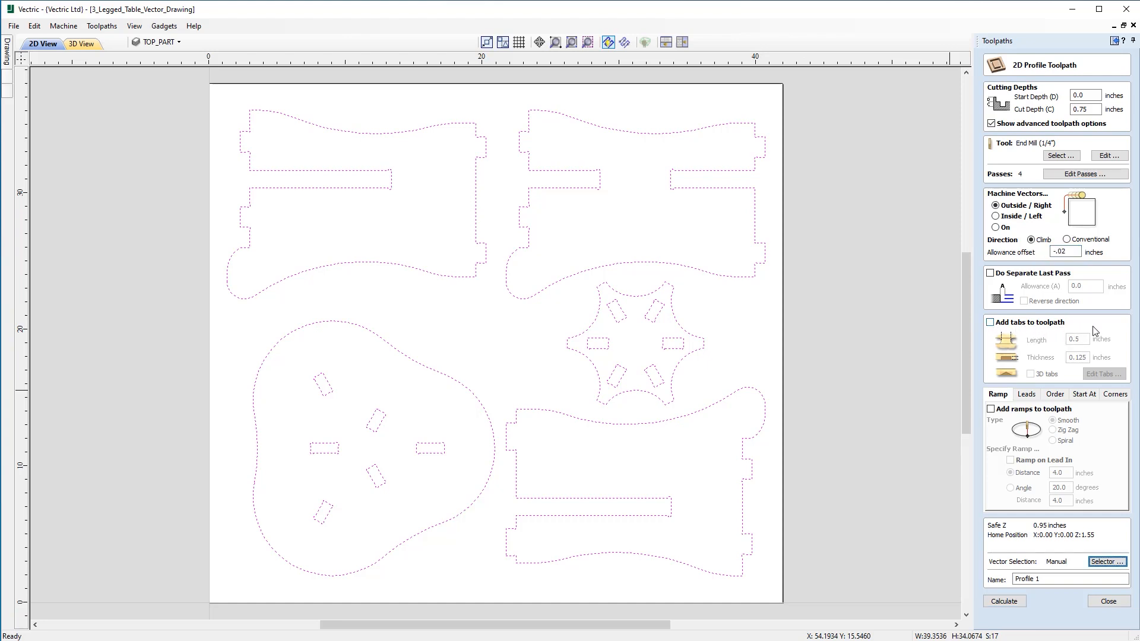
{"action": "mouse_move", "coordinate": [1021, 419]}
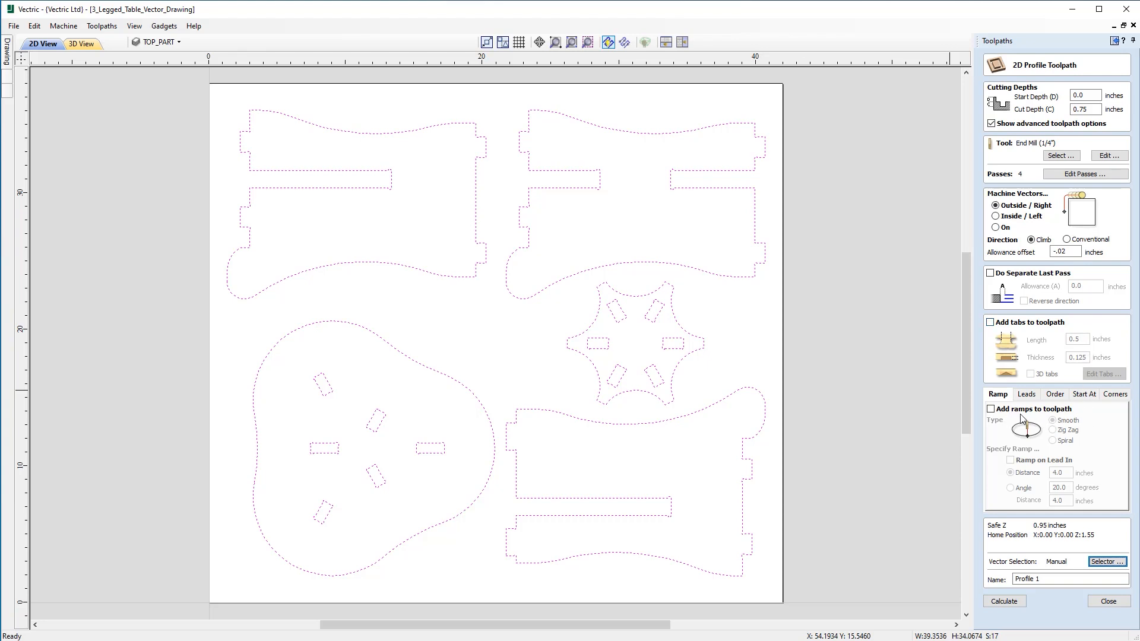
{"action": "mouse_move", "coordinate": [1042, 469]}
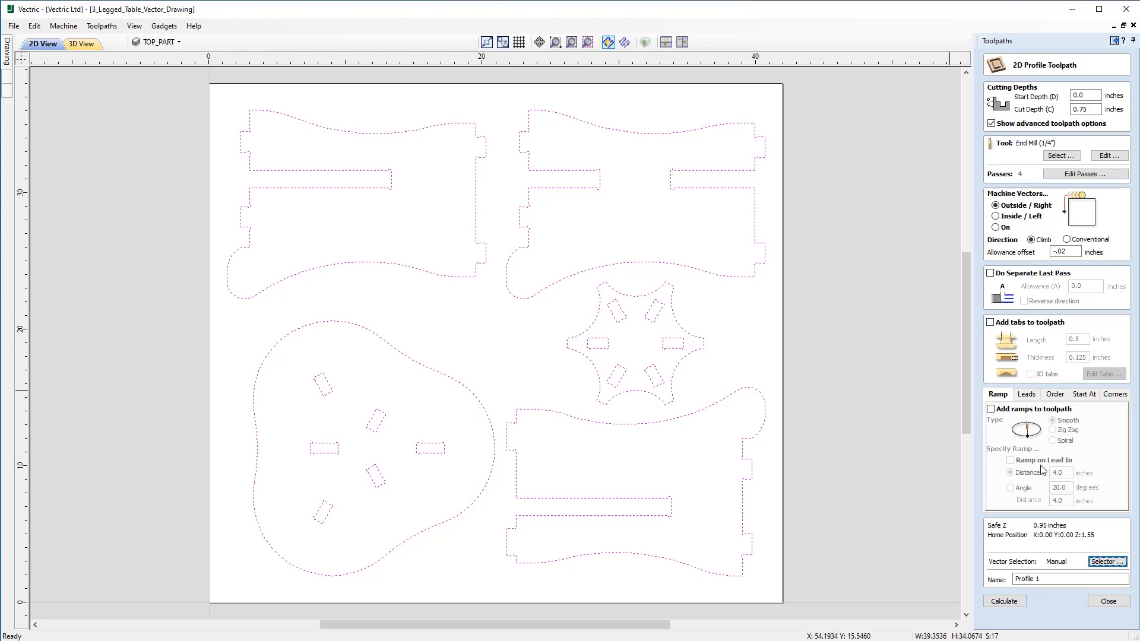
Step: Name the profile toolpath 'Cutout' and calculate it
{"action": "triple_click", "coordinate": [1048, 578]}
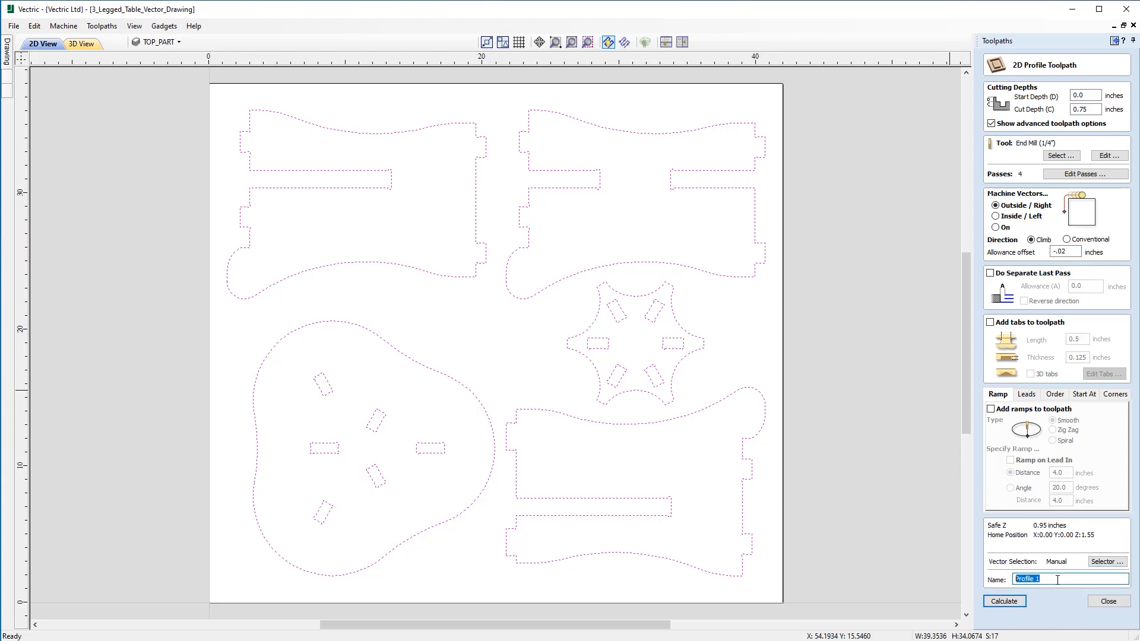
{"action": "type", "text": "Cu"}
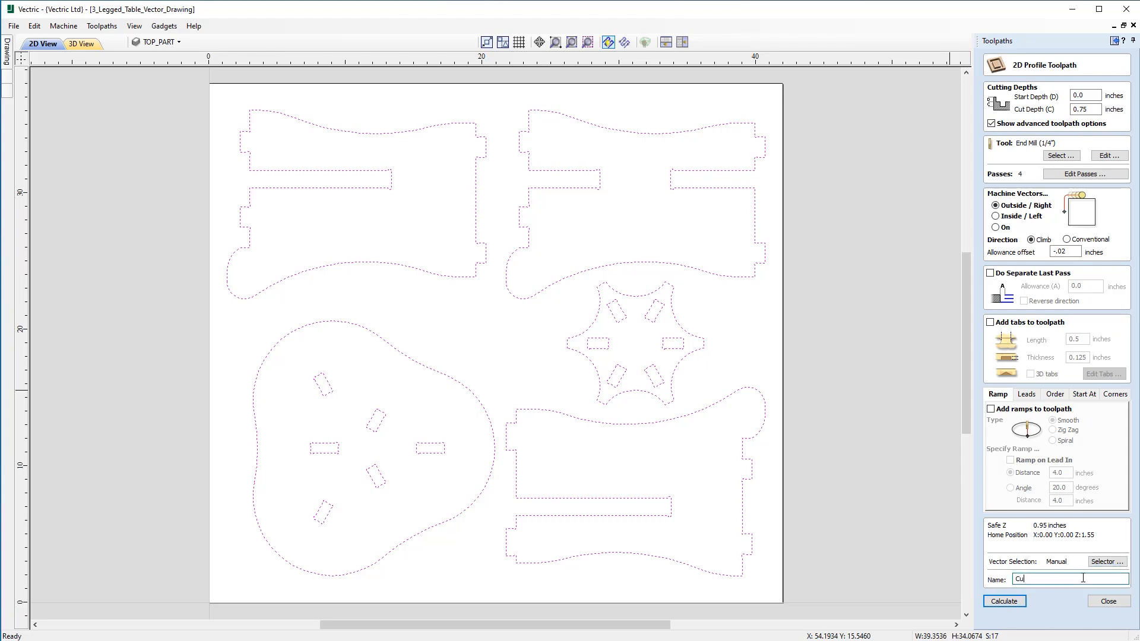
{"action": "type", "text": "tout"}
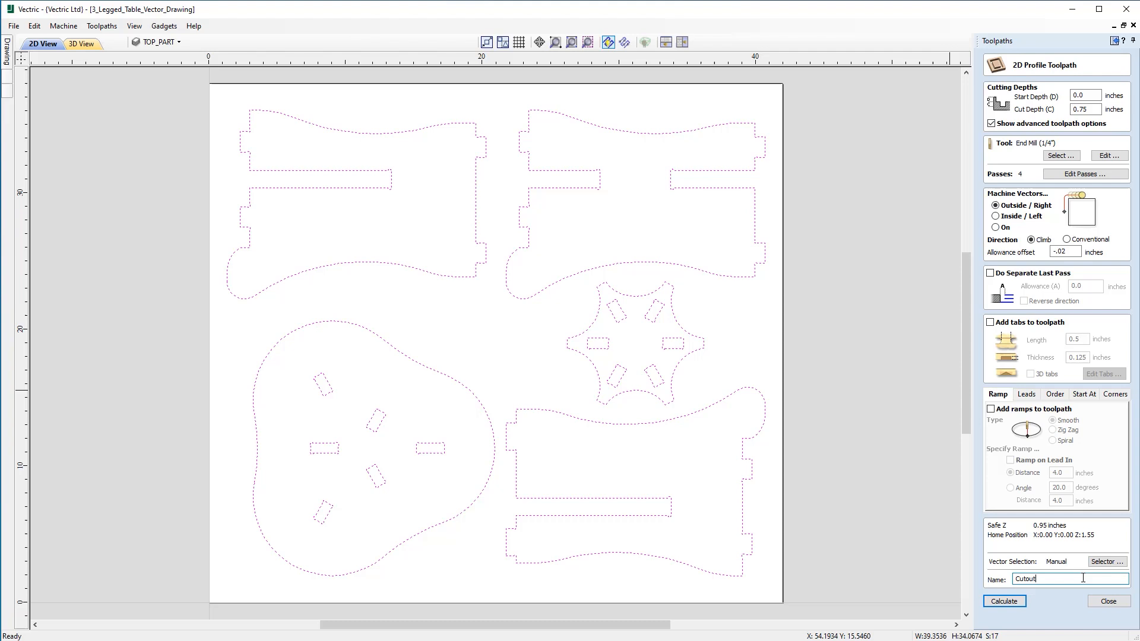
{"action": "left_click", "coordinate": [1003, 600]}
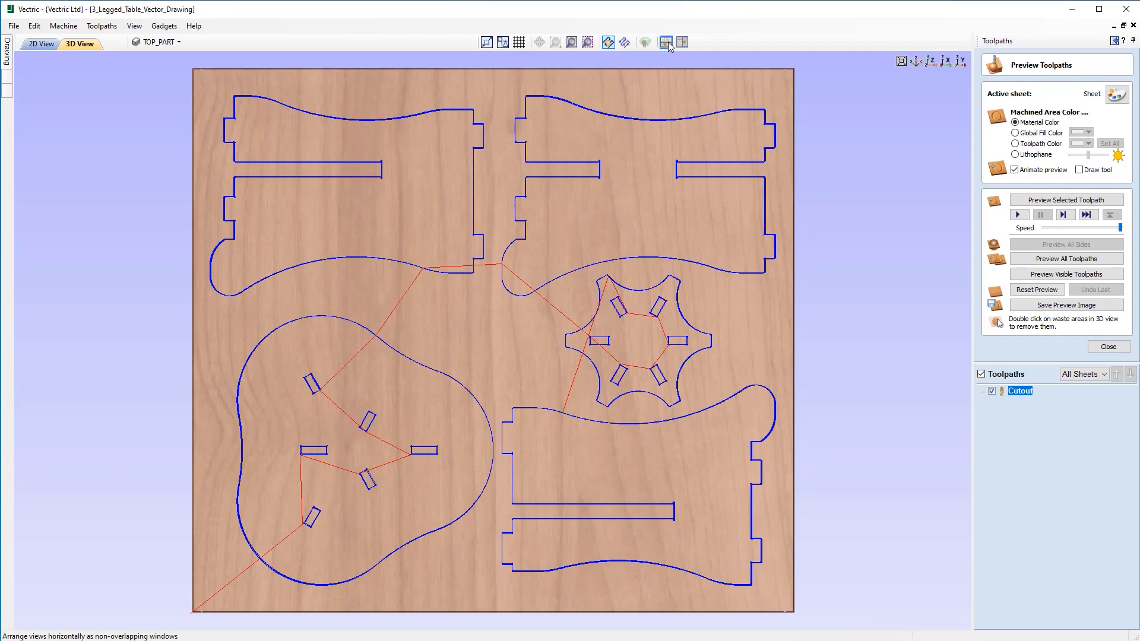
Step: Tile the 2D and 3D views horizontally and zoom in on the Cutout direction arrows
{"action": "left_click", "coordinate": [664, 42]}
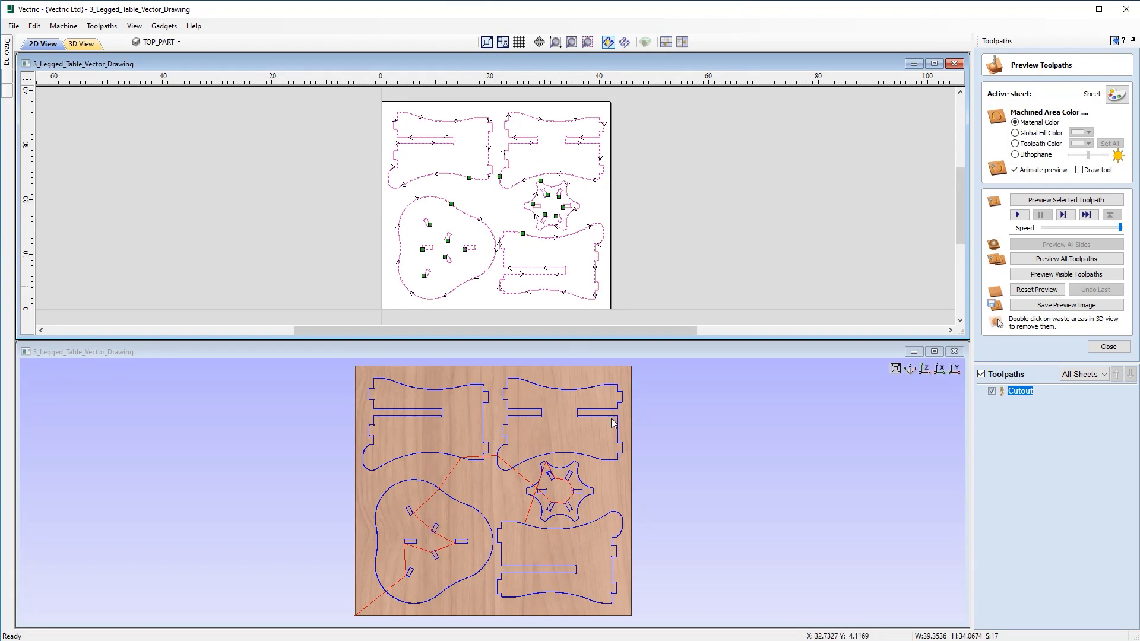
{"action": "mouse_move", "coordinate": [797, 471]}
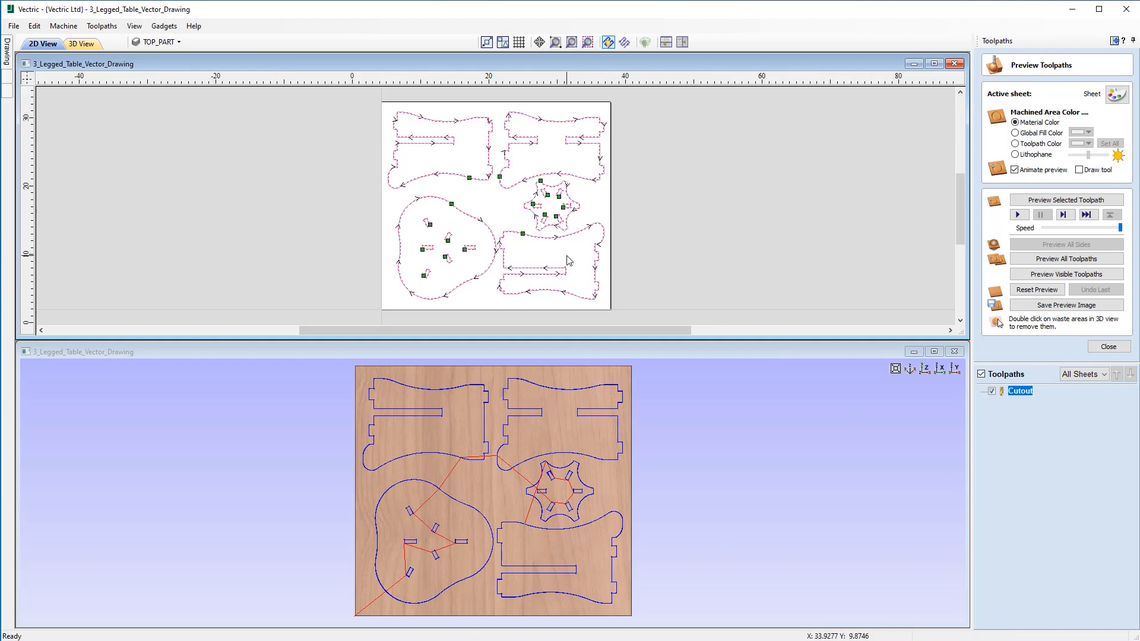
{"action": "scroll", "scroll_direction": "up", "scroll_amount": 3}
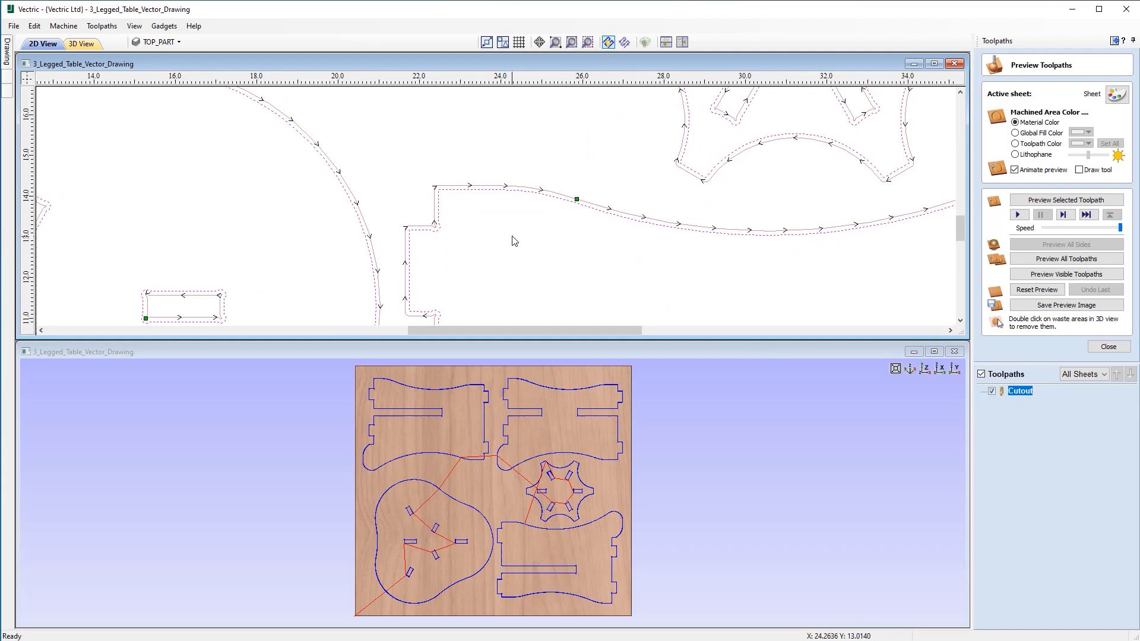
{"action": "mouse_move", "coordinate": [449, 190]}
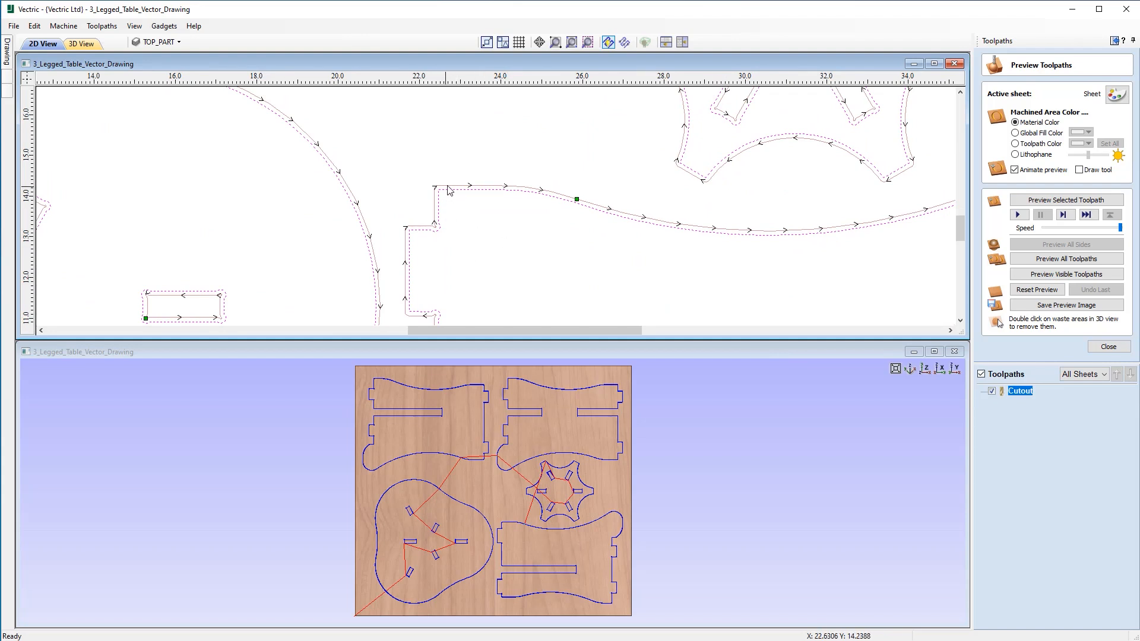
{"action": "mouse_move", "coordinate": [560, 207]}
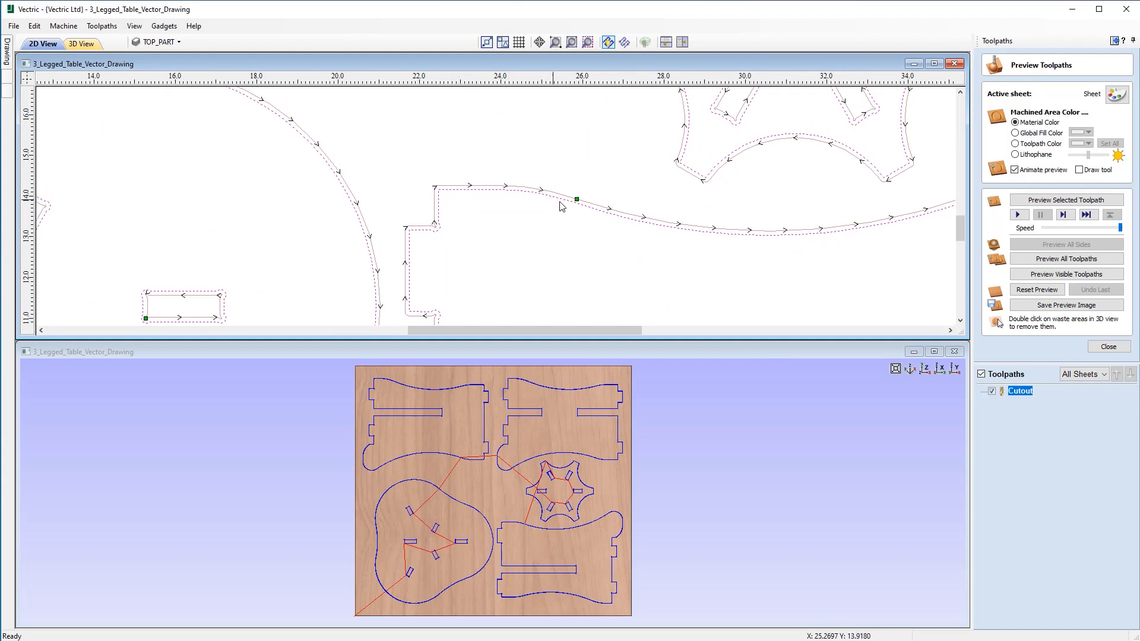
{"action": "mouse_move", "coordinate": [578, 204]}
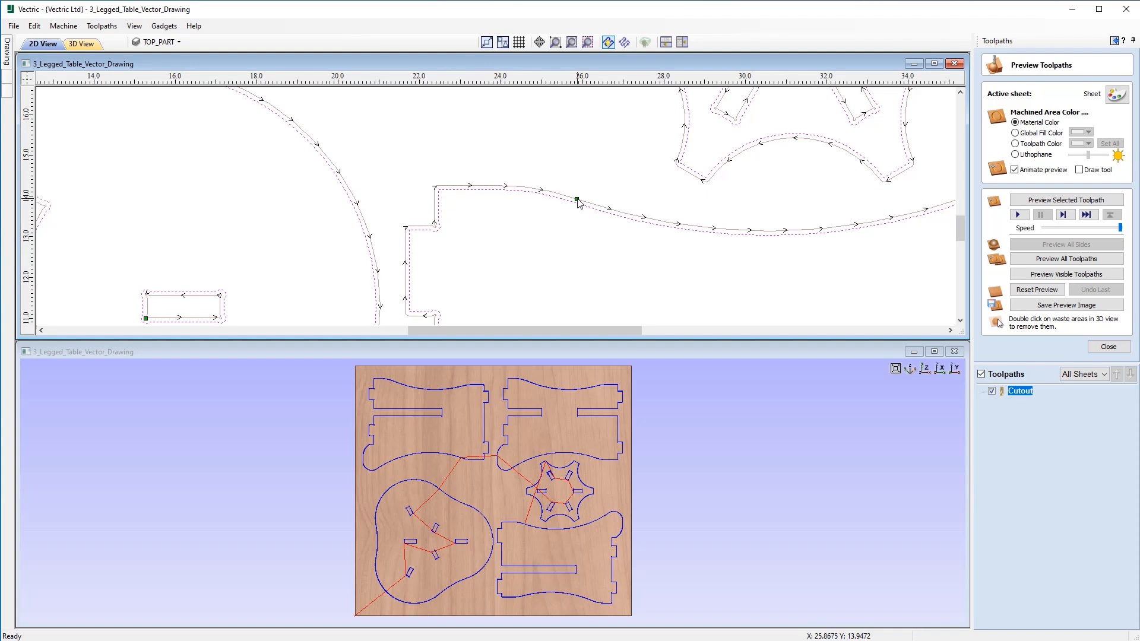
{"action": "mouse_move", "coordinate": [676, 192]}
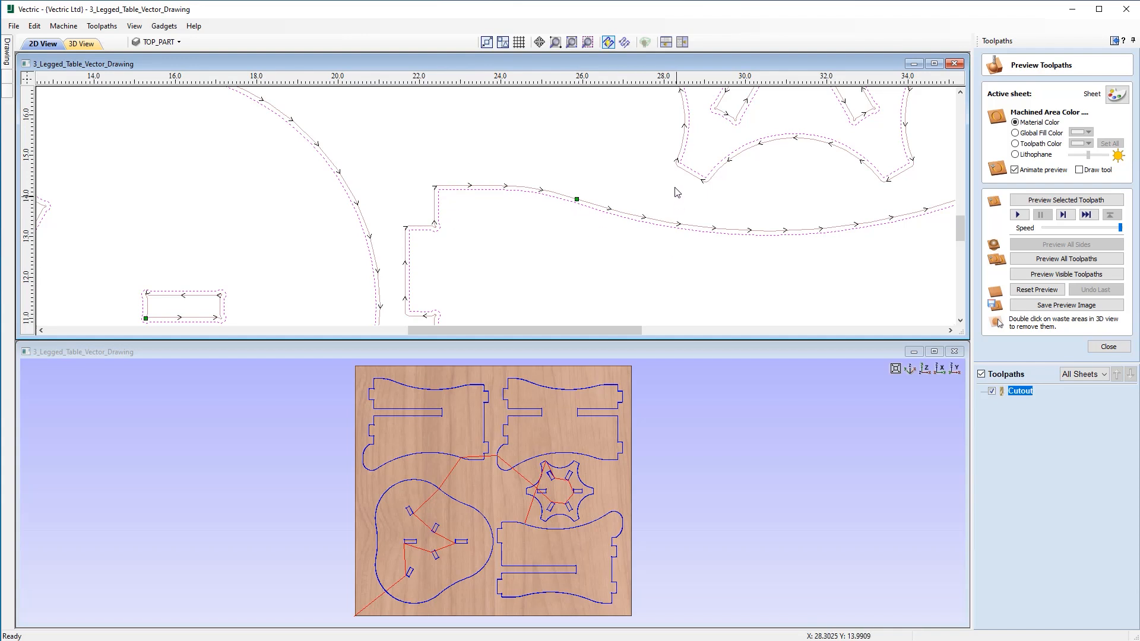
{"action": "mouse_move", "coordinate": [626, 42]}
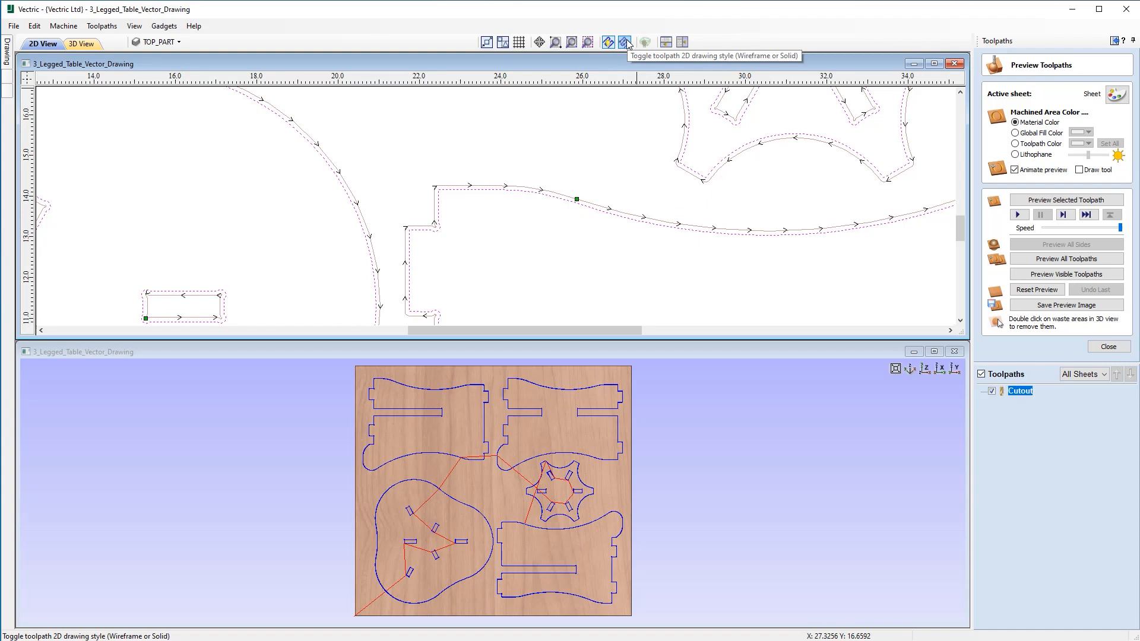
Step: Switch the Cutout toolpath's 2D drawing style to solid cutter-width bands
{"action": "left_click", "coordinate": [623, 42]}
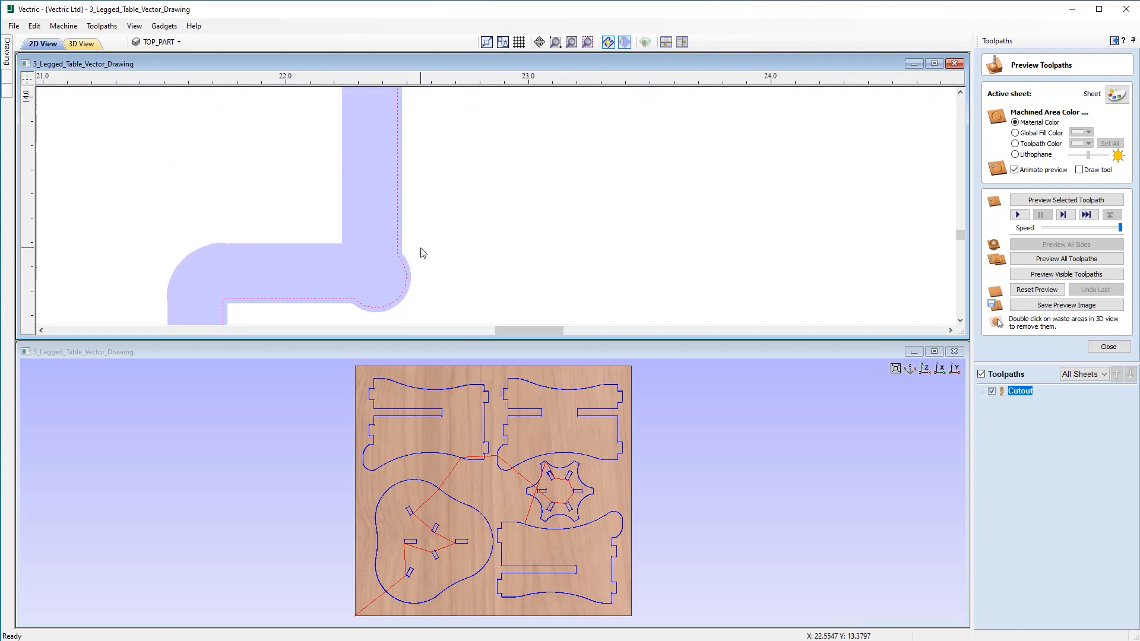
{"action": "mouse_move", "coordinate": [399, 205]}
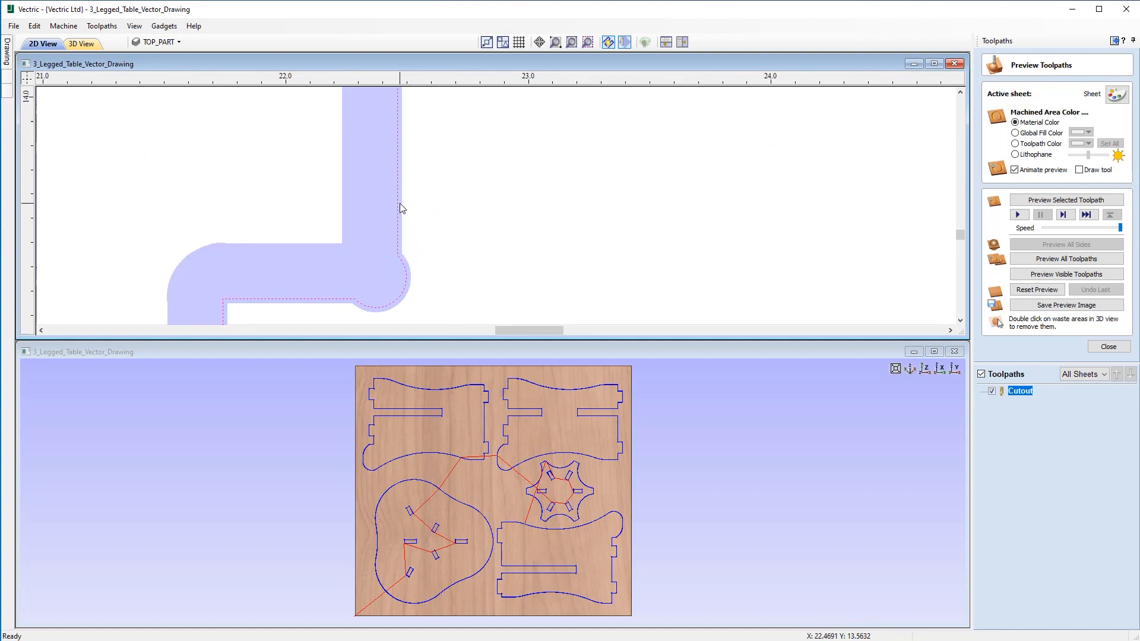
{"action": "mouse_move", "coordinate": [402, 211]}
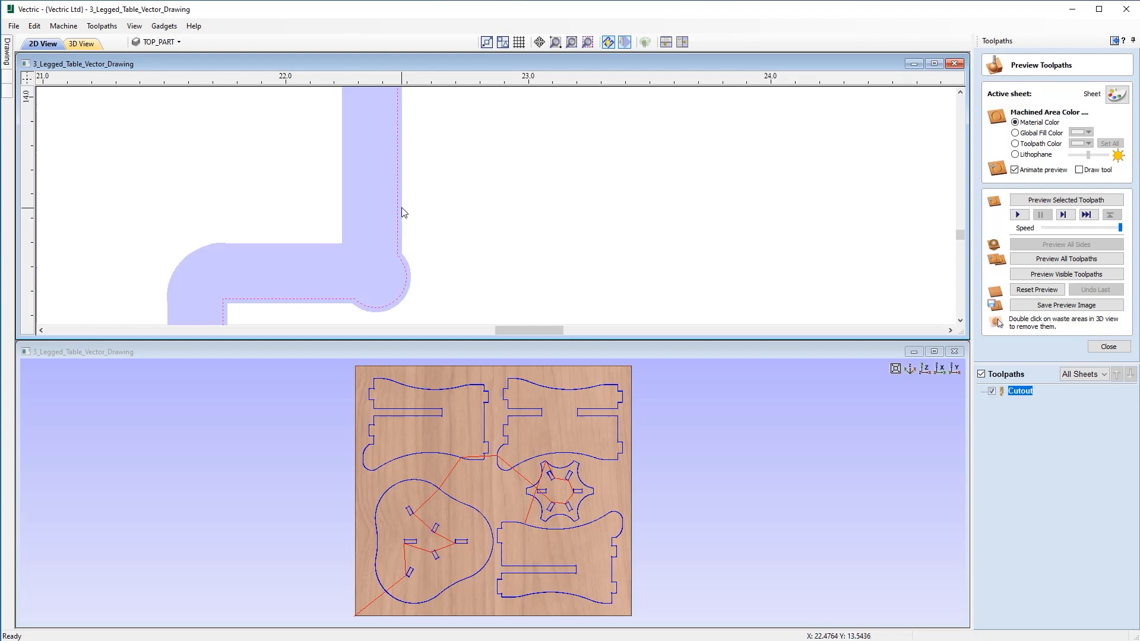
{"action": "mouse_move", "coordinate": [426, 200]}
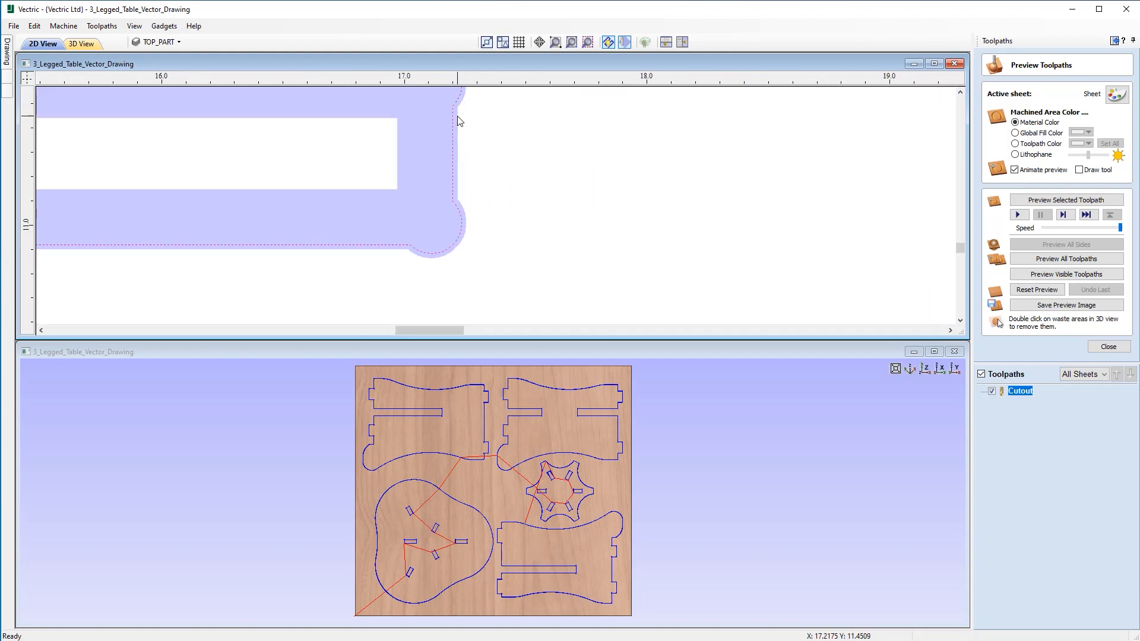
{"action": "mouse_move", "coordinate": [462, 150]}
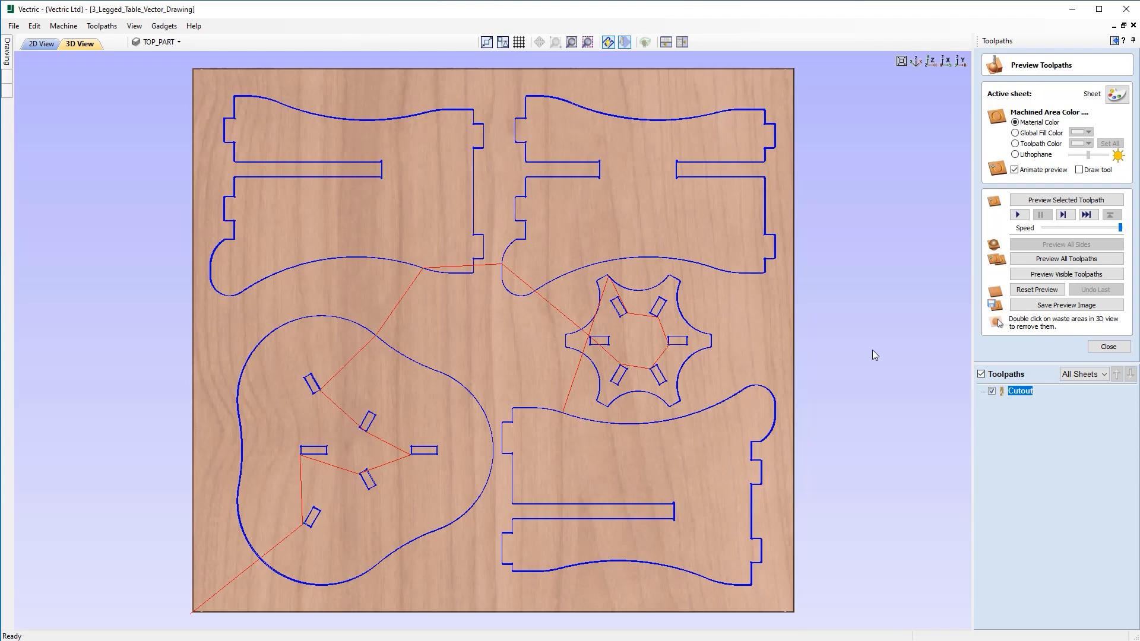
{"action": "mouse_move", "coordinate": [1123, 228]}
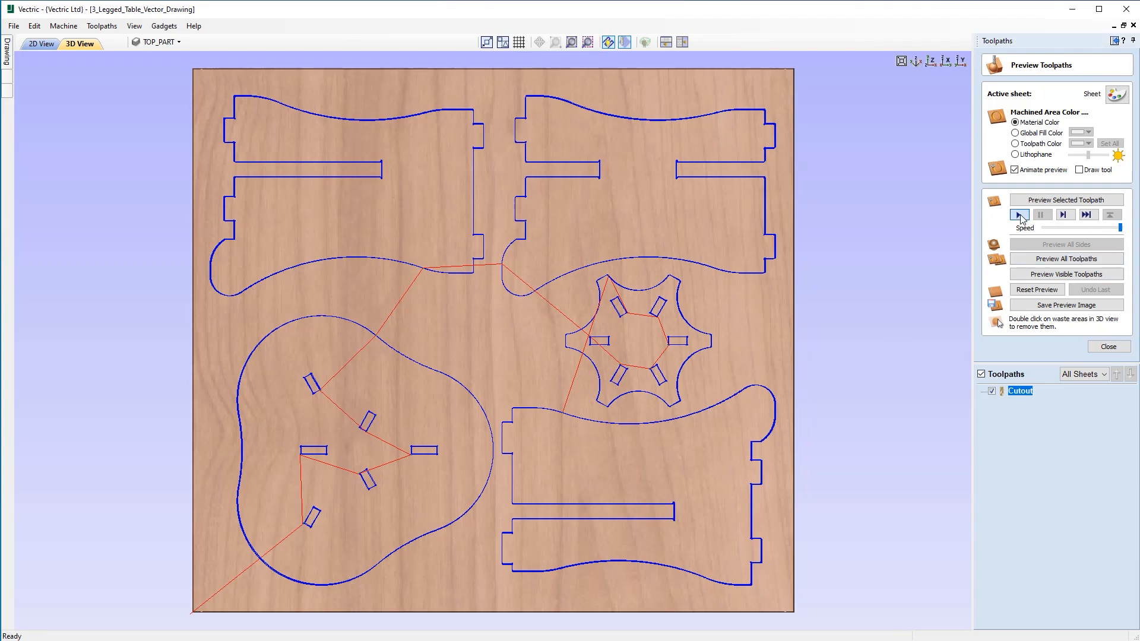
Step: Simulate the Cutout toolpath cutting the table parts in 3D, then return to the 2D drawing
{"action": "left_click", "coordinate": [1019, 215]}
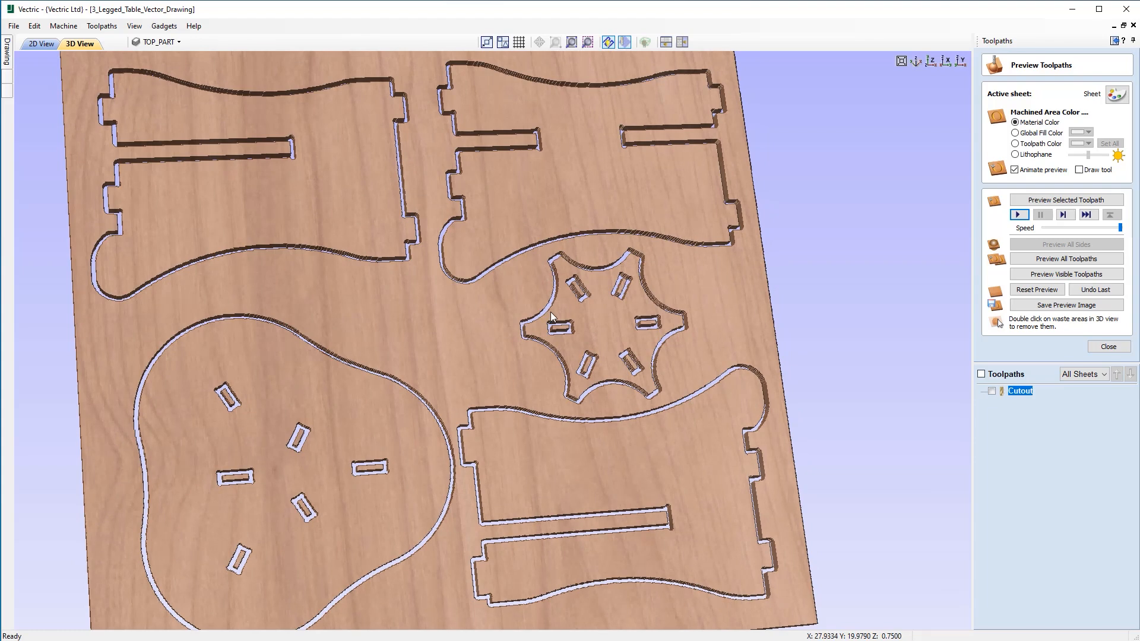
{"action": "mouse_move", "coordinate": [367, 334]}
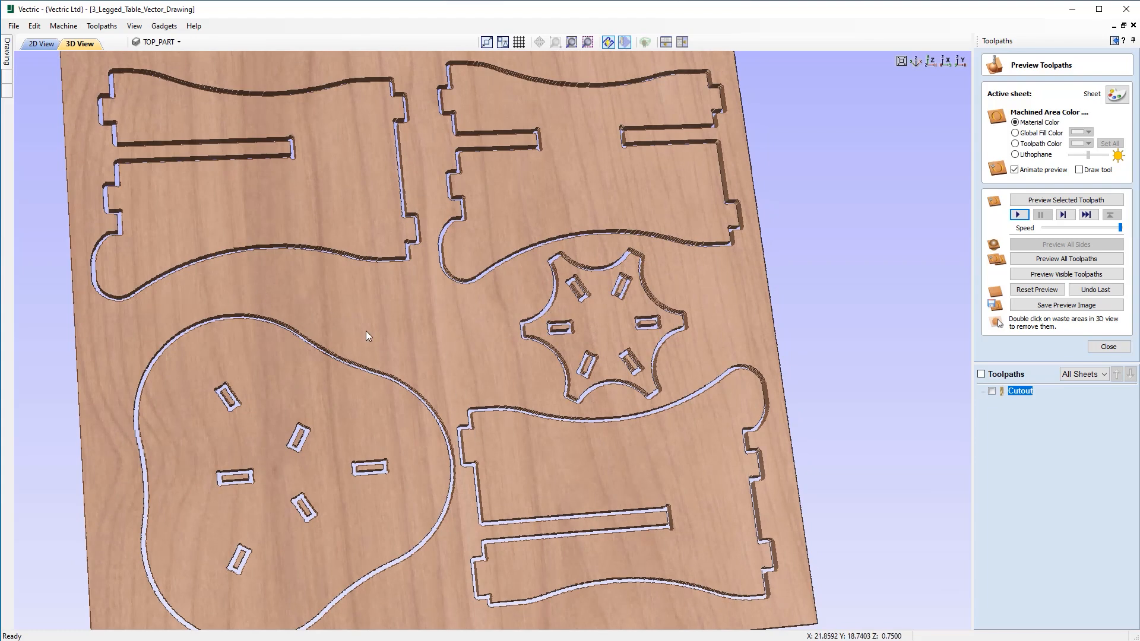
{"action": "left_click", "coordinate": [42, 44]}
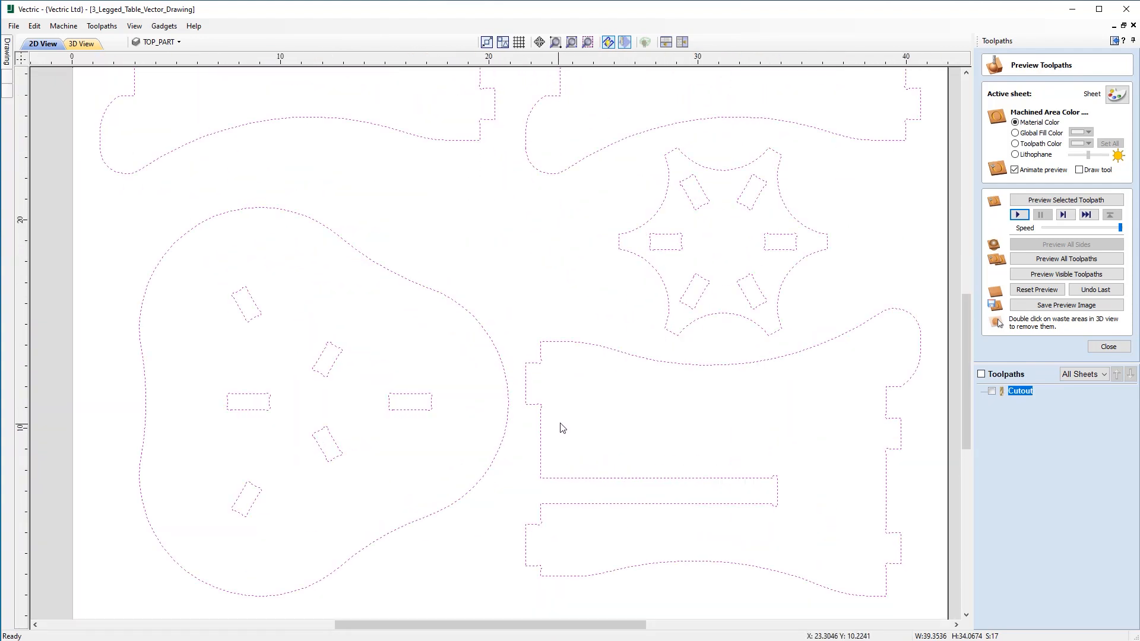
{"action": "mouse_move", "coordinate": [151, 483]}
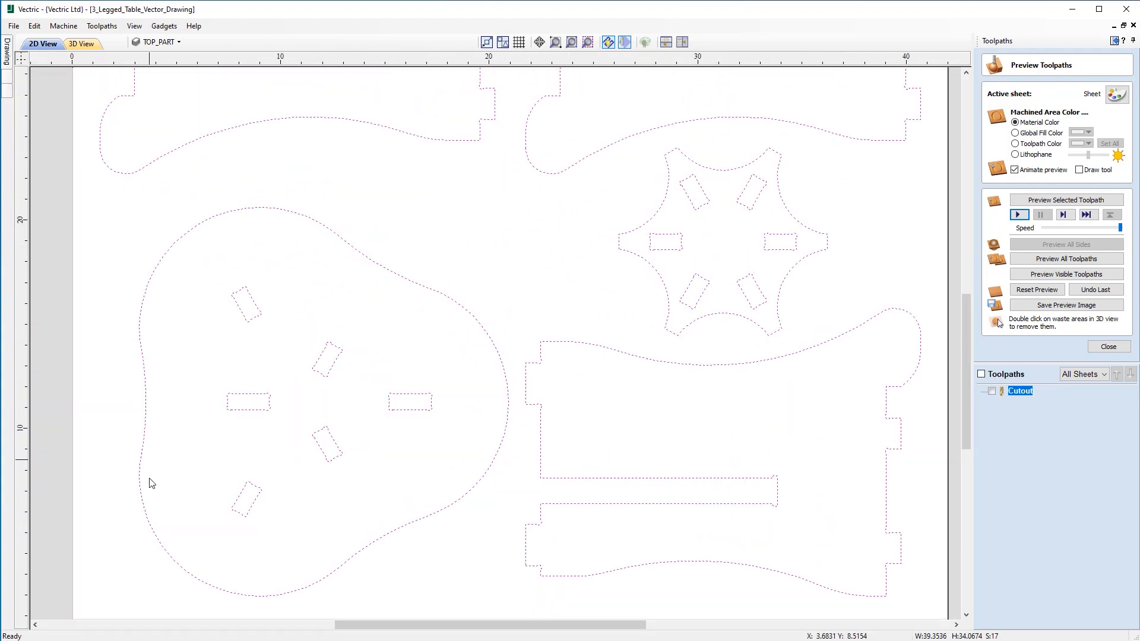
{"action": "mouse_move", "coordinate": [537, 394]}
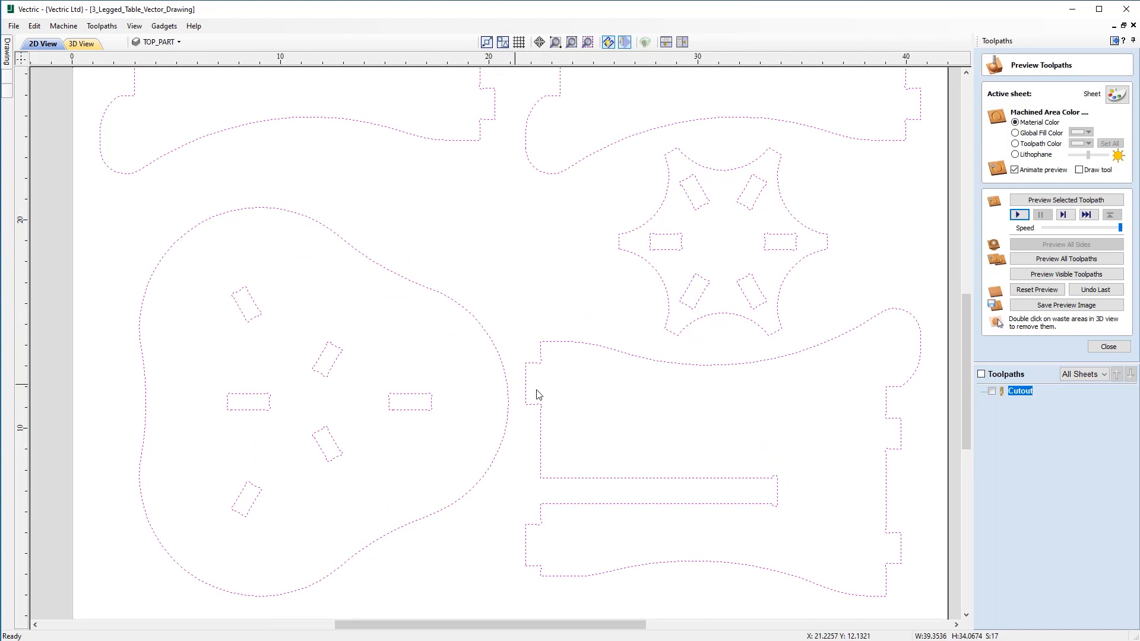
{"action": "mouse_move", "coordinate": [516, 395]}
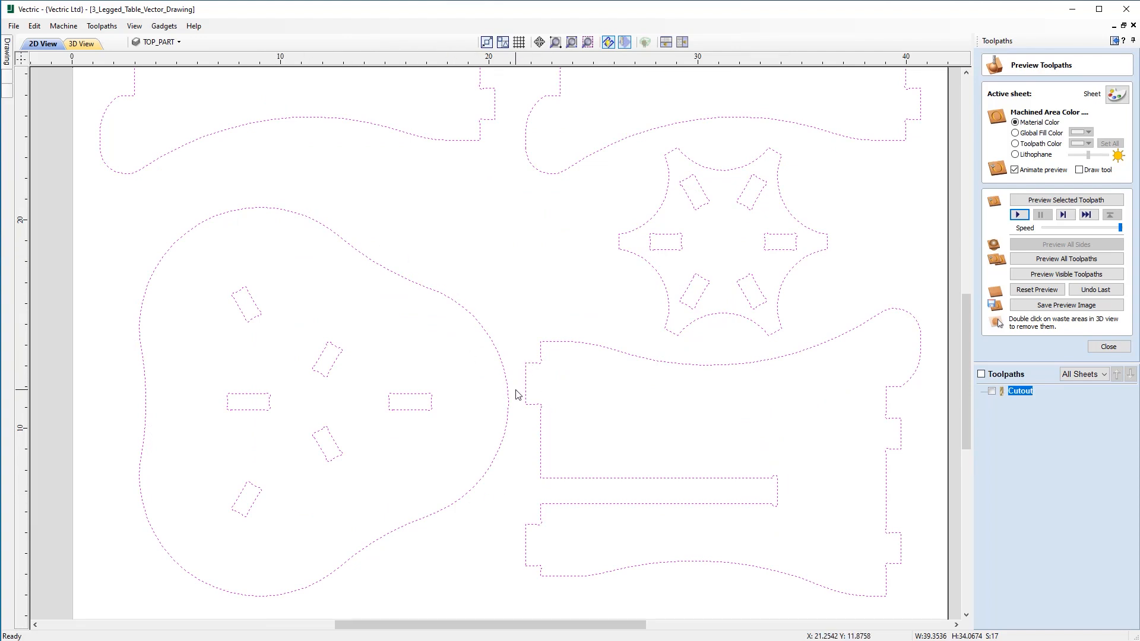
{"action": "mouse_move", "coordinate": [541, 298]}
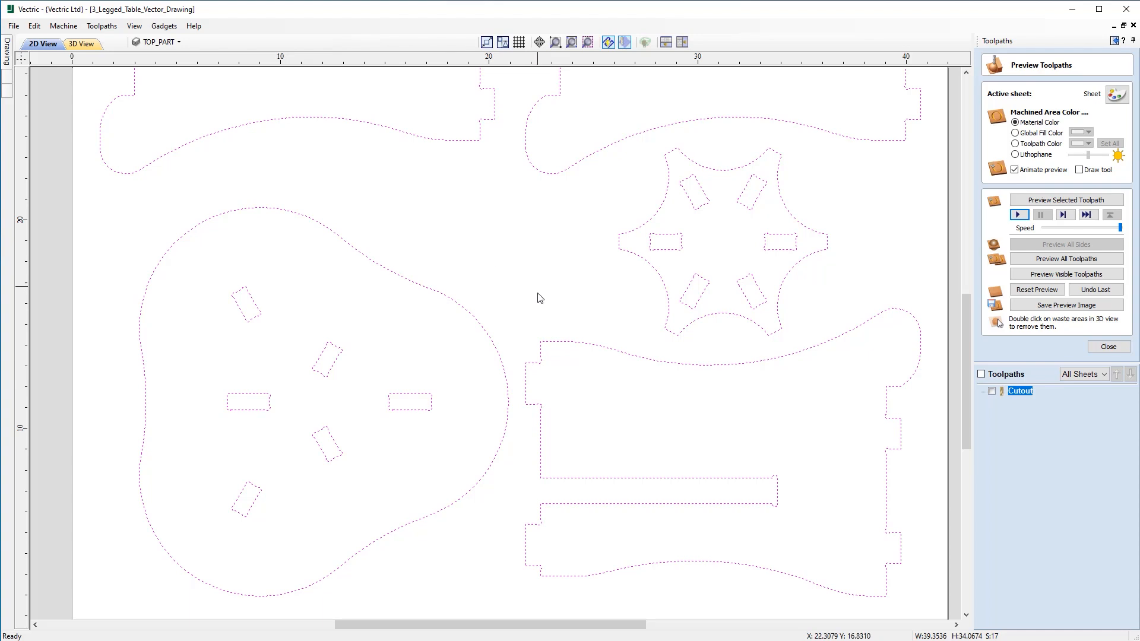
{"action": "mouse_move", "coordinate": [668, 252]}
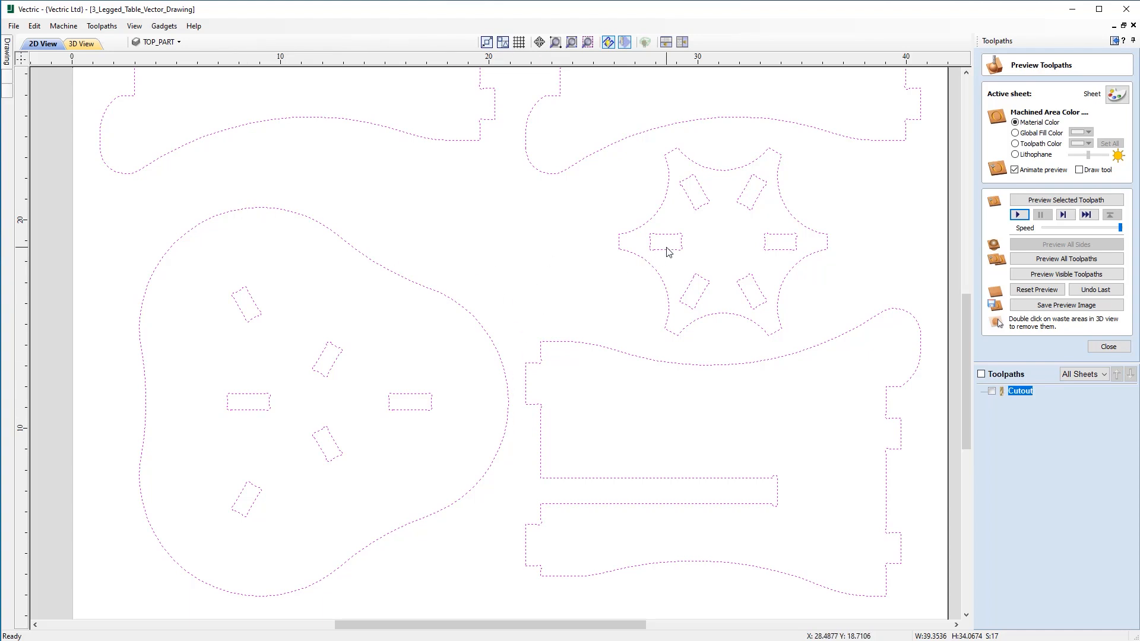
Step: Show the Cutout toolpath in 2D and toggle it back to thin wireframe lines with direction arrows
{"action": "scroll", "scroll_direction": "down", "scroll_amount": 3}
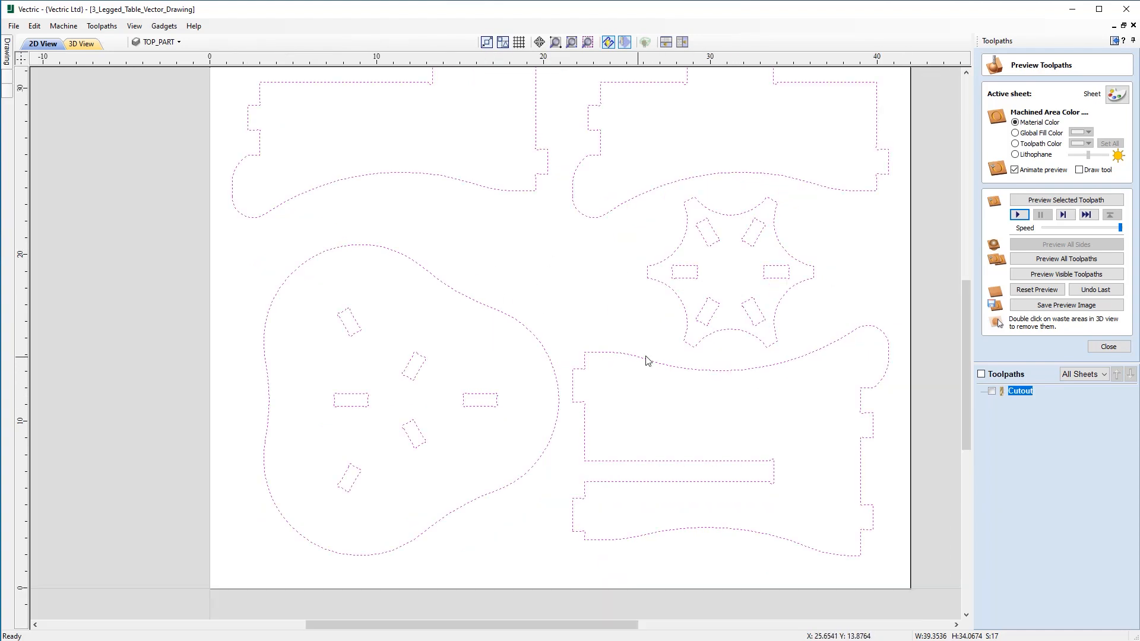
{"action": "left_click", "coordinate": [989, 390]}
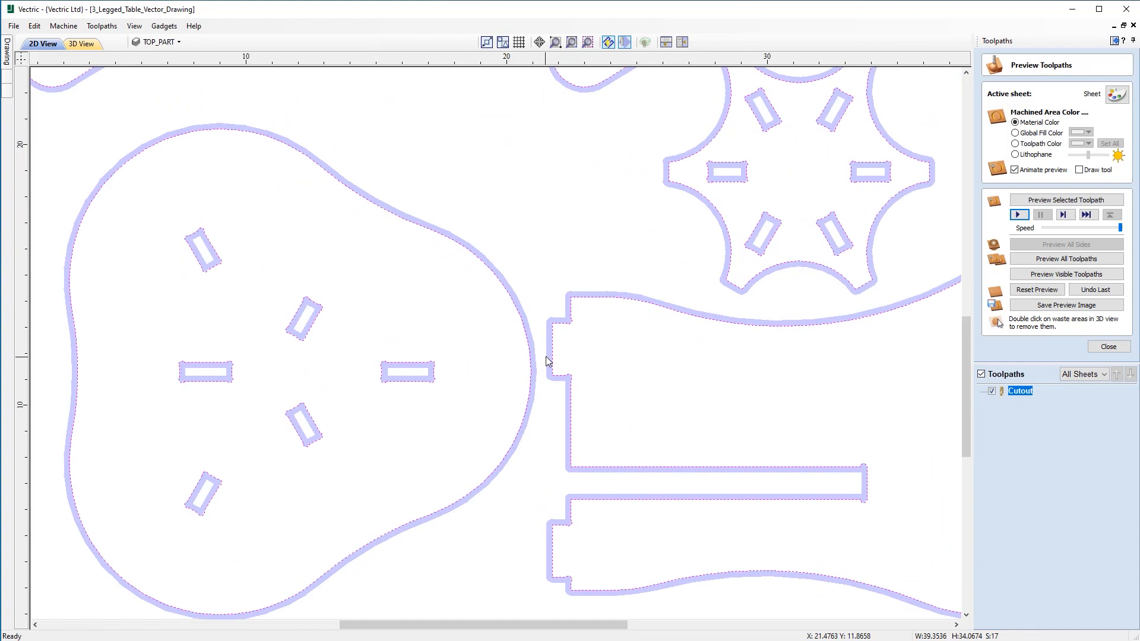
{"action": "left_click", "coordinate": [623, 42]}
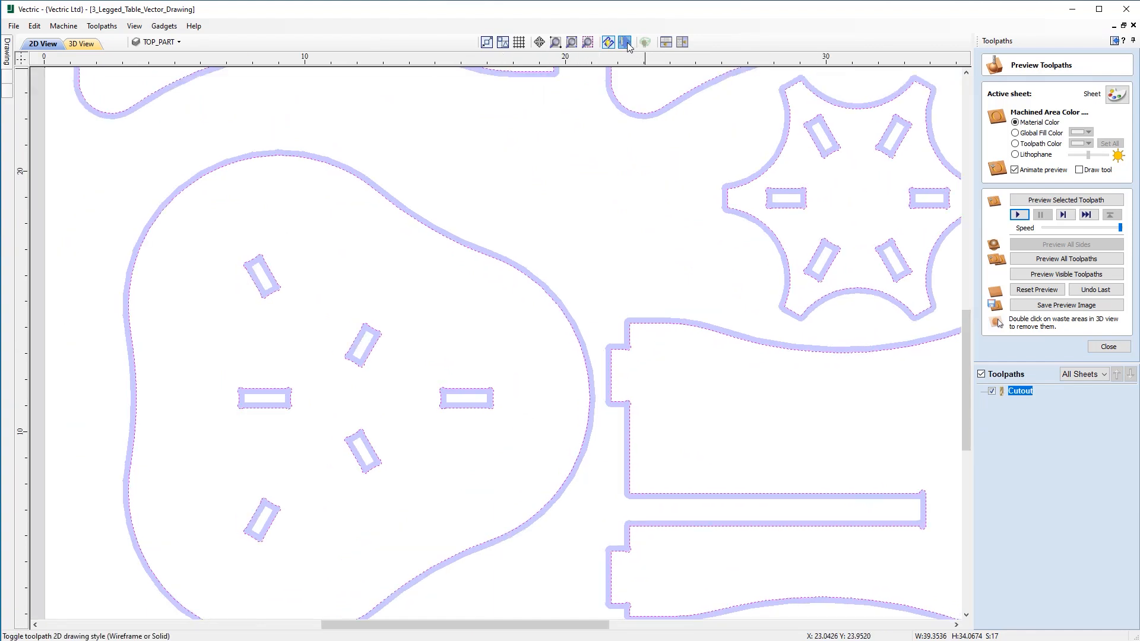
{"action": "left_click", "coordinate": [625, 43]}
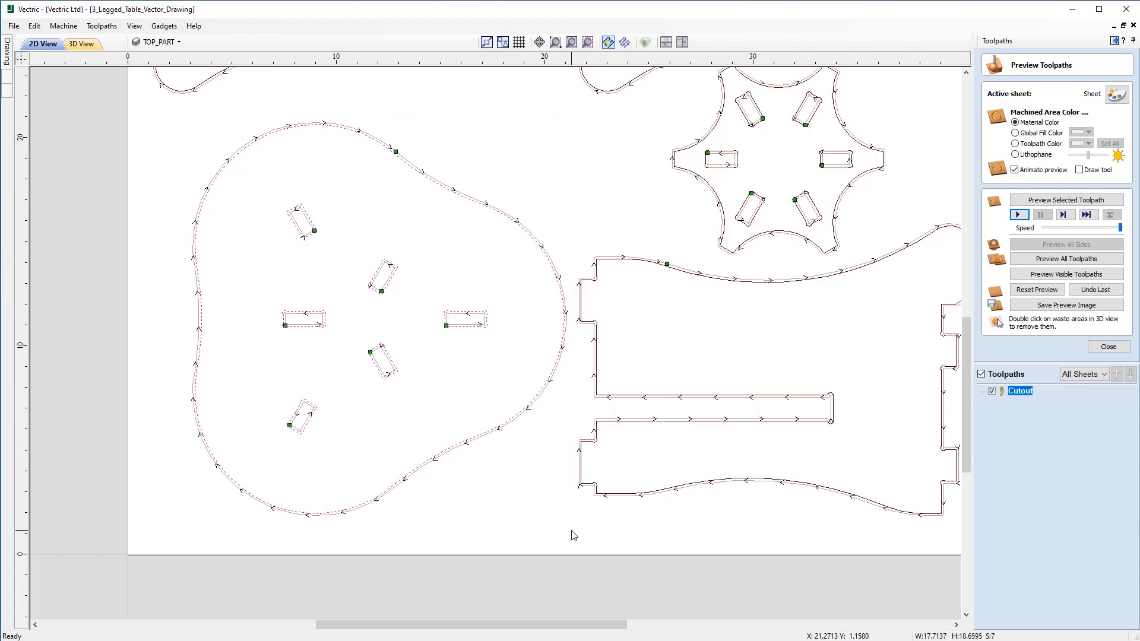
{"action": "mouse_move", "coordinate": [467, 453]}
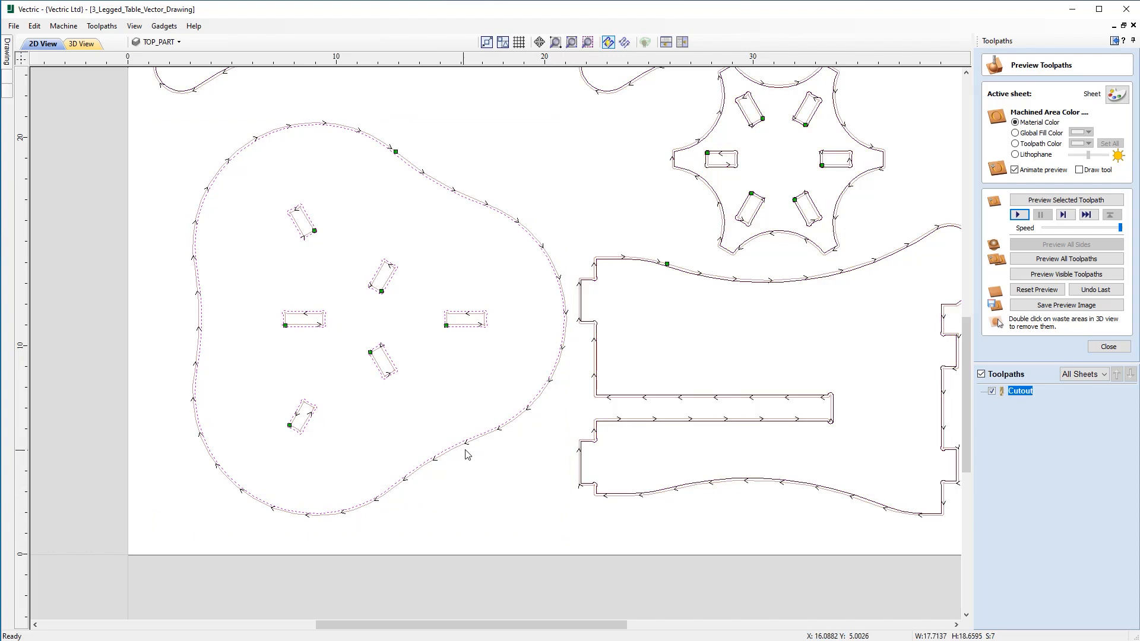
{"action": "mouse_move", "coordinate": [468, 459]}
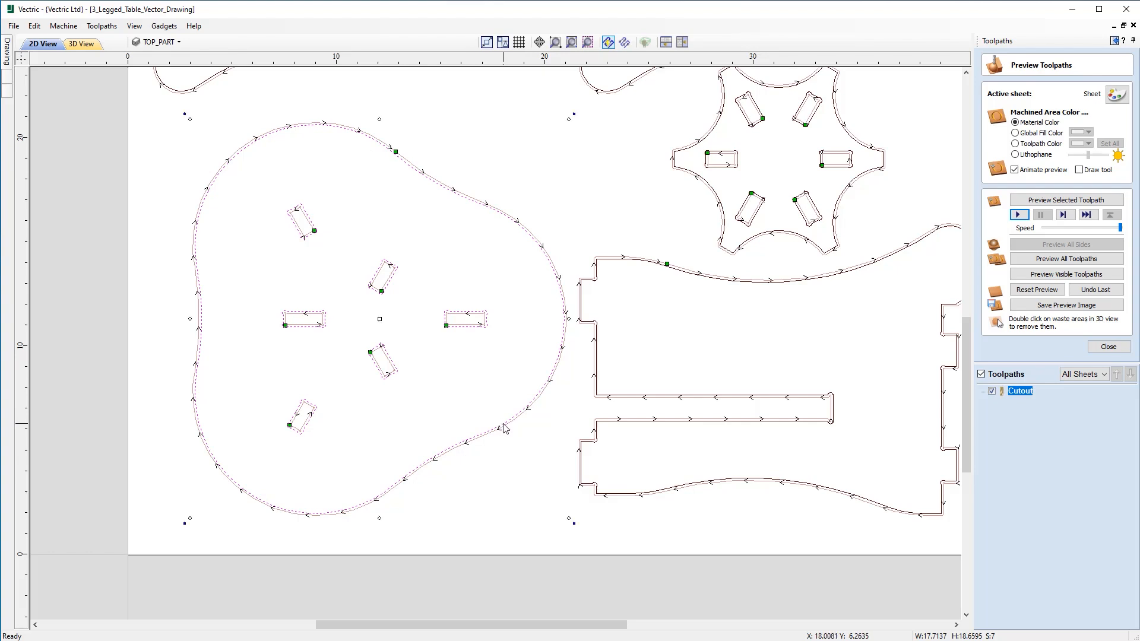
{"action": "mouse_move", "coordinate": [389, 328]}
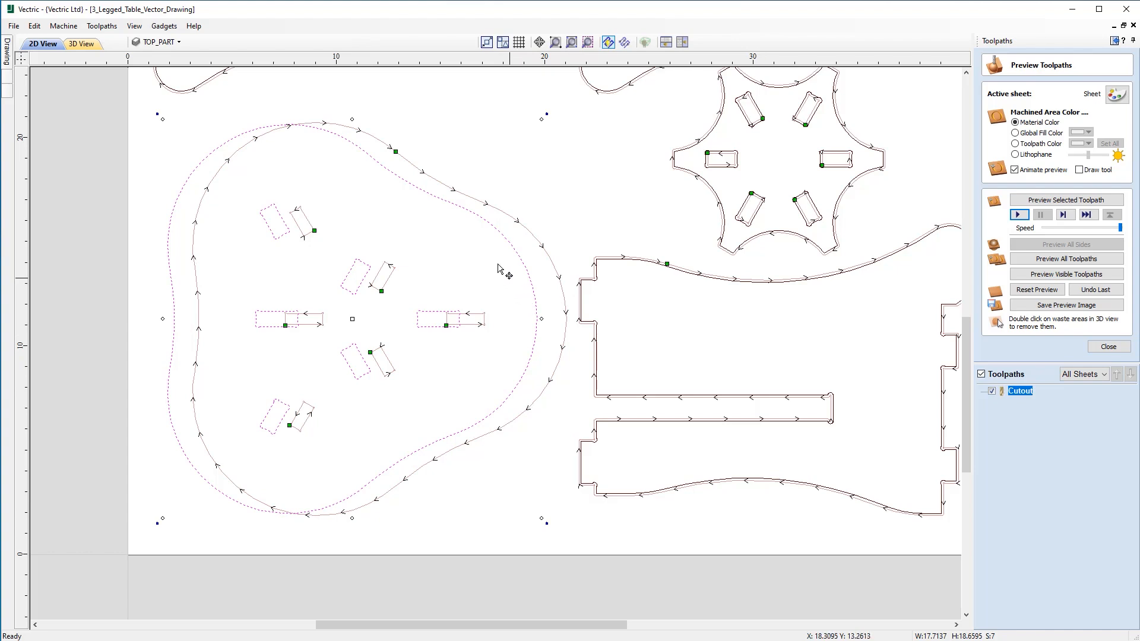
{"action": "mouse_move", "coordinate": [225, 182]}
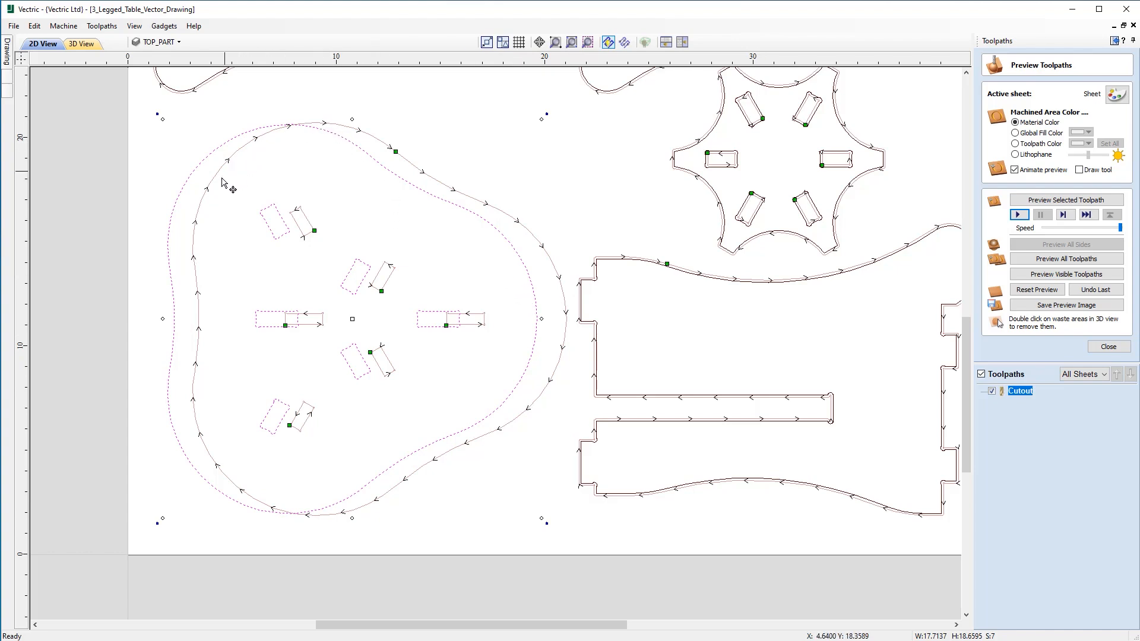
{"action": "mouse_move", "coordinate": [409, 184]}
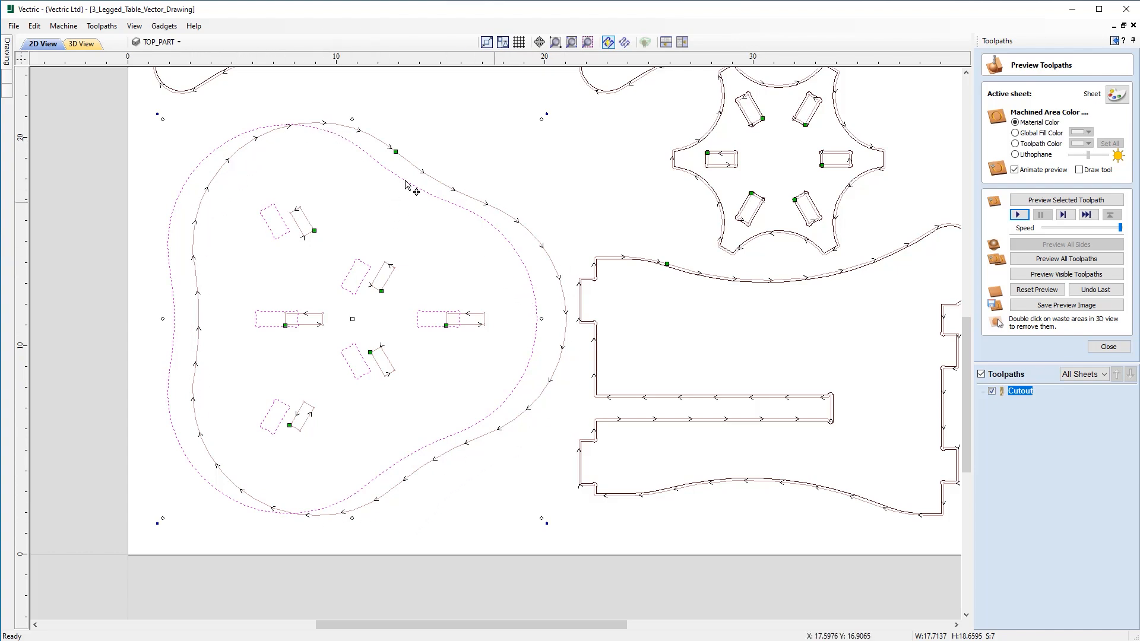
{"action": "mouse_move", "coordinate": [672, 261]}
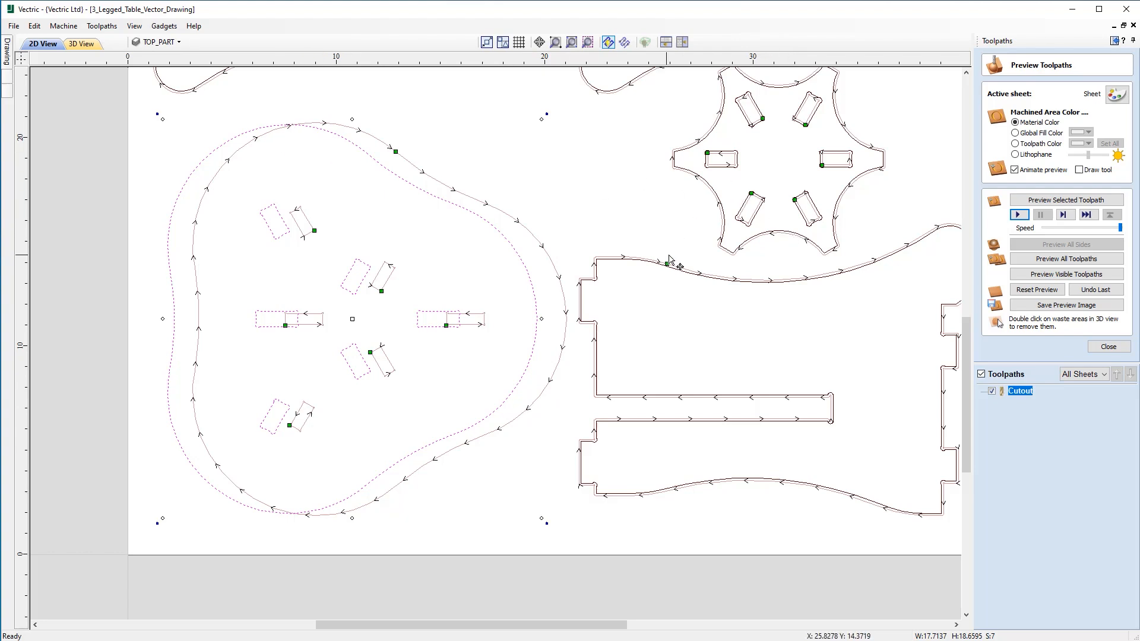
{"action": "mouse_move", "coordinate": [546, 242]}
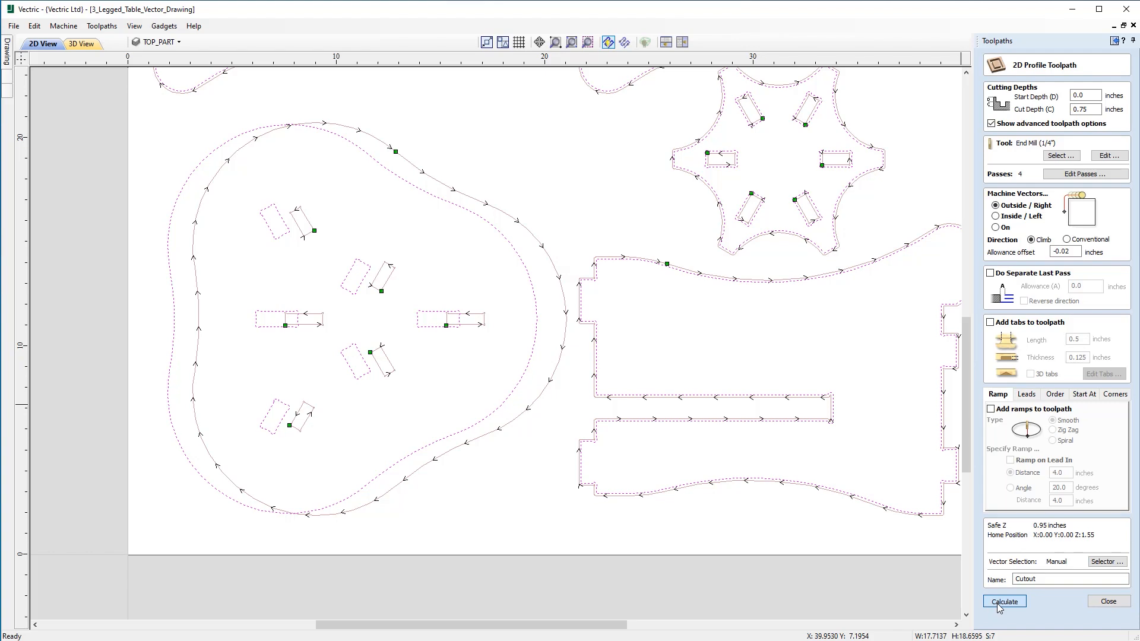
Step: Recalculate the Cutout profile toolpath around the moved table top
{"action": "left_click", "coordinate": [1002, 601]}
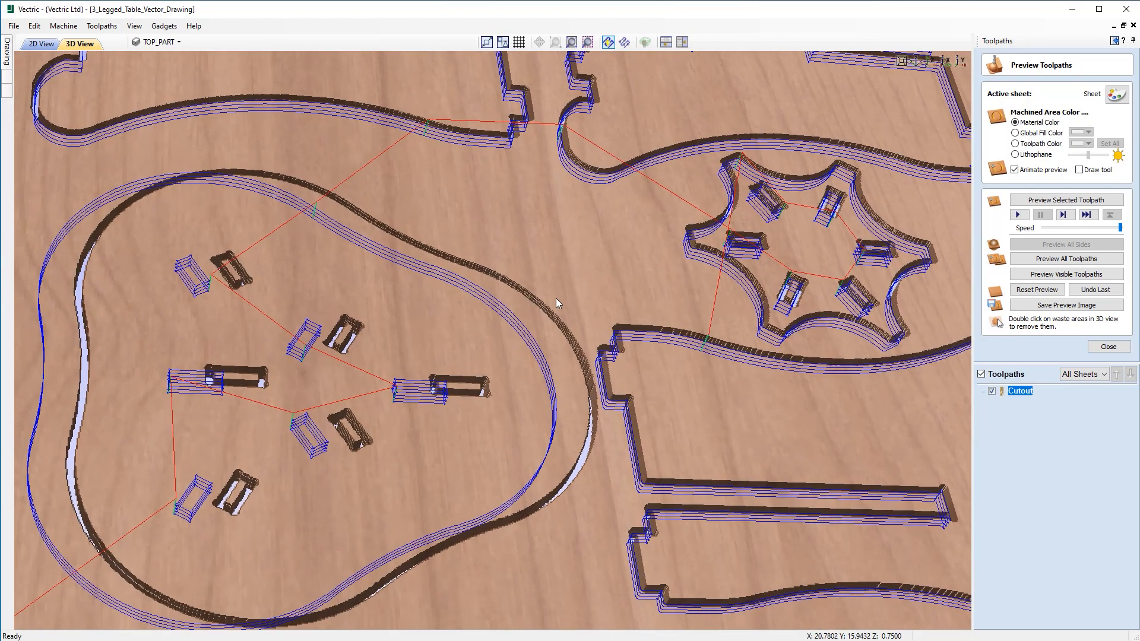
Step: Reset and re-simulate the Cutout toolpath, remove a top slot's waste, and show 2D and 3D together
{"action": "left_click", "coordinate": [1035, 289]}
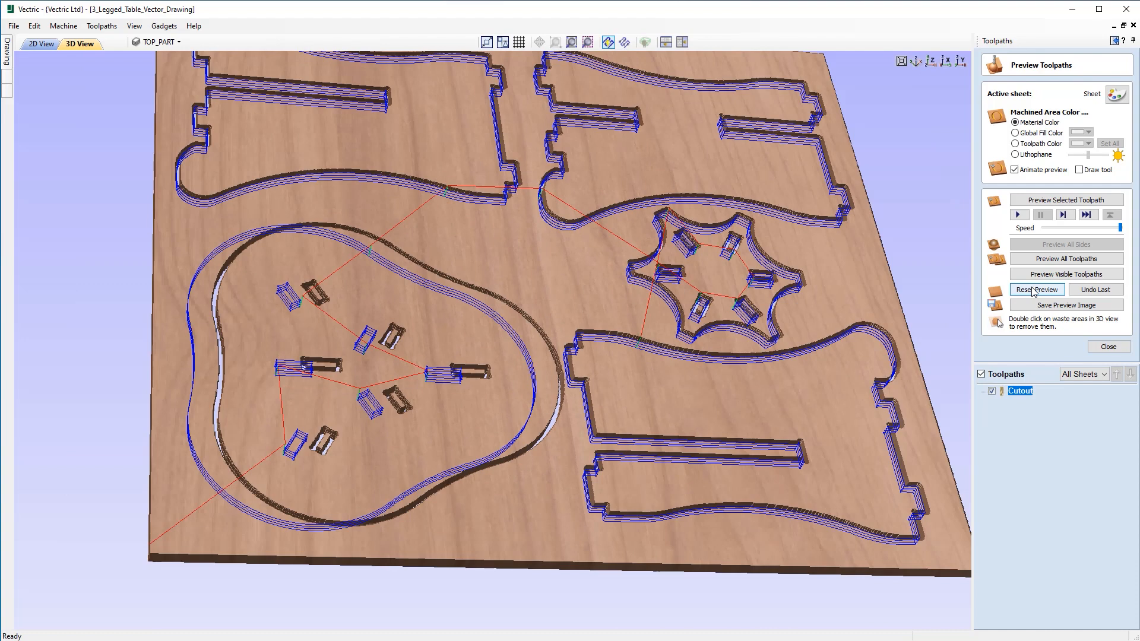
{"action": "left_click", "coordinate": [1036, 289]}
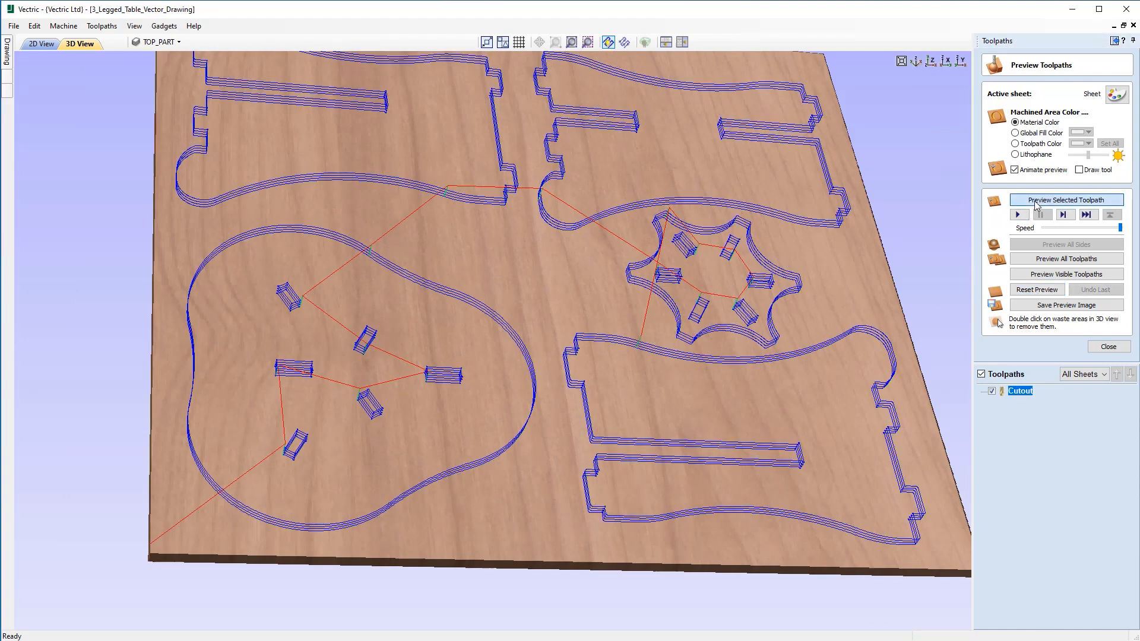
{"action": "left_click", "coordinate": [1064, 199]}
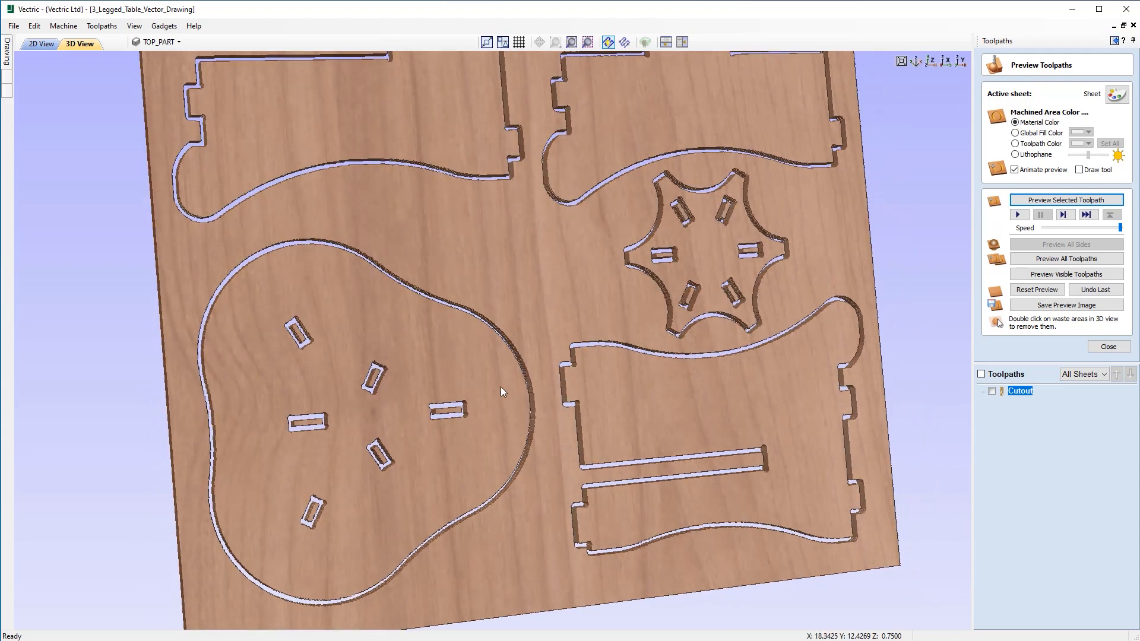
{"action": "mouse_move", "coordinate": [446, 543]}
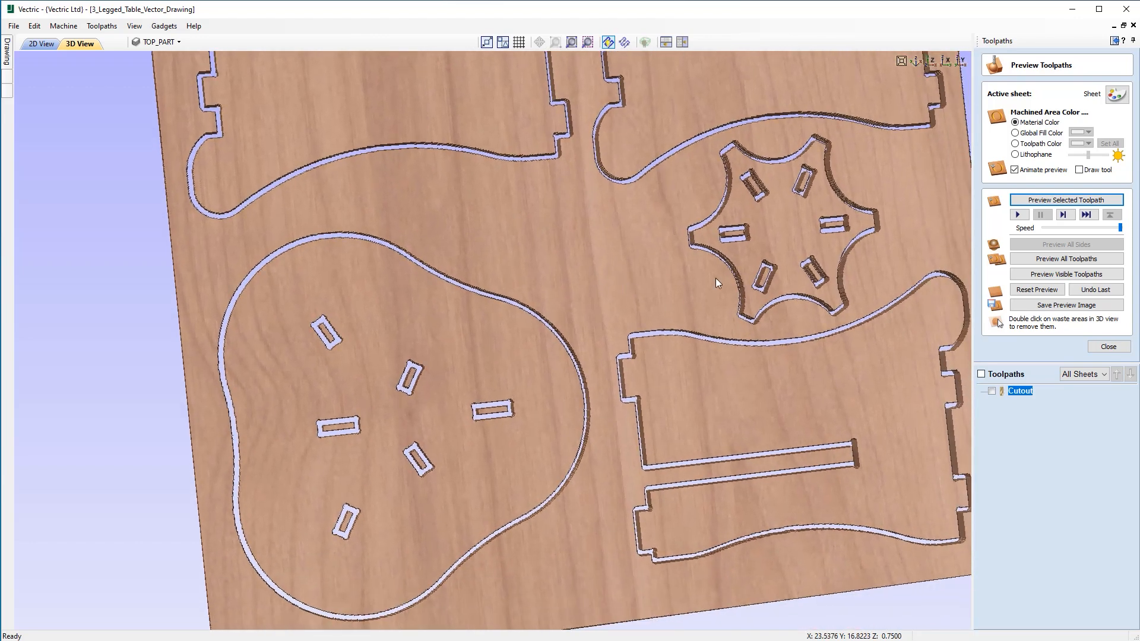
{"action": "mouse_move", "coordinate": [728, 242]}
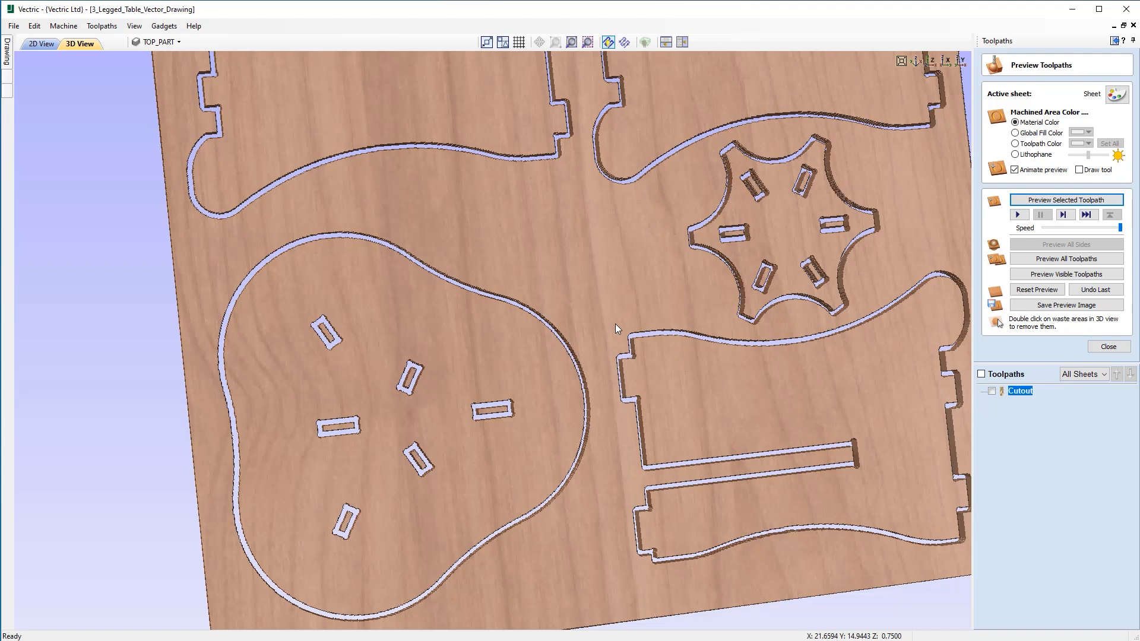
{"action": "mouse_move", "coordinate": [478, 378]}
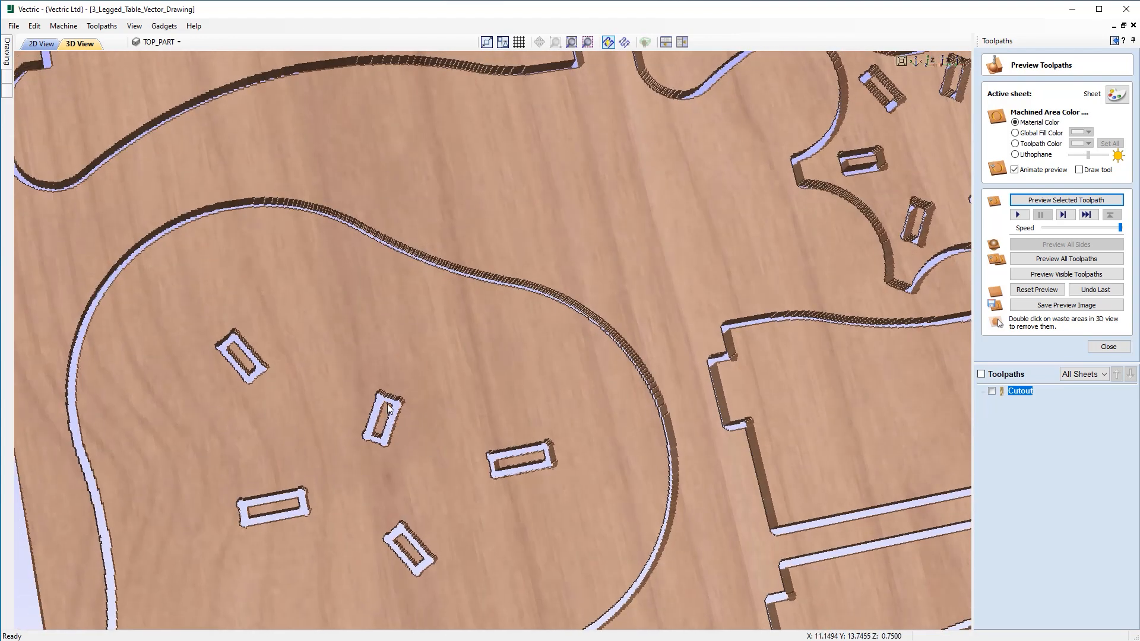
{"action": "double_click", "coordinate": [381, 421]}
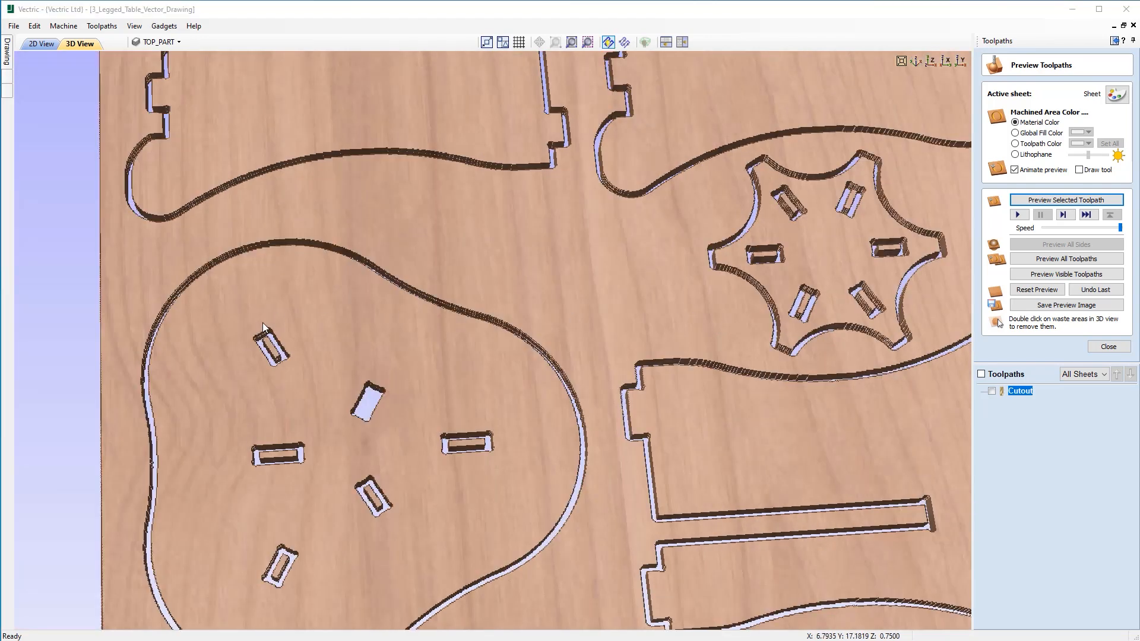
{"action": "mouse_move", "coordinate": [278, 348]}
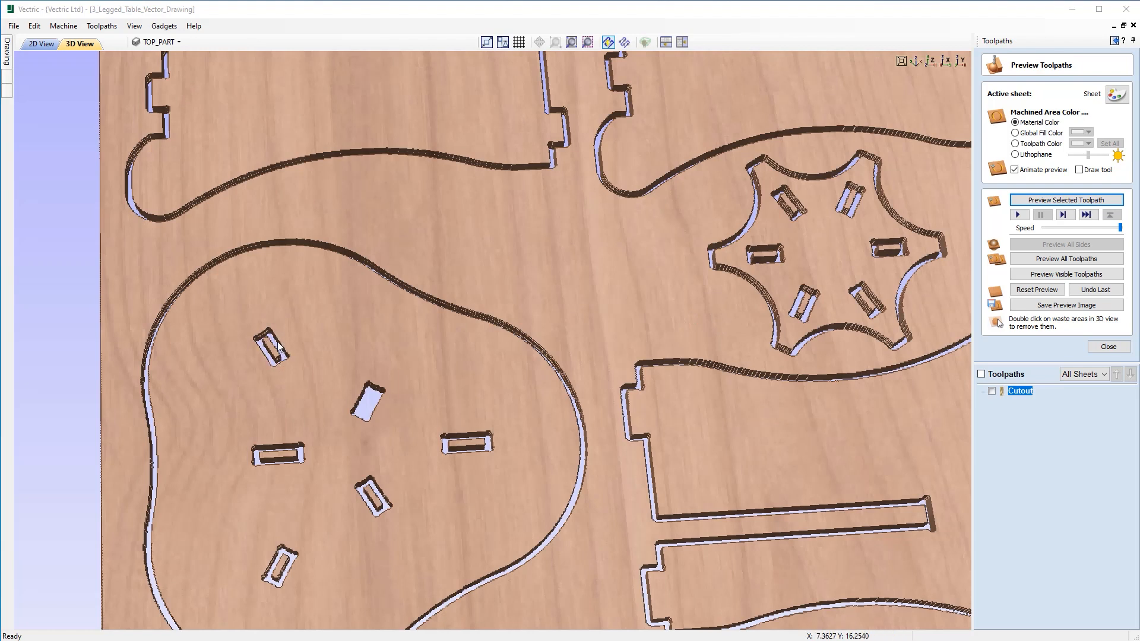
{"action": "mouse_move", "coordinate": [279, 348]}
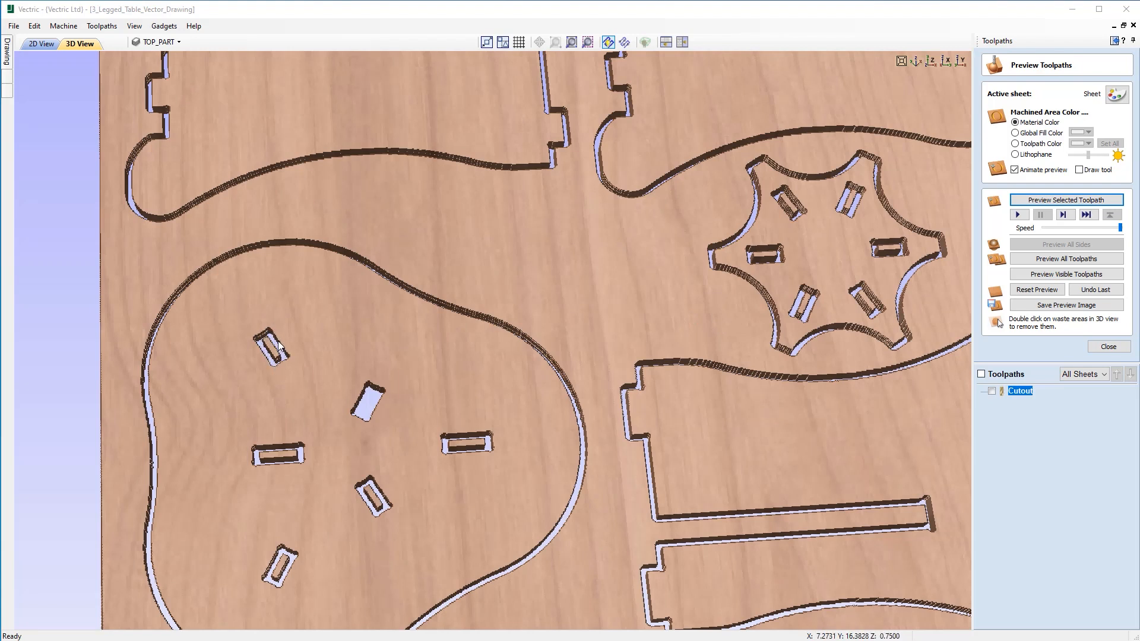
{"action": "mouse_move", "coordinate": [343, 342]}
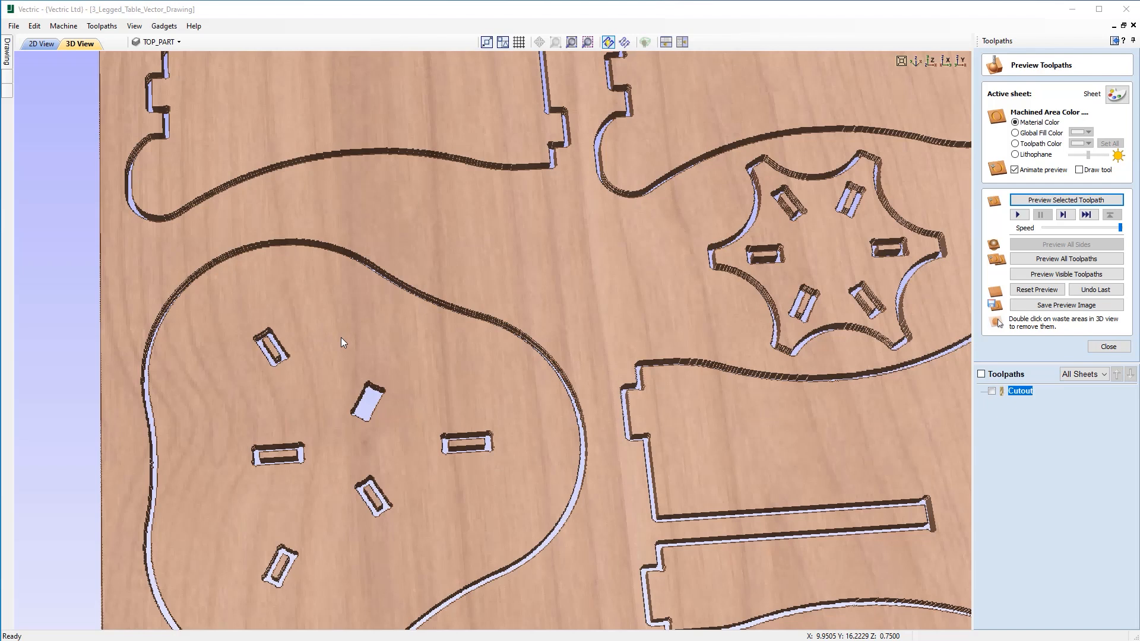
{"action": "mouse_move", "coordinate": [485, 422]}
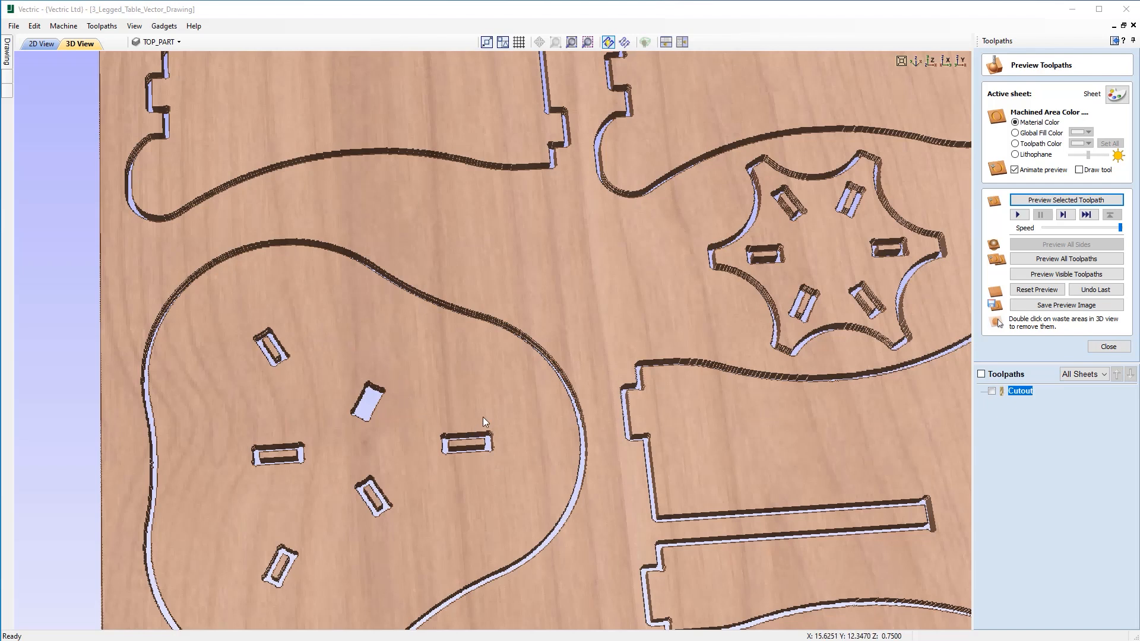
{"action": "mouse_move", "coordinate": [343, 114]}
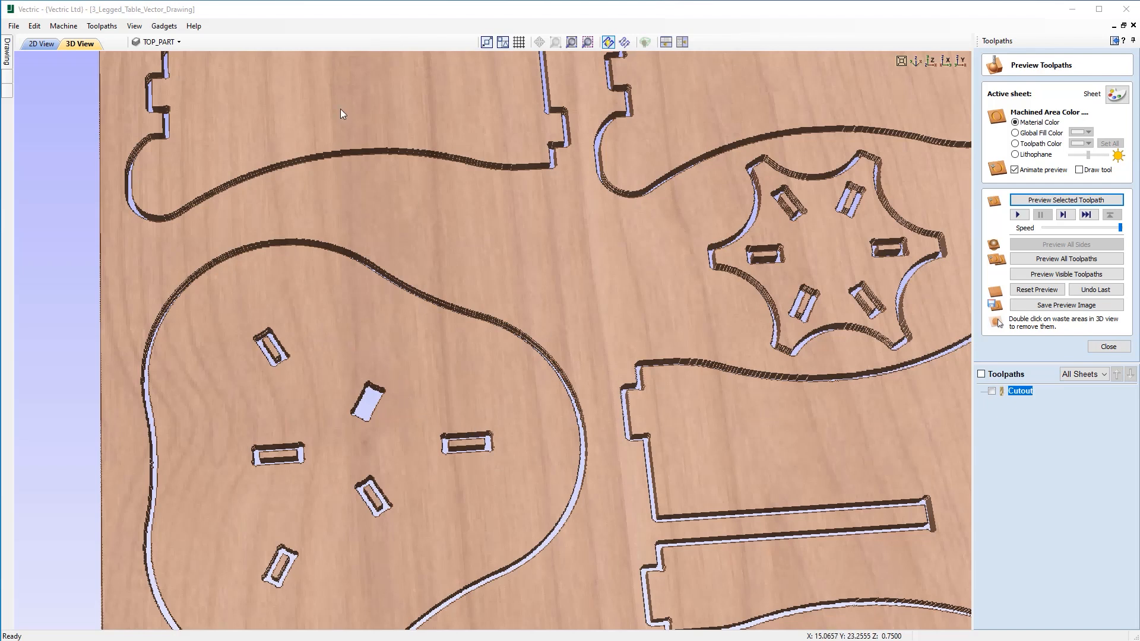
{"action": "left_click", "coordinate": [665, 42]}
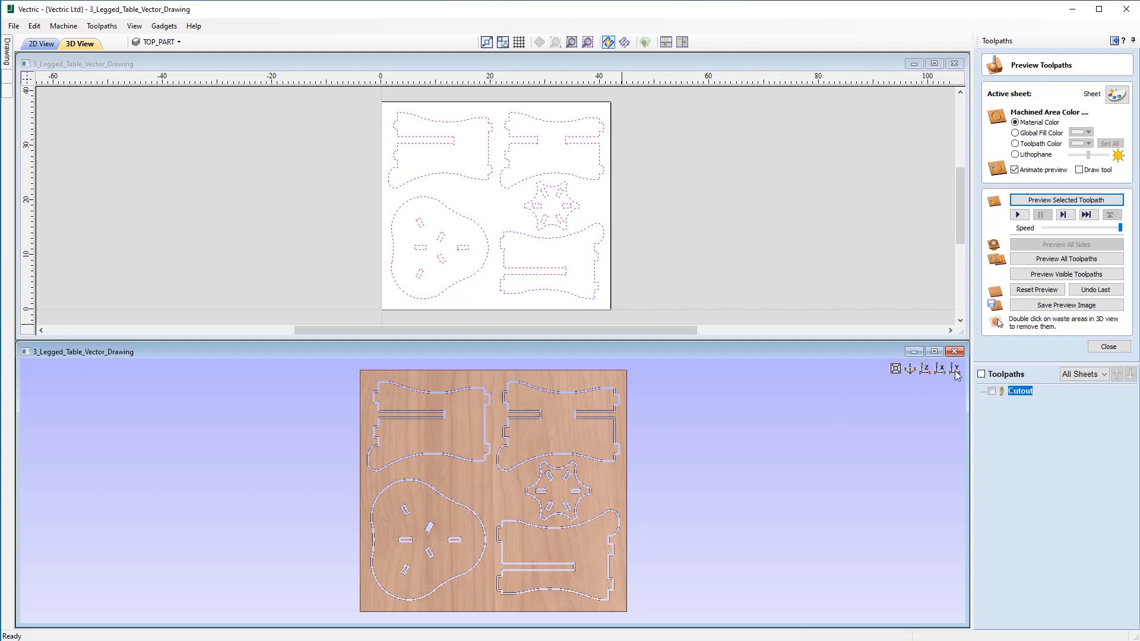
{"action": "mouse_move", "coordinate": [1033, 400]}
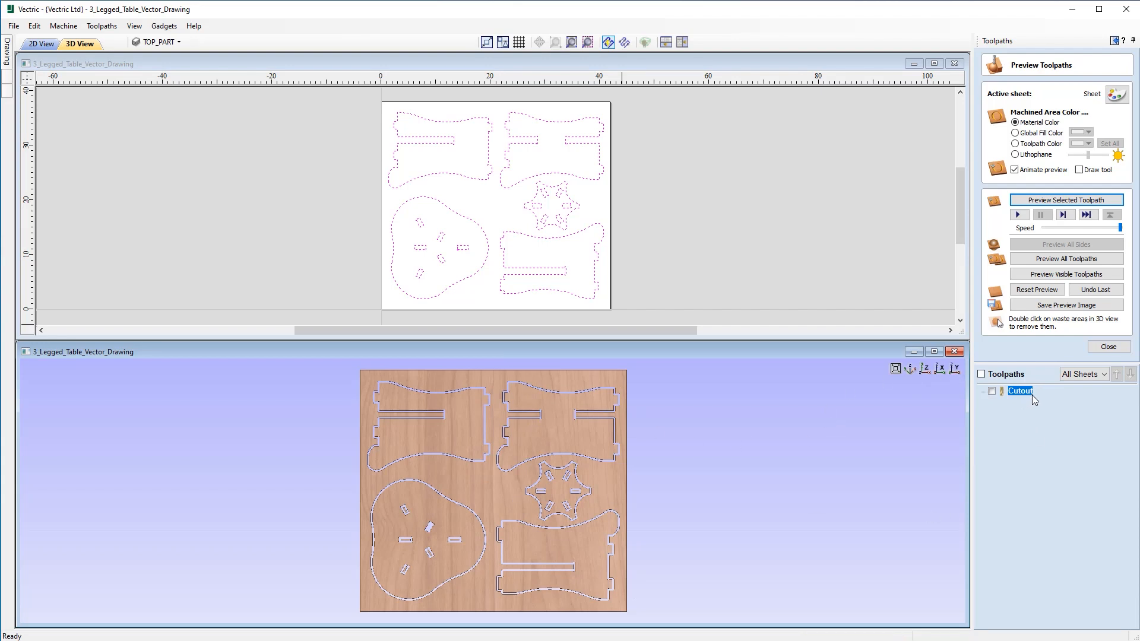
{"action": "mouse_move", "coordinate": [575, 546]}
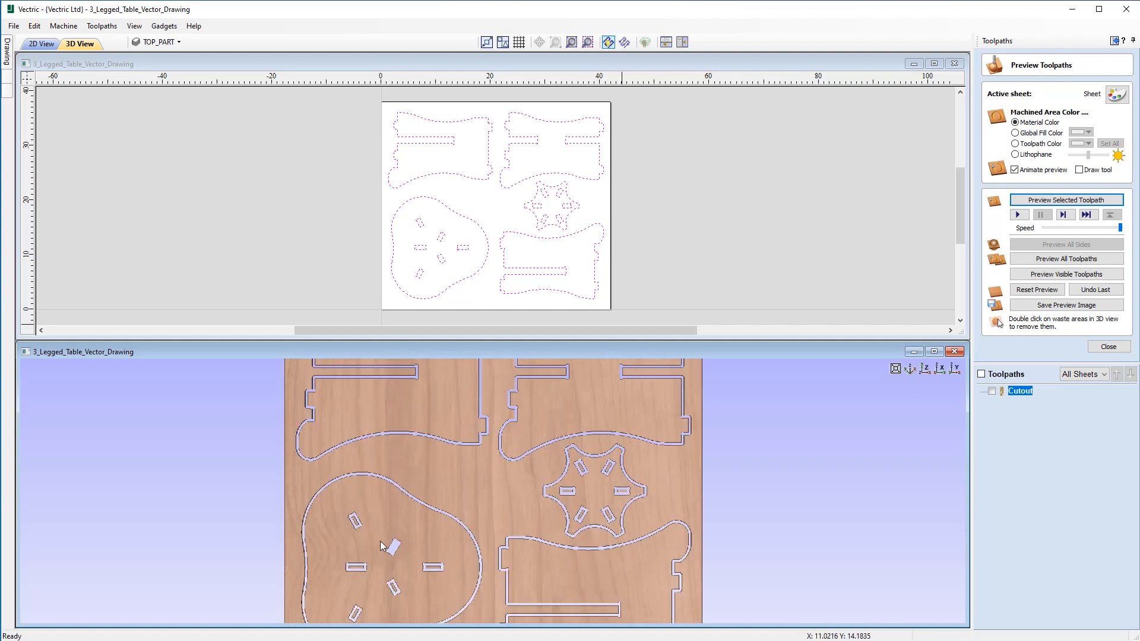
{"action": "mouse_move", "coordinate": [371, 565]}
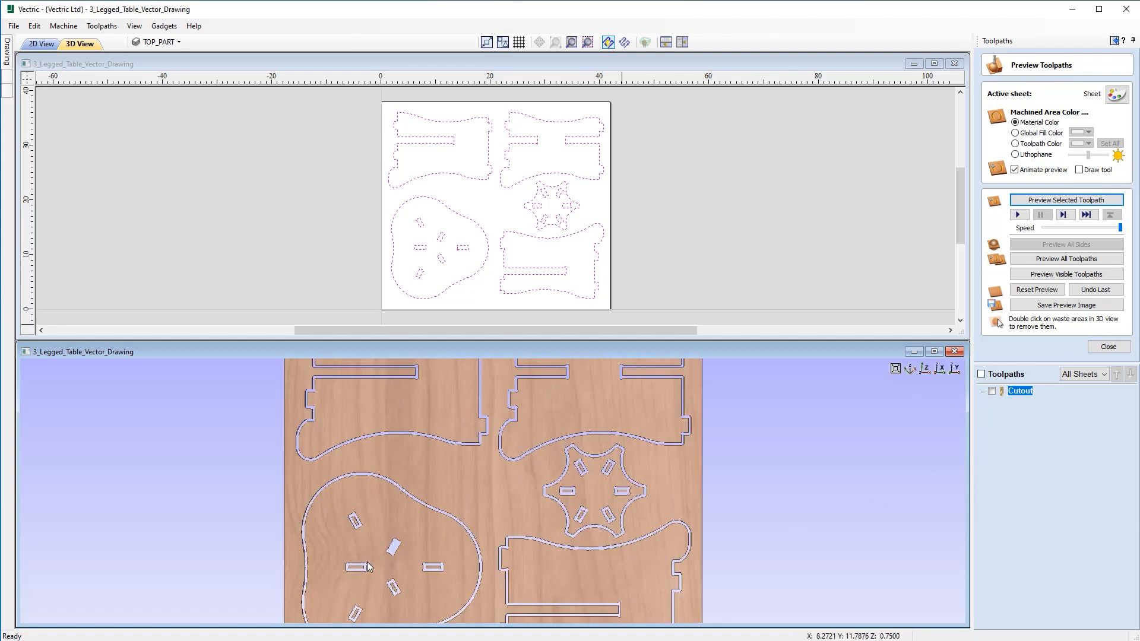
{"action": "mouse_move", "coordinate": [428, 507]}
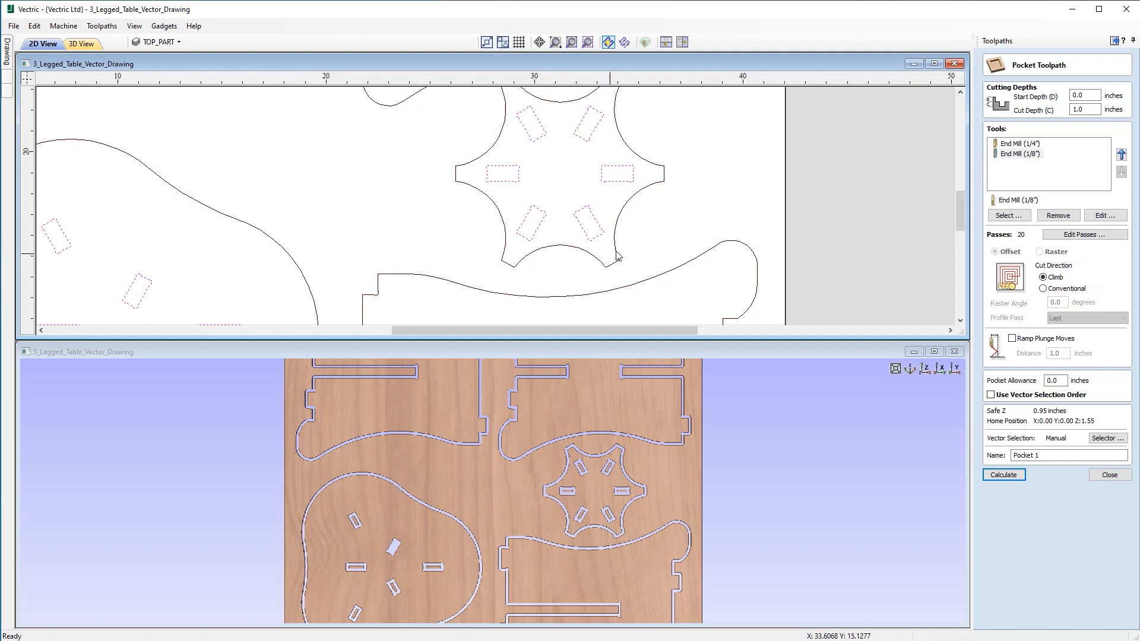
{"action": "mouse_move", "coordinate": [1040, 137]}
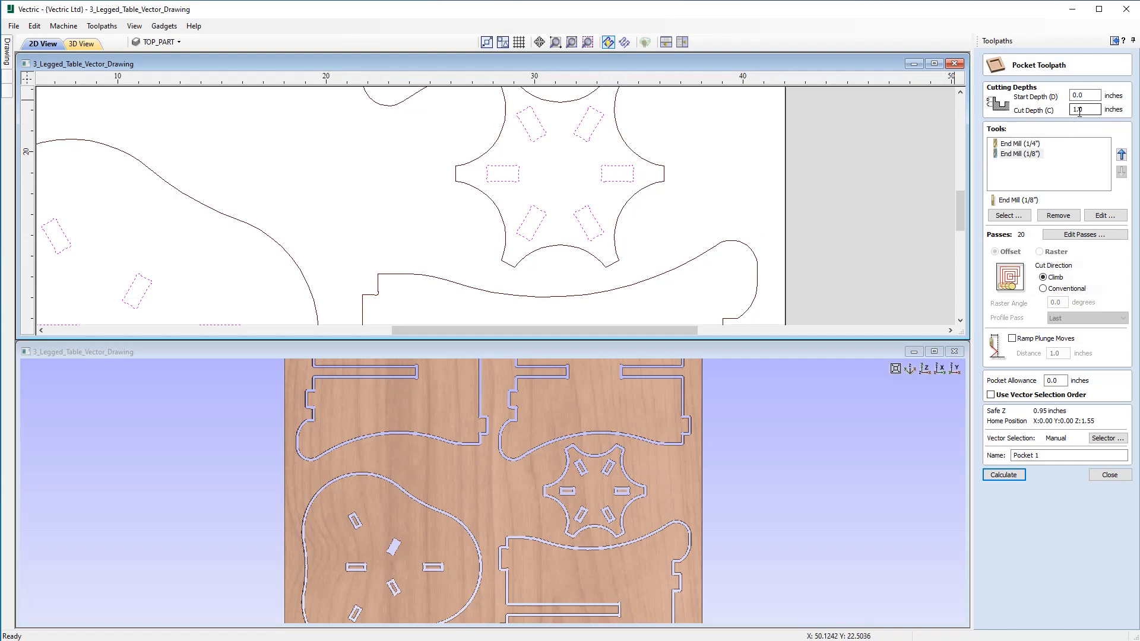
Step: Remove the 1/8in end mill, set cut depth 0.75in and the 1/4in tool's stepover to 0.1in
{"action": "left_click", "coordinate": [1058, 215]}
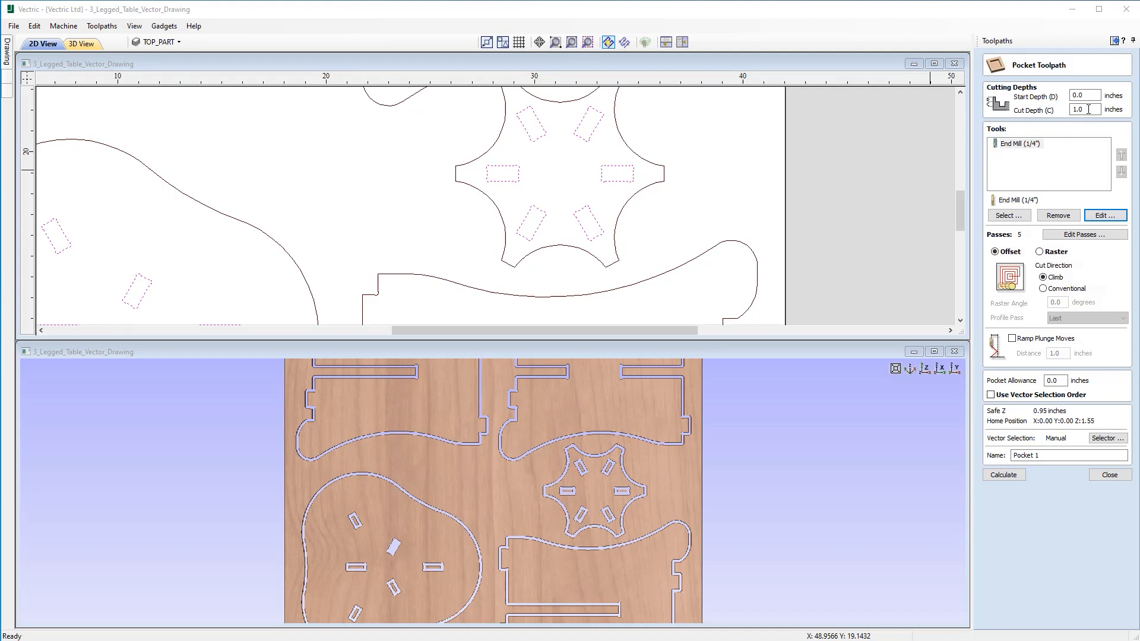
{"action": "triple_click", "coordinate": [1083, 109]}
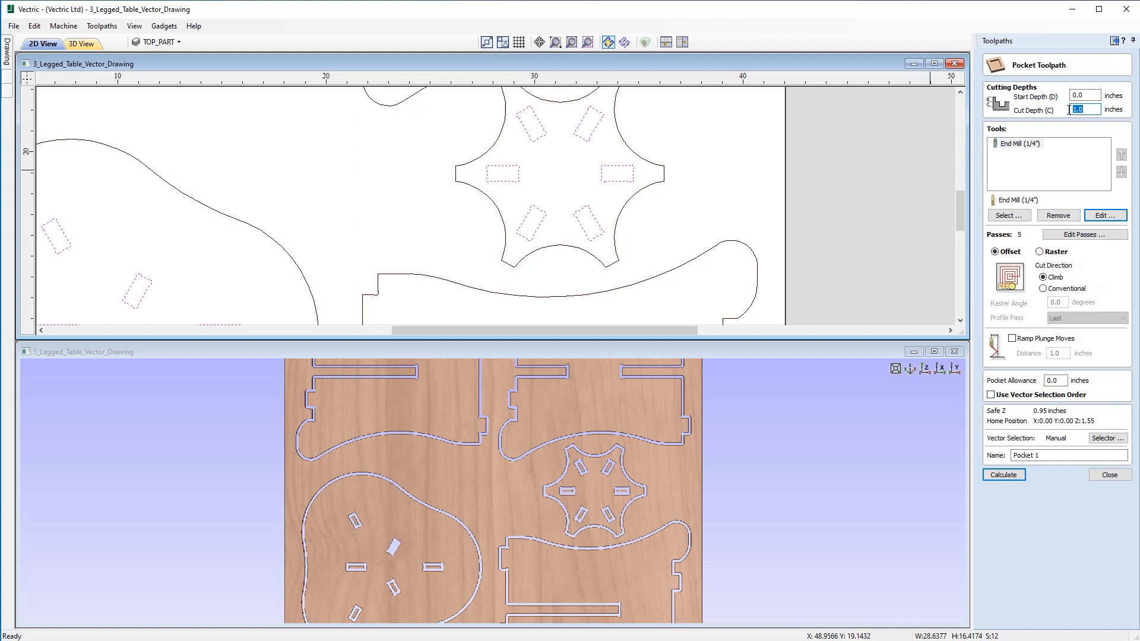
{"action": "type", "text": ".75"}
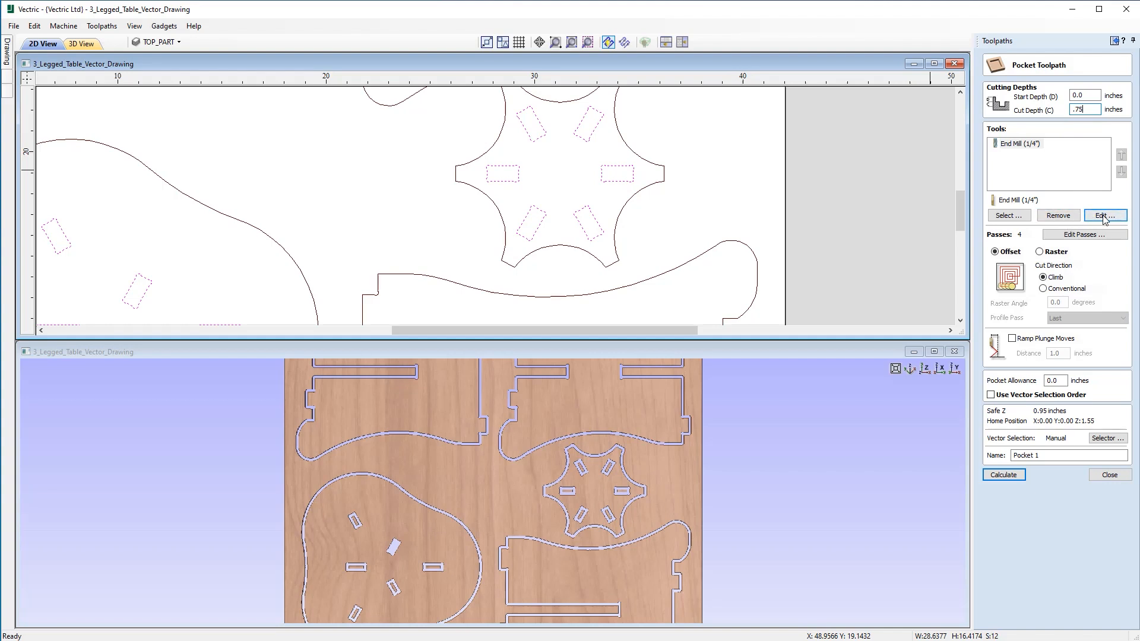
{"action": "left_click", "coordinate": [1104, 216]}
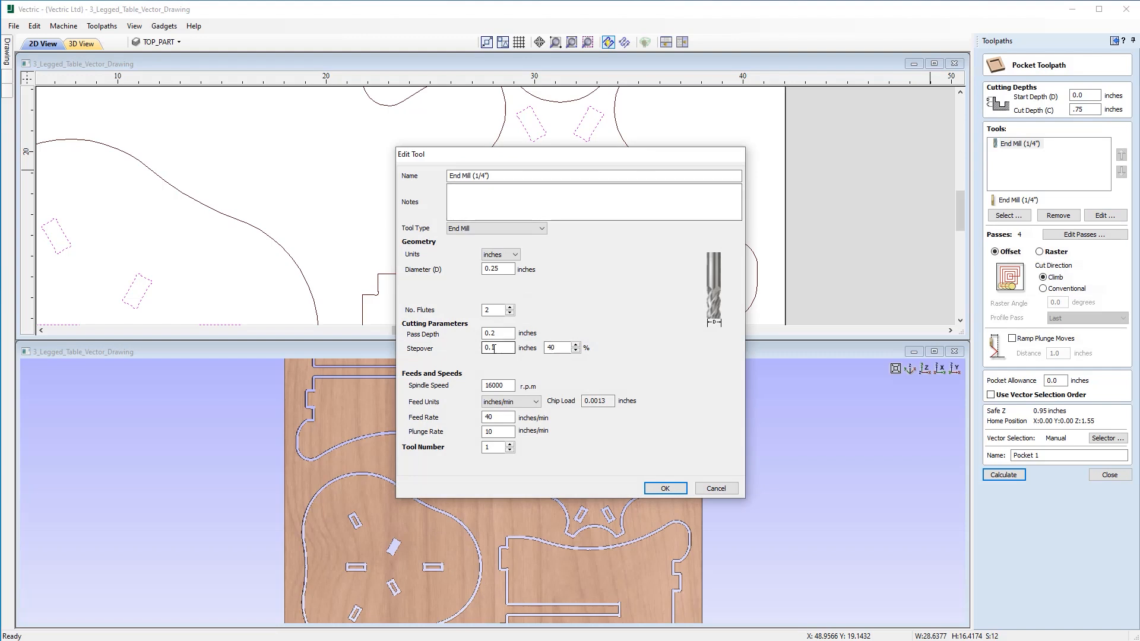
{"action": "type", "text": "0.1"}
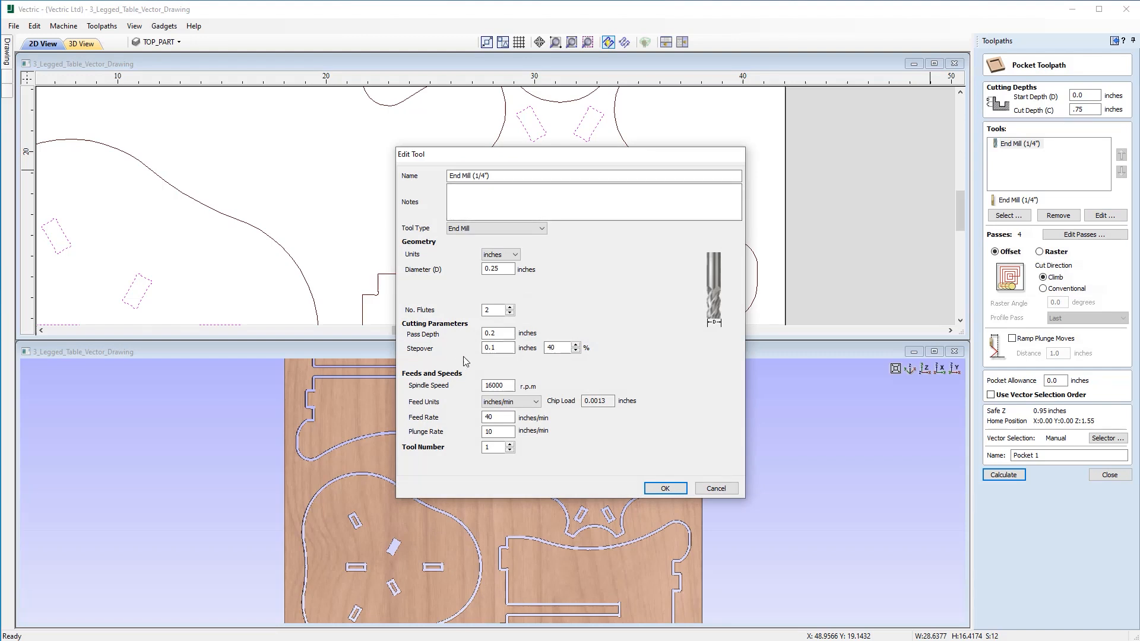
{"action": "triple_click", "coordinate": [497, 333]}
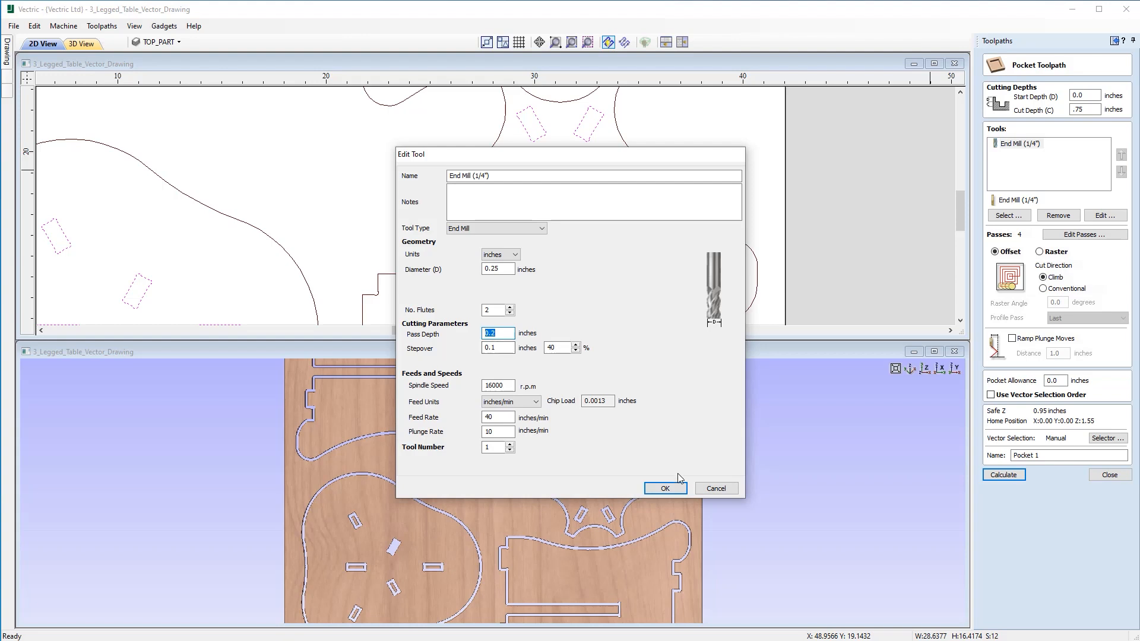
{"action": "left_click", "coordinate": [664, 488]}
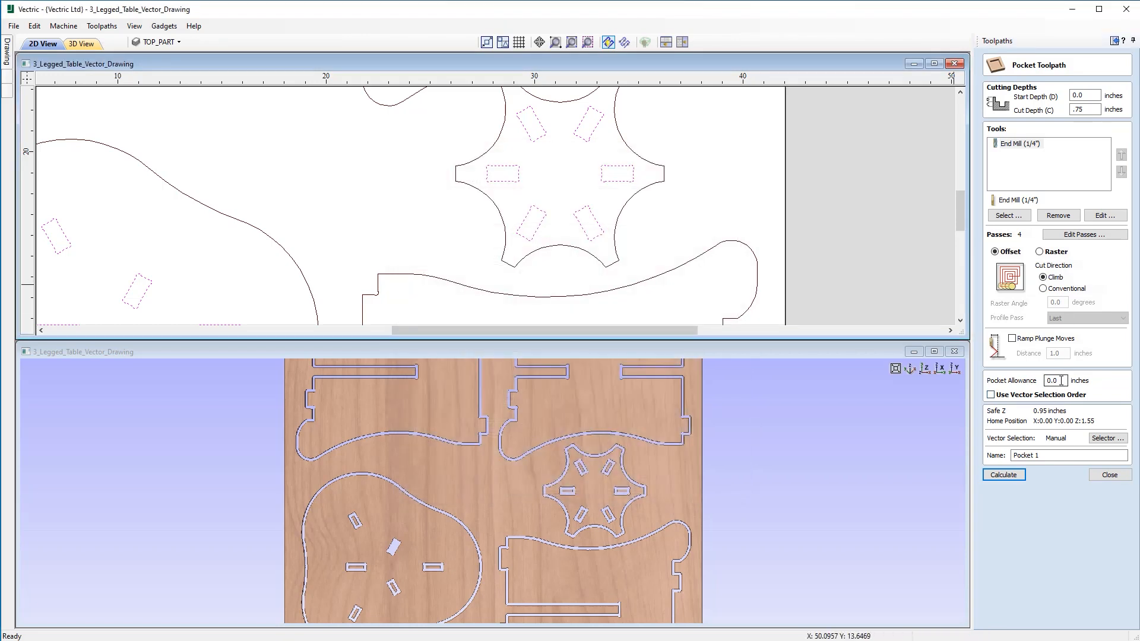
Step: Set pocket allowance -0.02in, name the toolpath Slots and calculate it
{"action": "triple_click", "coordinate": [1053, 380]}
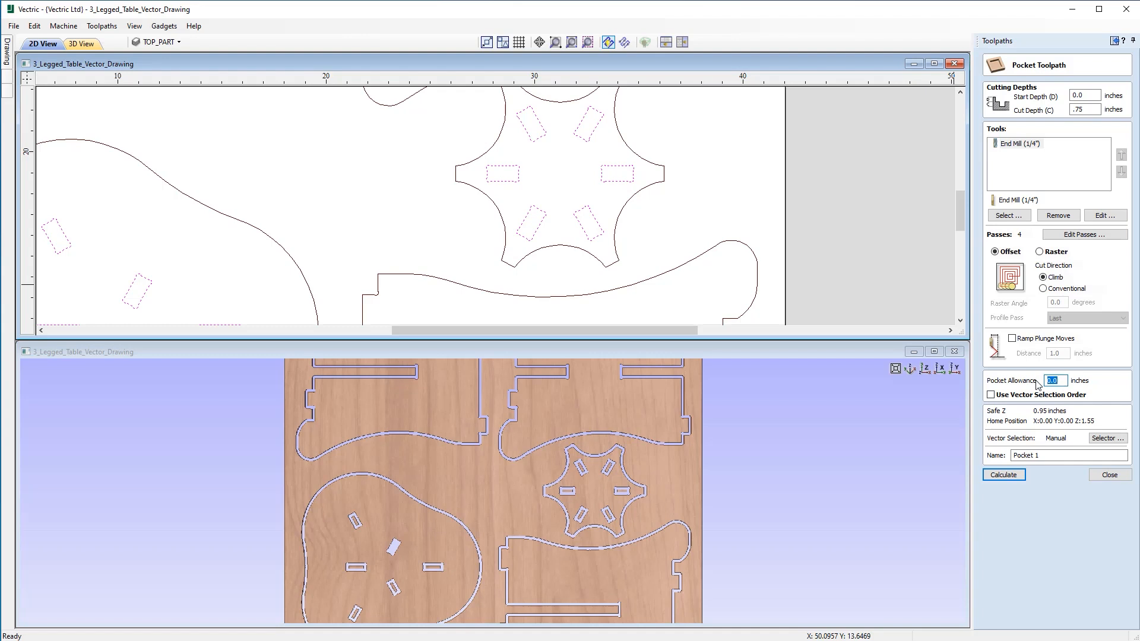
{"action": "type", "text": "-.02"}
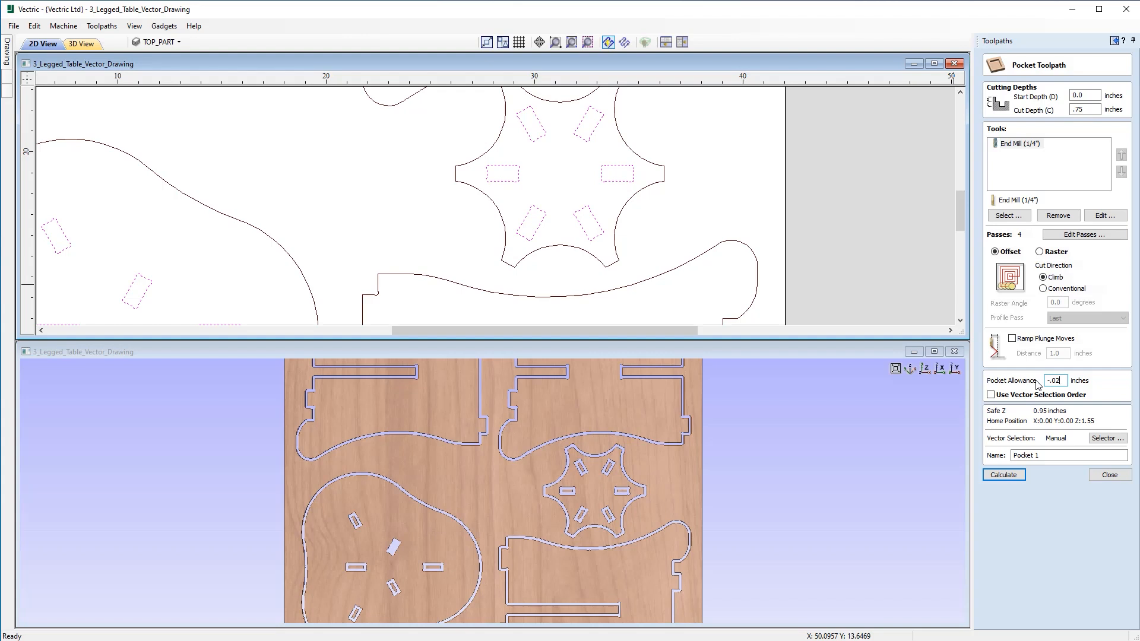
{"action": "mouse_move", "coordinate": [1057, 451]}
{"action": "type", "text": "S"}
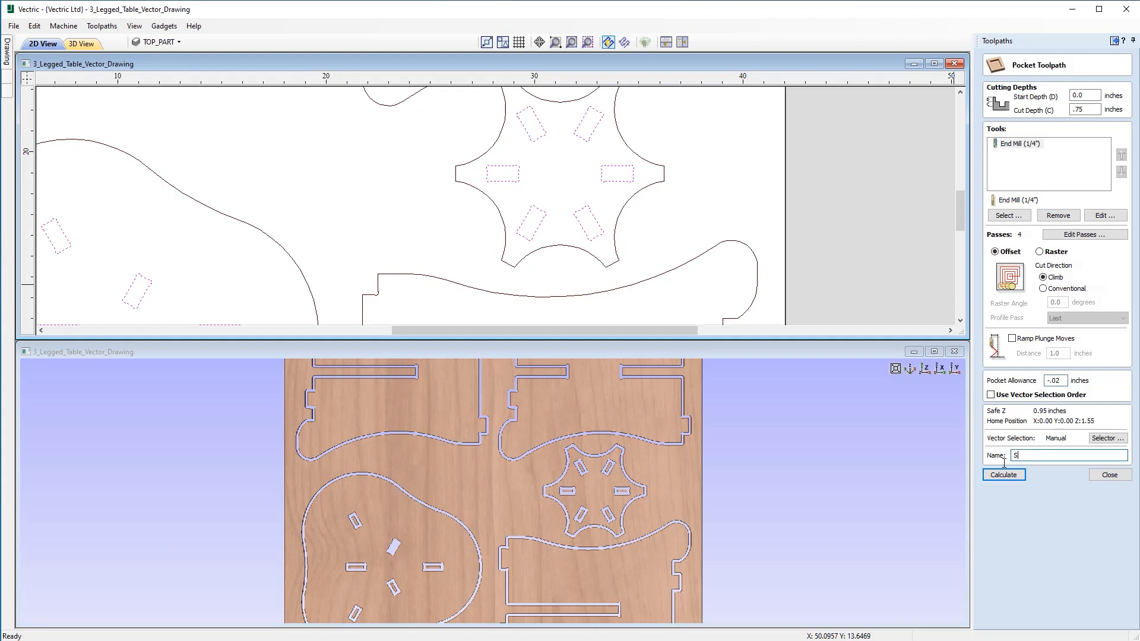
{"action": "type", "text": "lots"}
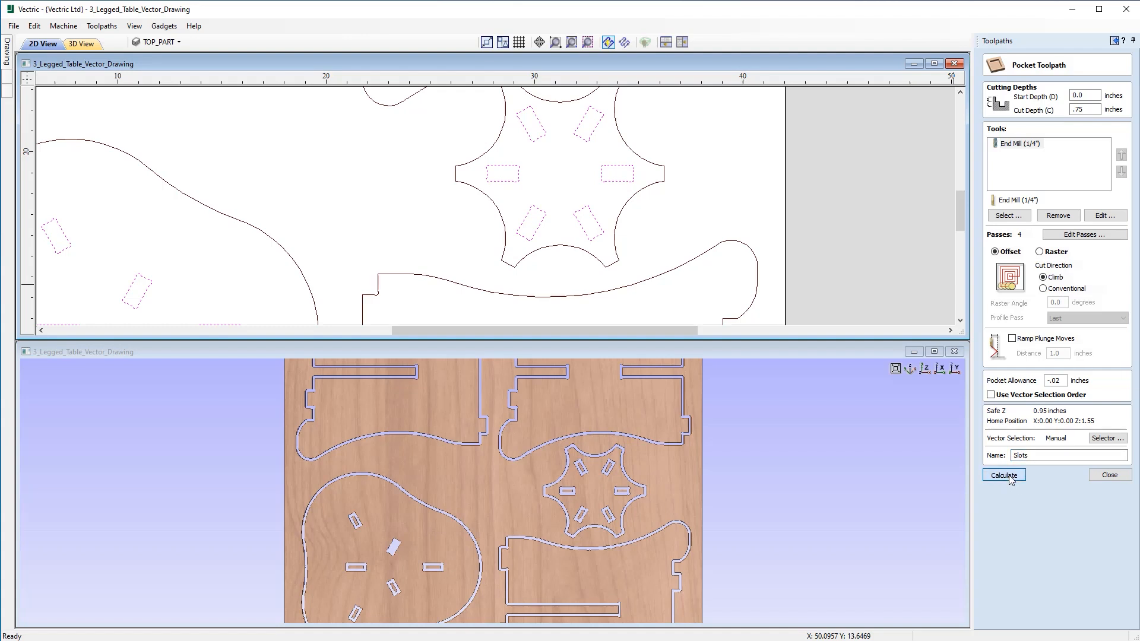
{"action": "left_click", "coordinate": [1003, 475]}
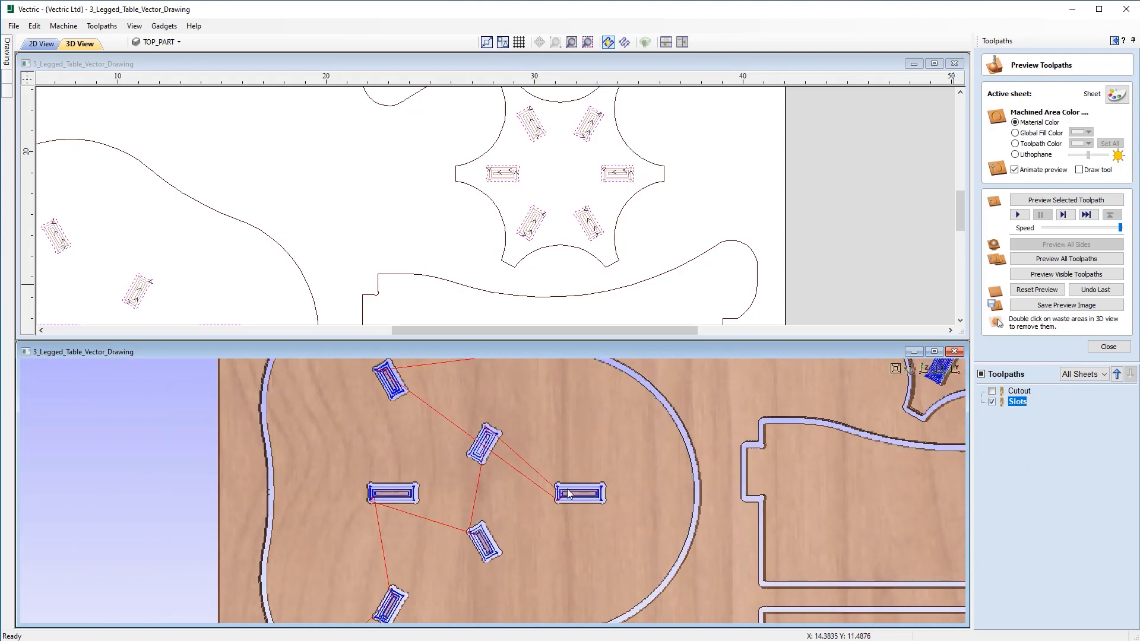
{"action": "scroll", "scroll_direction": "up", "scroll_amount": 3}
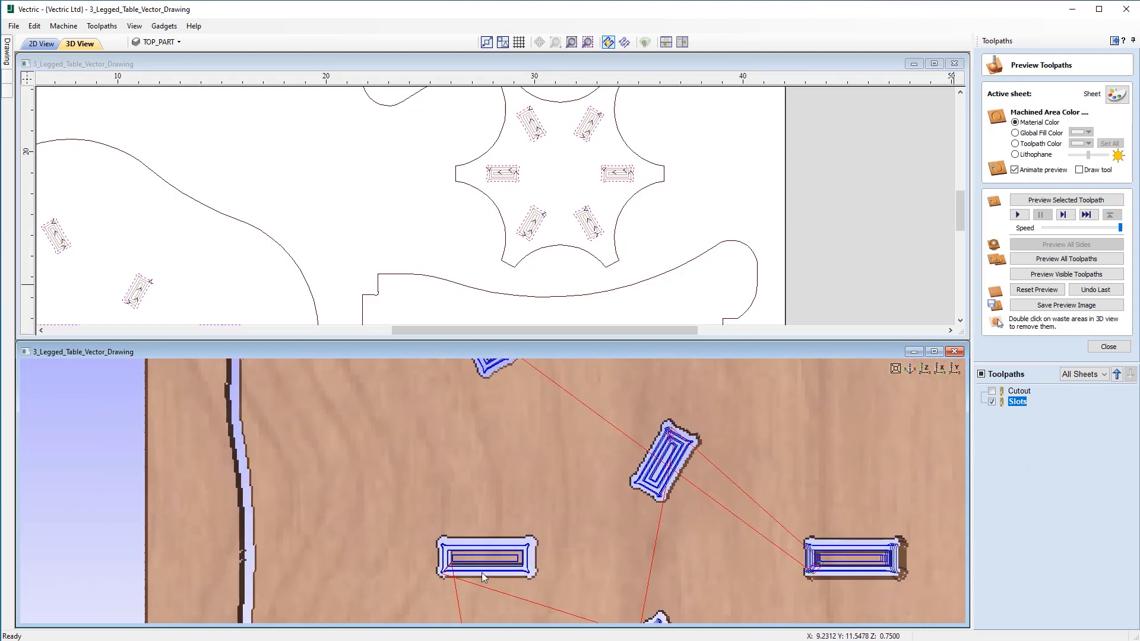
{"action": "mouse_move", "coordinate": [542, 552]}
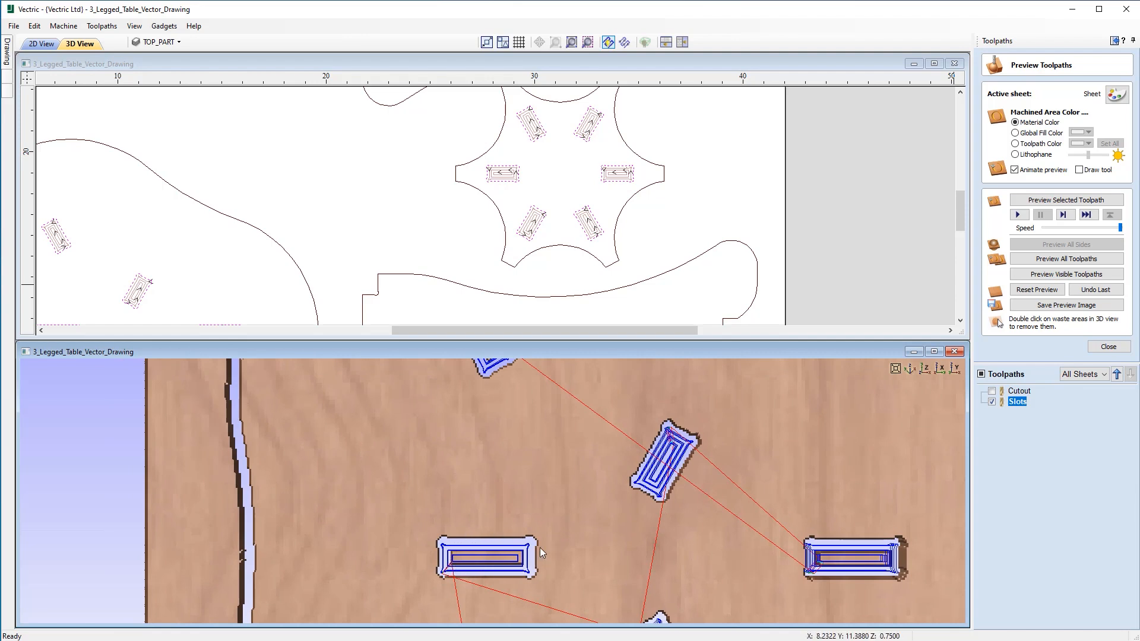
{"action": "mouse_move", "coordinate": [530, 571]}
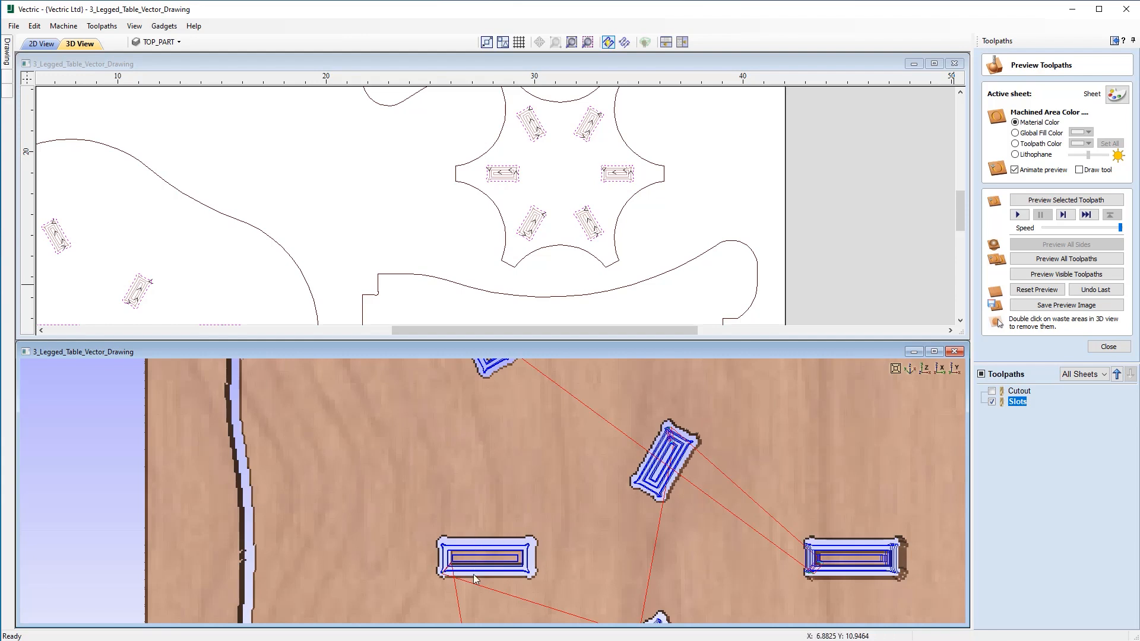
{"action": "mouse_move", "coordinate": [475, 580]}
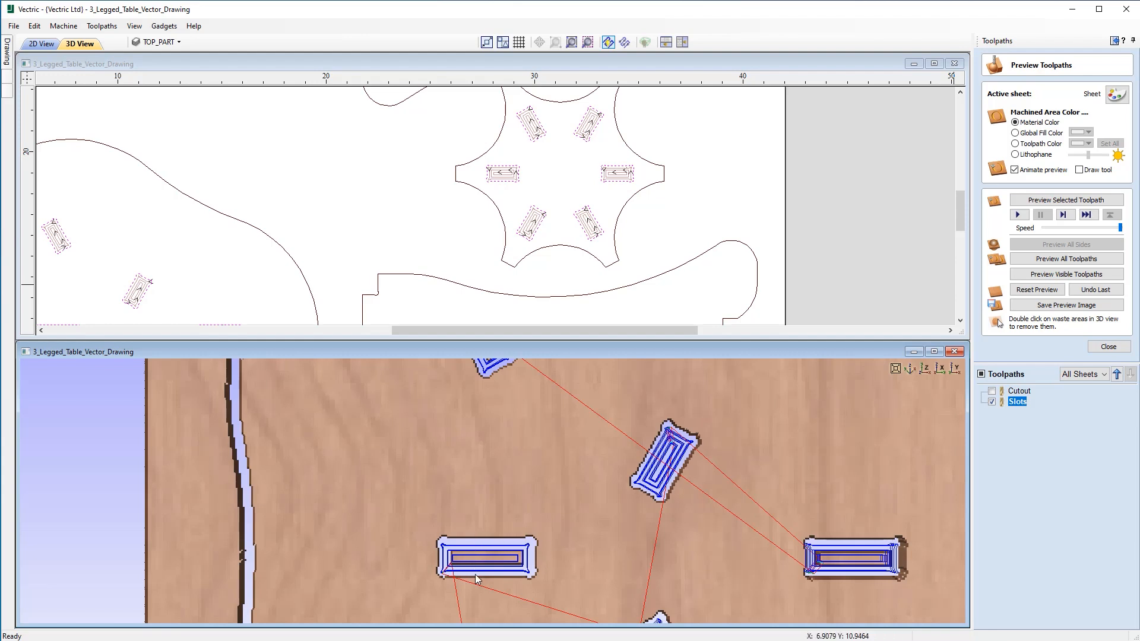
{"action": "mouse_move", "coordinate": [613, 557]}
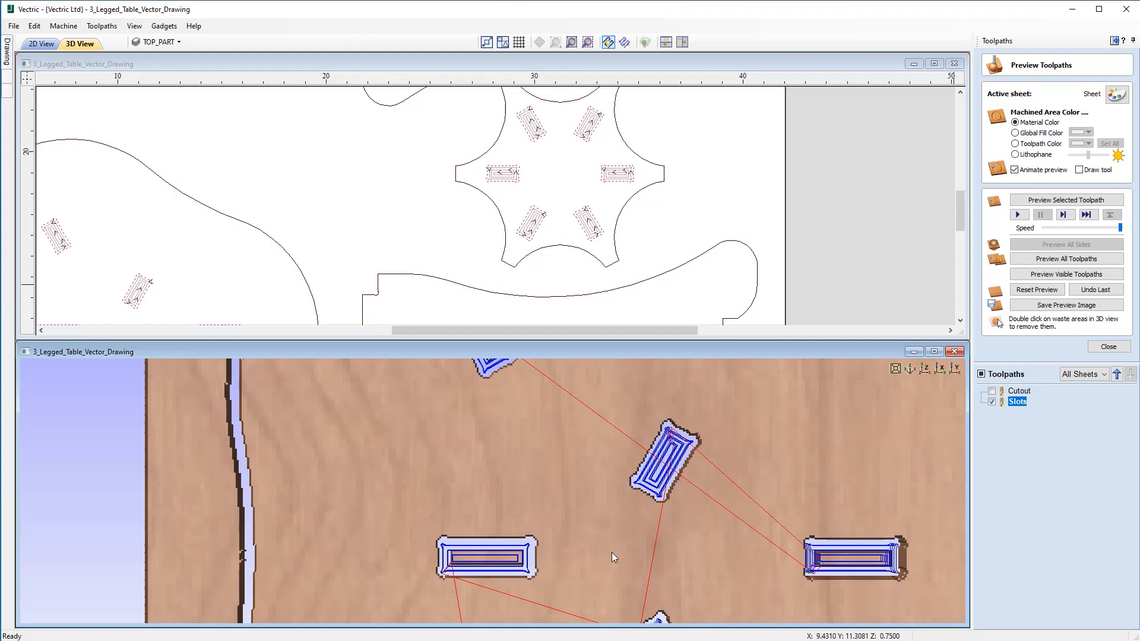
{"action": "mouse_move", "coordinate": [779, 459]}
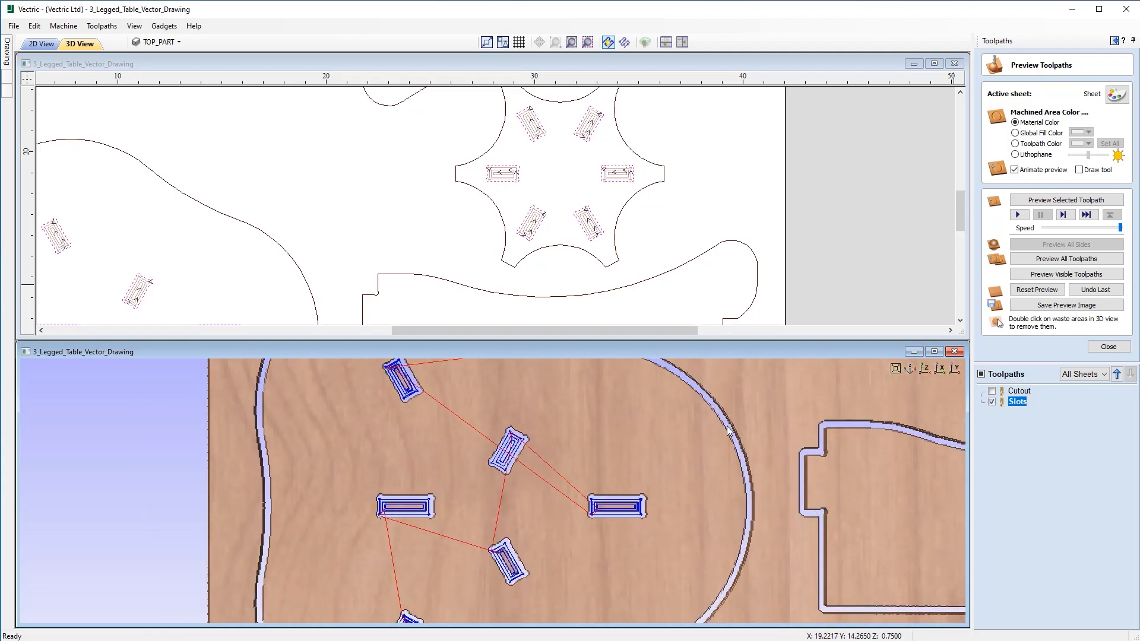
{"action": "mouse_move", "coordinate": [1019, 391]}
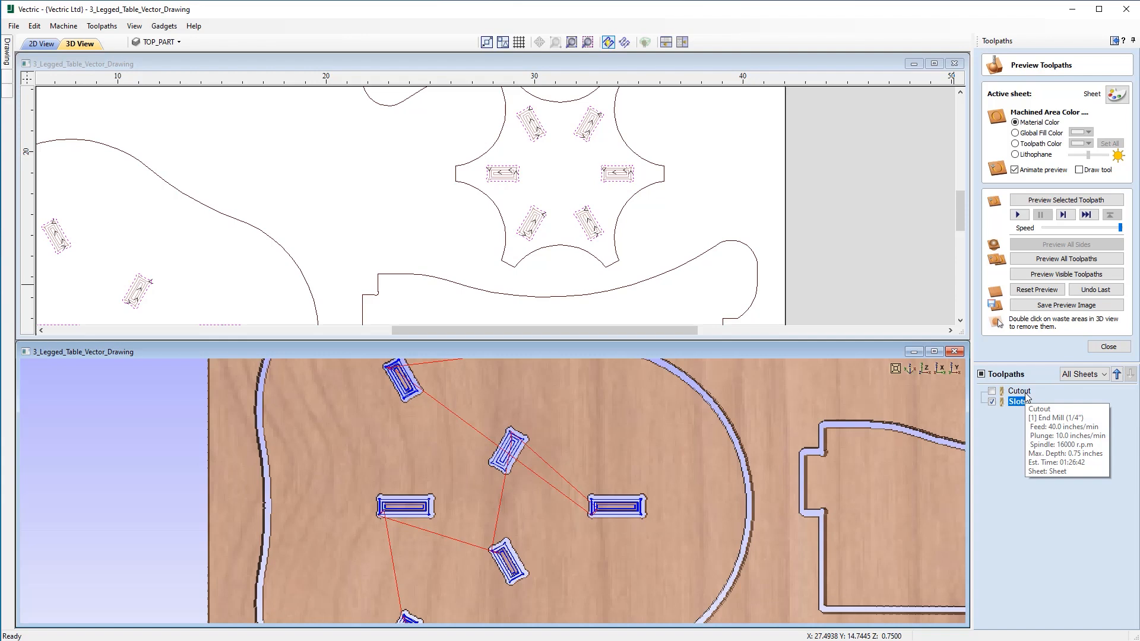
Step: Reopen the Cutout toolpath's 2D Profile form showing 0.75in depth and four passes
{"action": "double_click", "coordinate": [1020, 400]}
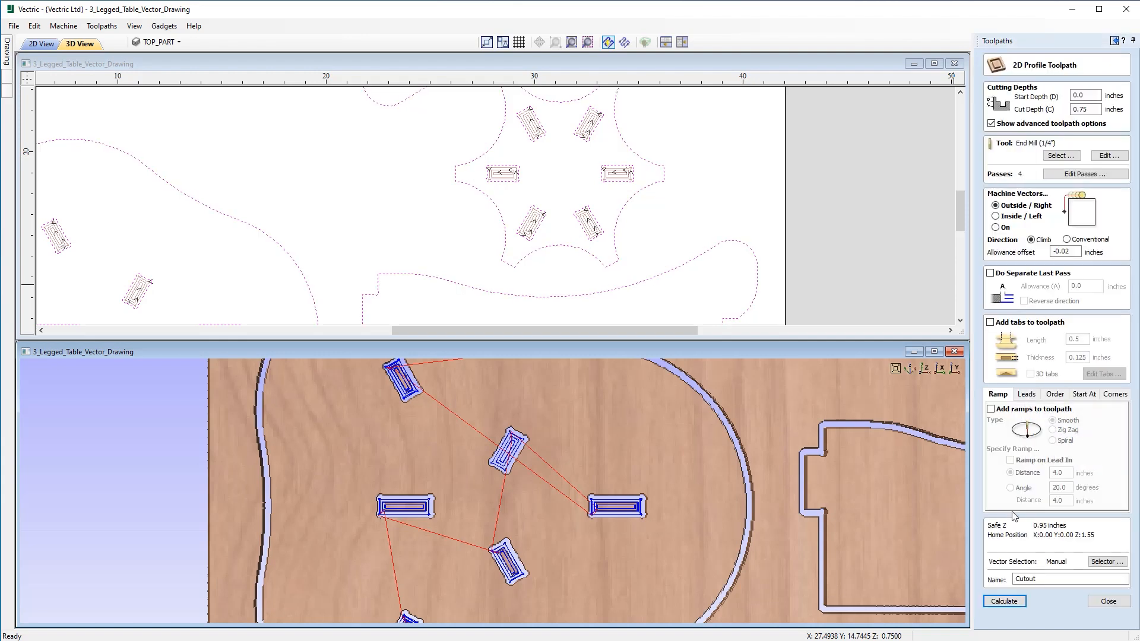
{"action": "mouse_move", "coordinate": [1054, 389]}
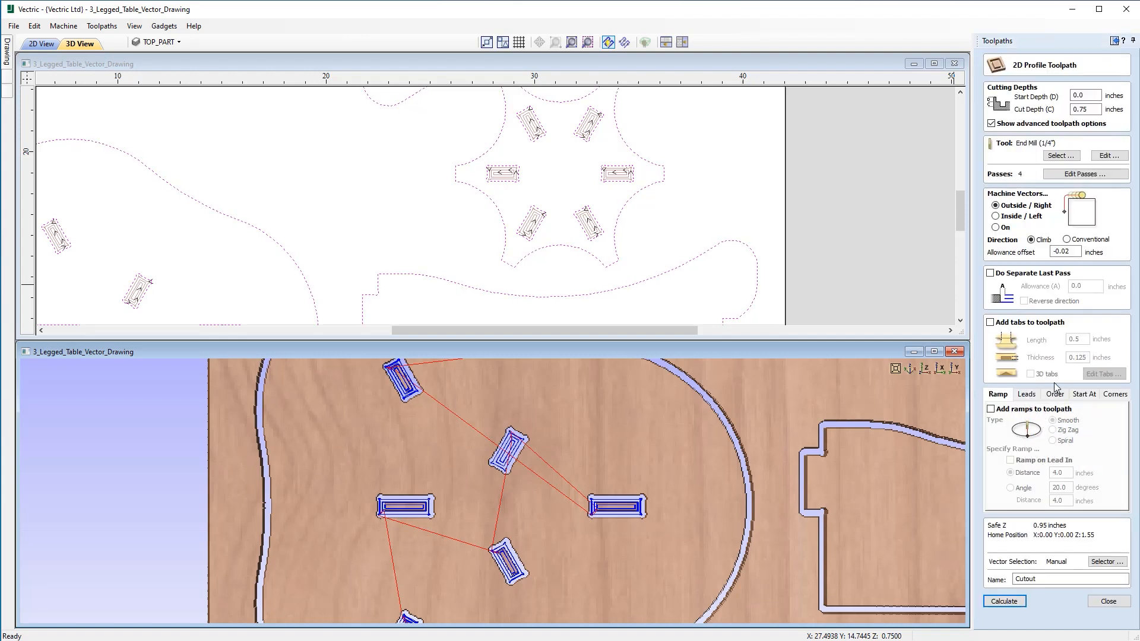
{"action": "mouse_move", "coordinate": [400, 175]}
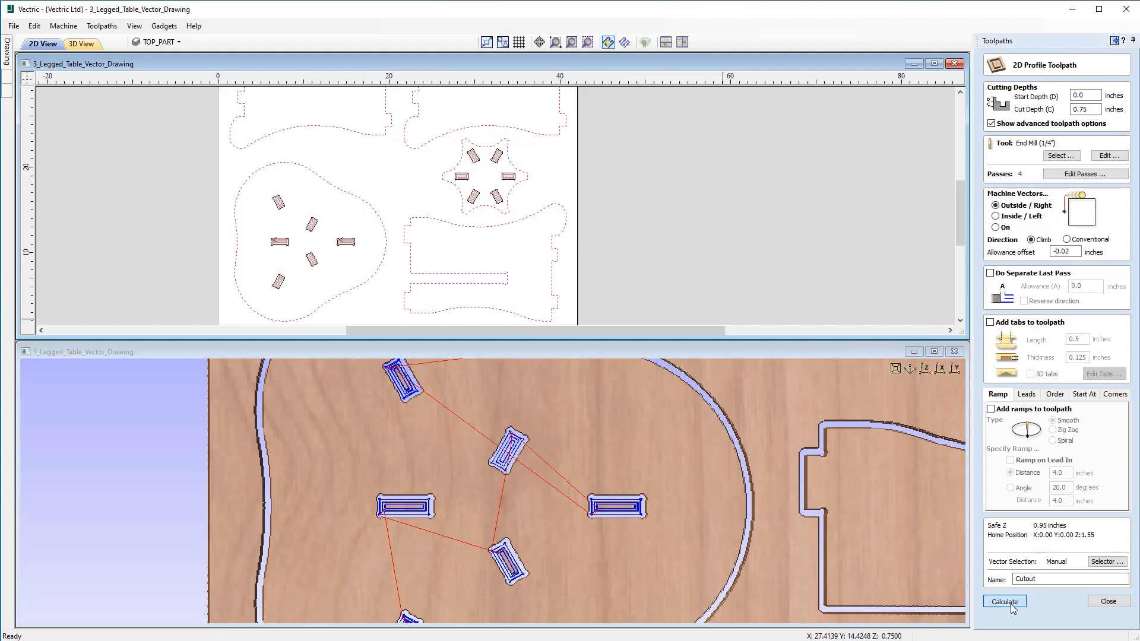
Step: Recalculate Cutout, reset the material, and simulate all toolpaths in the enlarged 3D view
{"action": "left_click", "coordinate": [1004, 601]}
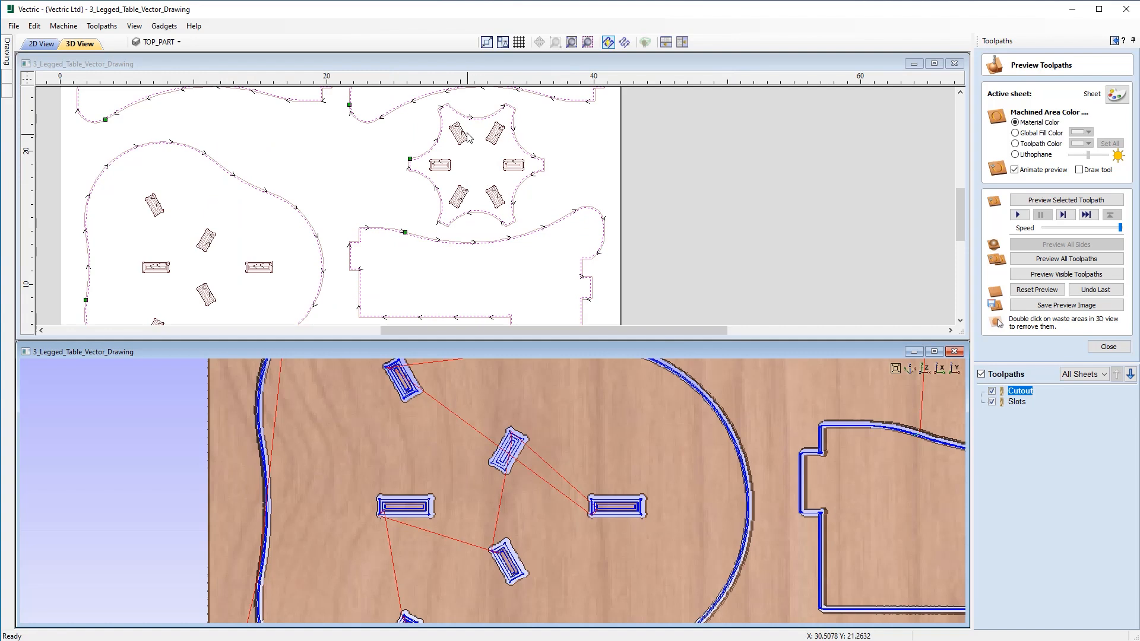
{"action": "mouse_move", "coordinate": [466, 137]}
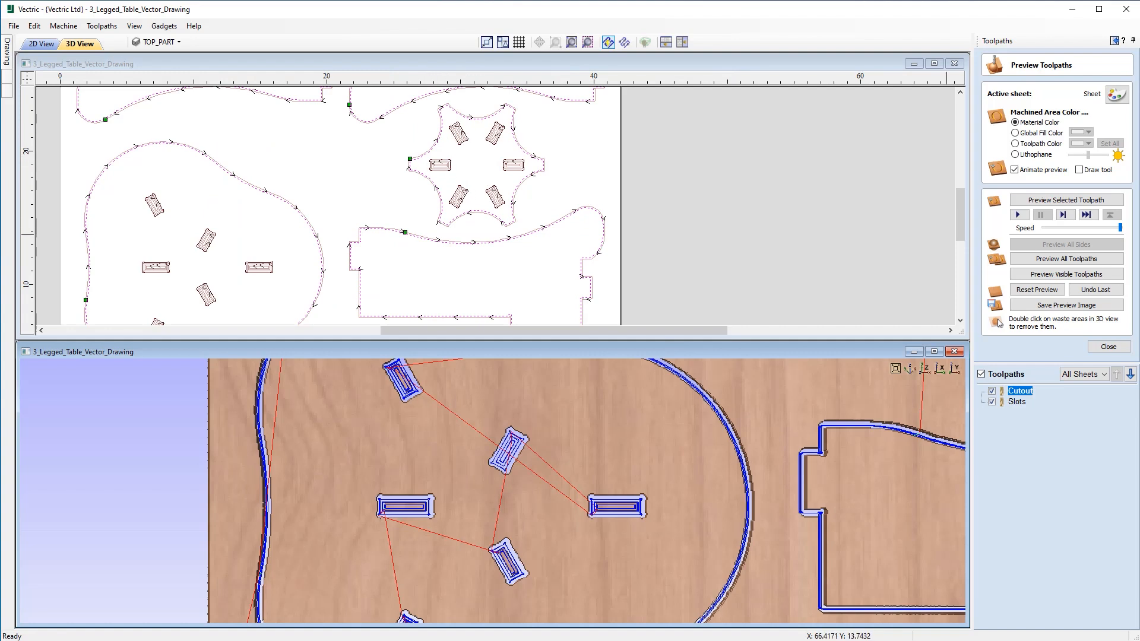
{"action": "mouse_move", "coordinate": [552, 303]}
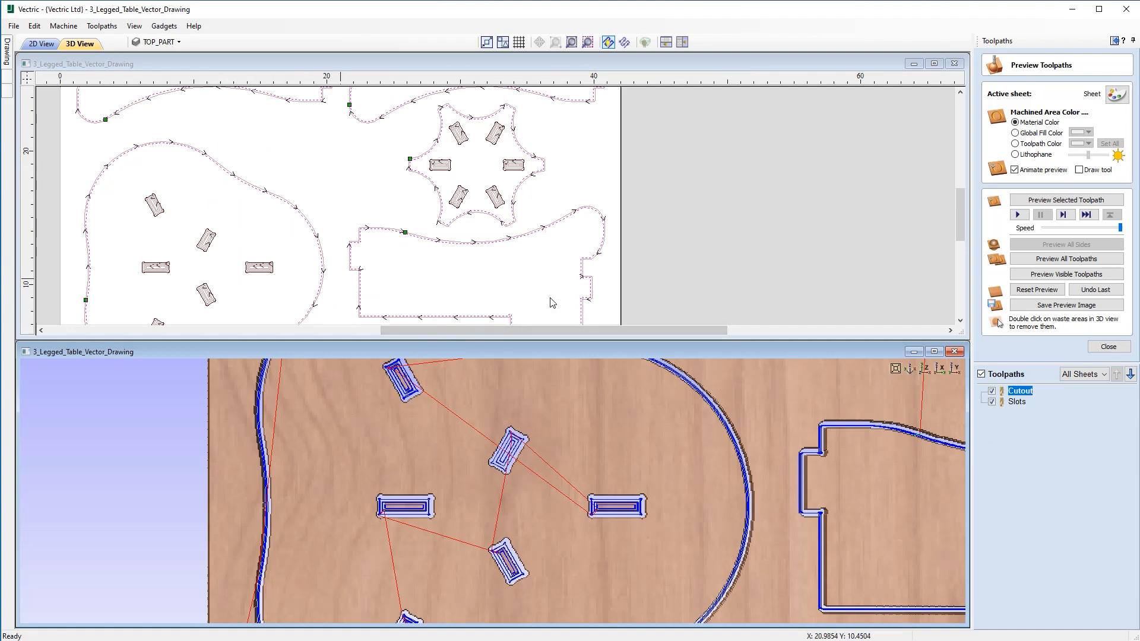
{"action": "left_click", "coordinate": [1066, 274]}
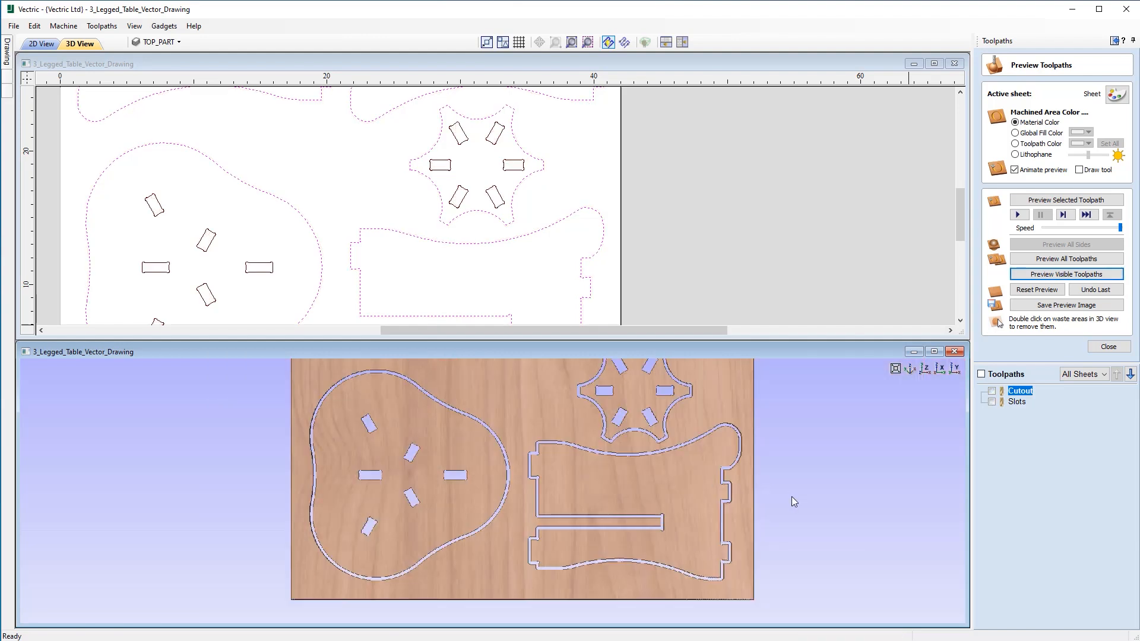
{"action": "mouse_move", "coordinate": [1058, 352]}
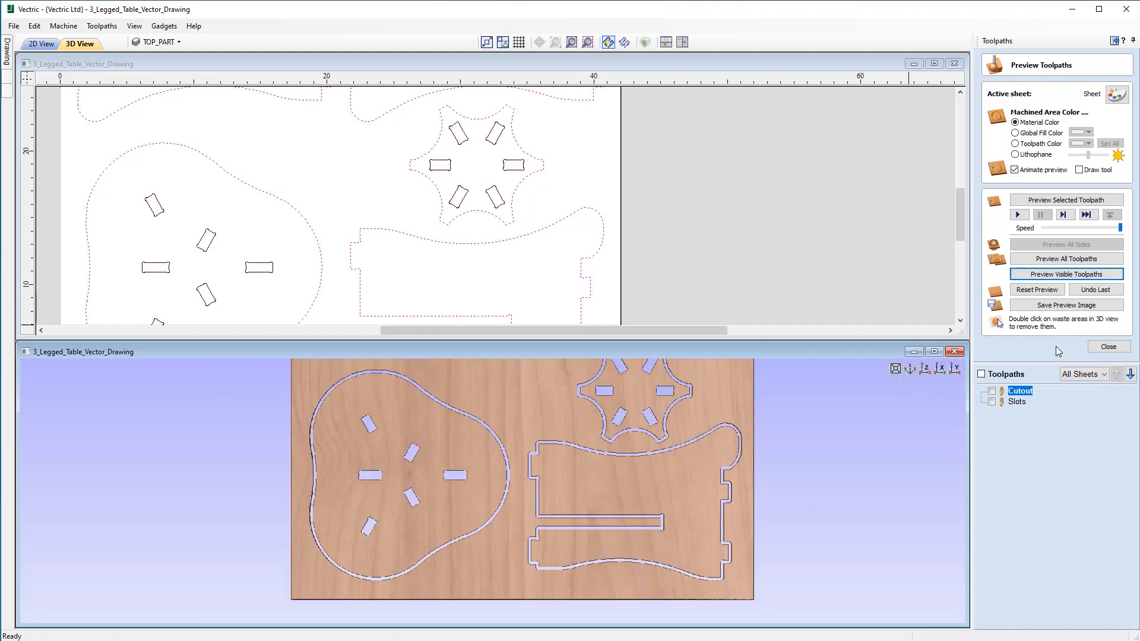
{"action": "left_click", "coordinate": [1036, 290]}
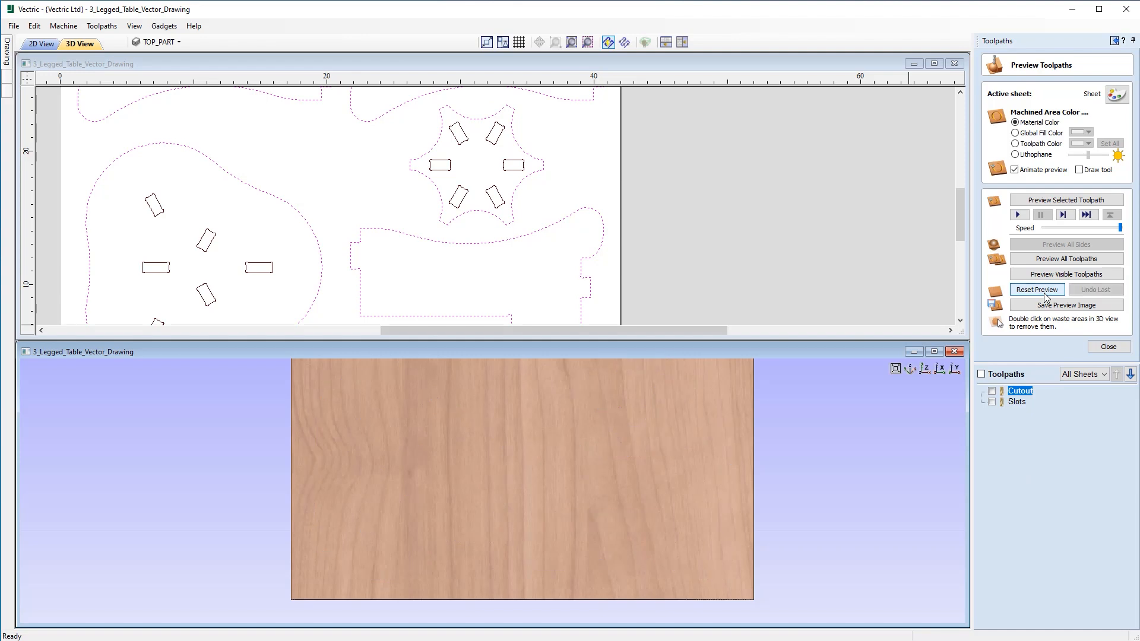
{"action": "left_click", "coordinate": [935, 351]}
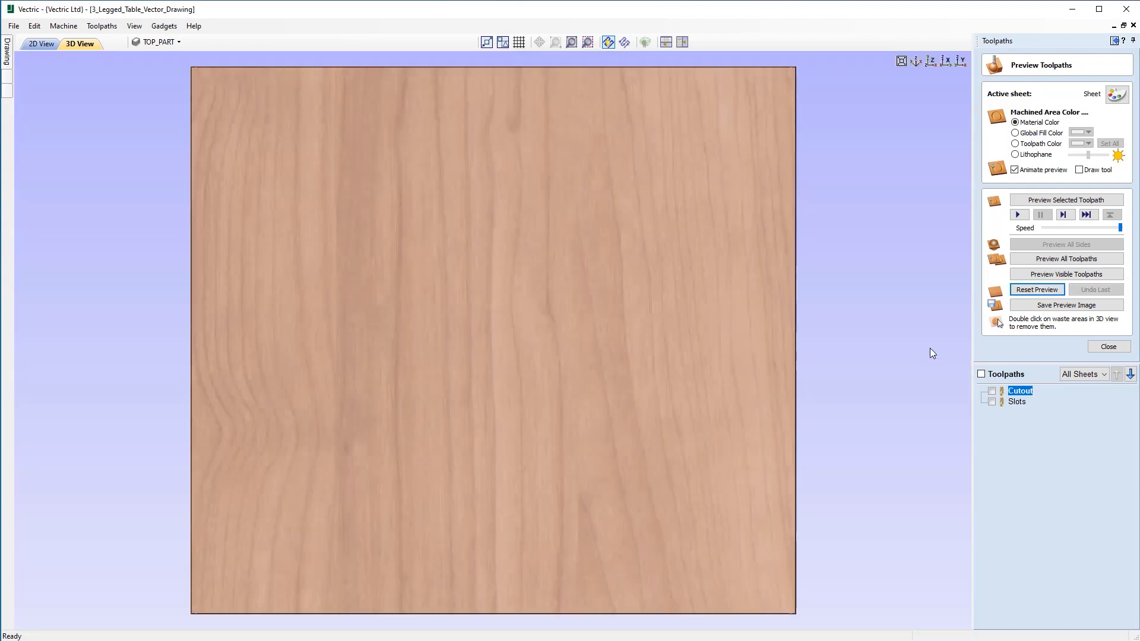
{"action": "mouse_move", "coordinate": [1012, 332]}
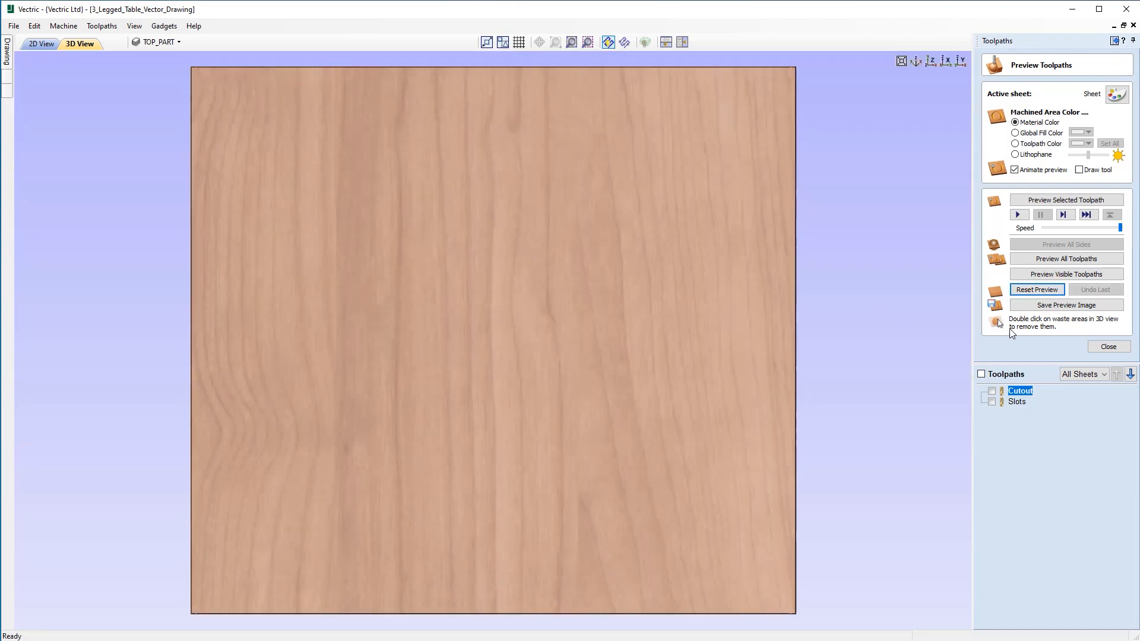
{"action": "mouse_move", "coordinate": [1054, 311]}
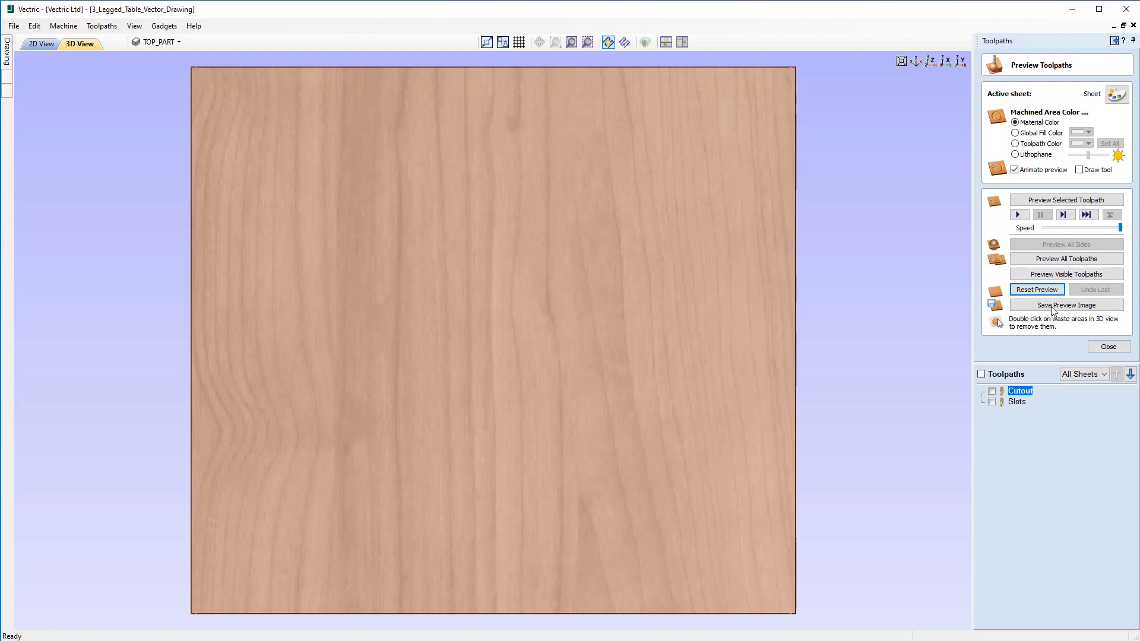
{"action": "mouse_move", "coordinate": [1066, 274]}
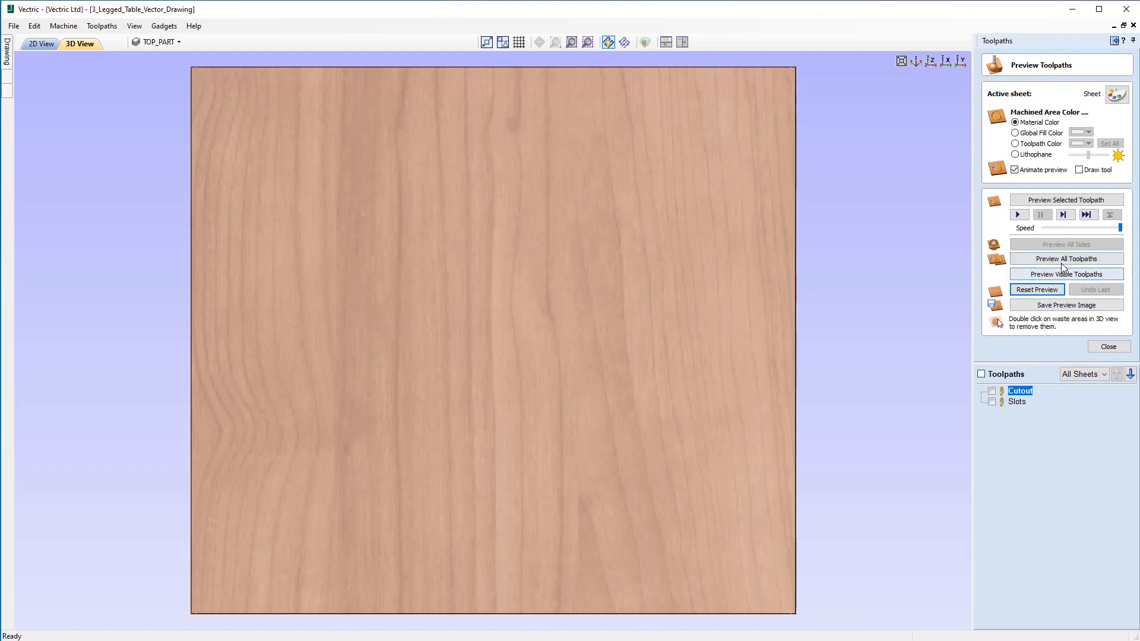
{"action": "left_click", "coordinate": [1067, 259]}
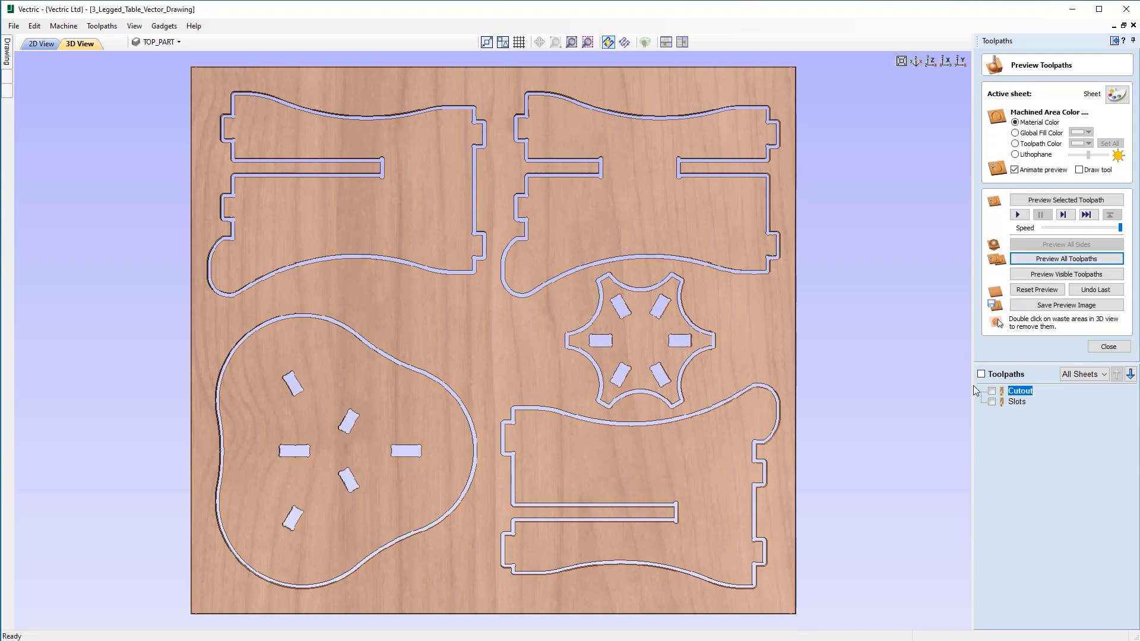
Step: Preview only the Slots pocket toolpath with Cutout hidden, selecting Slots in the list
{"action": "left_click", "coordinate": [993, 391]}
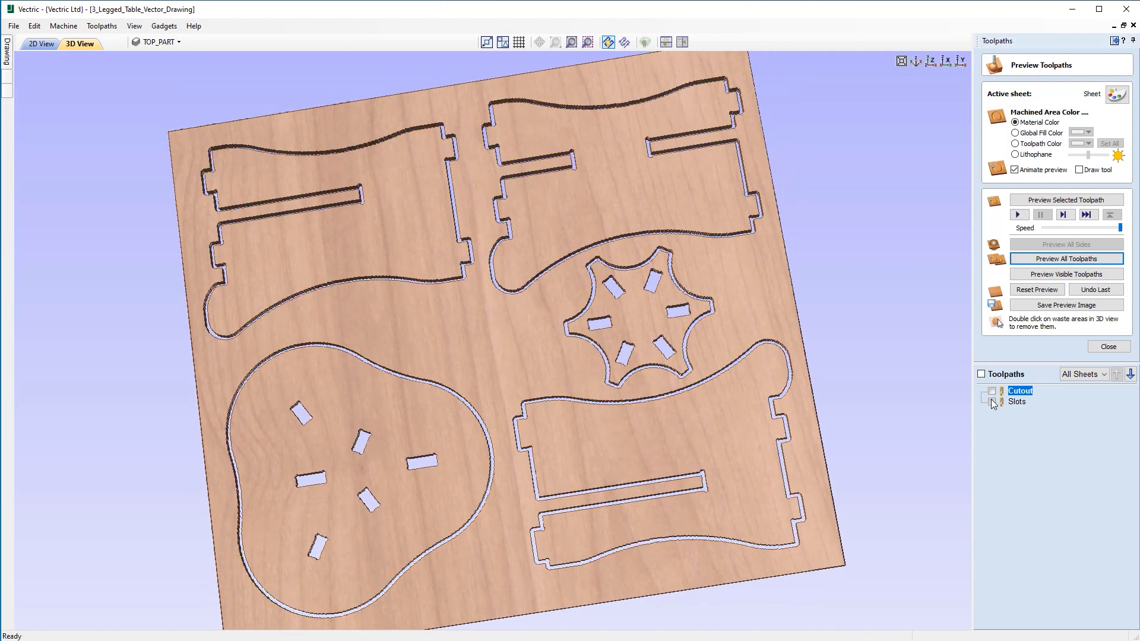
{"action": "left_click", "coordinate": [991, 403]}
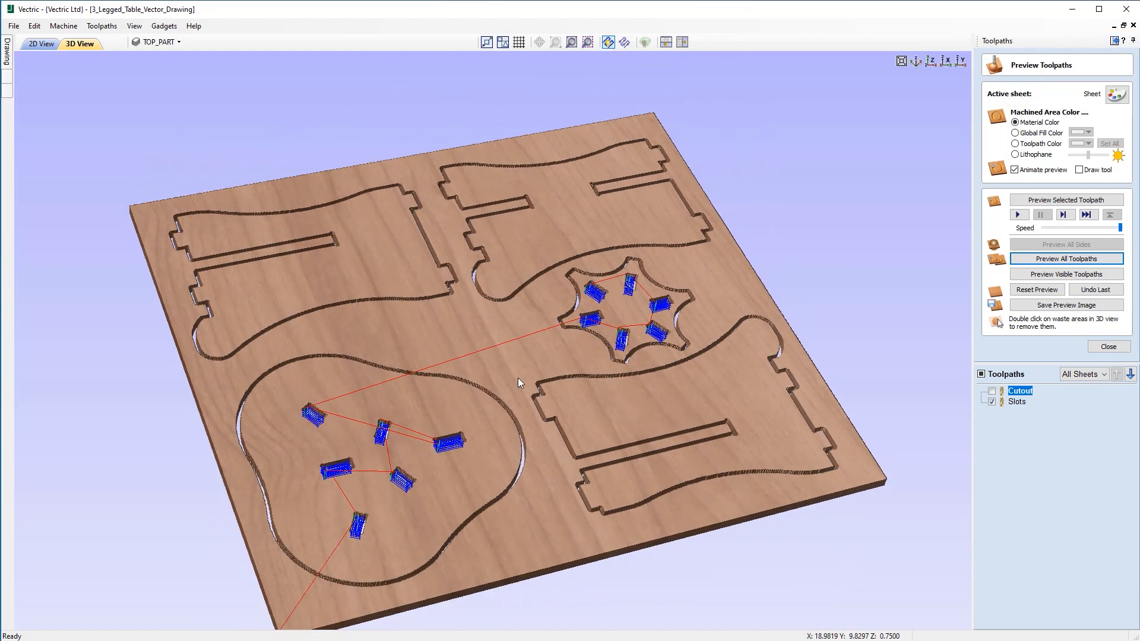
{"action": "left_click", "coordinate": [990, 401]}
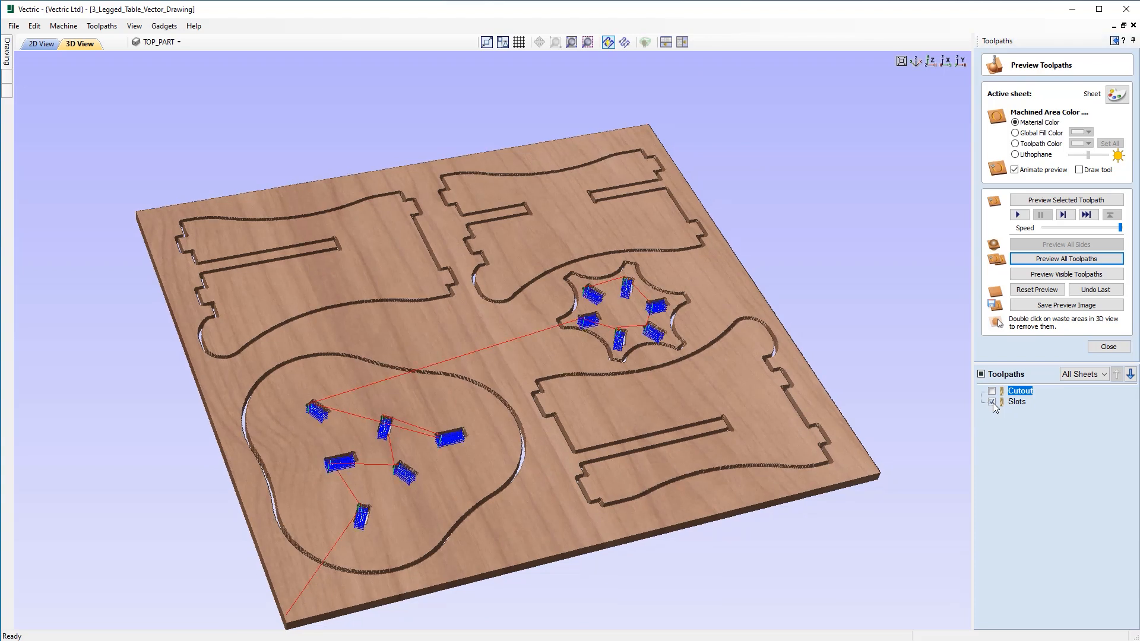
{"action": "left_click", "coordinate": [990, 401]}
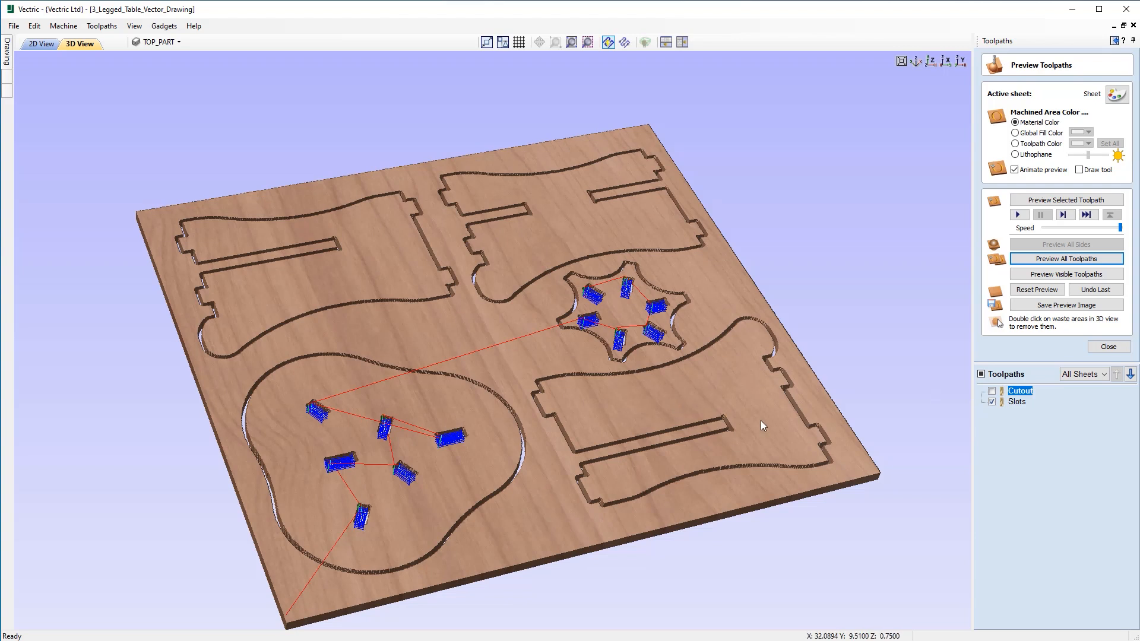
{"action": "mouse_move", "coordinate": [506, 422]}
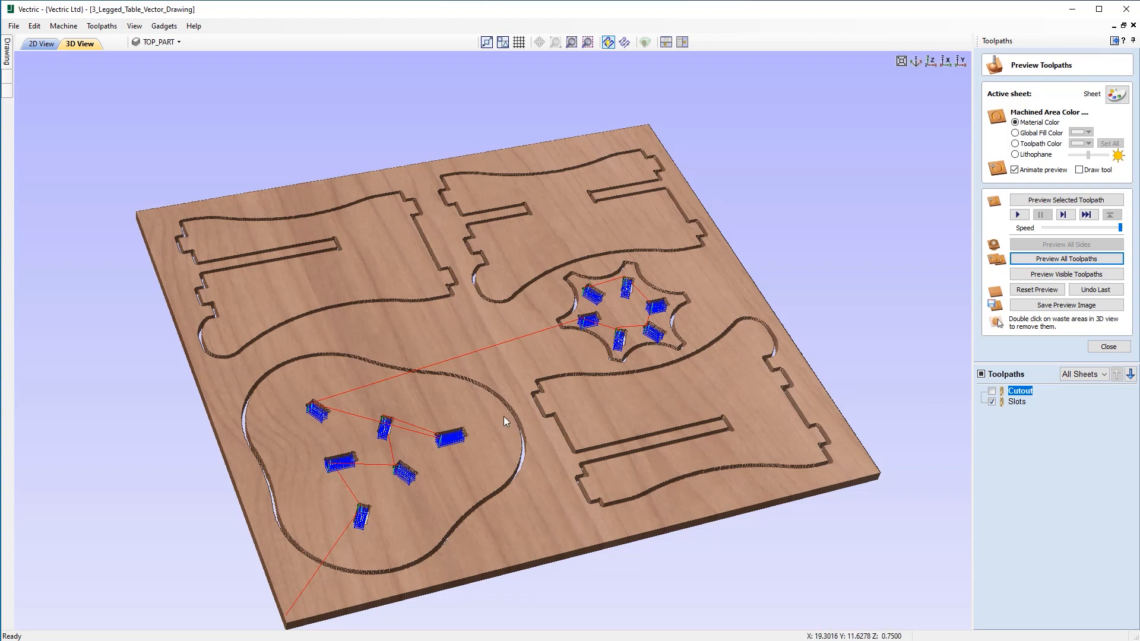
{"action": "mouse_move", "coordinate": [532, 542]}
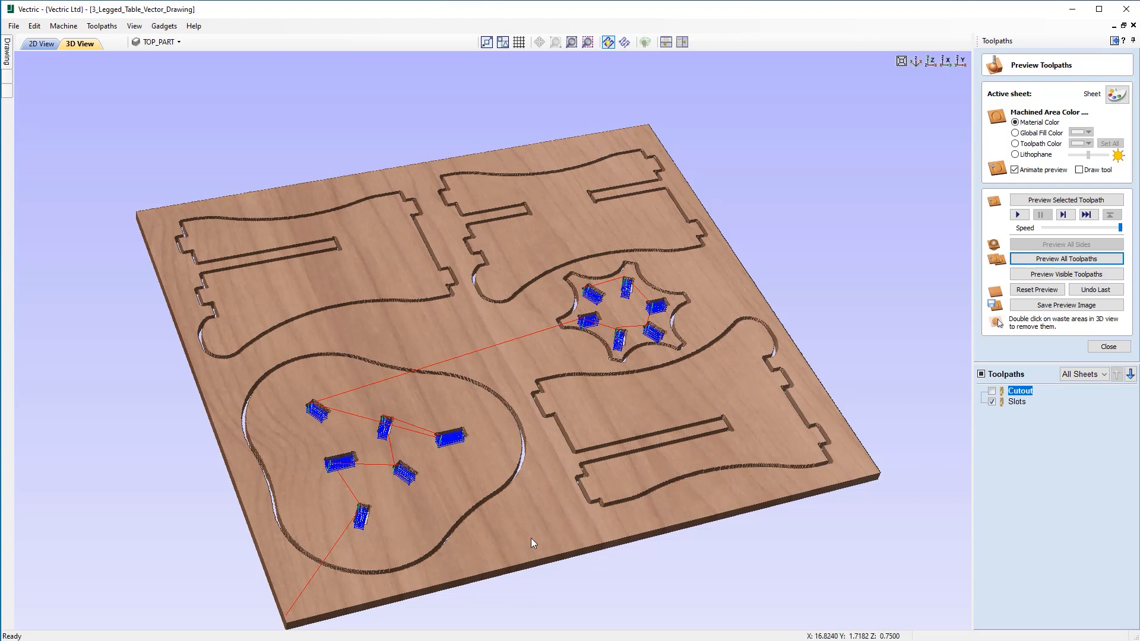
{"action": "mouse_move", "coordinate": [1012, 510]}
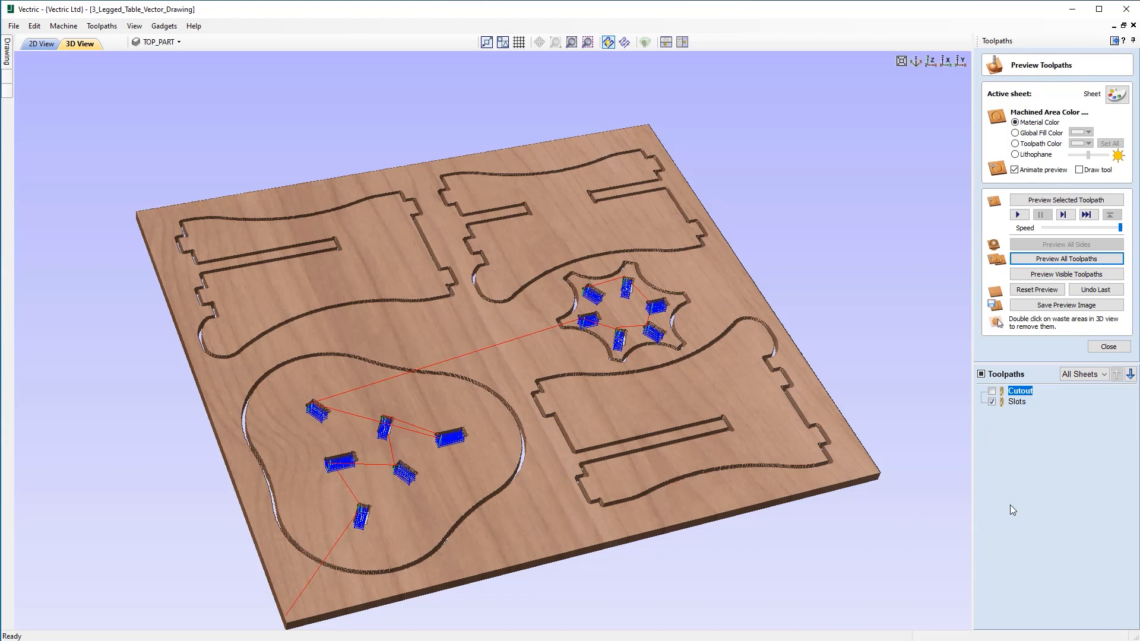
{"action": "mouse_move", "coordinate": [1018, 408]}
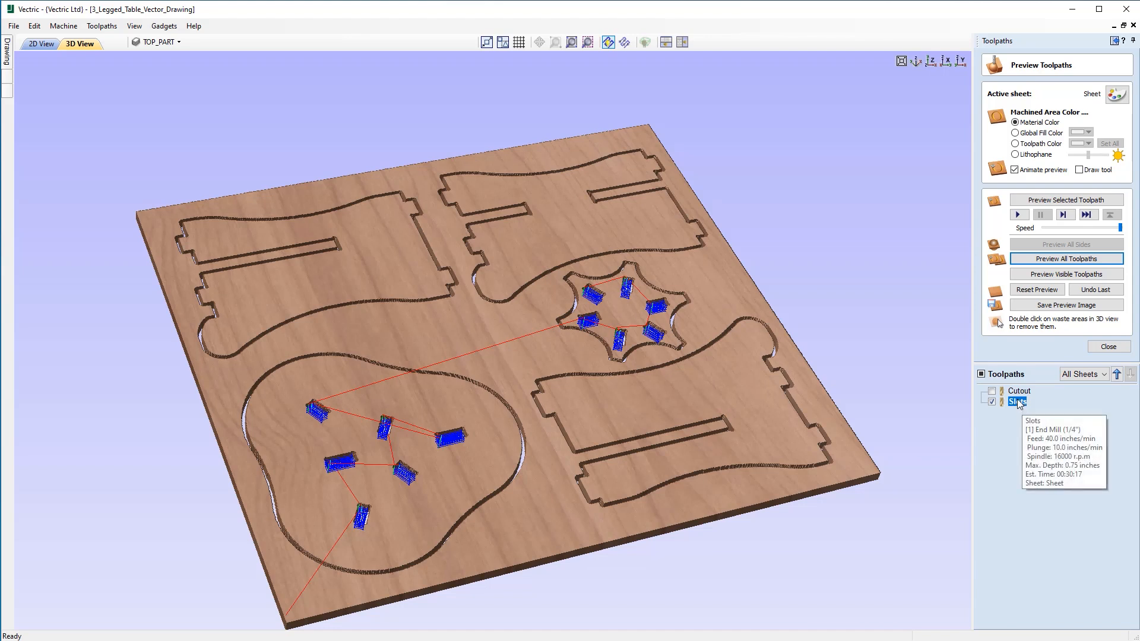
{"action": "mouse_move", "coordinate": [1021, 406]}
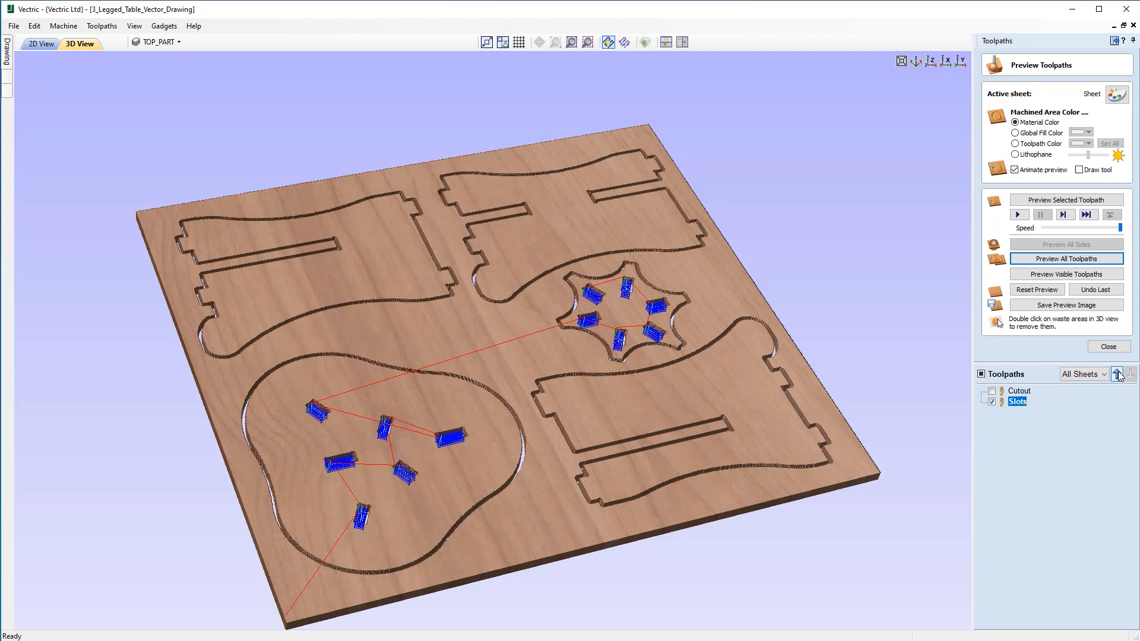
Step: Move the Slots toolpath above Cutout so slots machine before parts are cut out
{"action": "left_click", "coordinate": [1117, 374]}
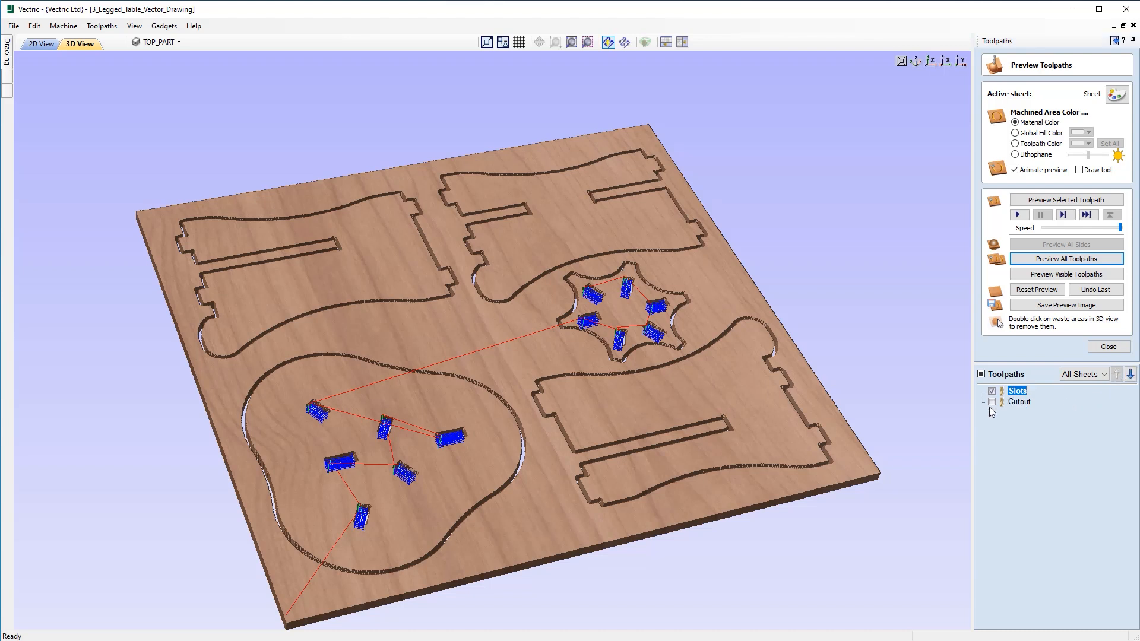
{"action": "mouse_move", "coordinate": [1070, 410]}
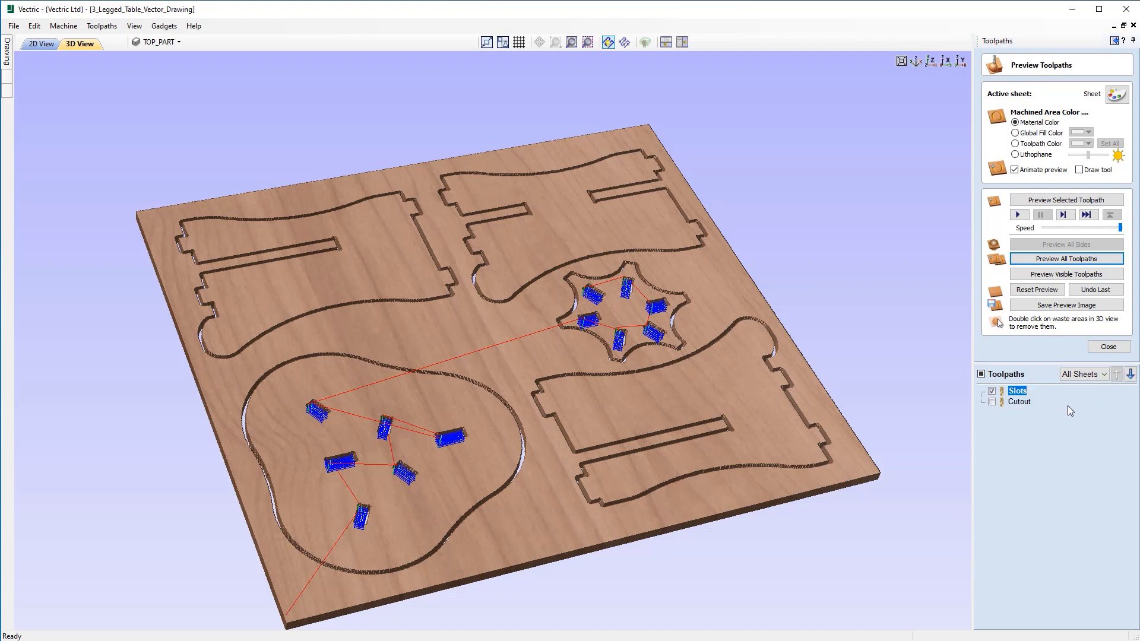
{"action": "mouse_move", "coordinate": [938, 473]}
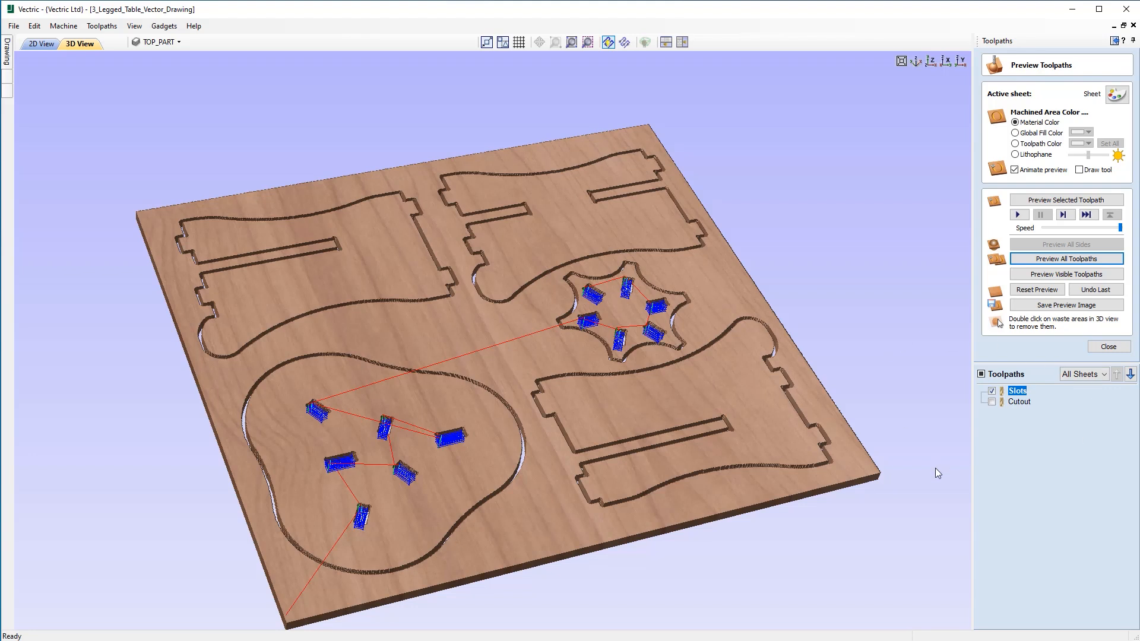
{"action": "mouse_move", "coordinate": [1023, 431]}
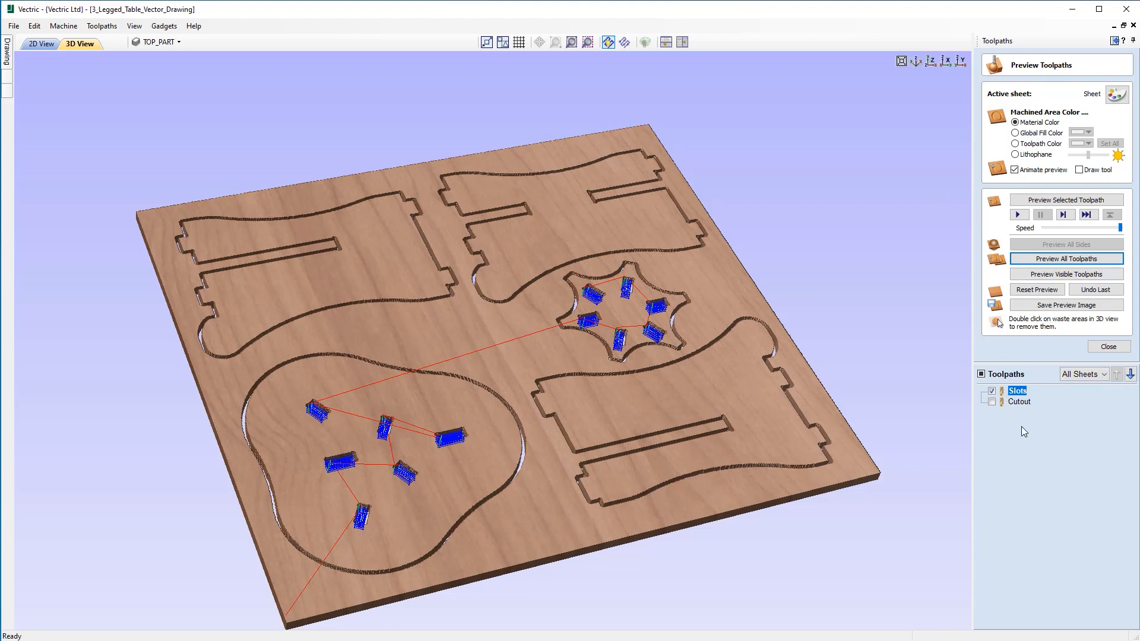
{"action": "mouse_move", "coordinate": [1032, 391]}
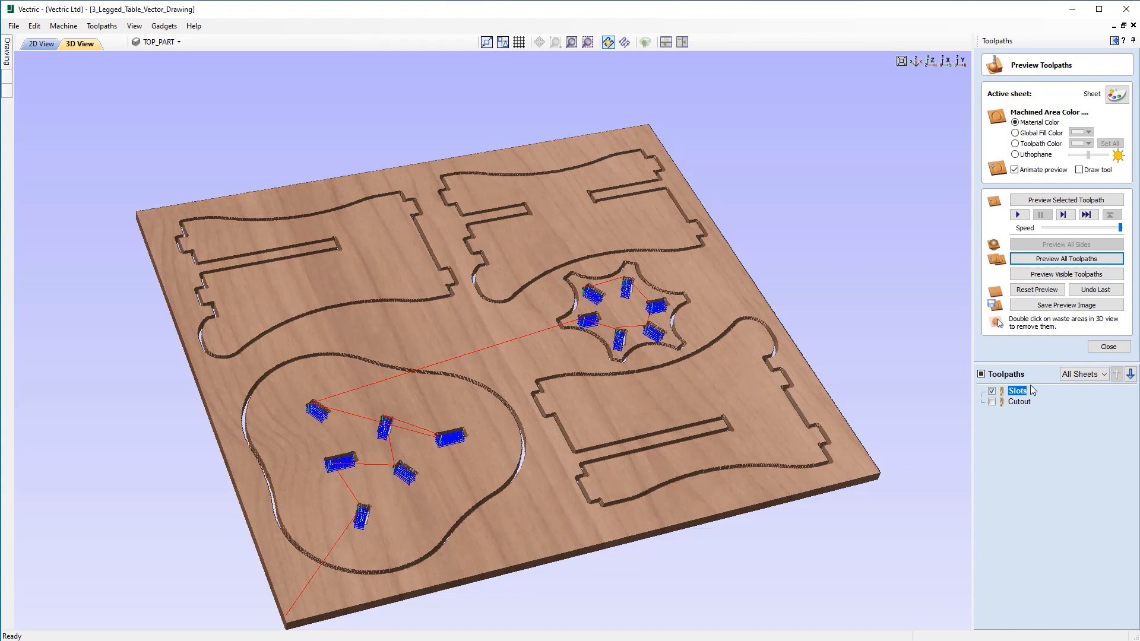
{"action": "mouse_move", "coordinate": [609, 151]}
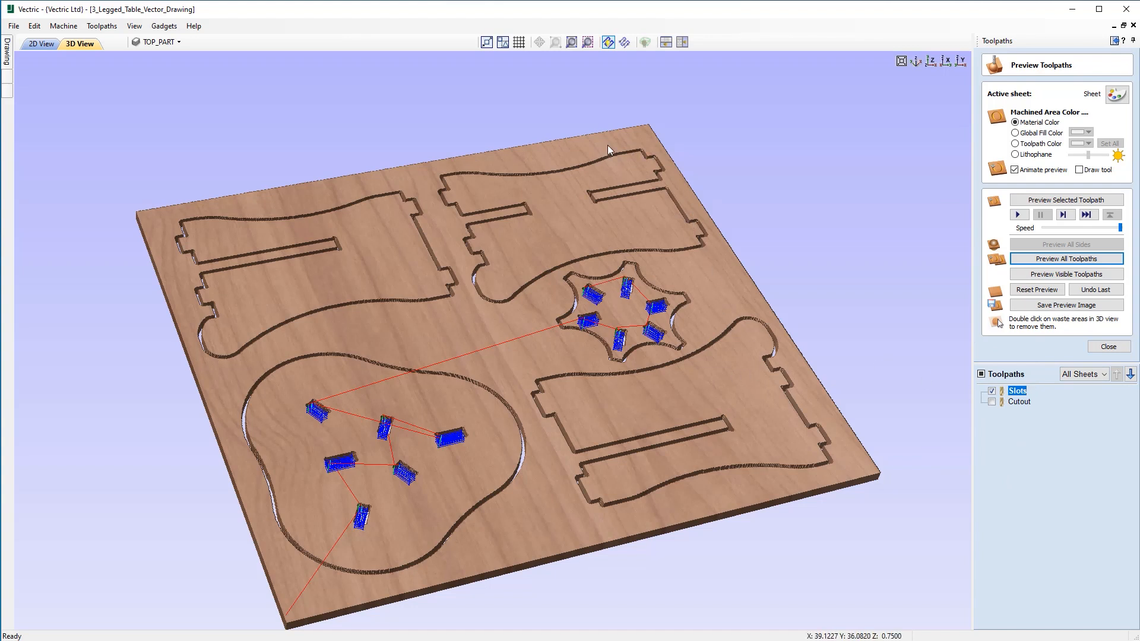
{"action": "mouse_move", "coordinate": [812, 355]}
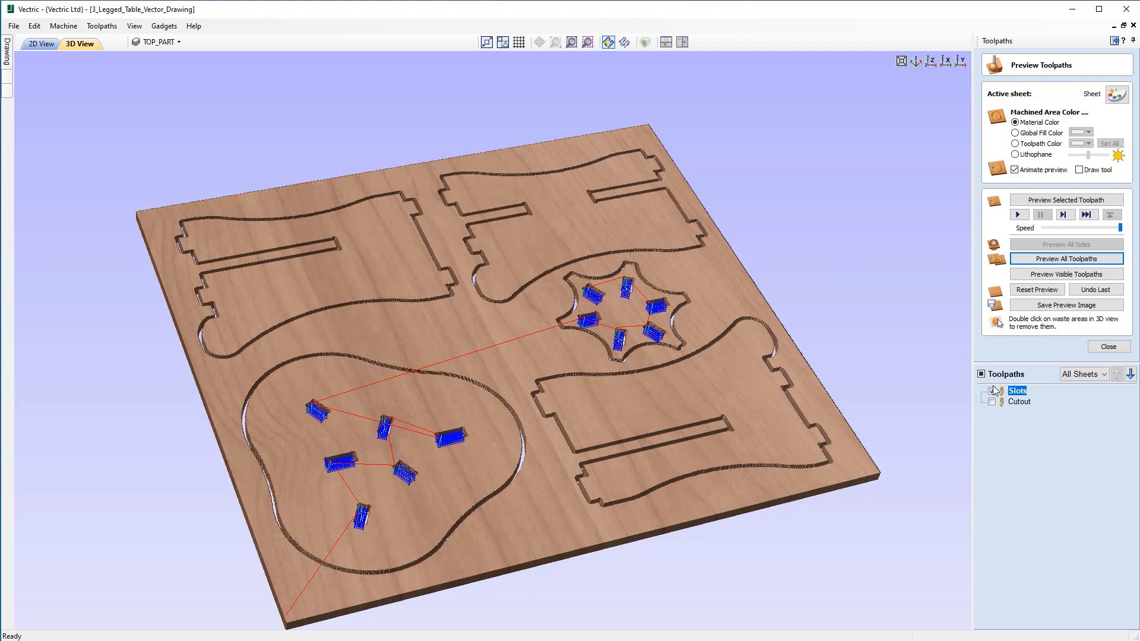
{"action": "left_click", "coordinate": [990, 391]}
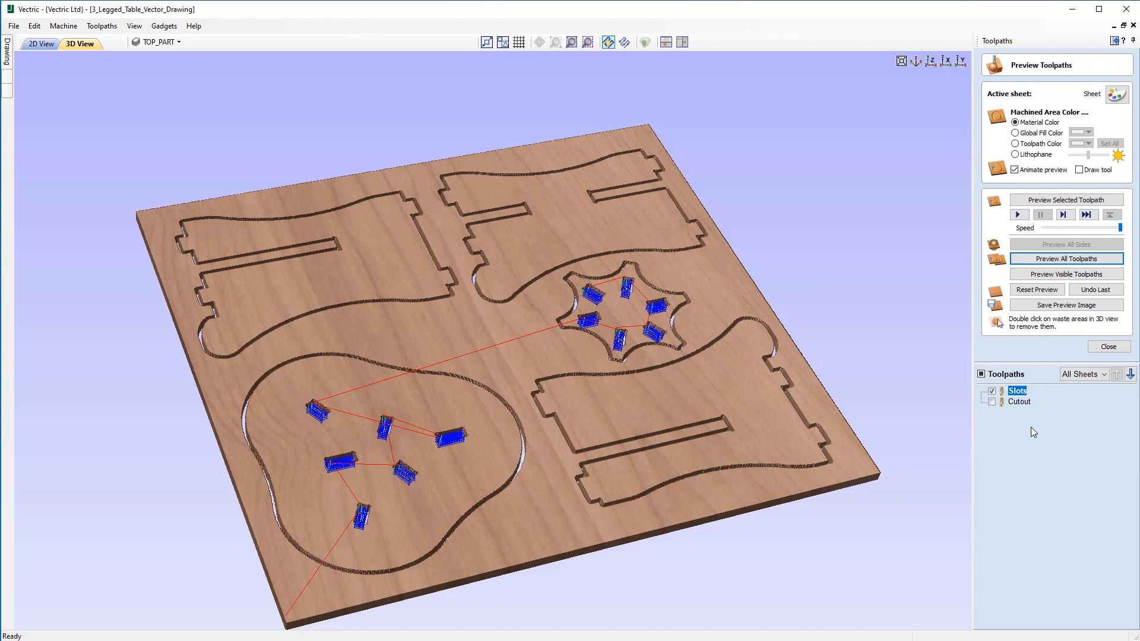
{"action": "mouse_move", "coordinate": [953, 336]}
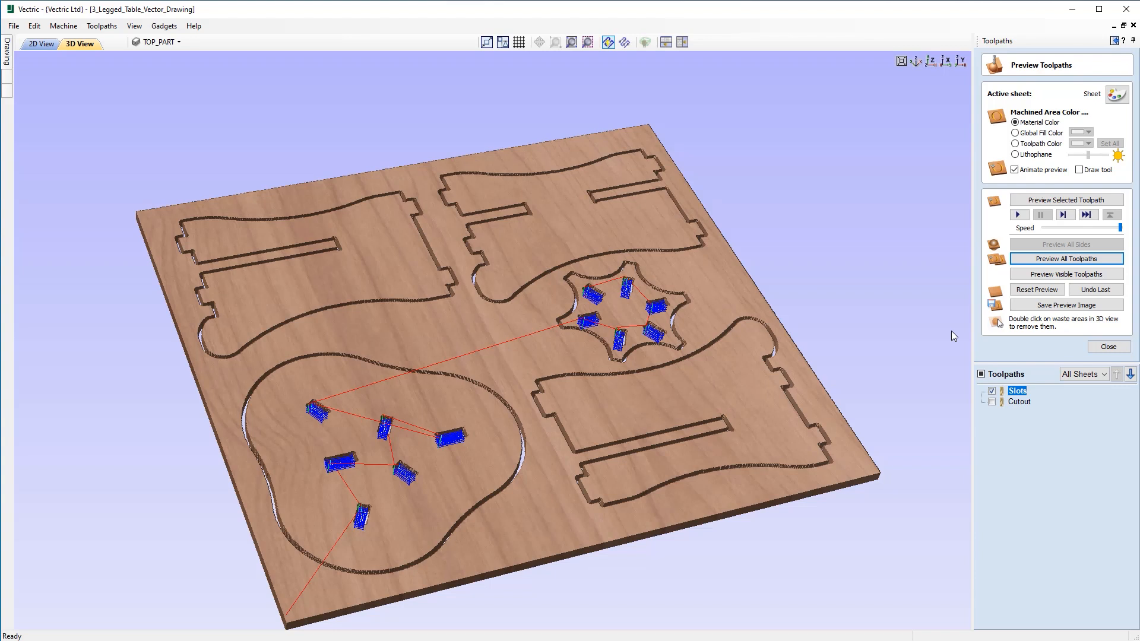
{"action": "mouse_move", "coordinate": [906, 150]}
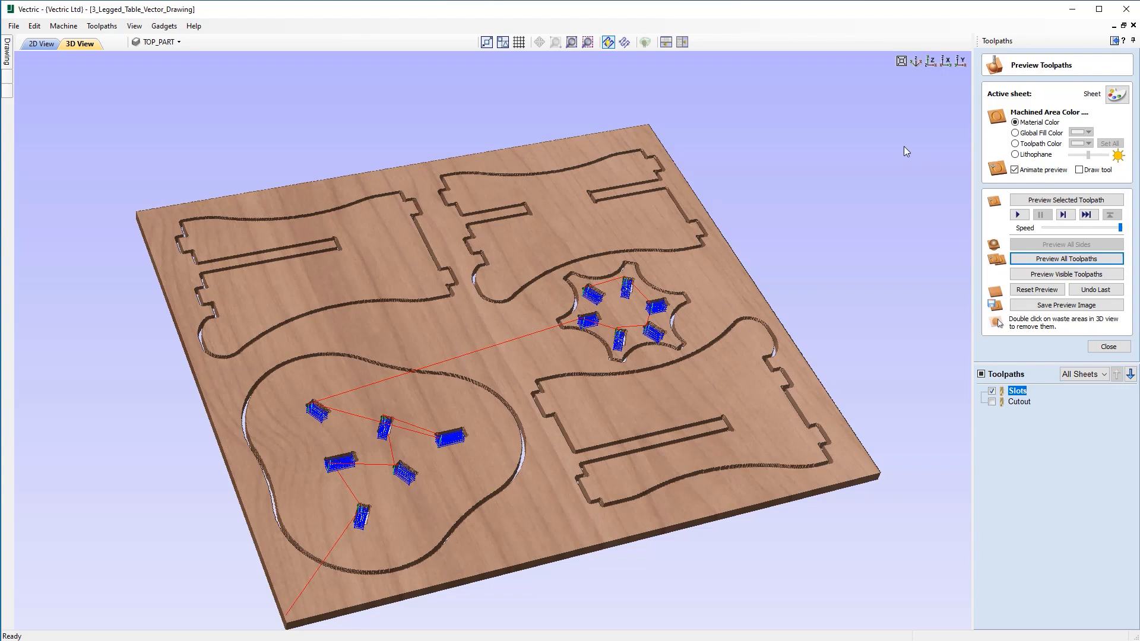
{"action": "mouse_move", "coordinate": [445, 194]}
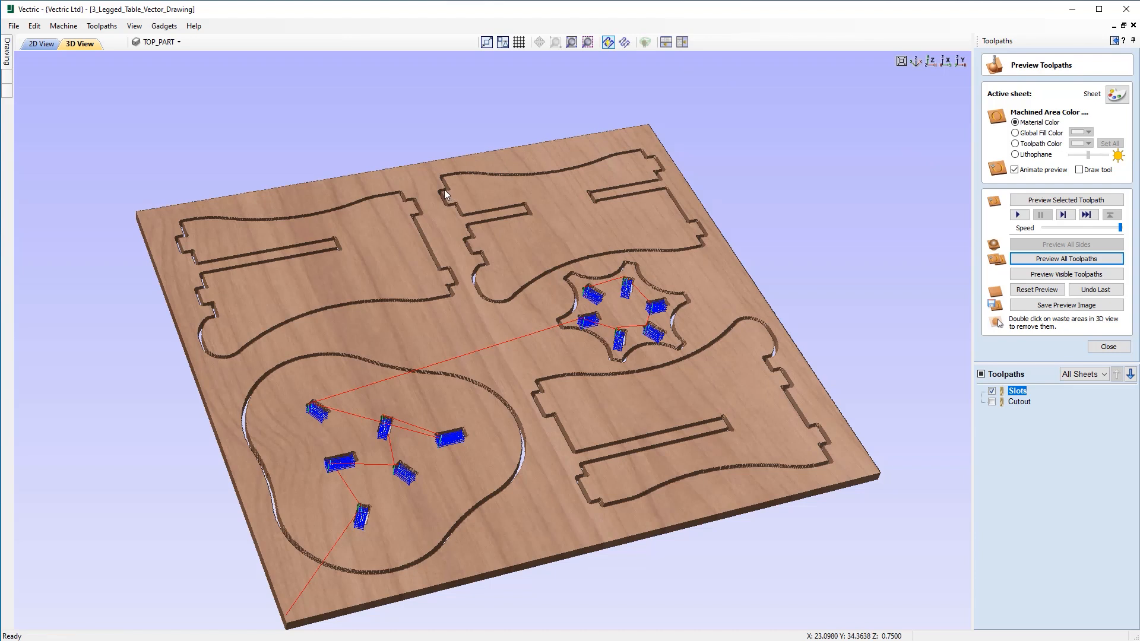
{"action": "mouse_move", "coordinate": [552, 219]}
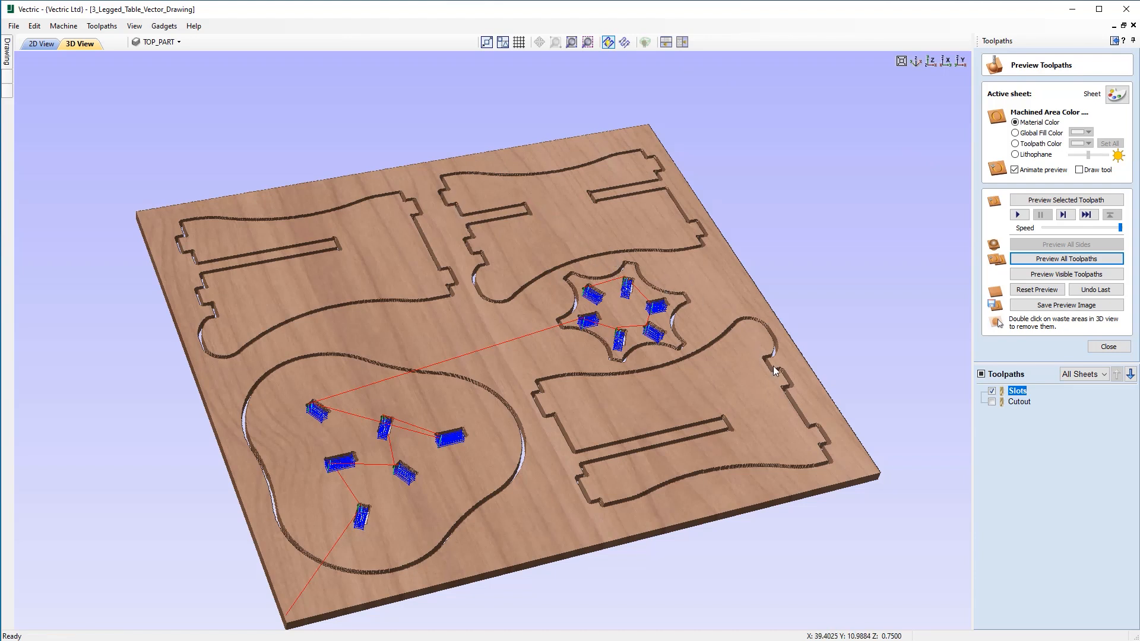
{"action": "mouse_move", "coordinate": [718, 370]}
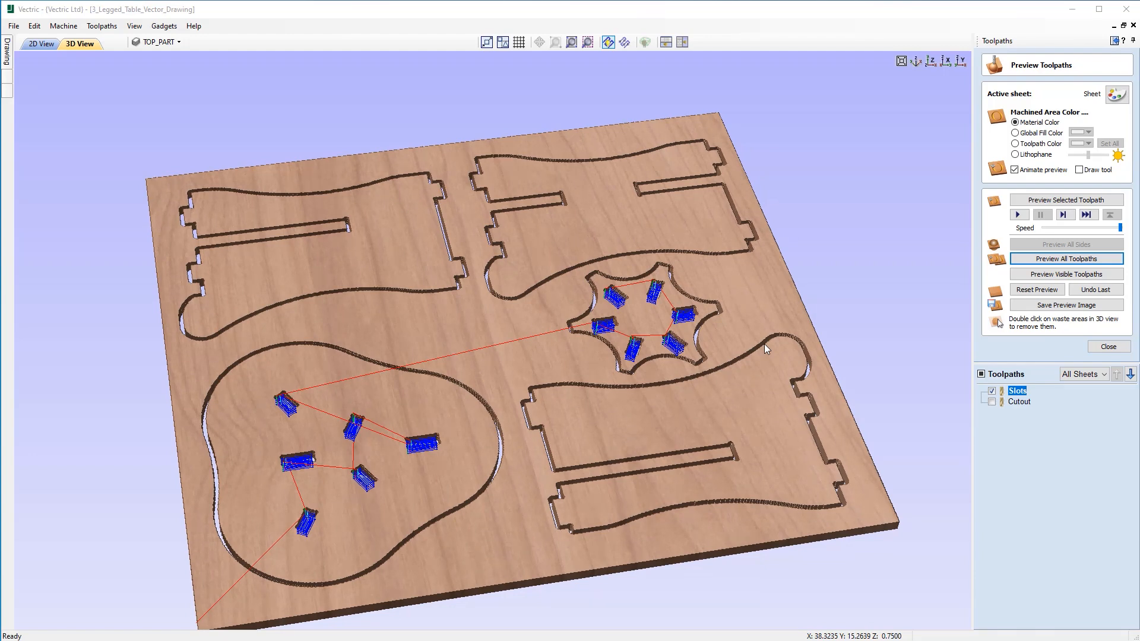
Step: Close the preview and save the project as 3_Legged_Table_2D_Toolpaths, replacing the existing file
{"action": "left_click", "coordinate": [1108, 347]}
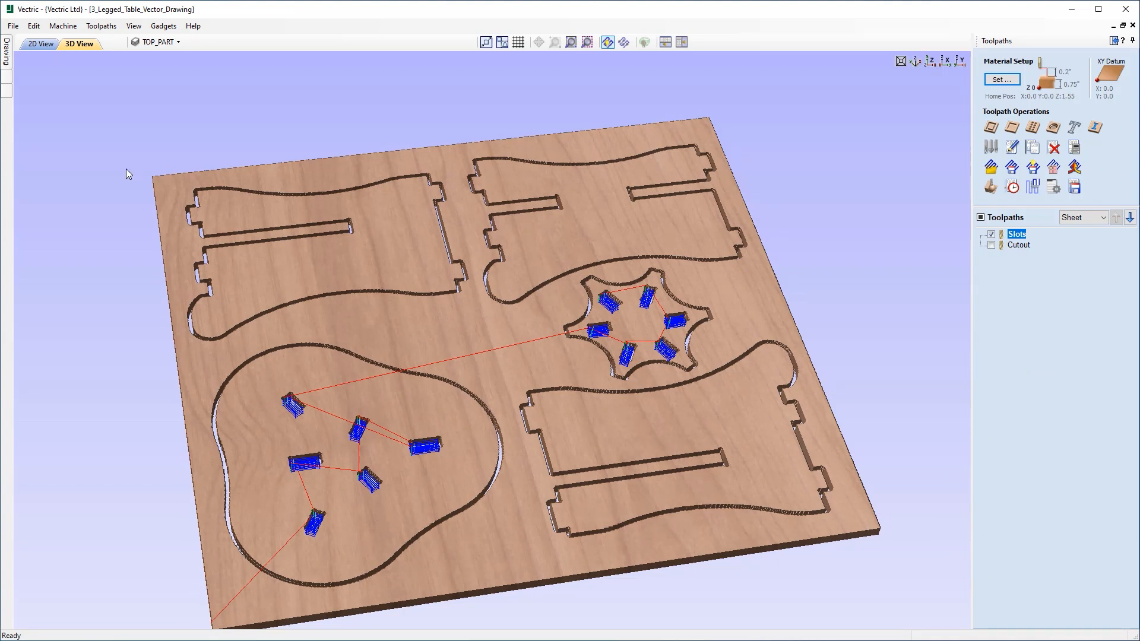
{"action": "left_click", "coordinate": [12, 25]}
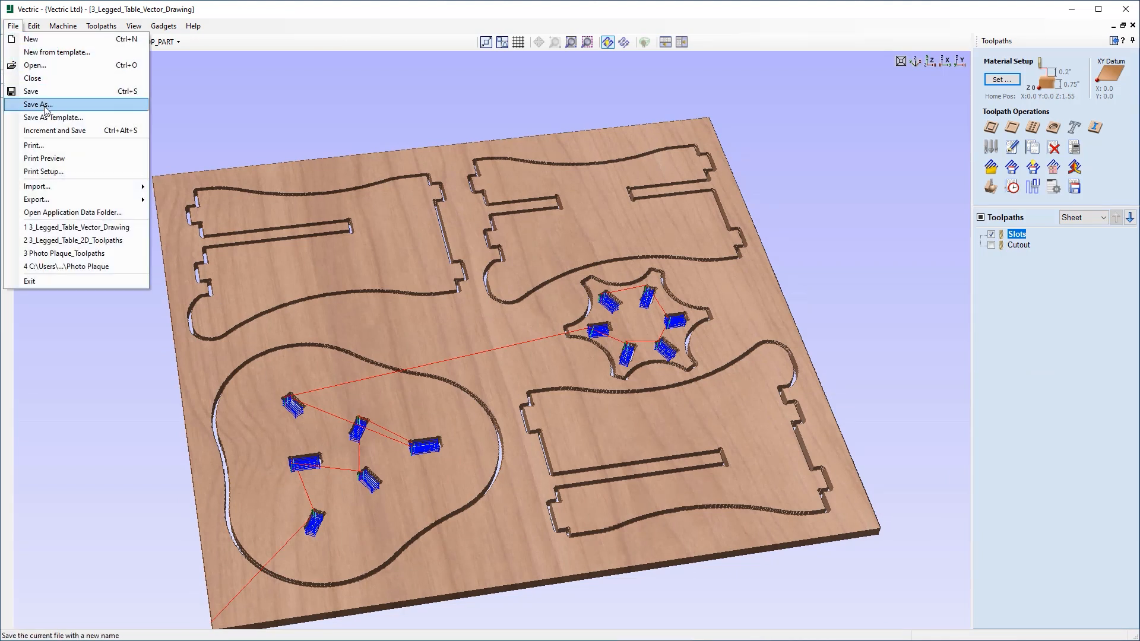
{"action": "left_click", "coordinate": [40, 104]}
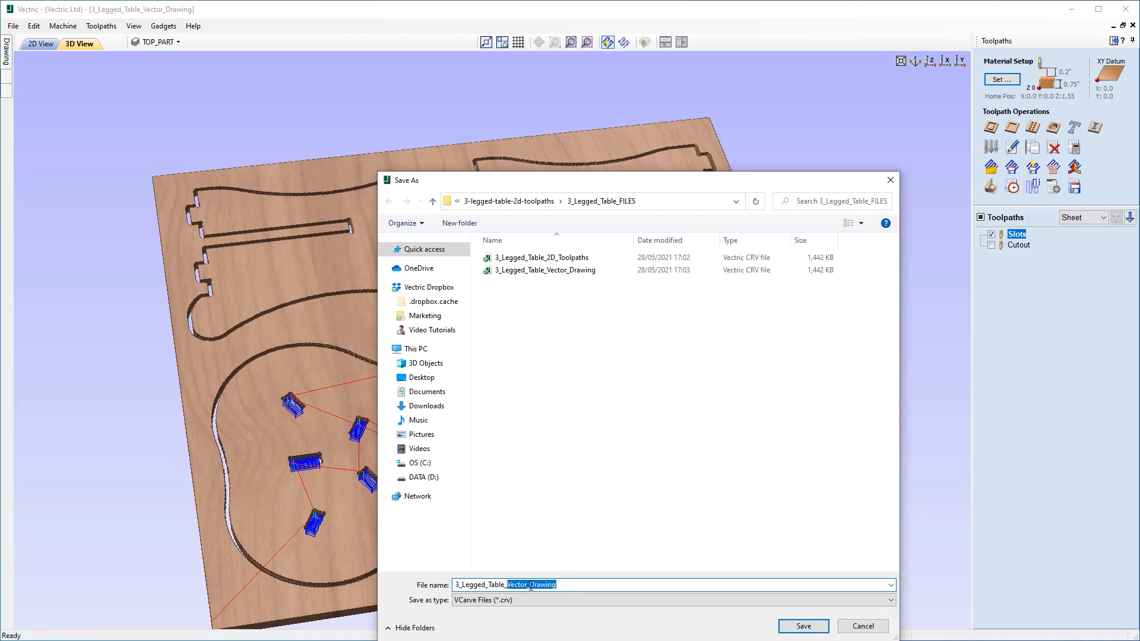
{"action": "type", "text": "3_Legged_Table_2D_Toolpaths"}
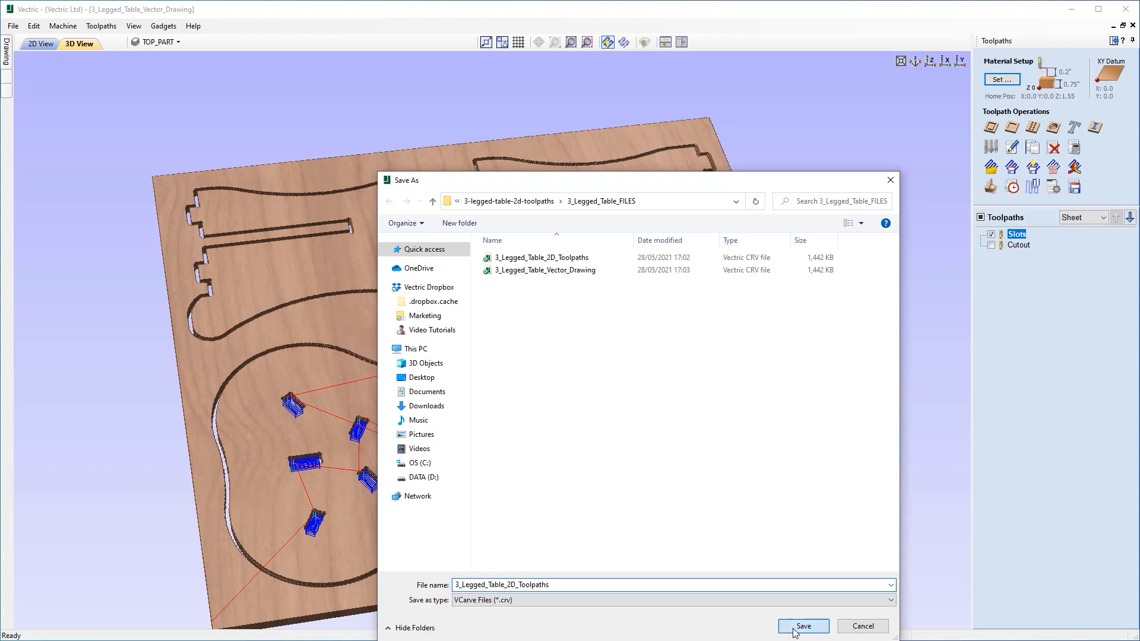
{"action": "left_click", "coordinate": [802, 626]}
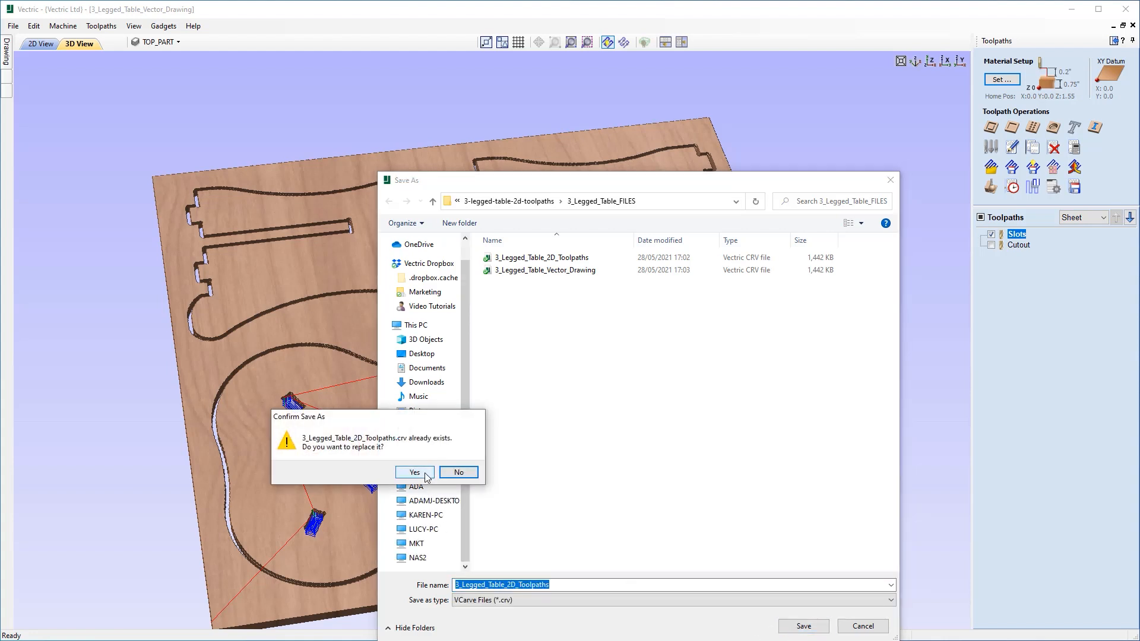
{"action": "left_click", "coordinate": [413, 472]}
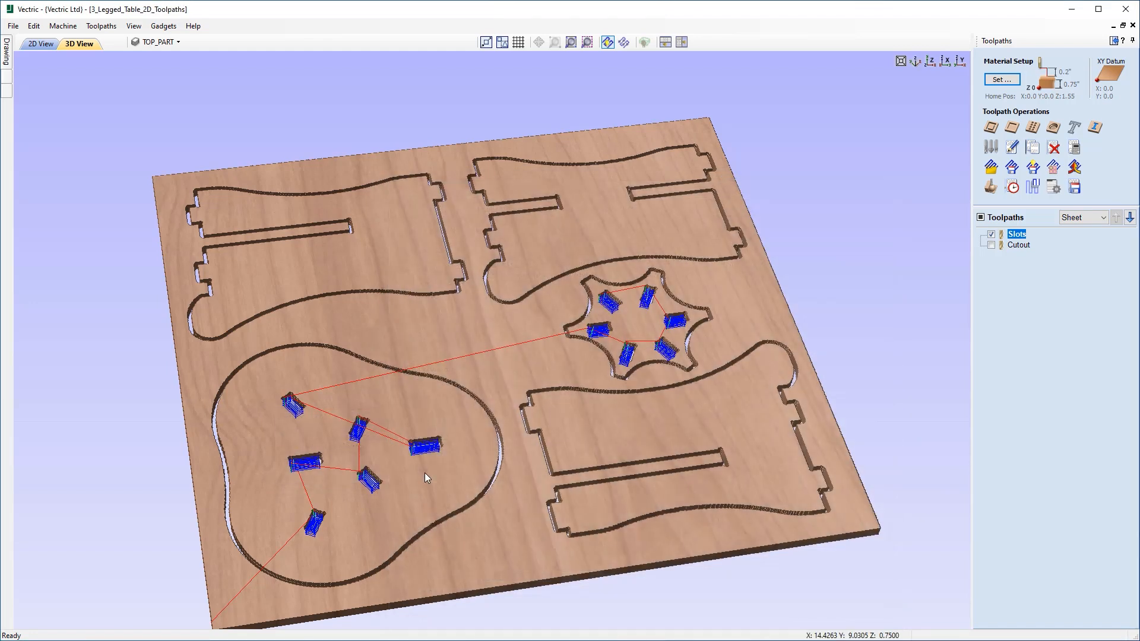